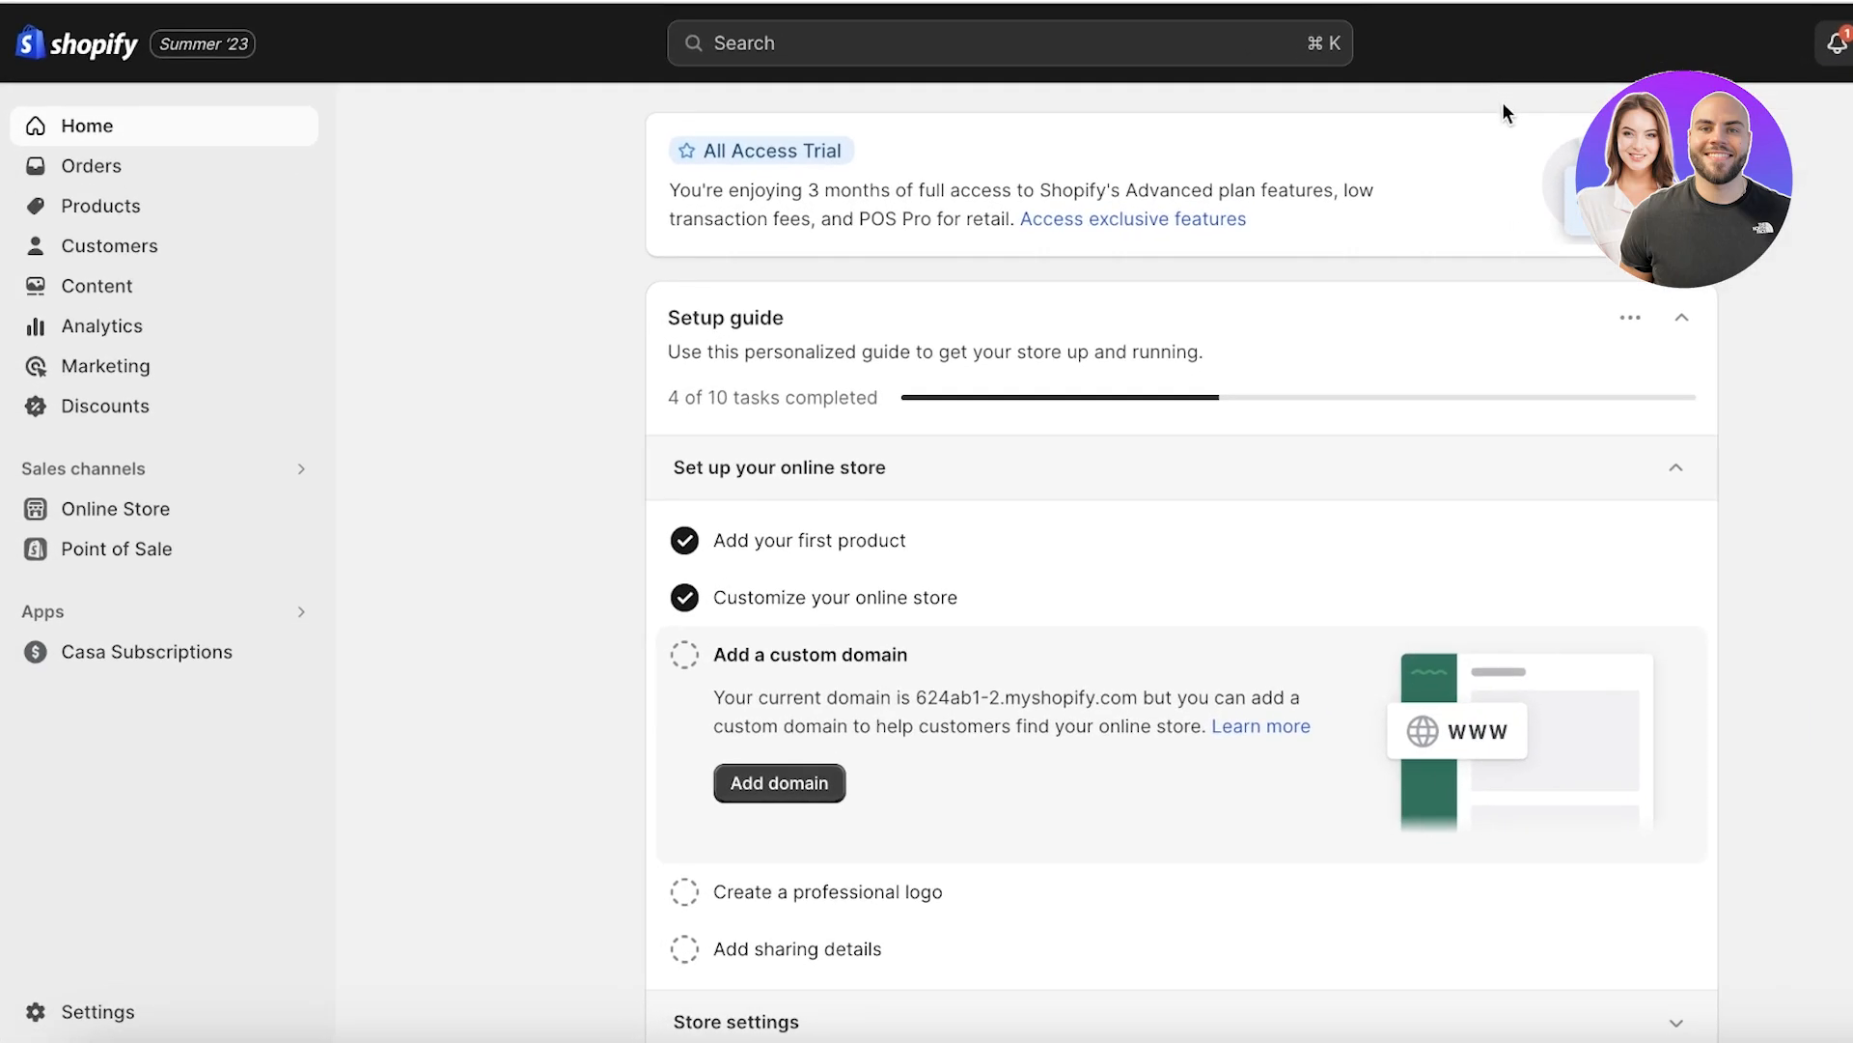
mouse_move(1571, 163)
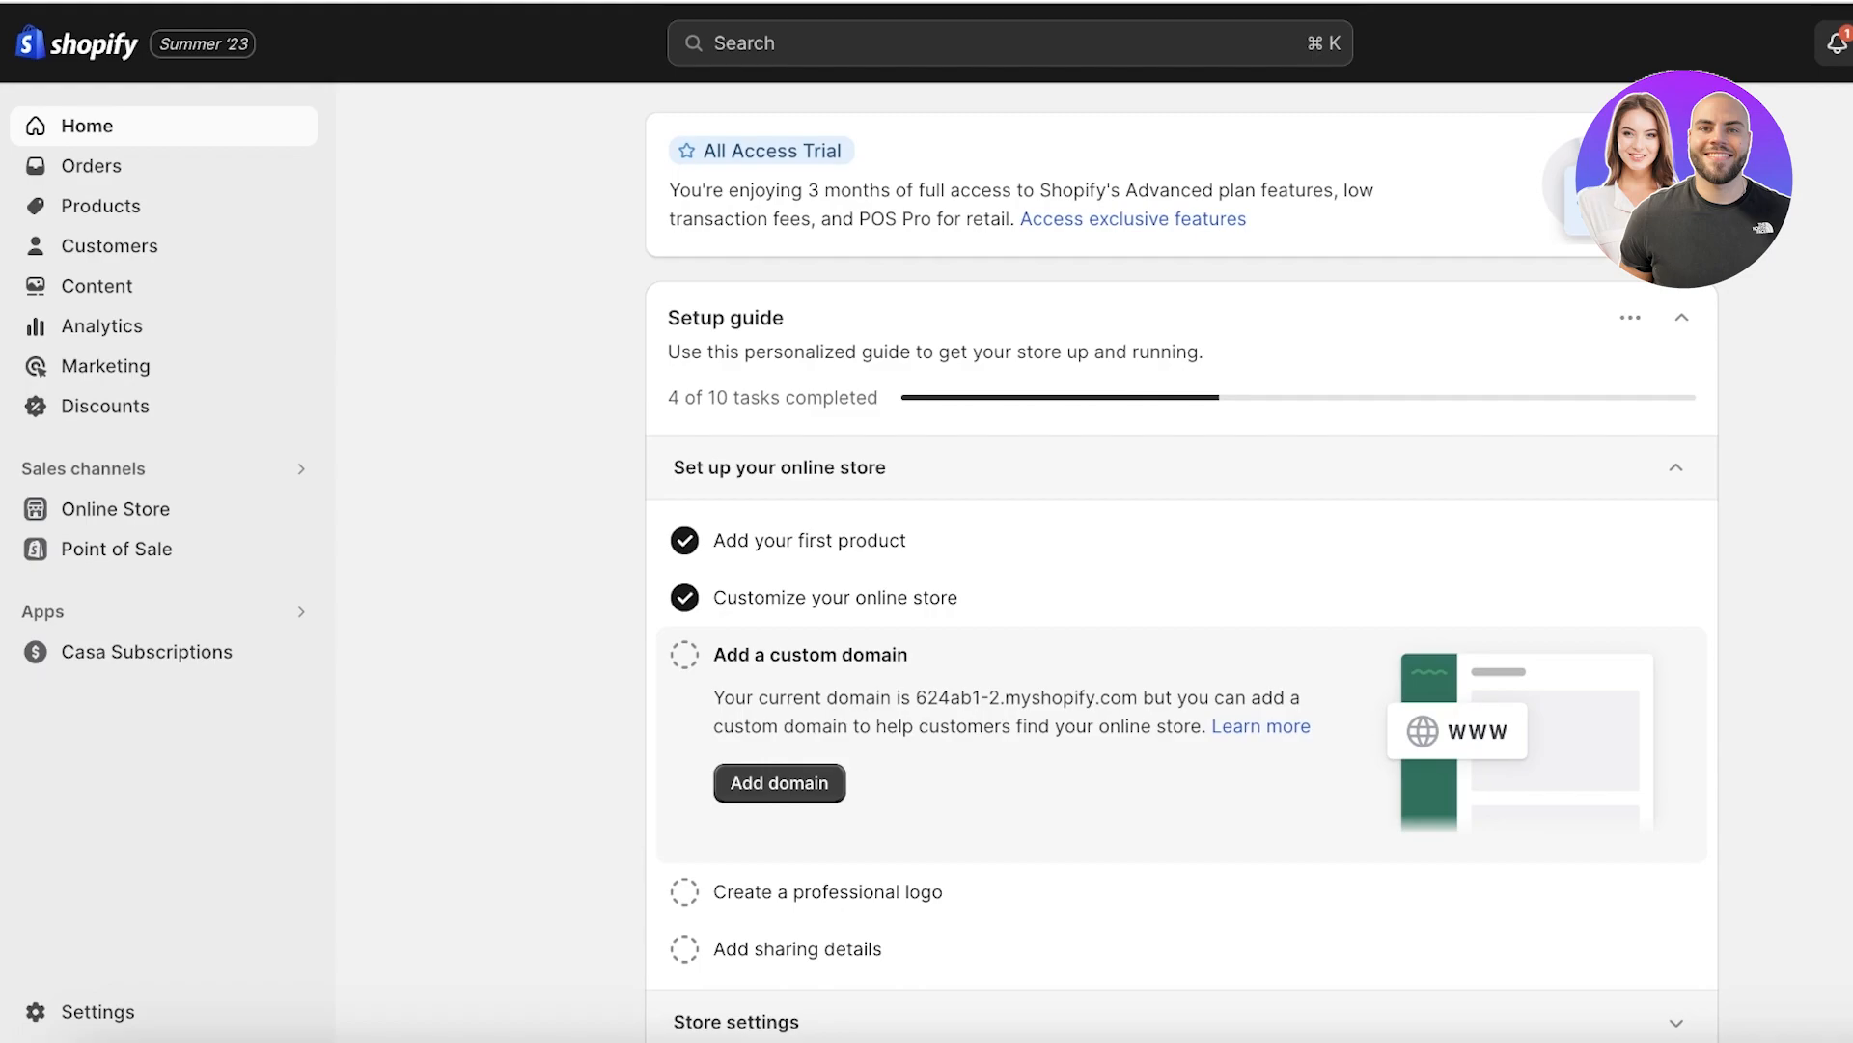
mouse_move(1560, 191)
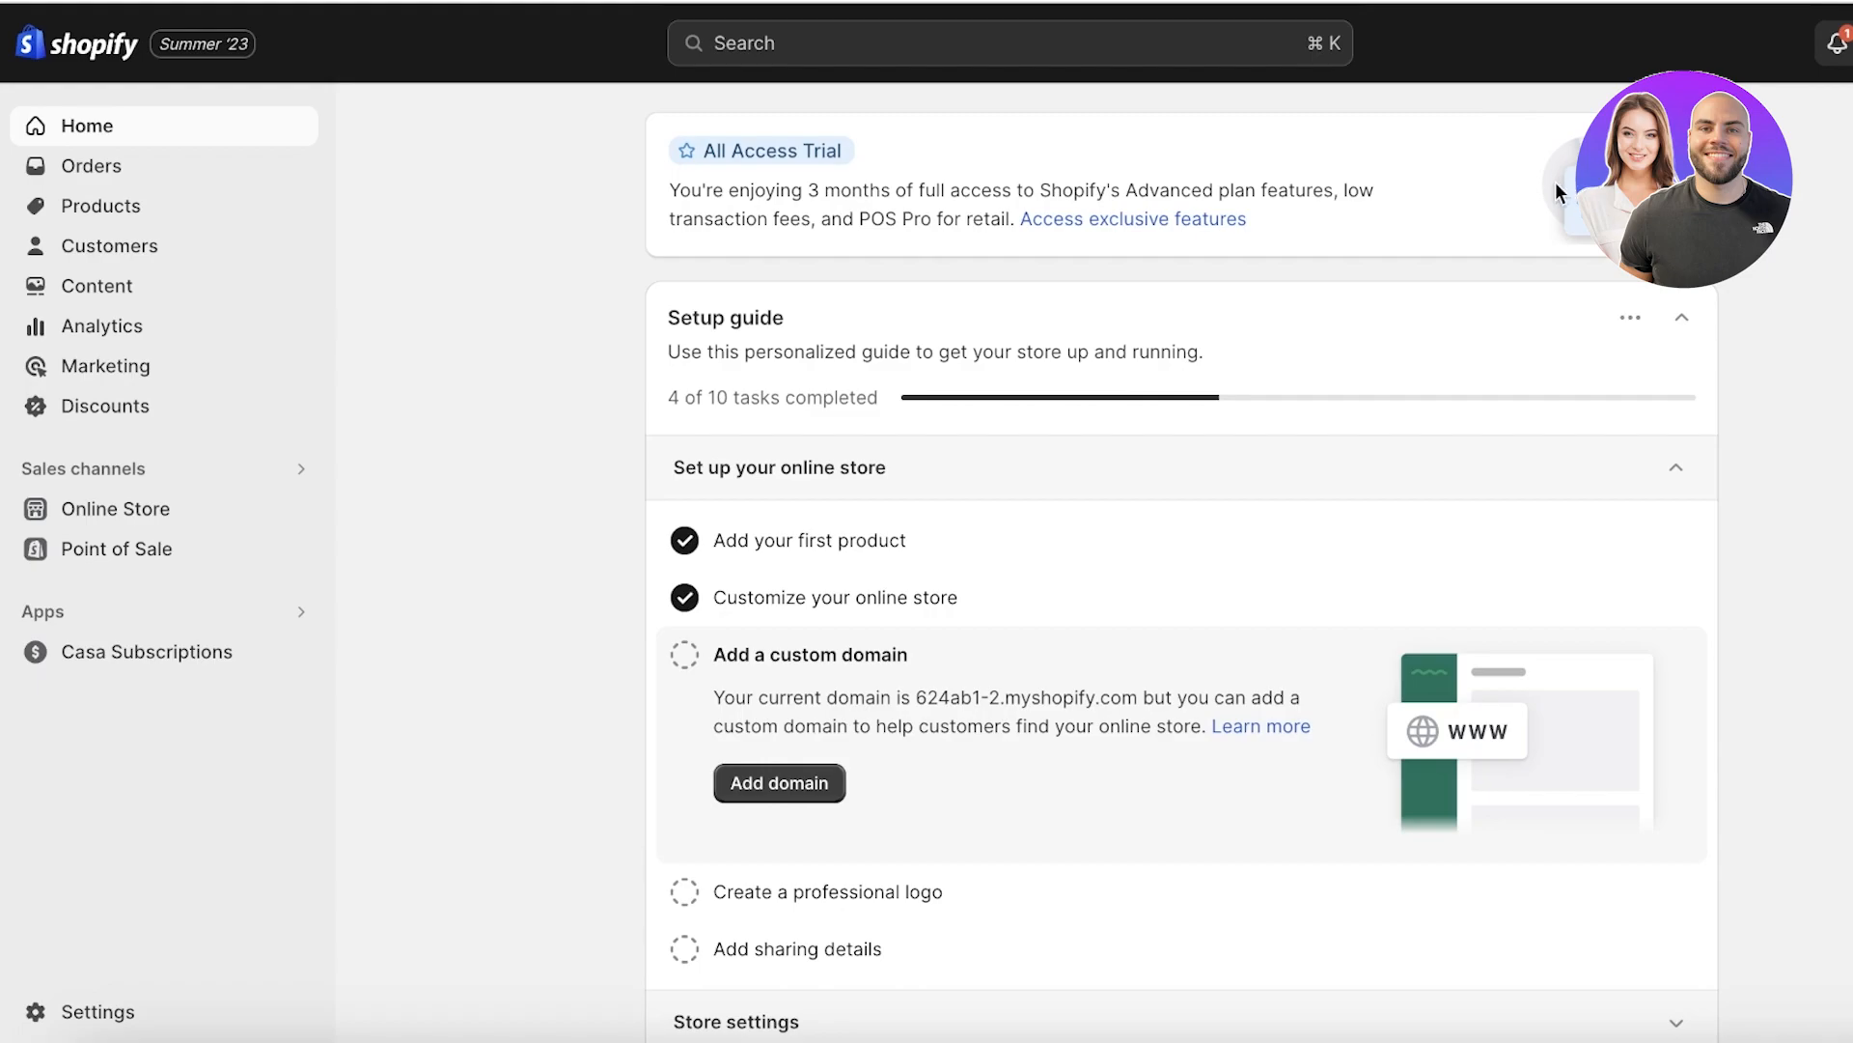
mouse_move(1499, 214)
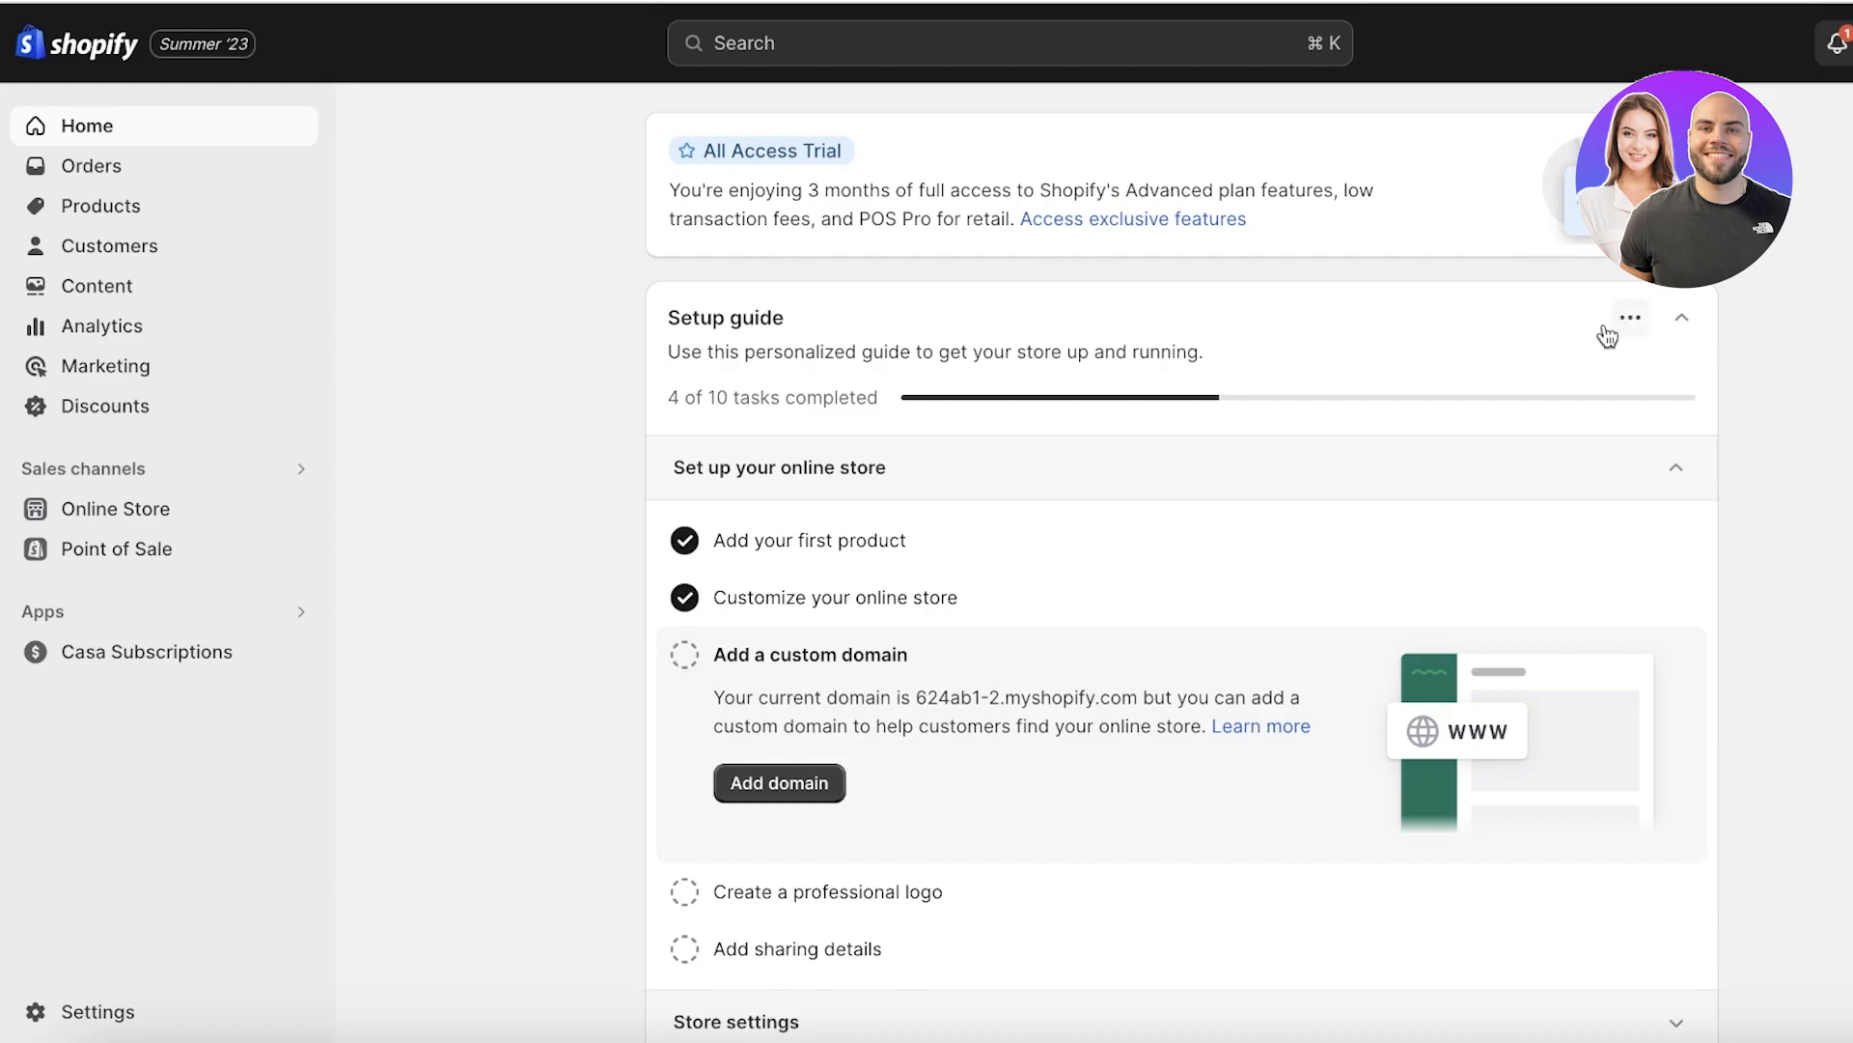
mouse_move(1565, 362)
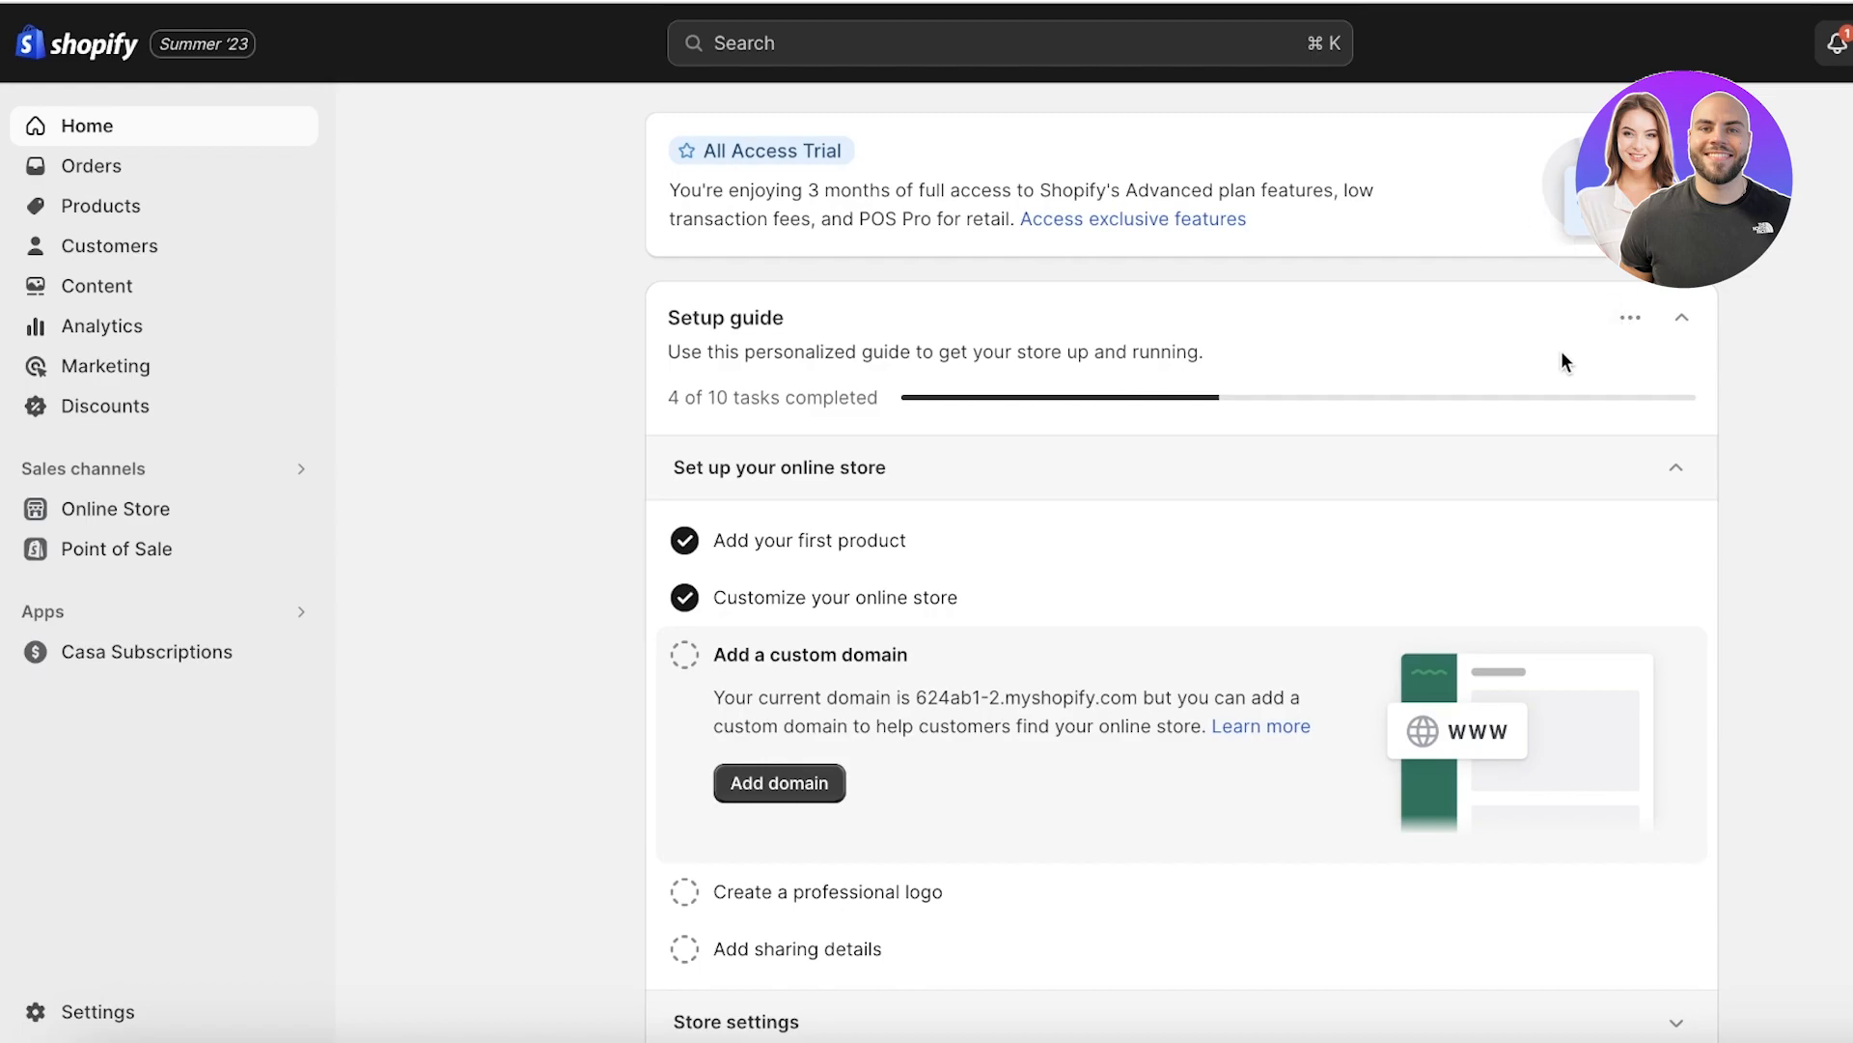
mouse_move(1054, 243)
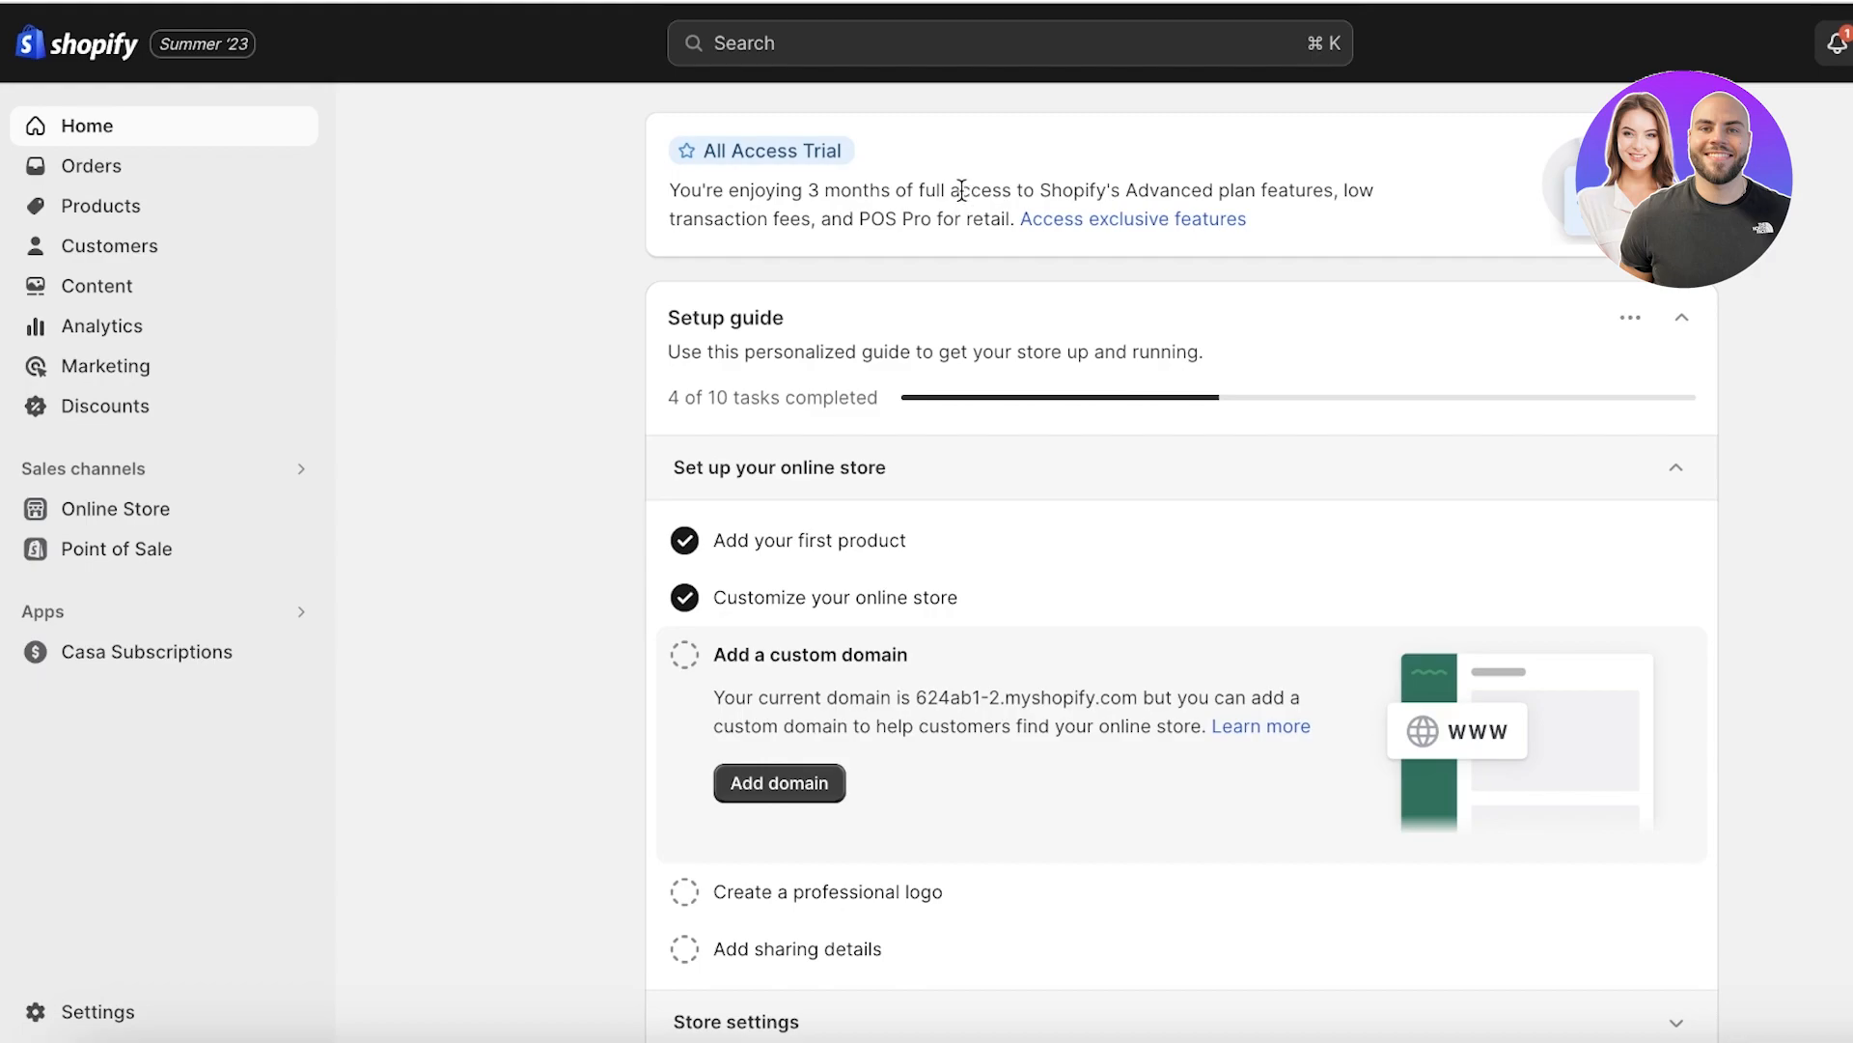
mouse_move(959, 191)
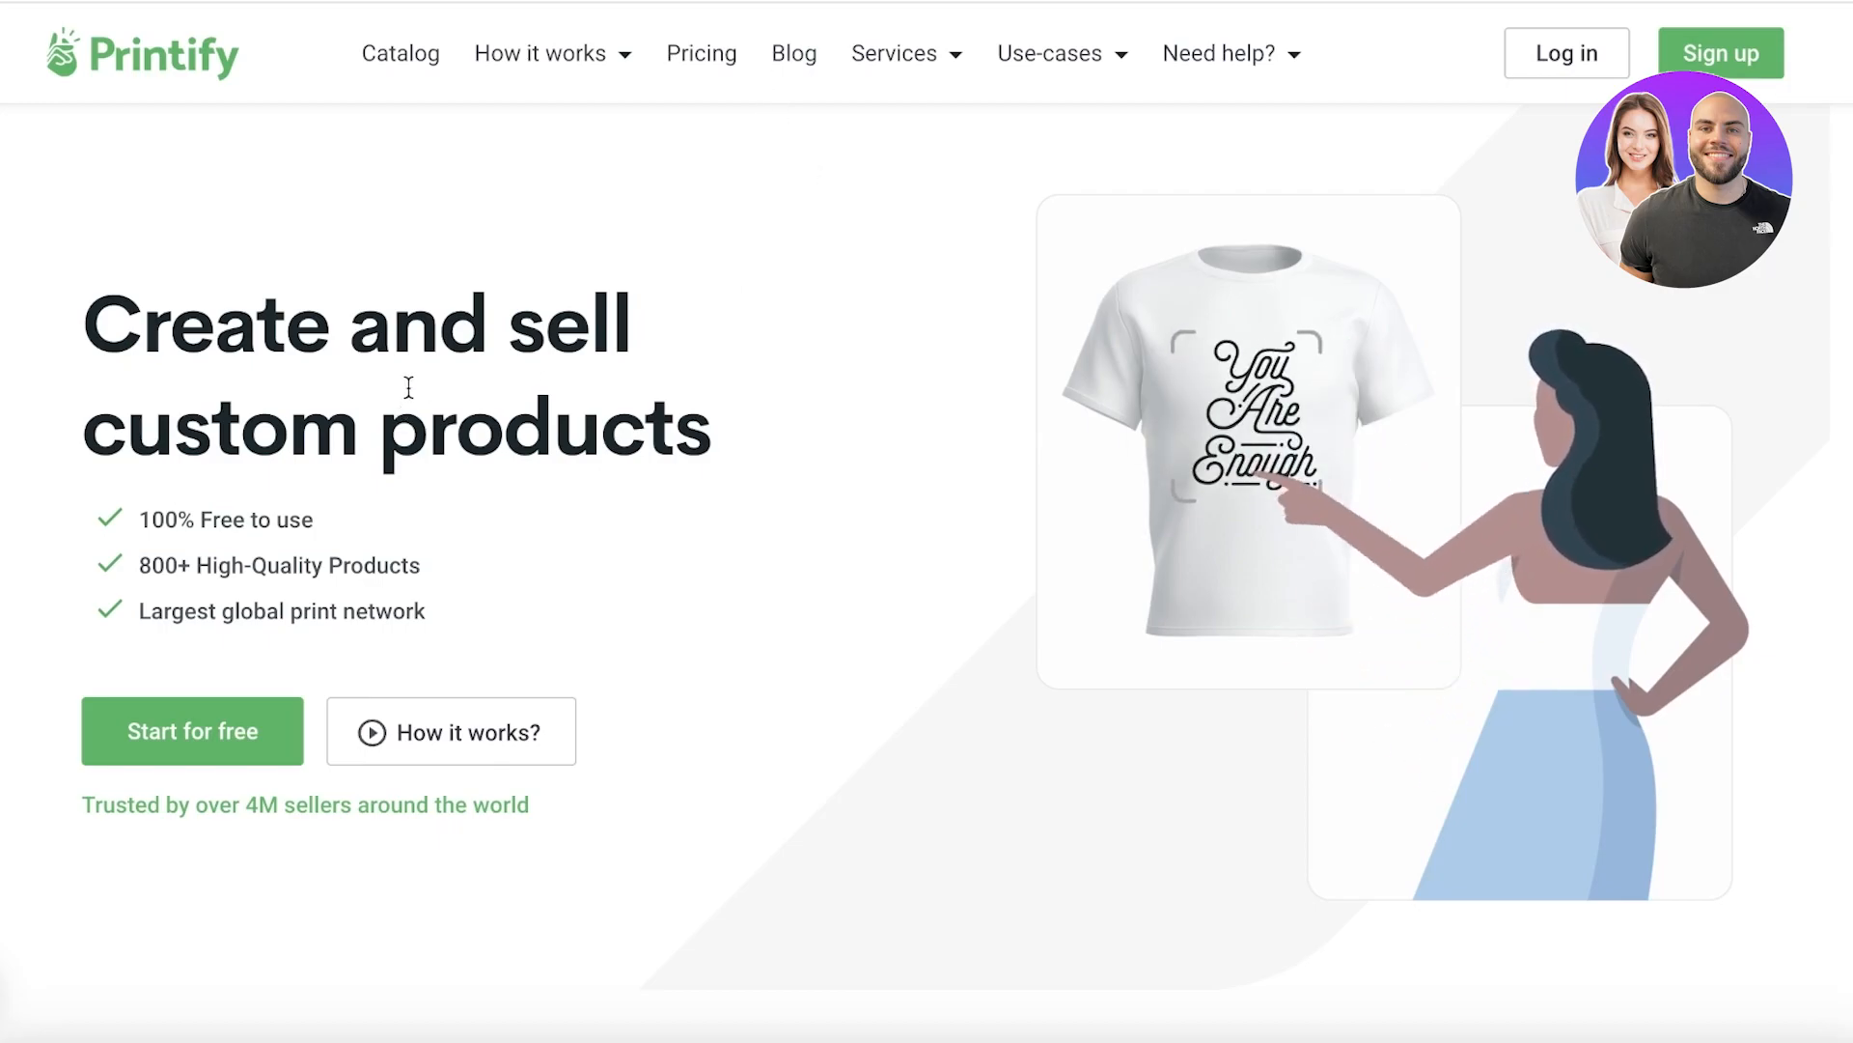
Browse Printify's Catalog bestsellers and product categories.
scroll(down, 3)
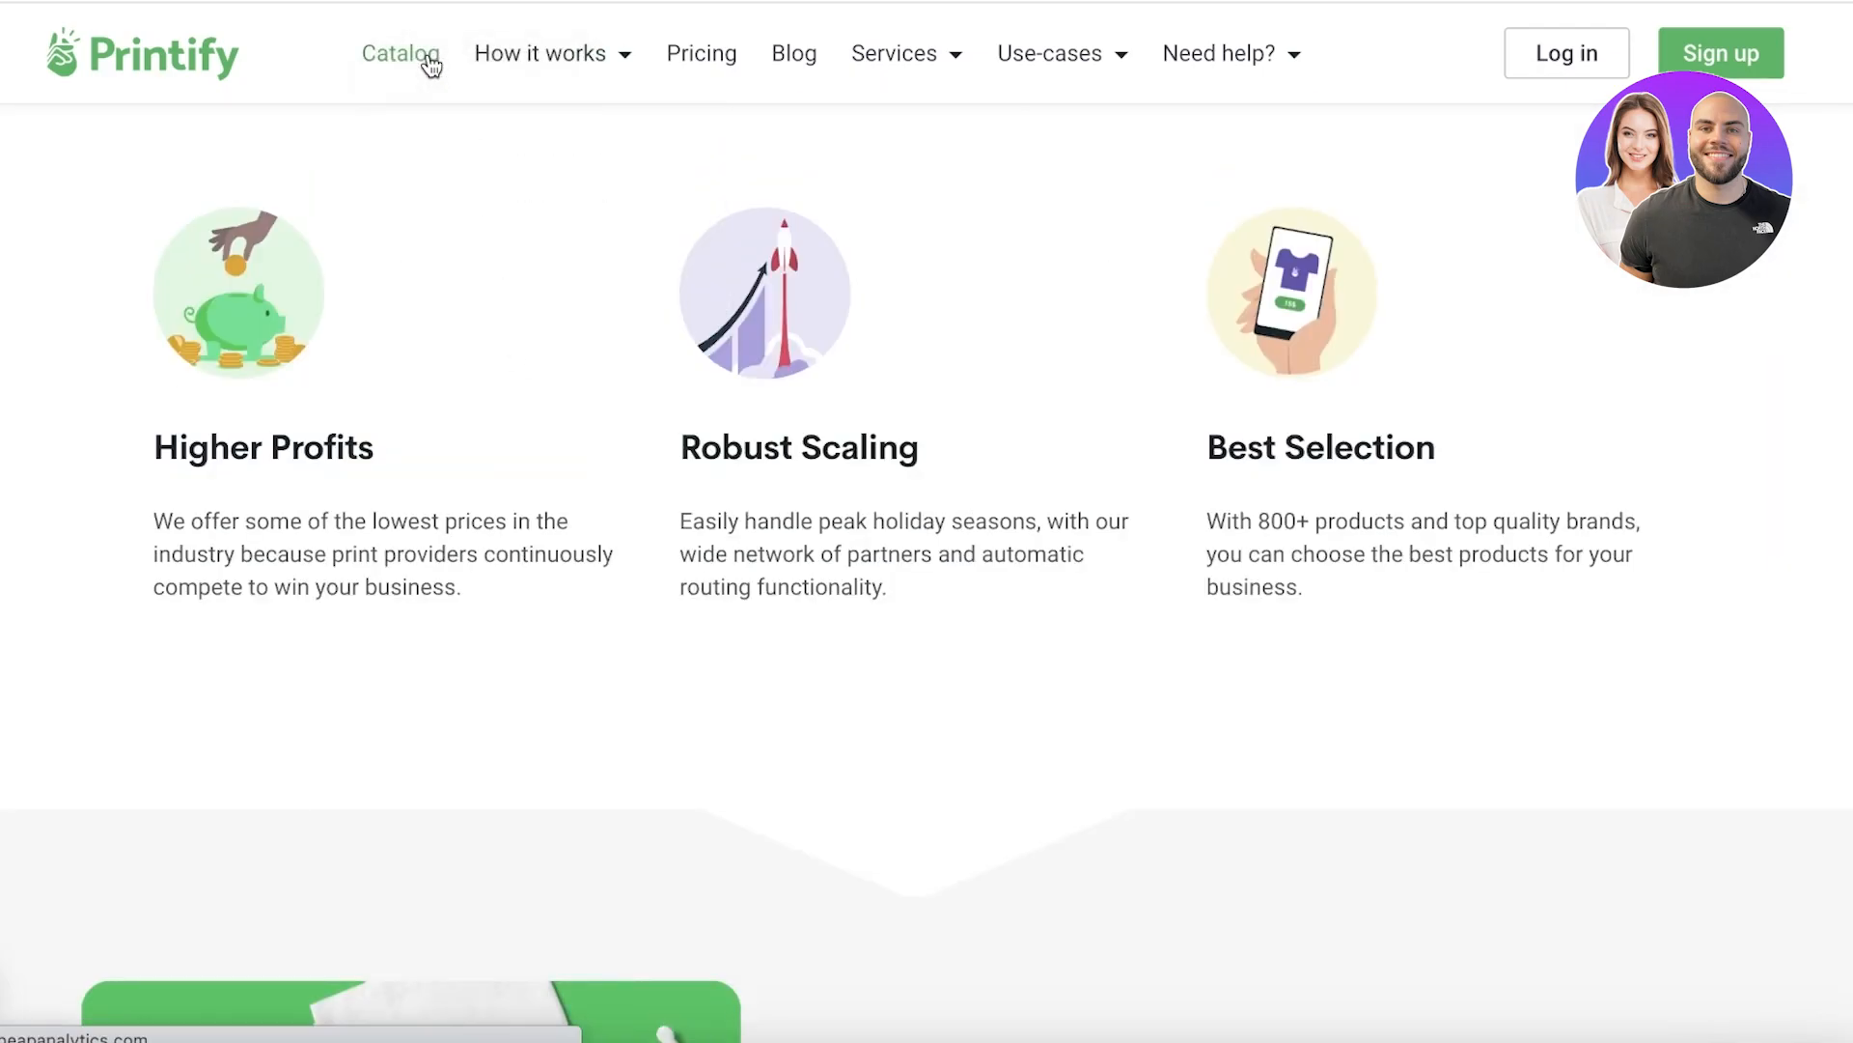
click(399, 53)
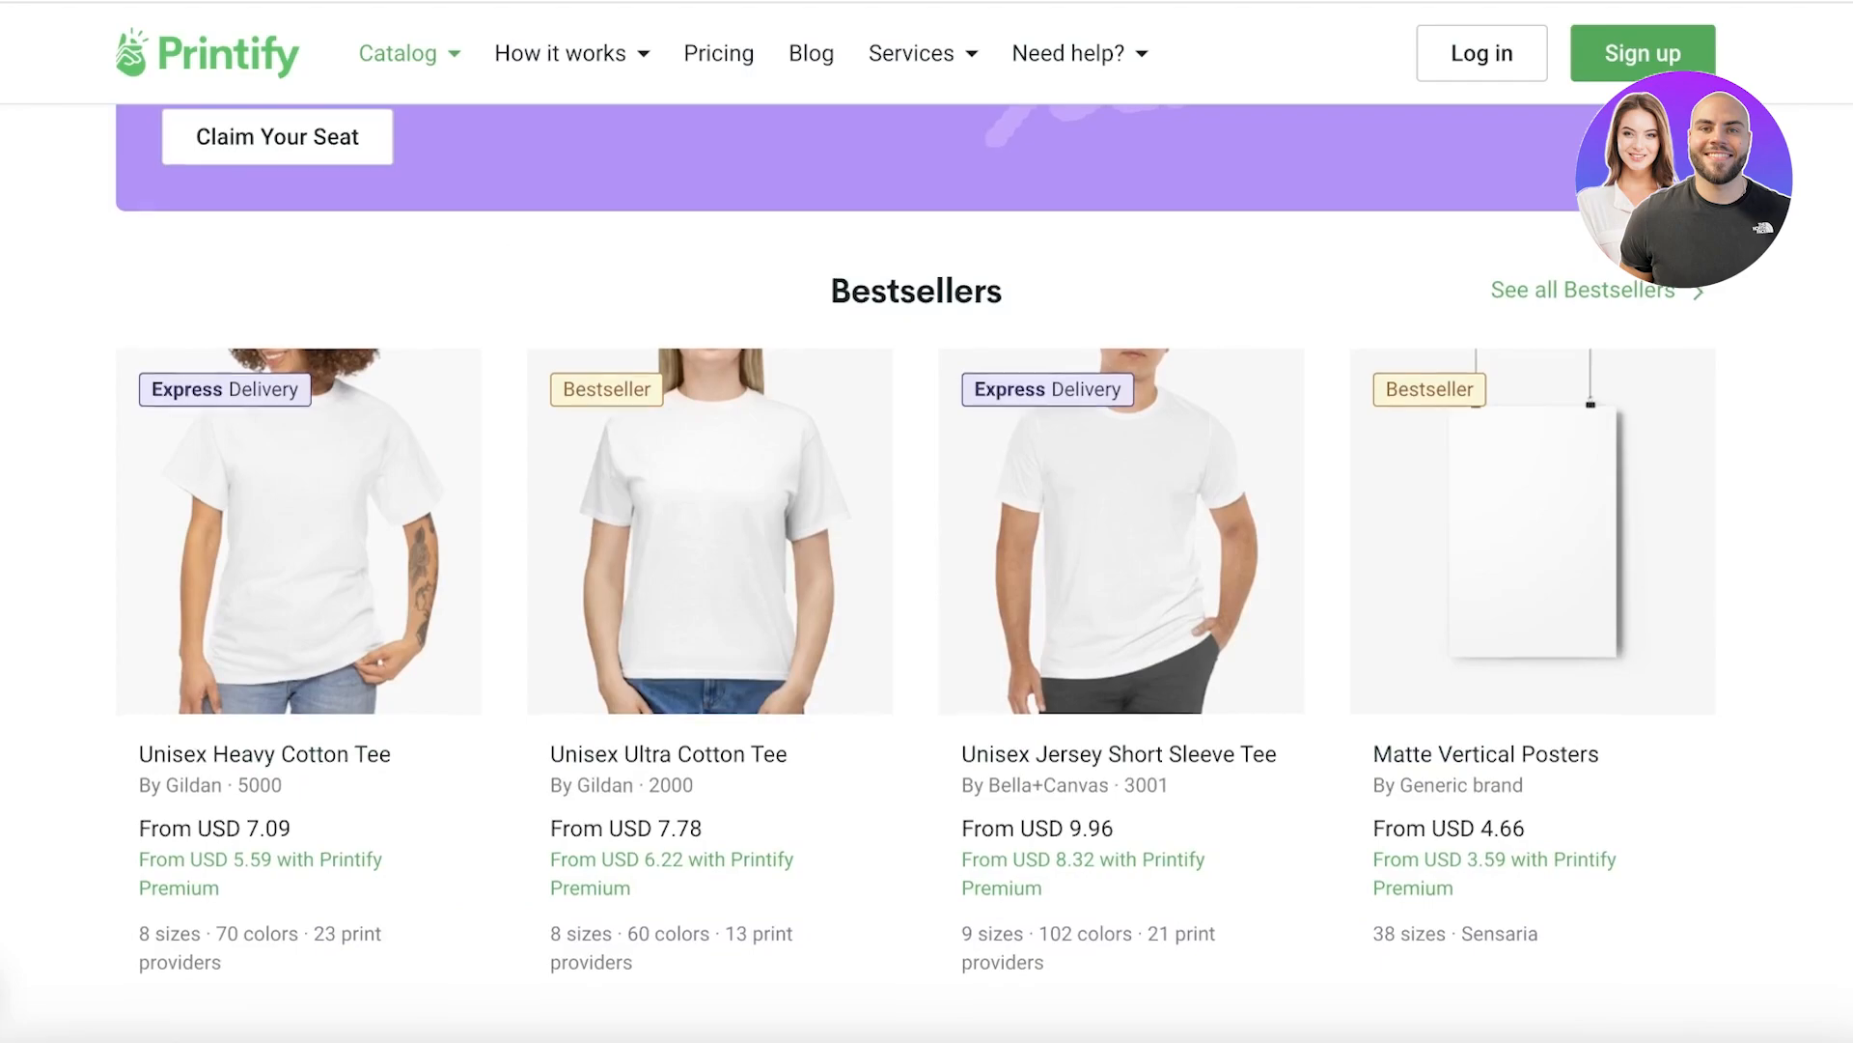
scroll(down, 3)
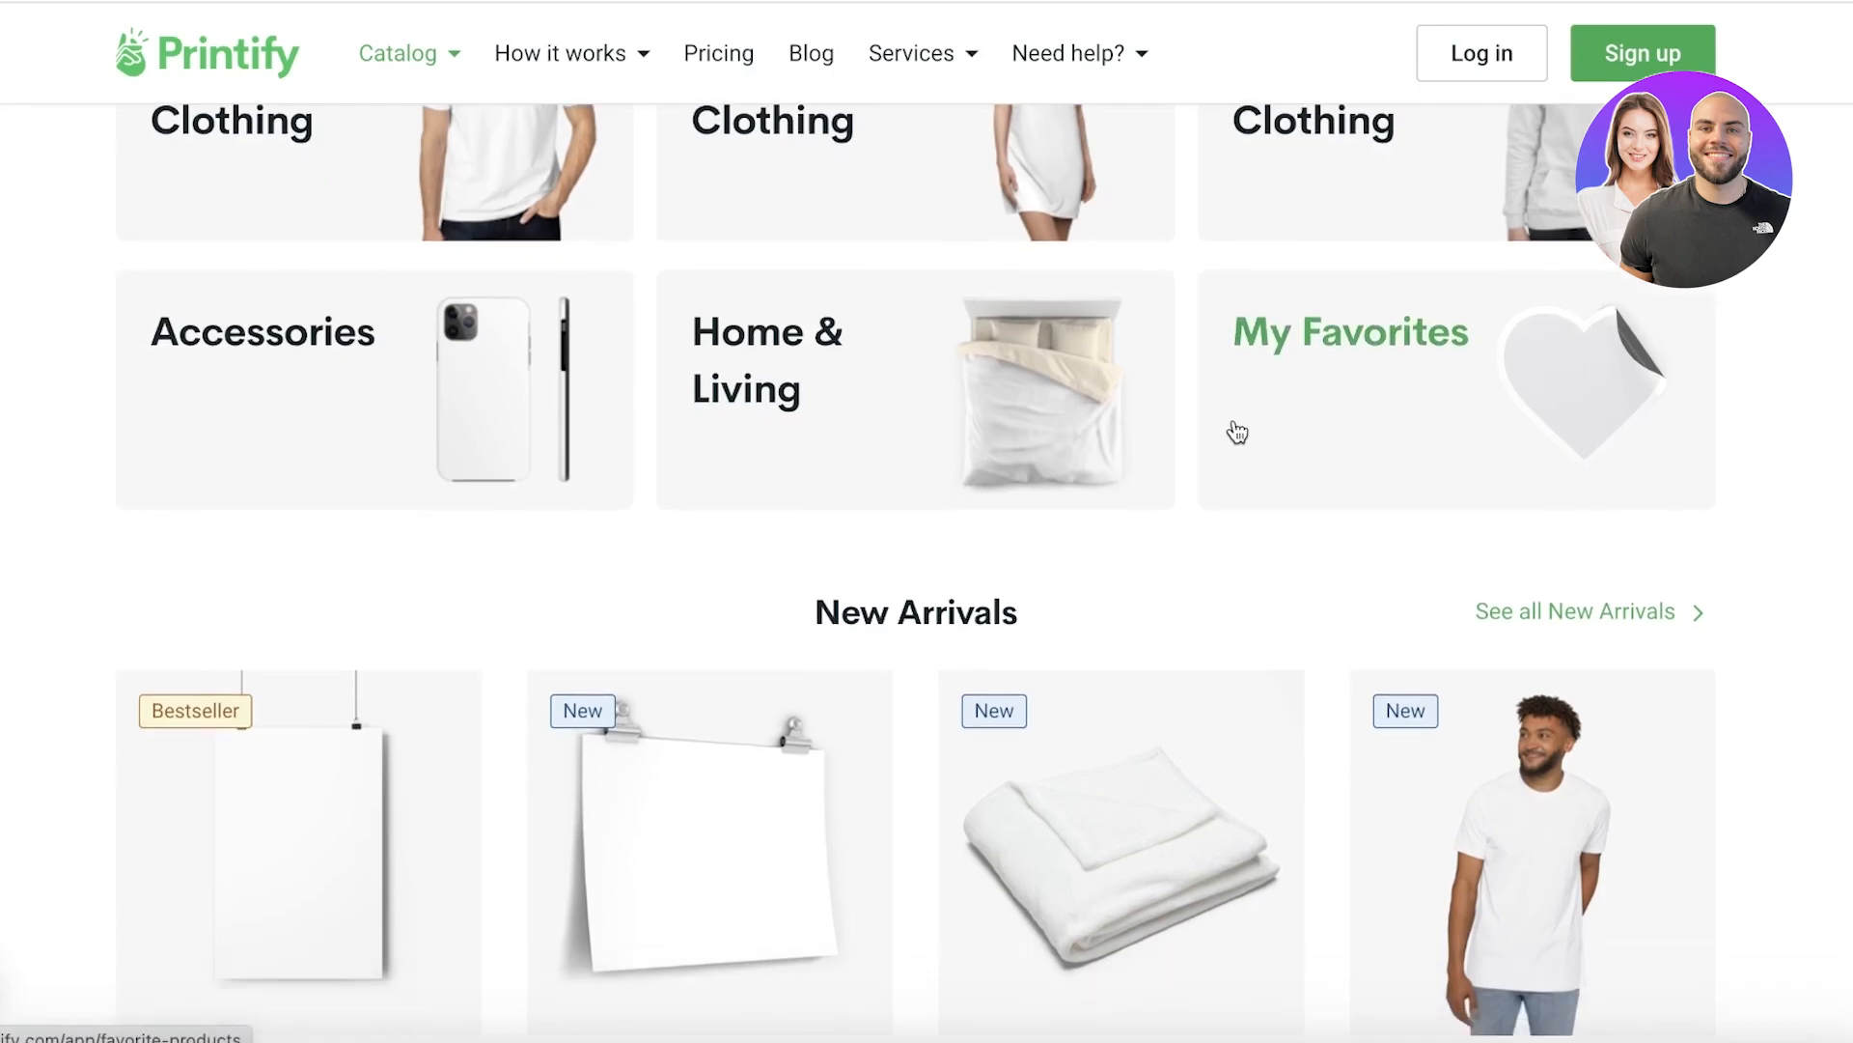
scroll(down, 3)
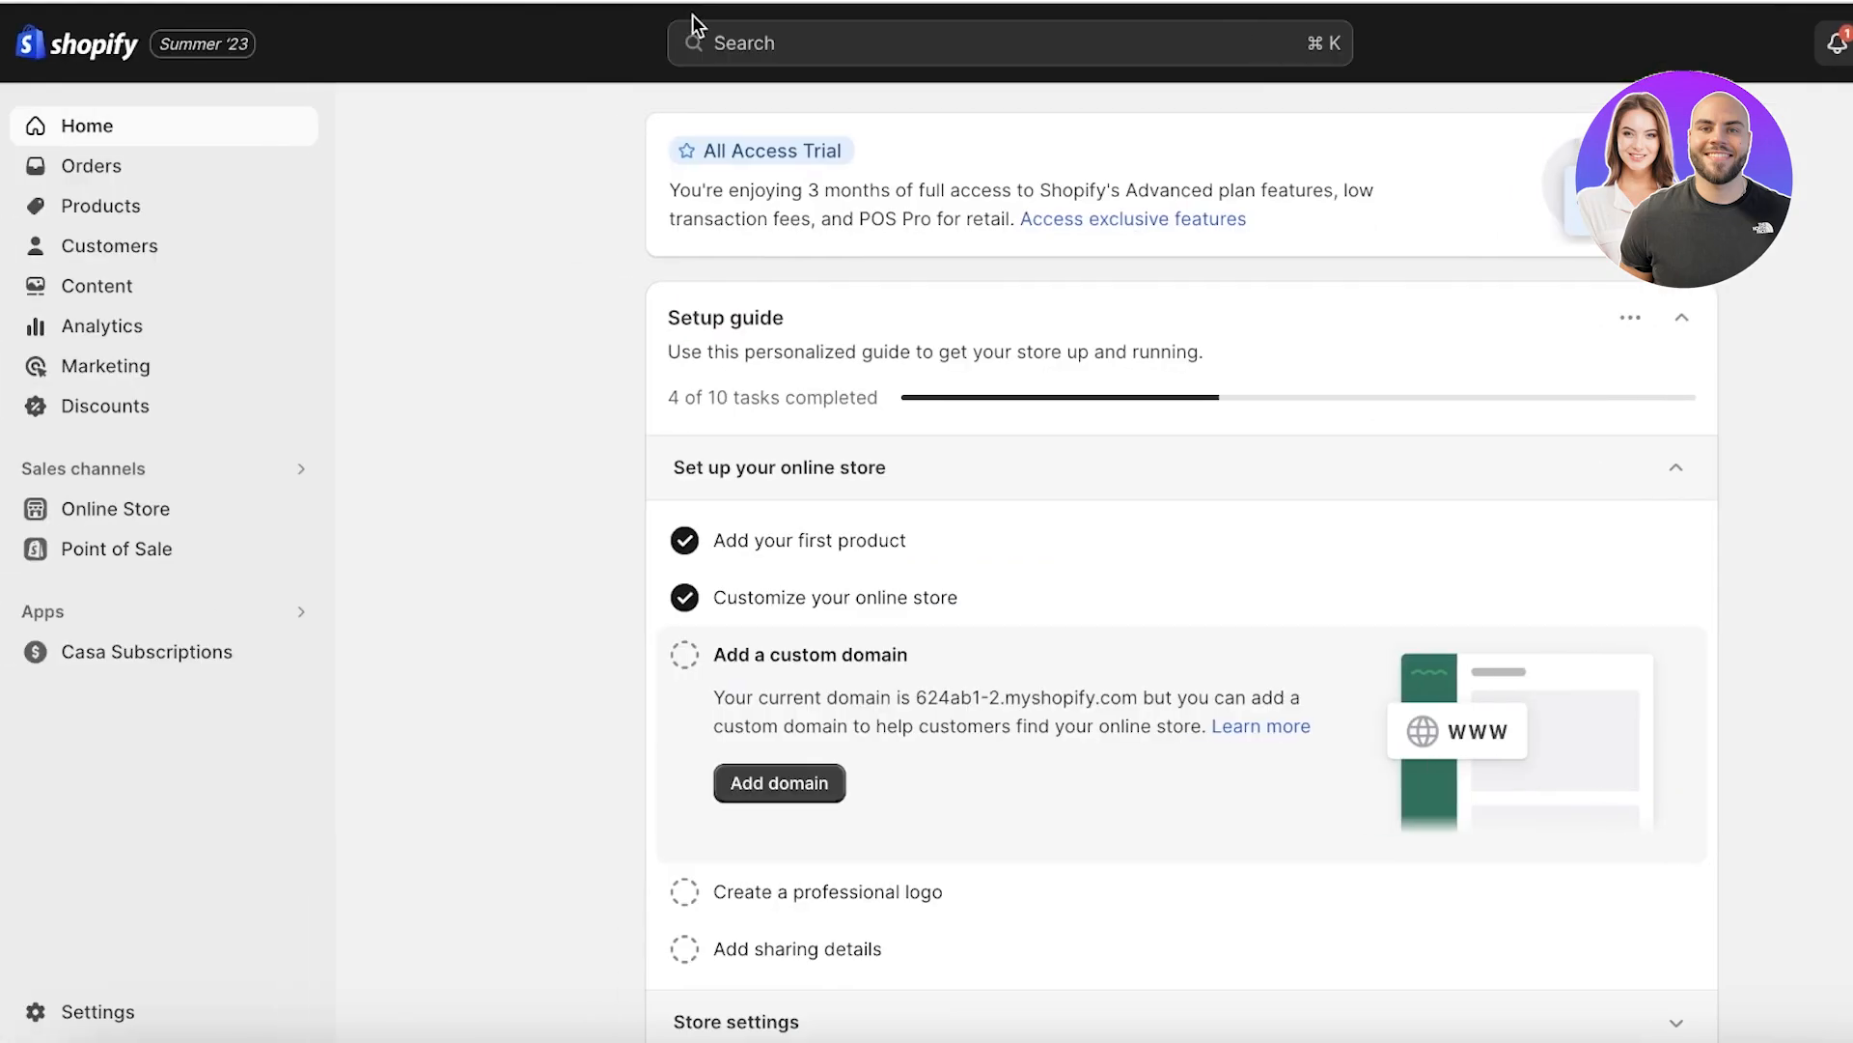
mouse_move(647, 154)
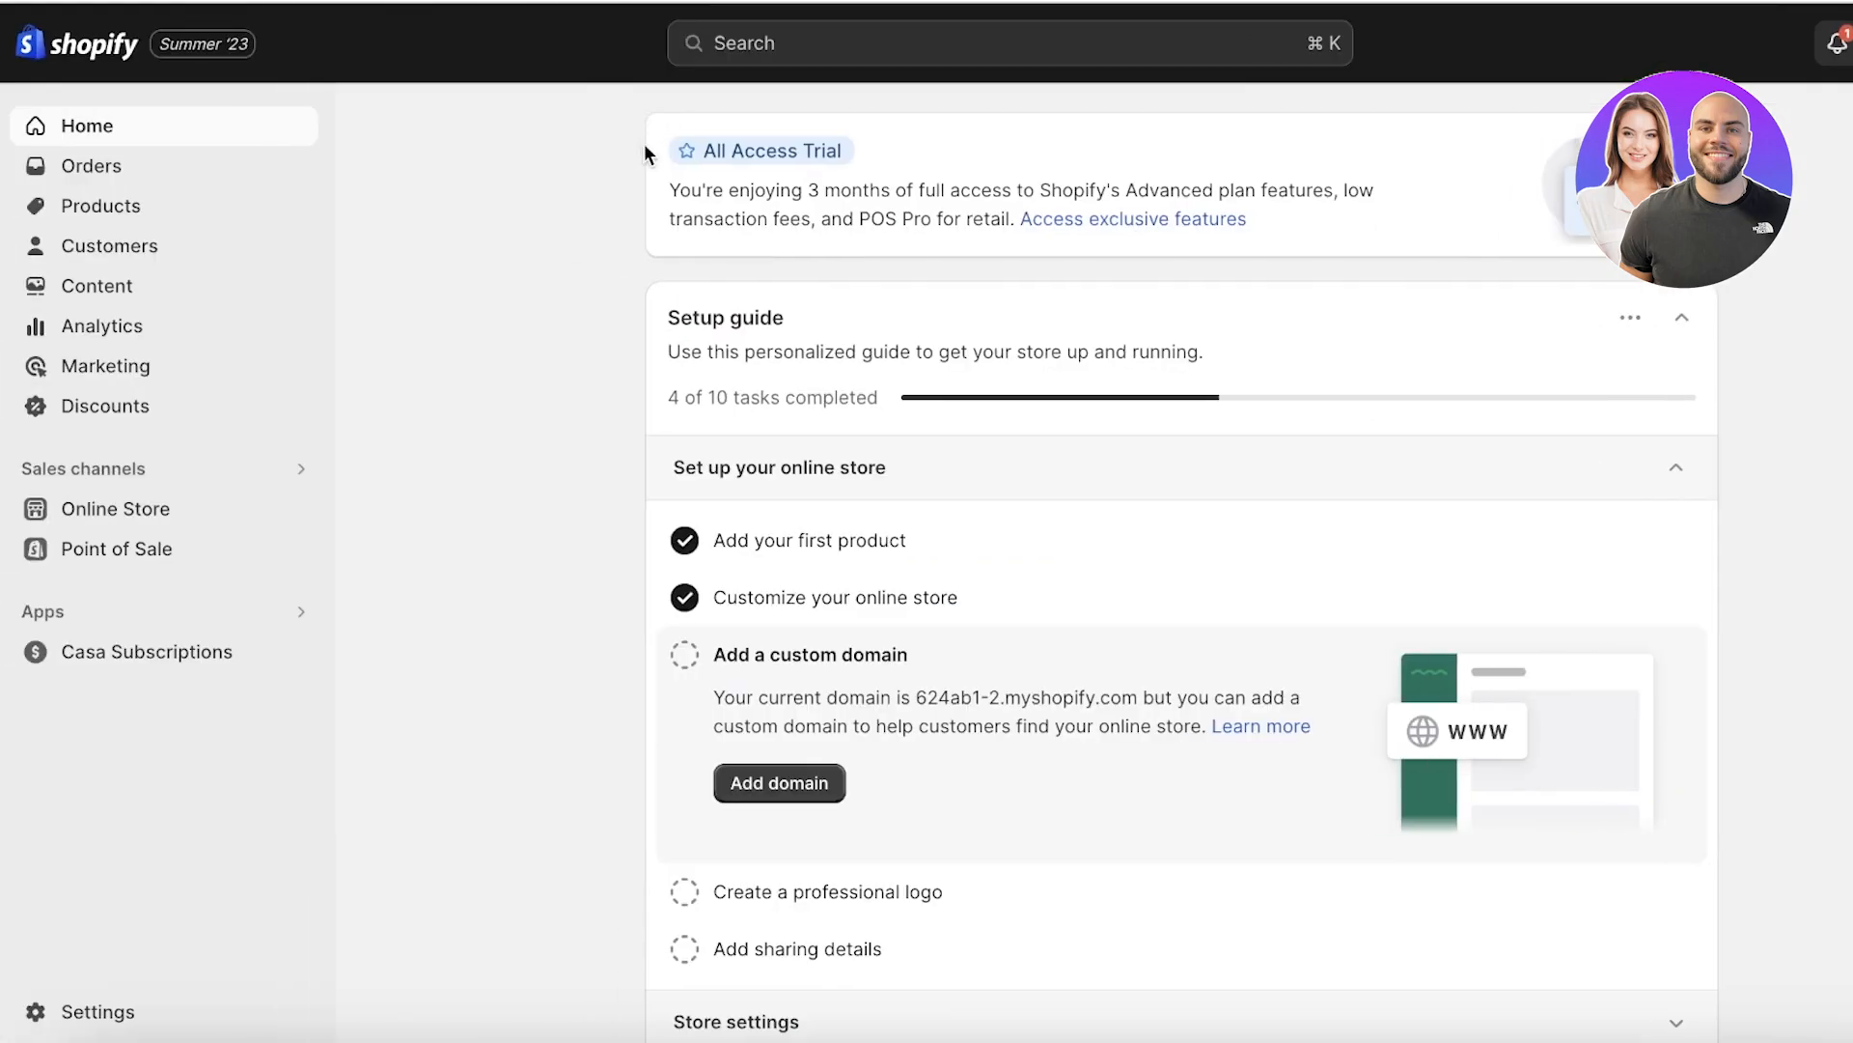
mouse_move(946, 104)
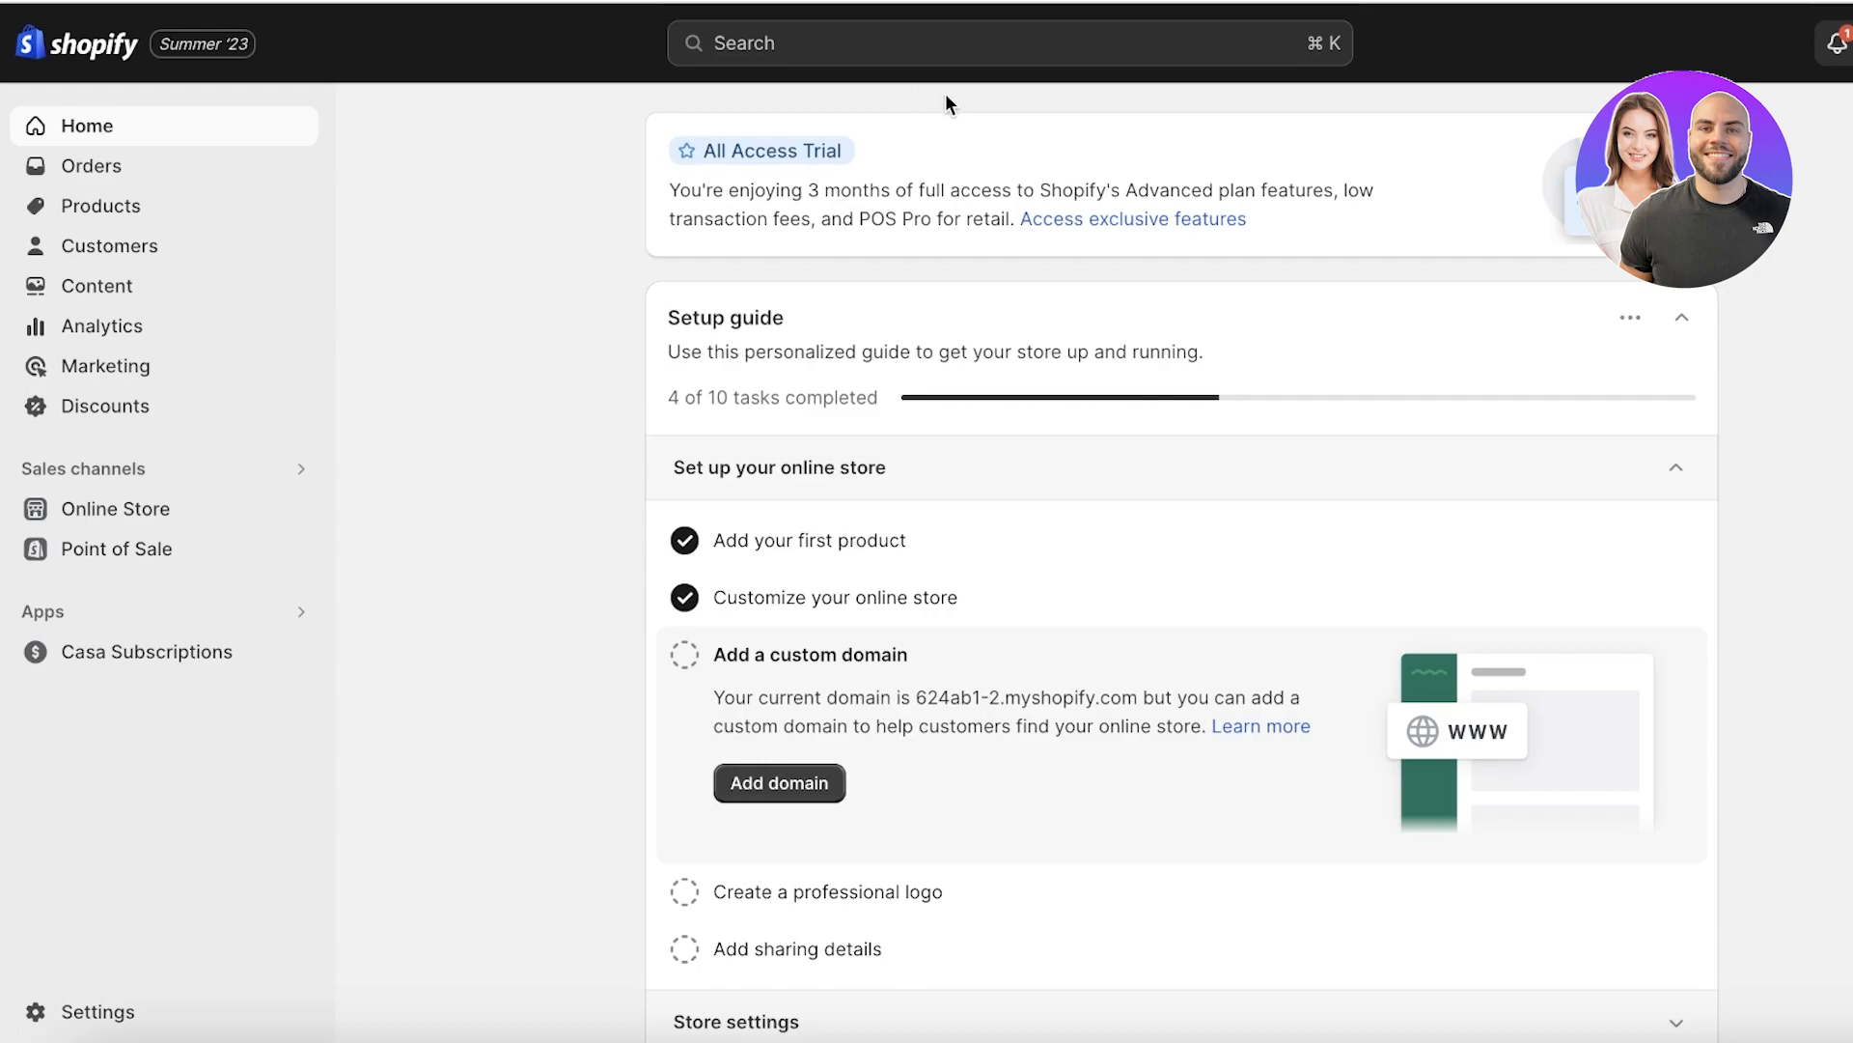
mouse_move(689, 343)
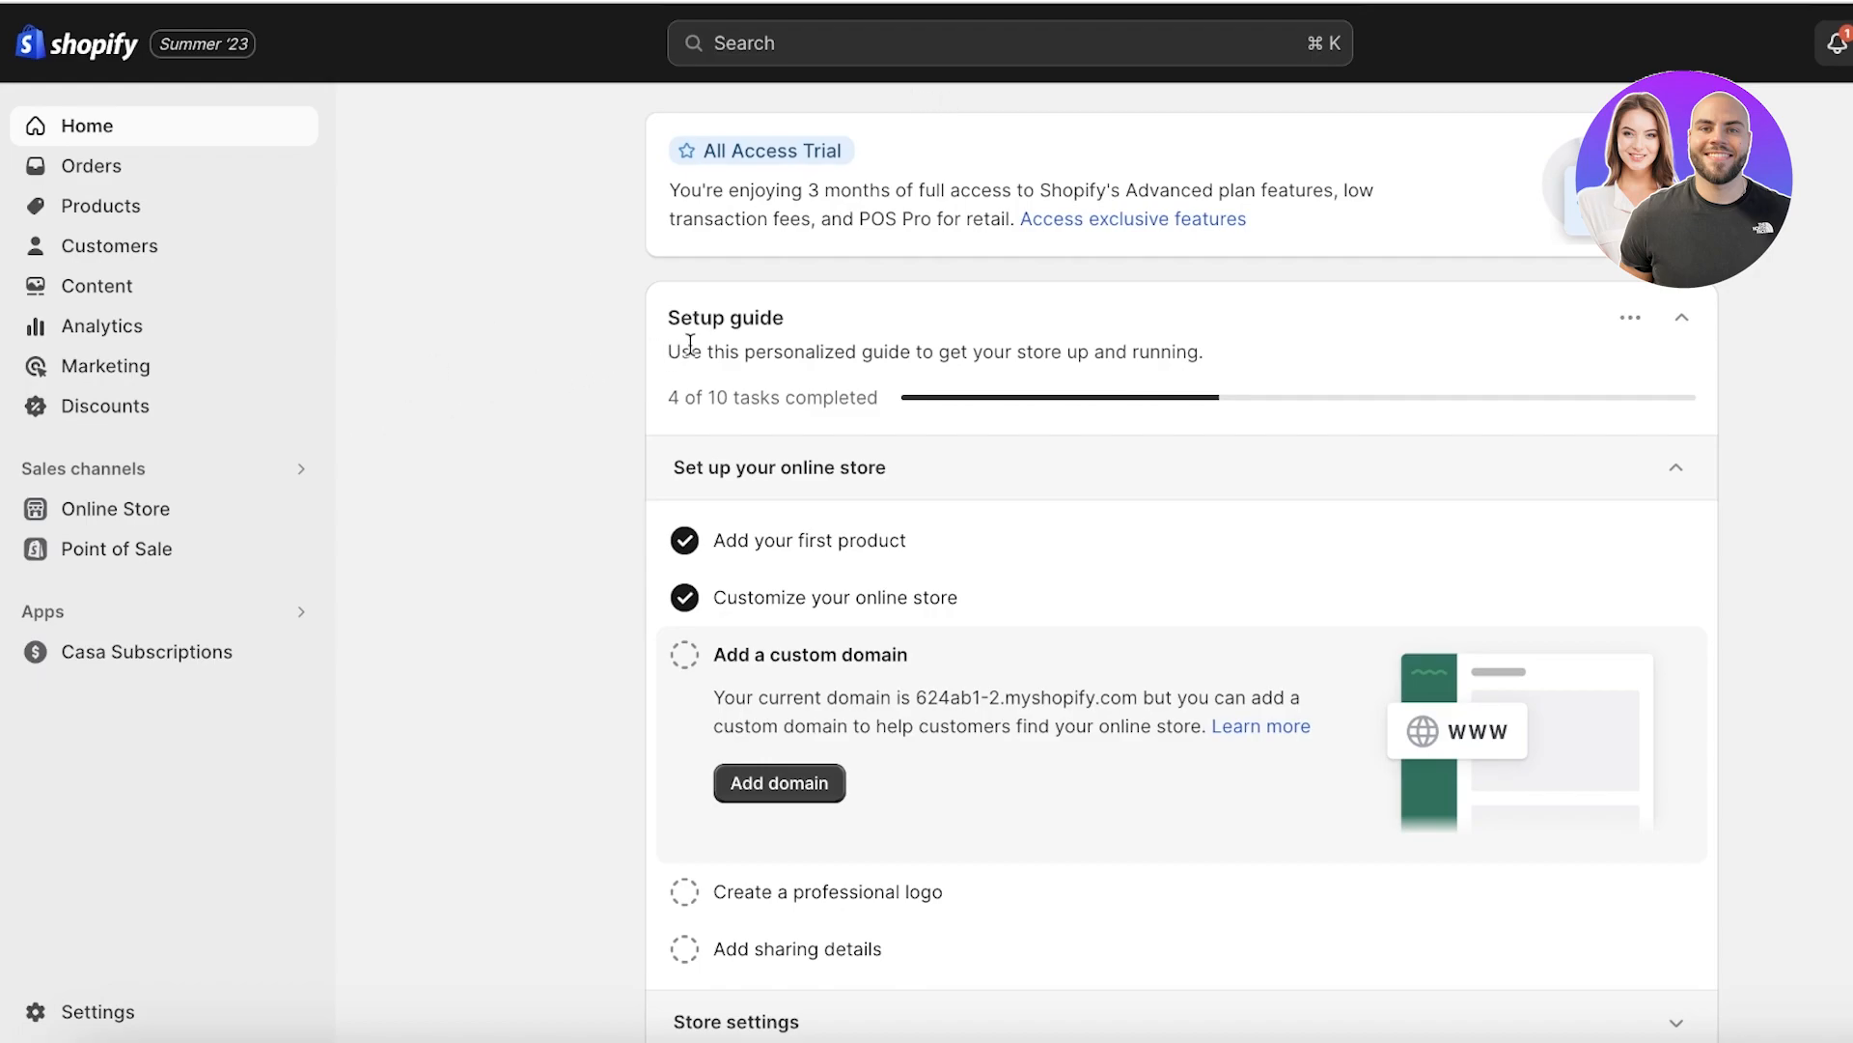
mouse_move(596, 364)
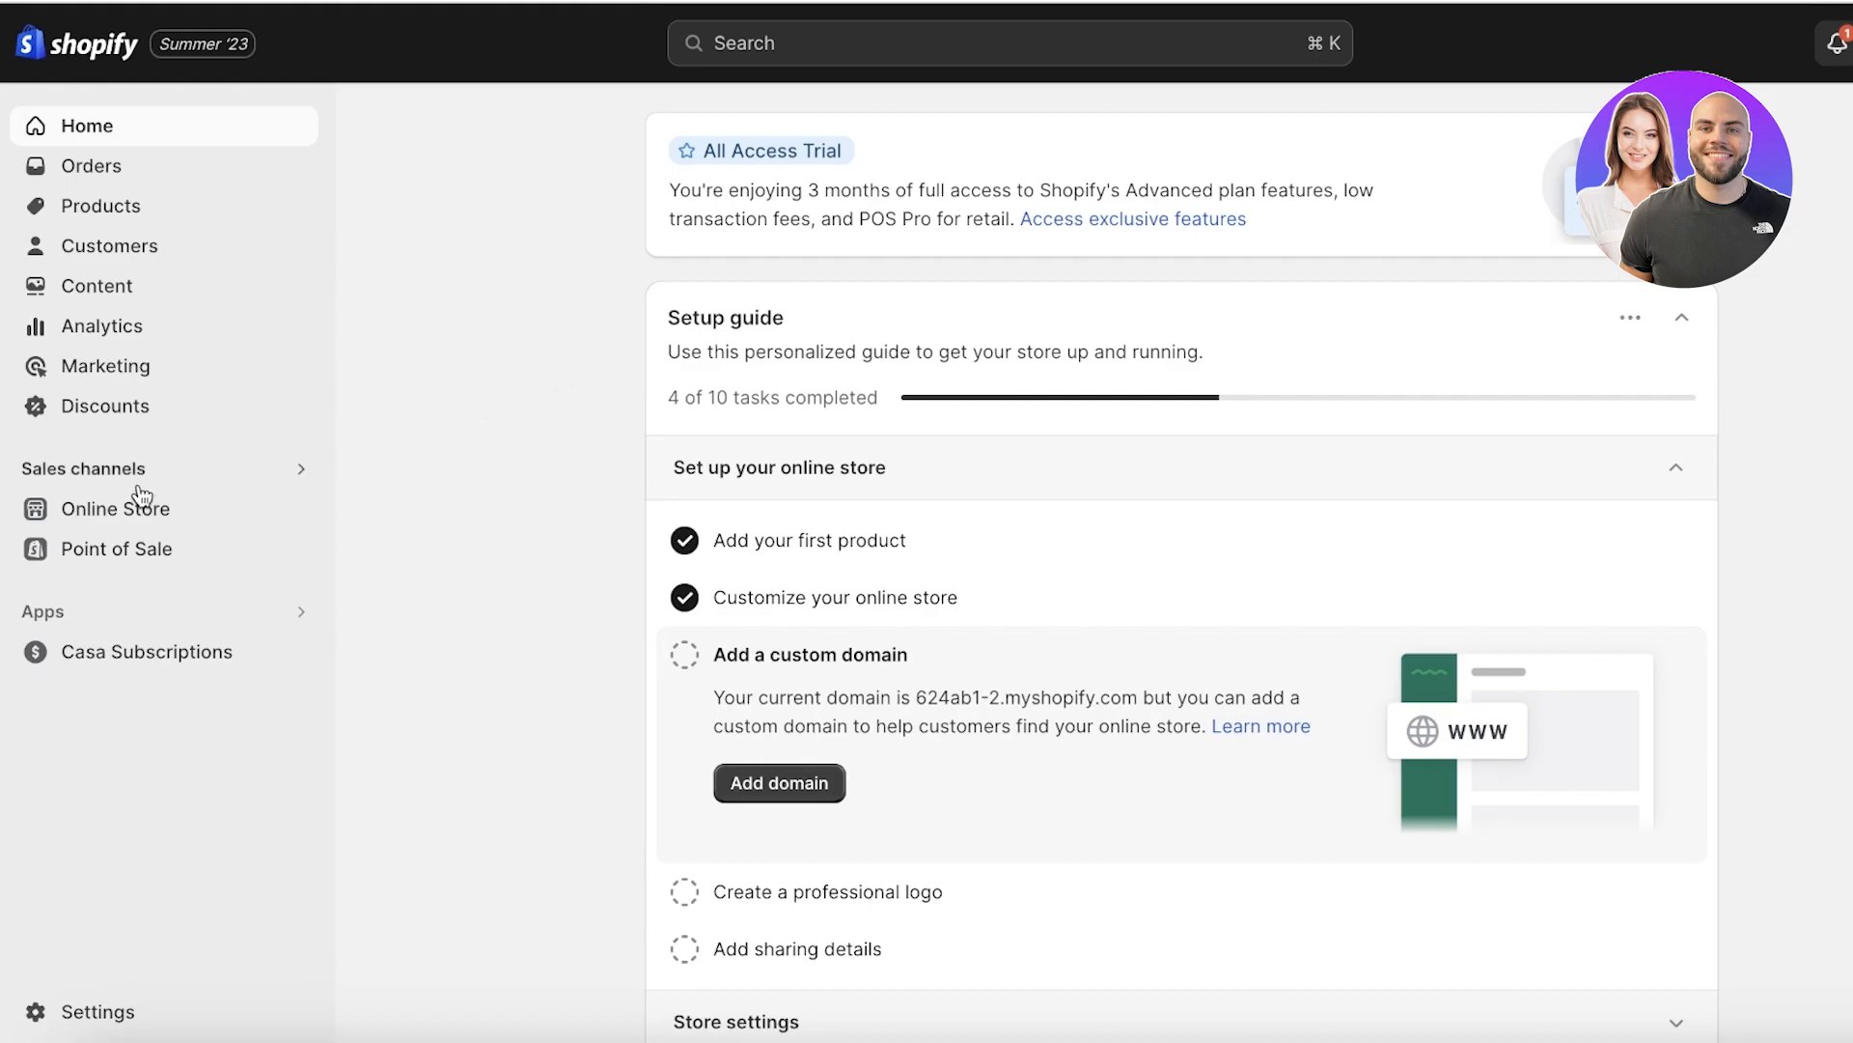
mouse_move(118, 508)
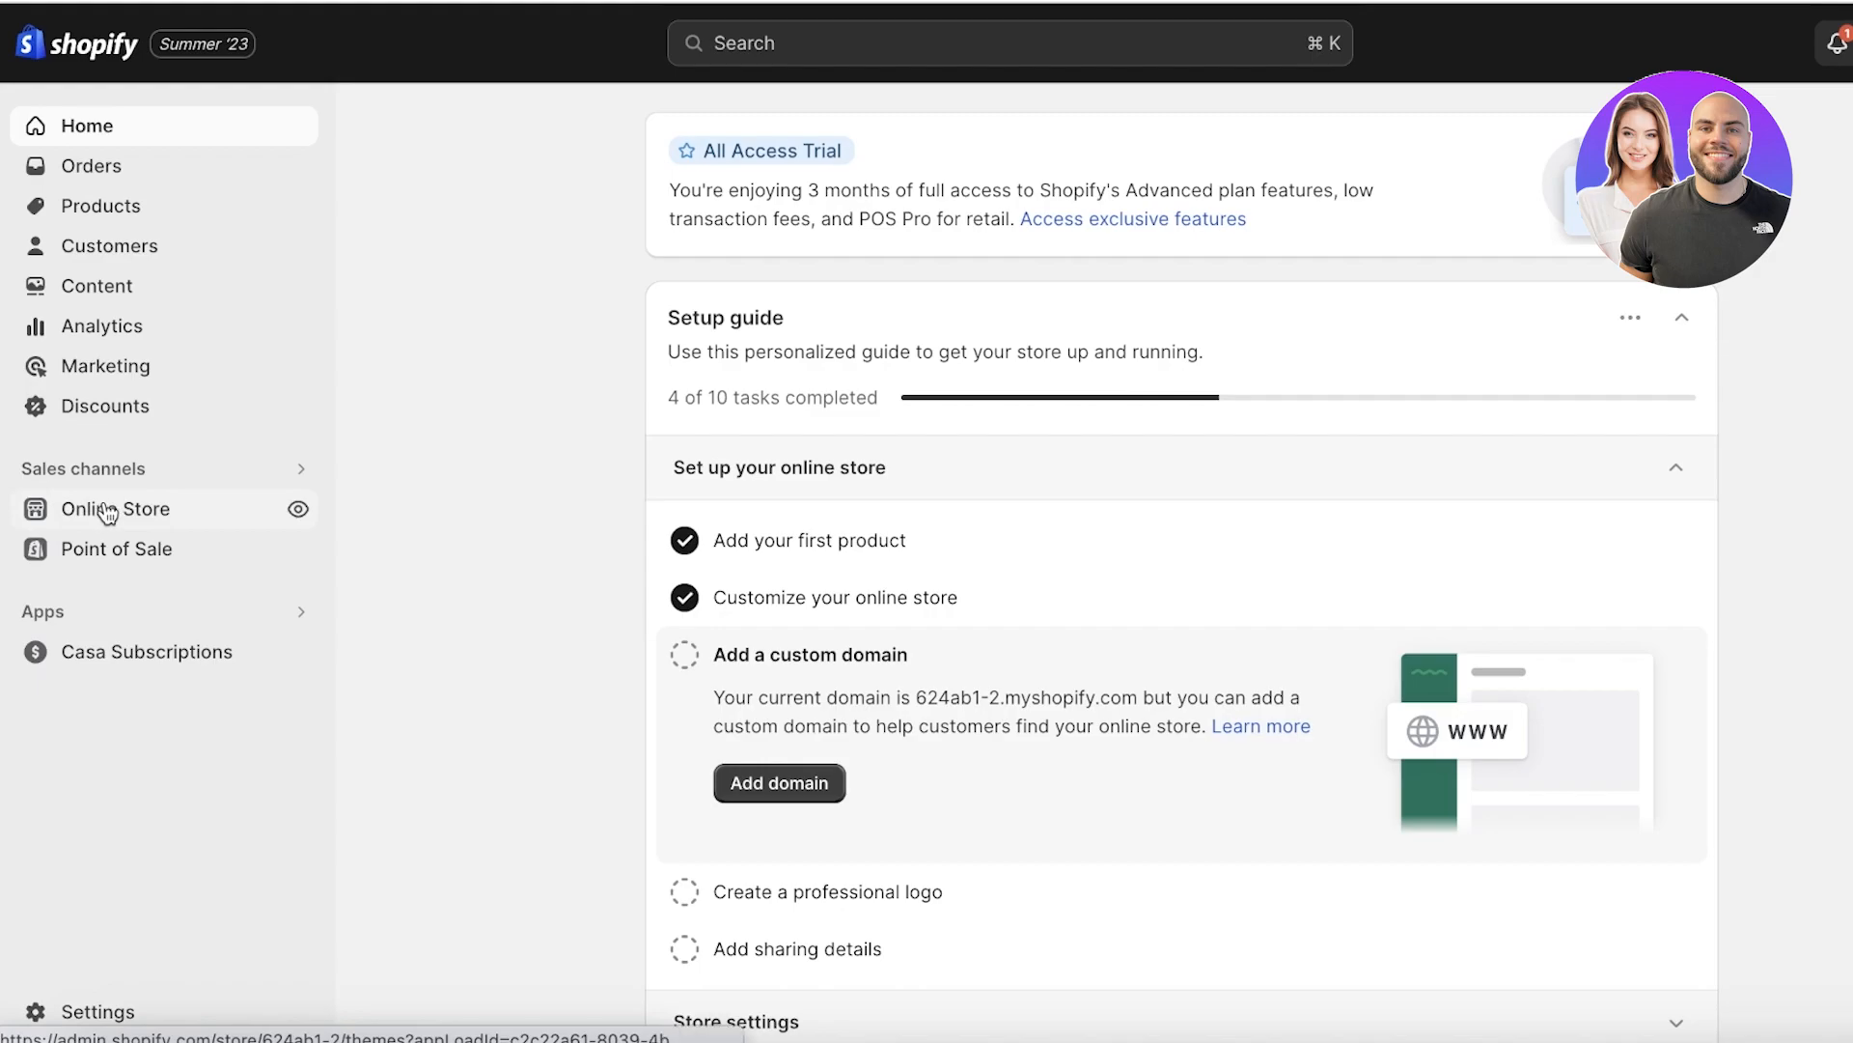
Review the Themes page with Dawn as the current theme and the empty theme library.
click(116, 509)
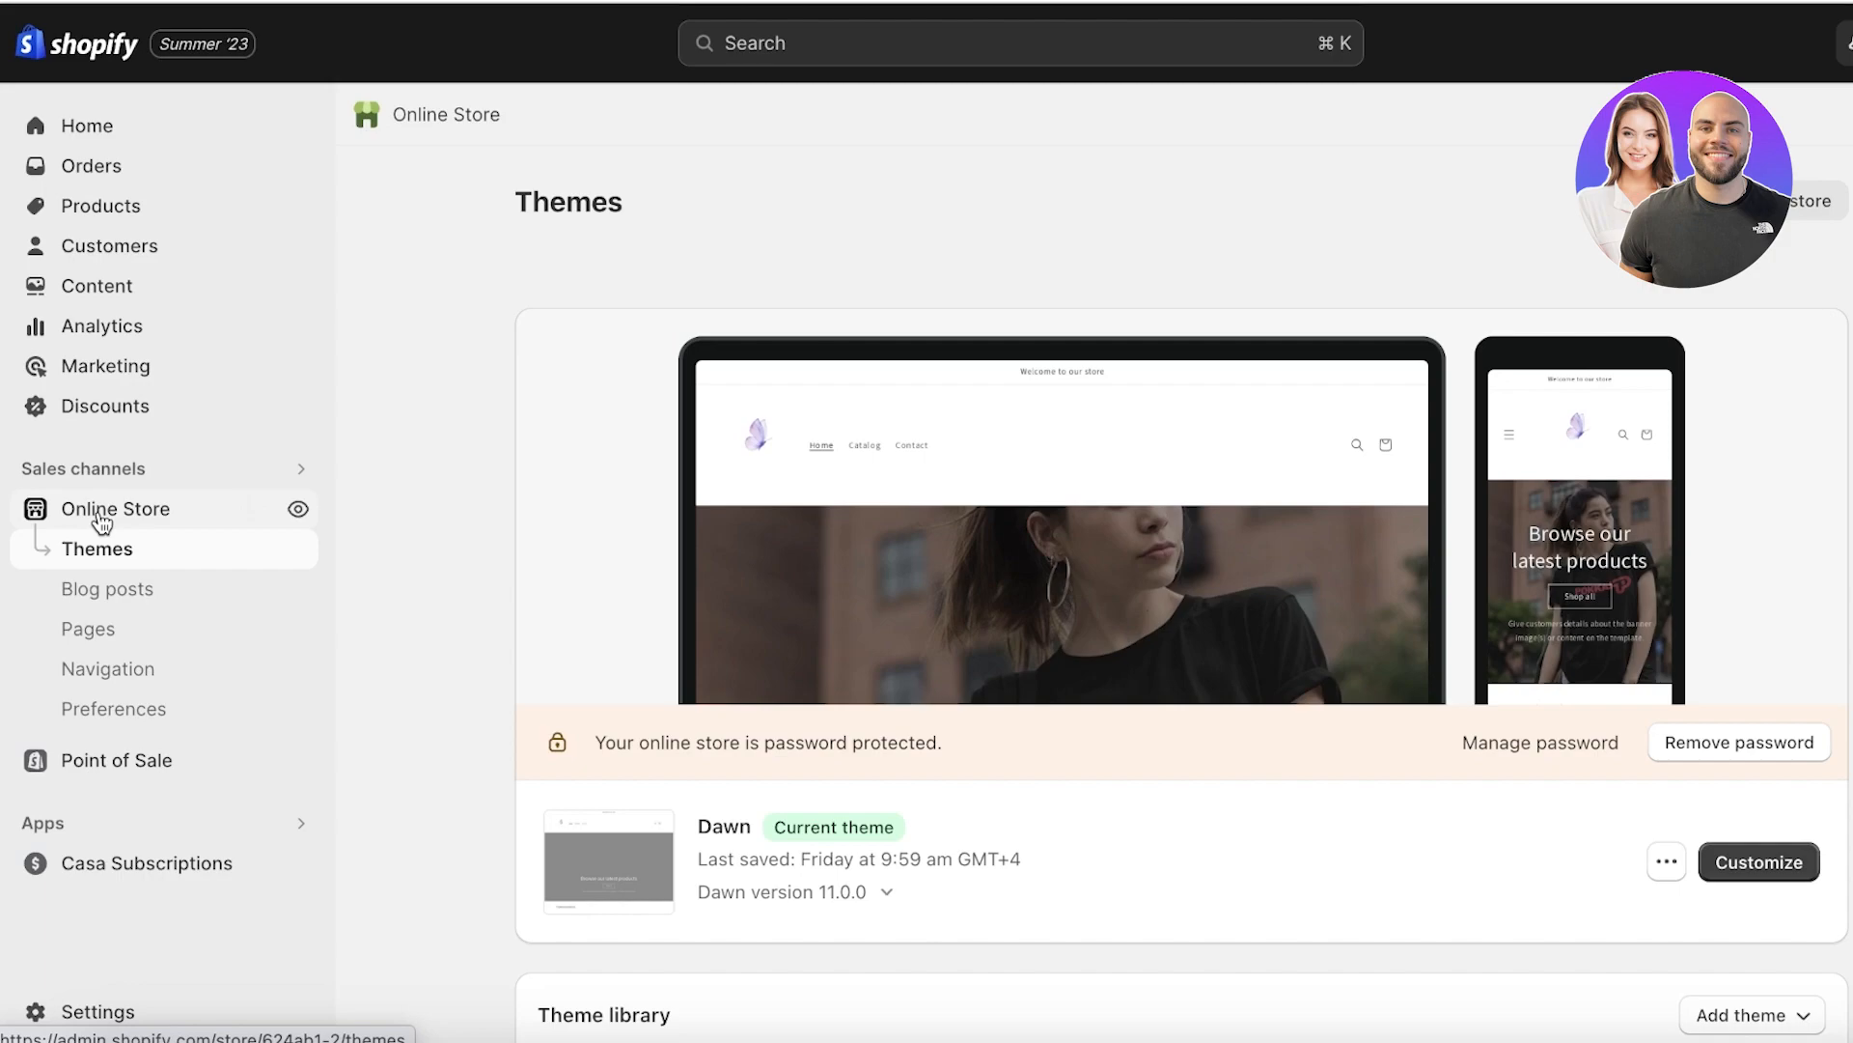
mouse_move(101, 523)
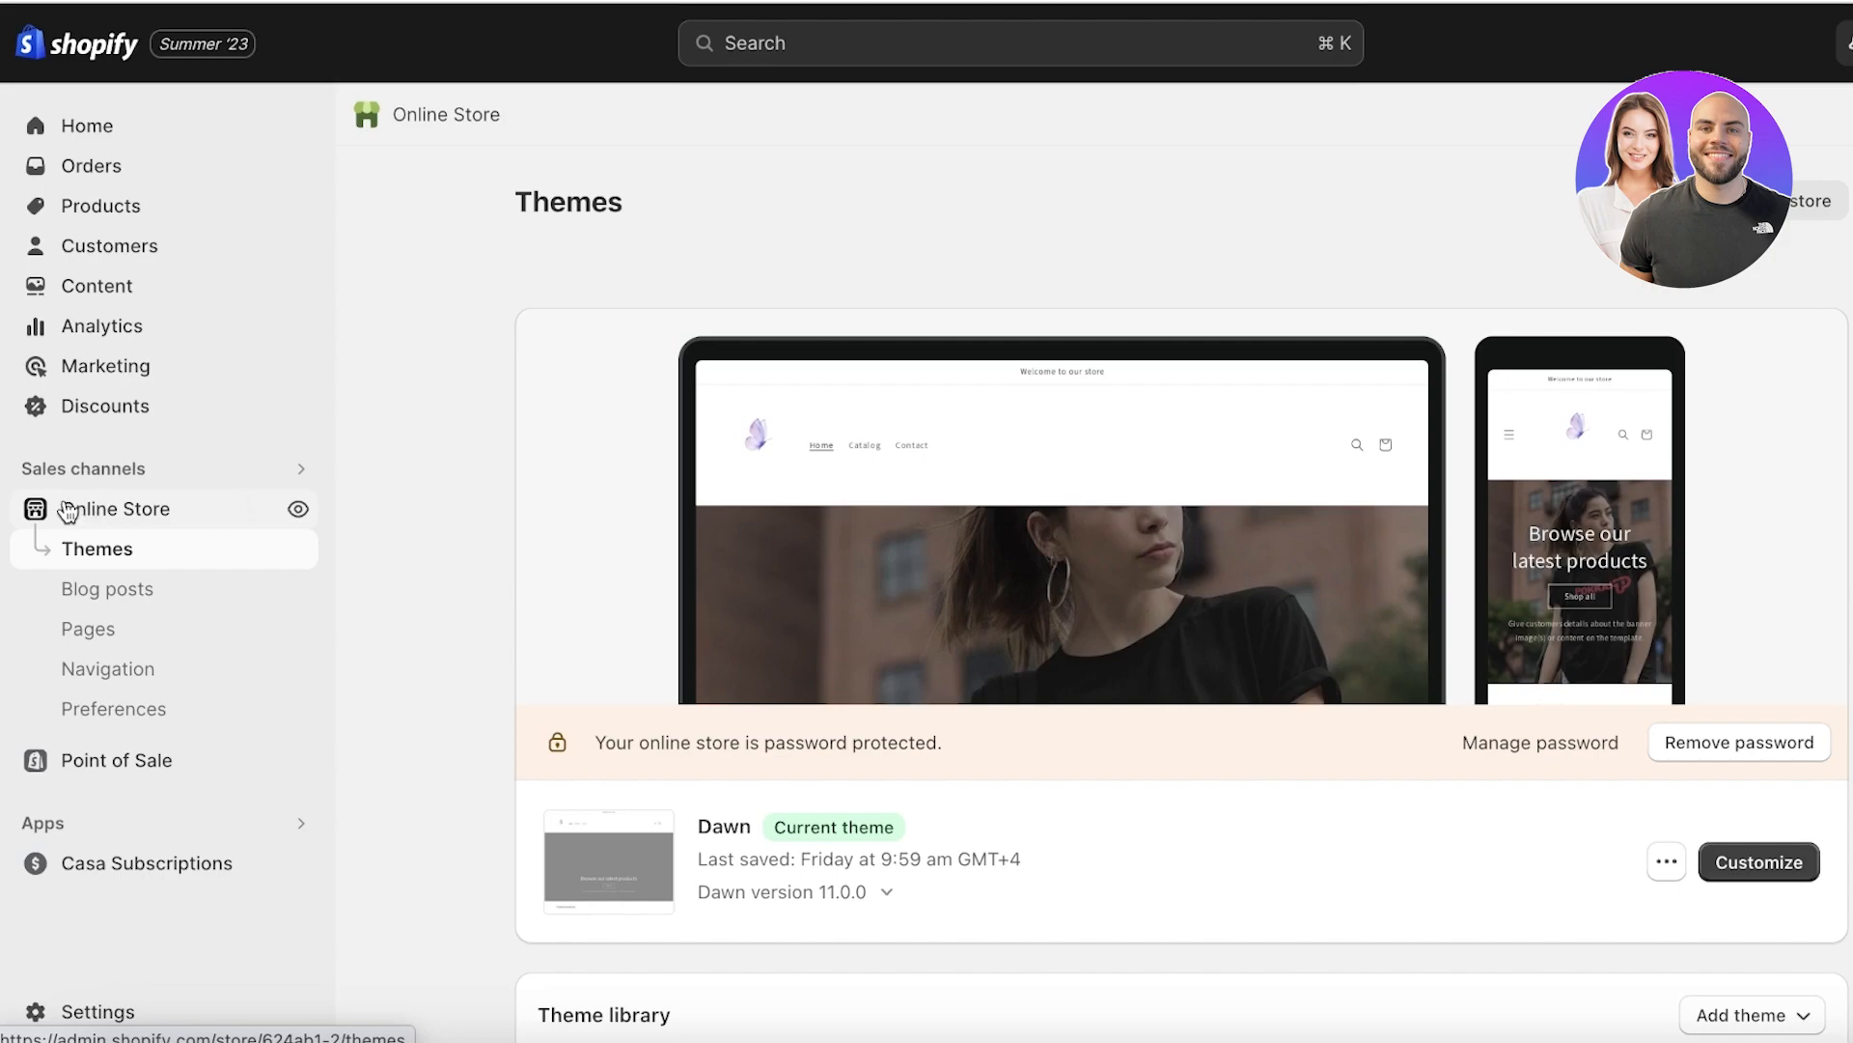
mouse_move(43, 532)
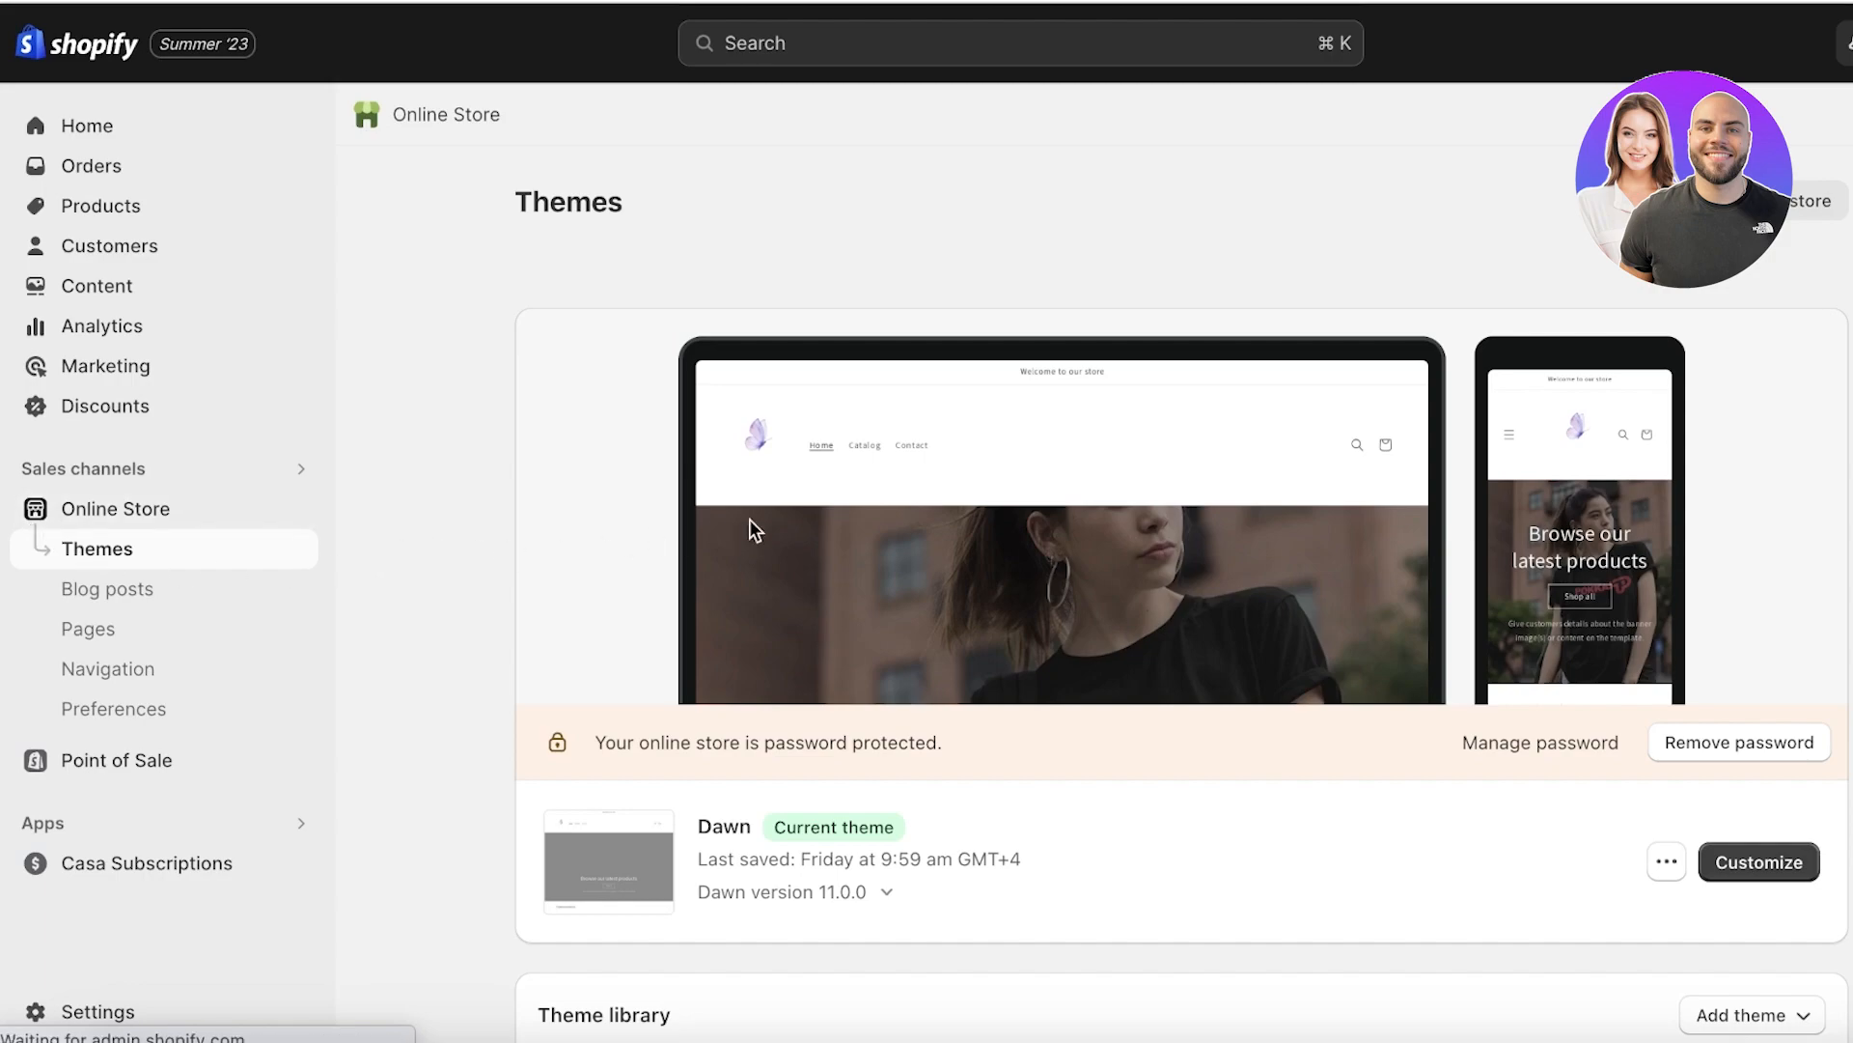
mouse_move(487, 596)
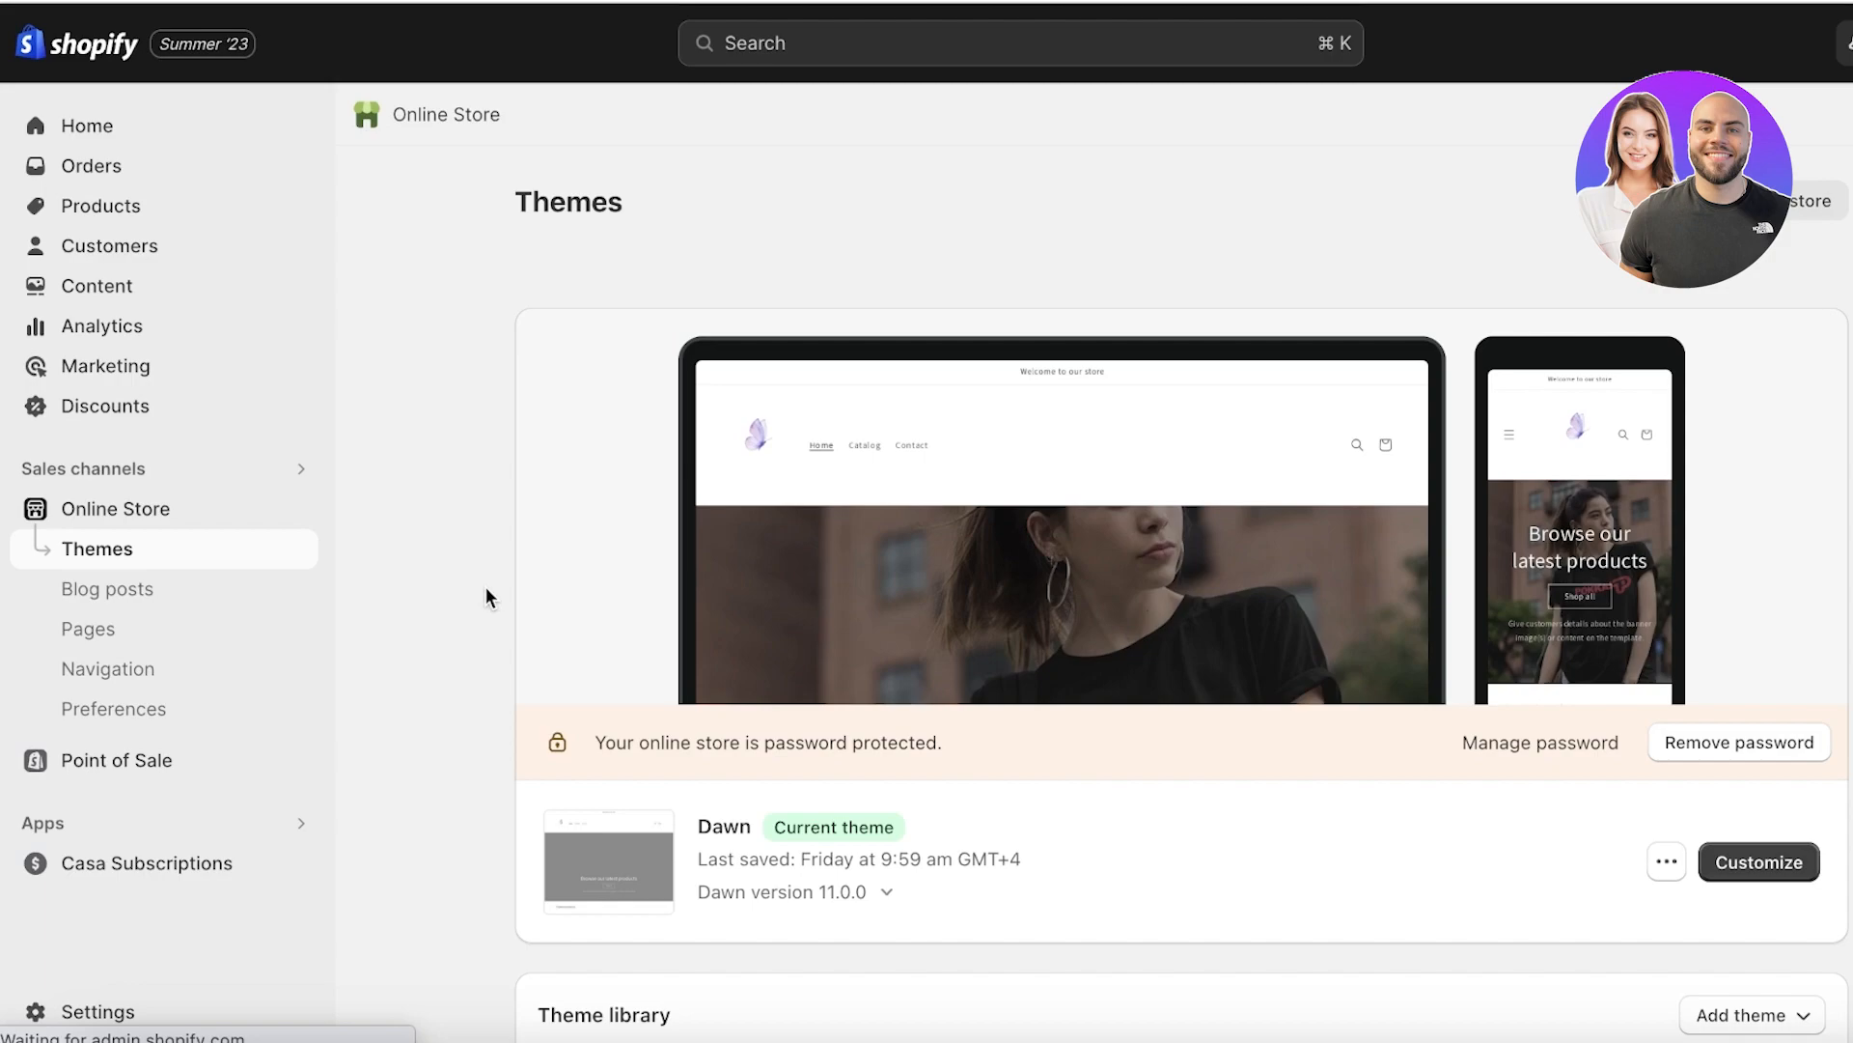
mouse_move(427, 602)
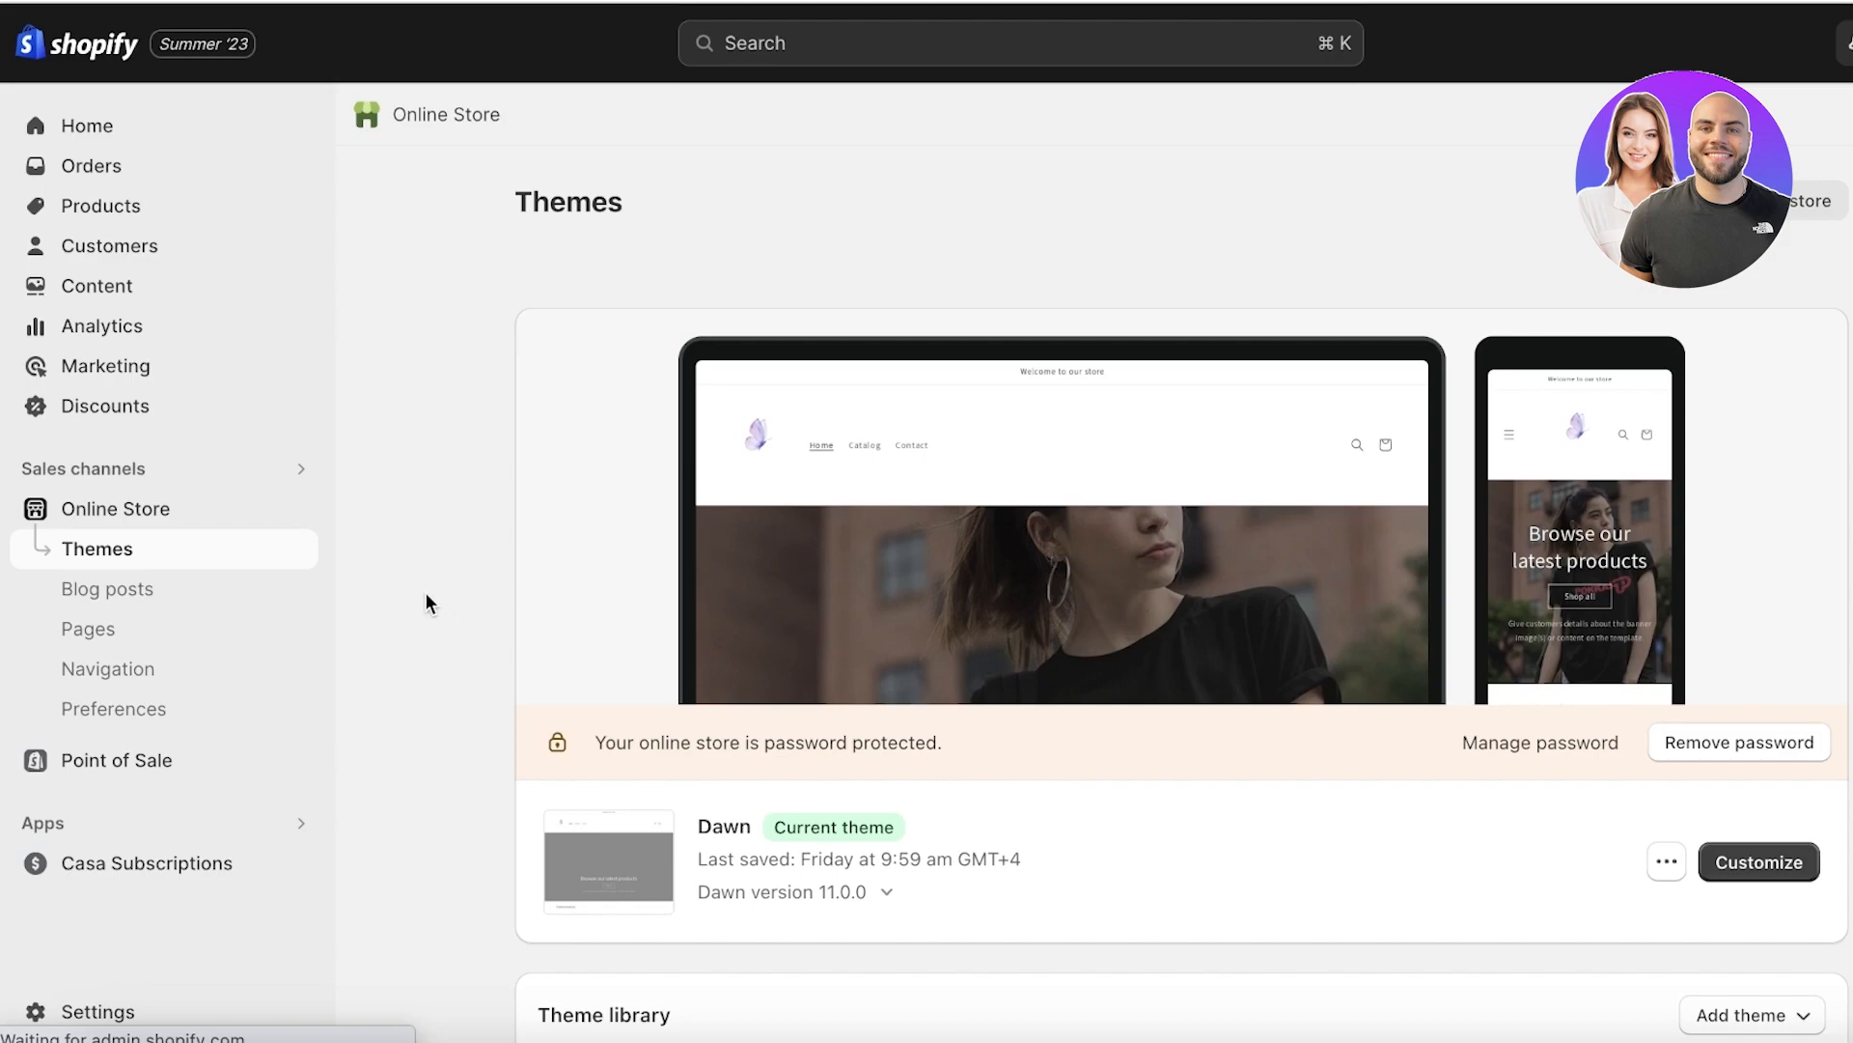
mouse_move(382, 589)
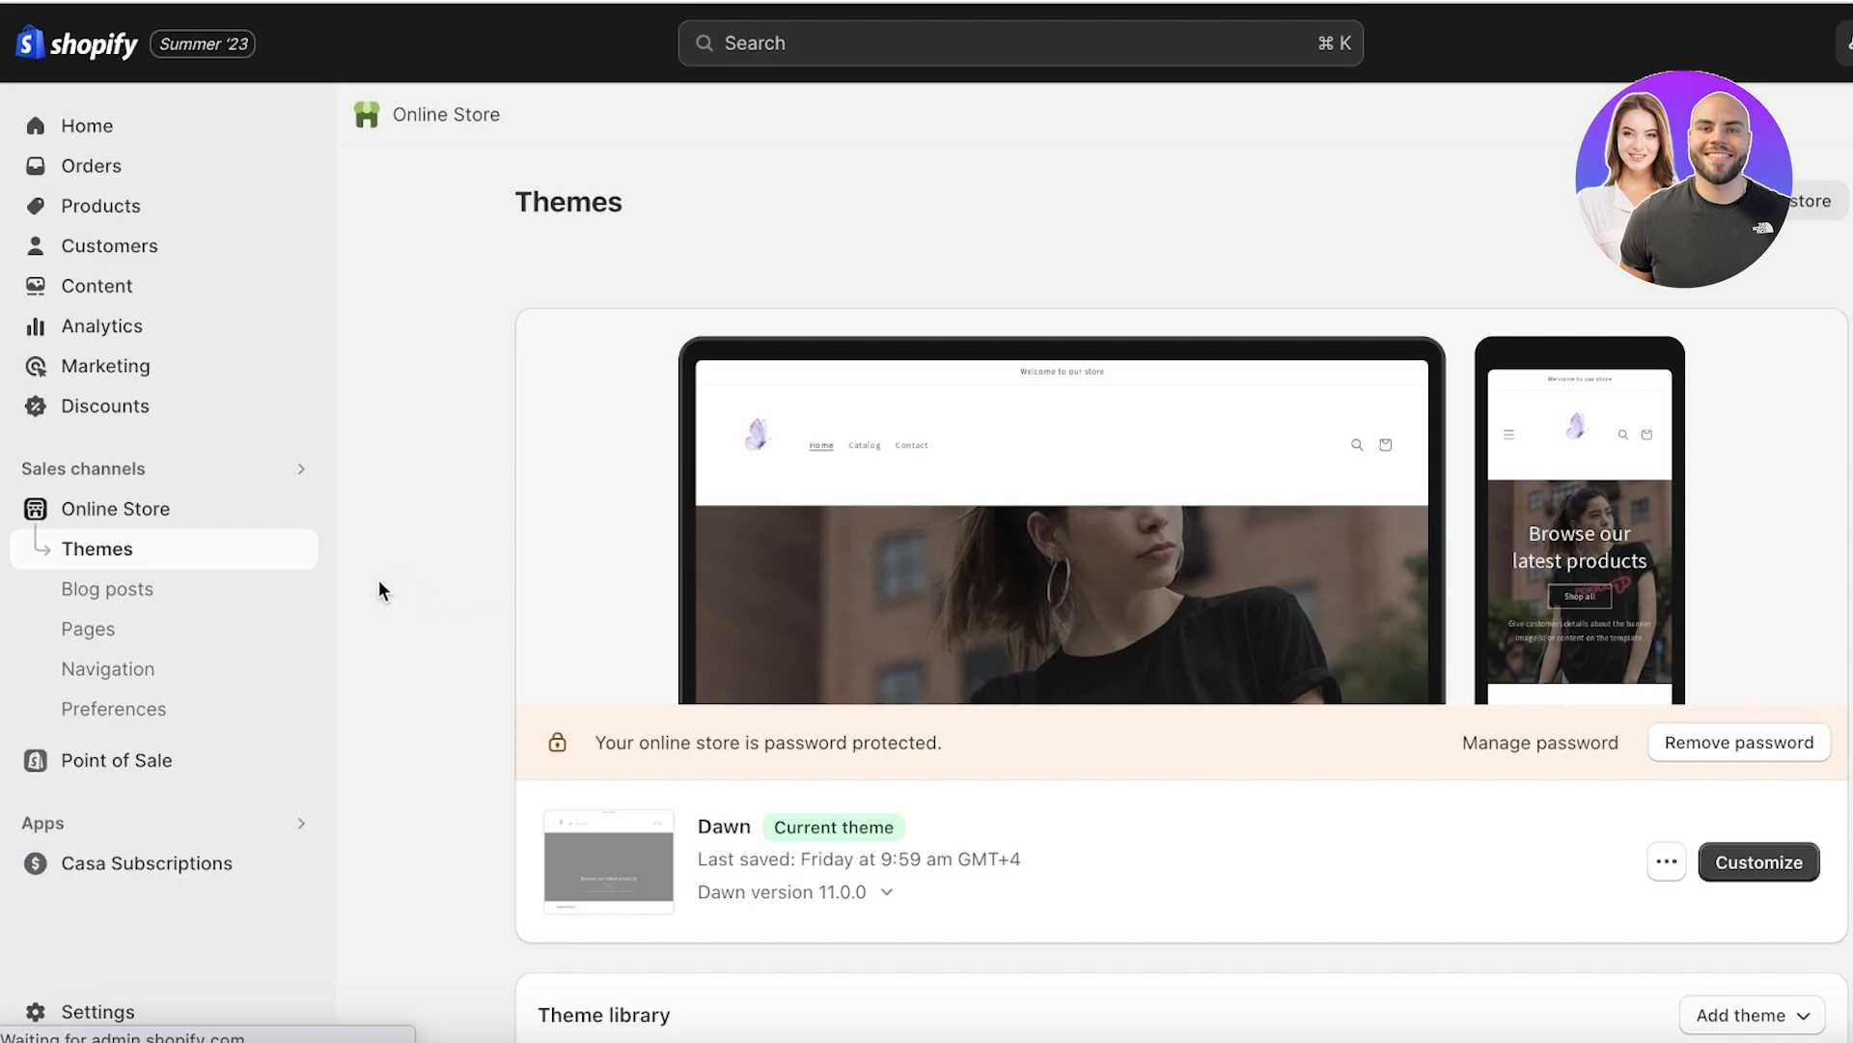
mouse_move(343, 609)
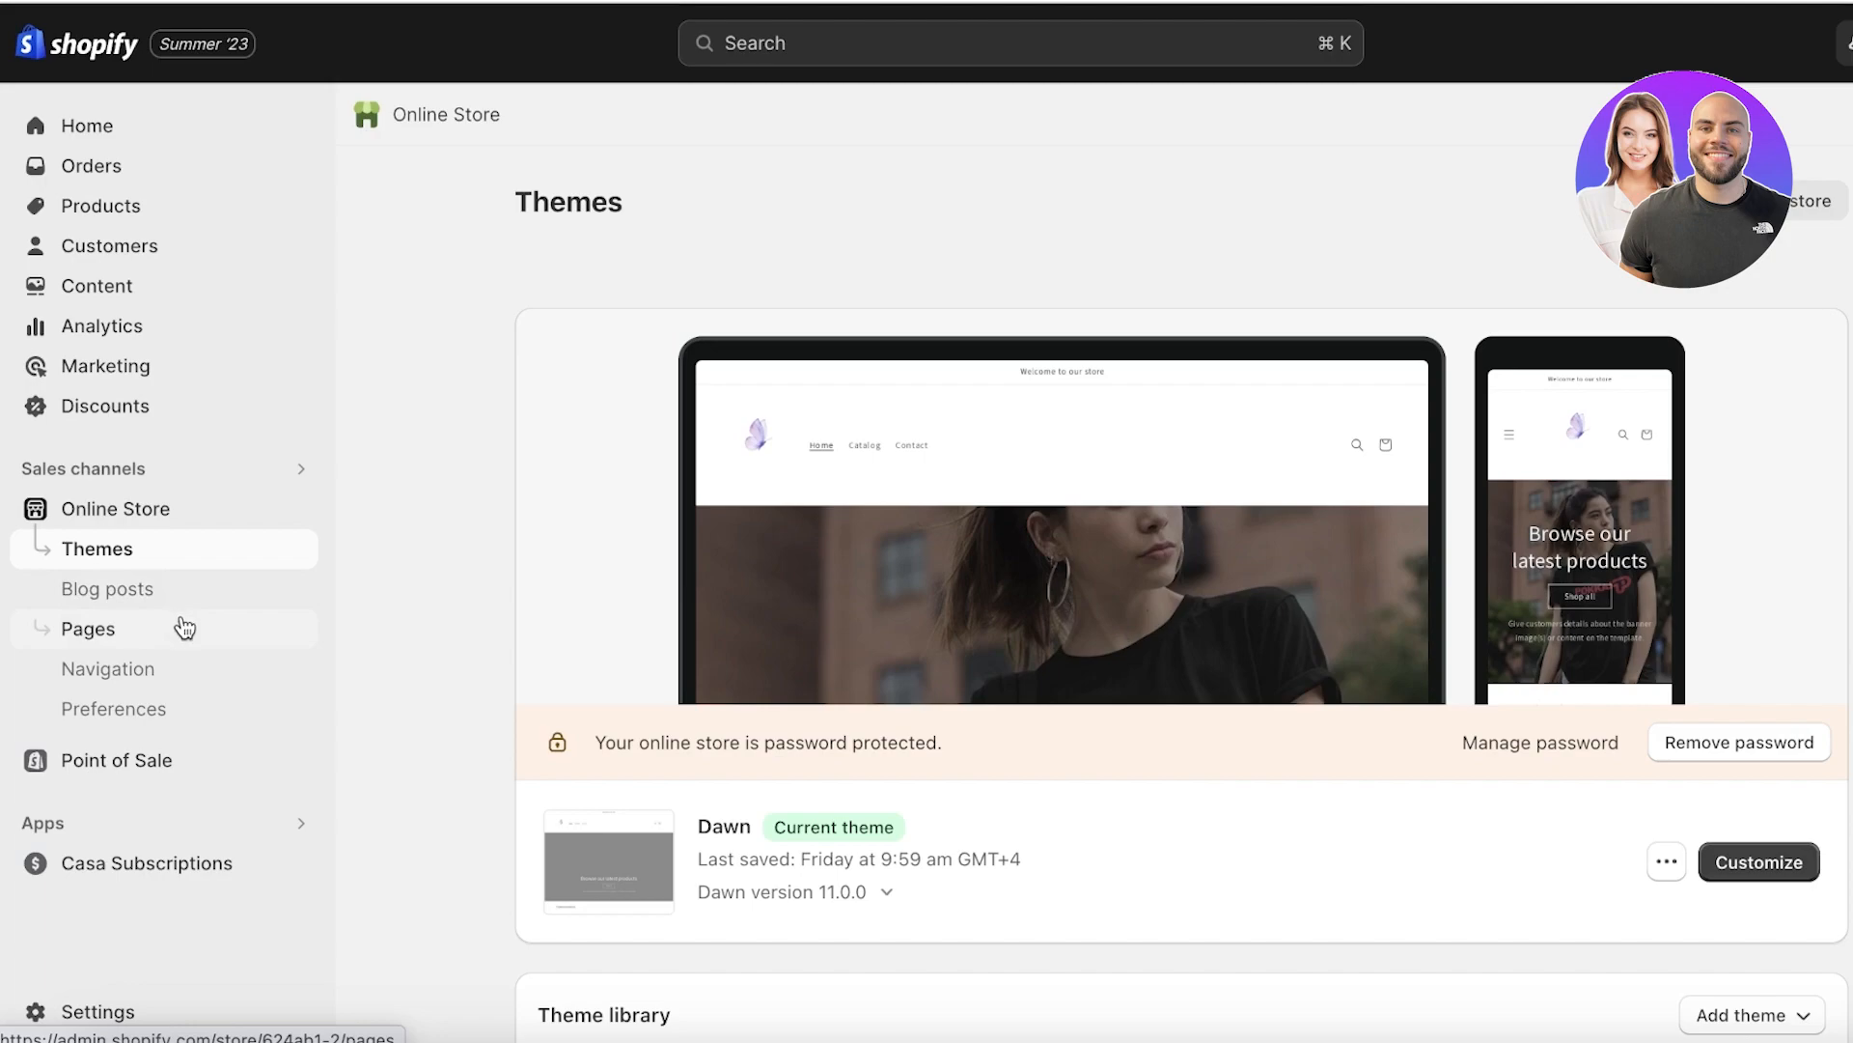
mouse_move(108, 668)
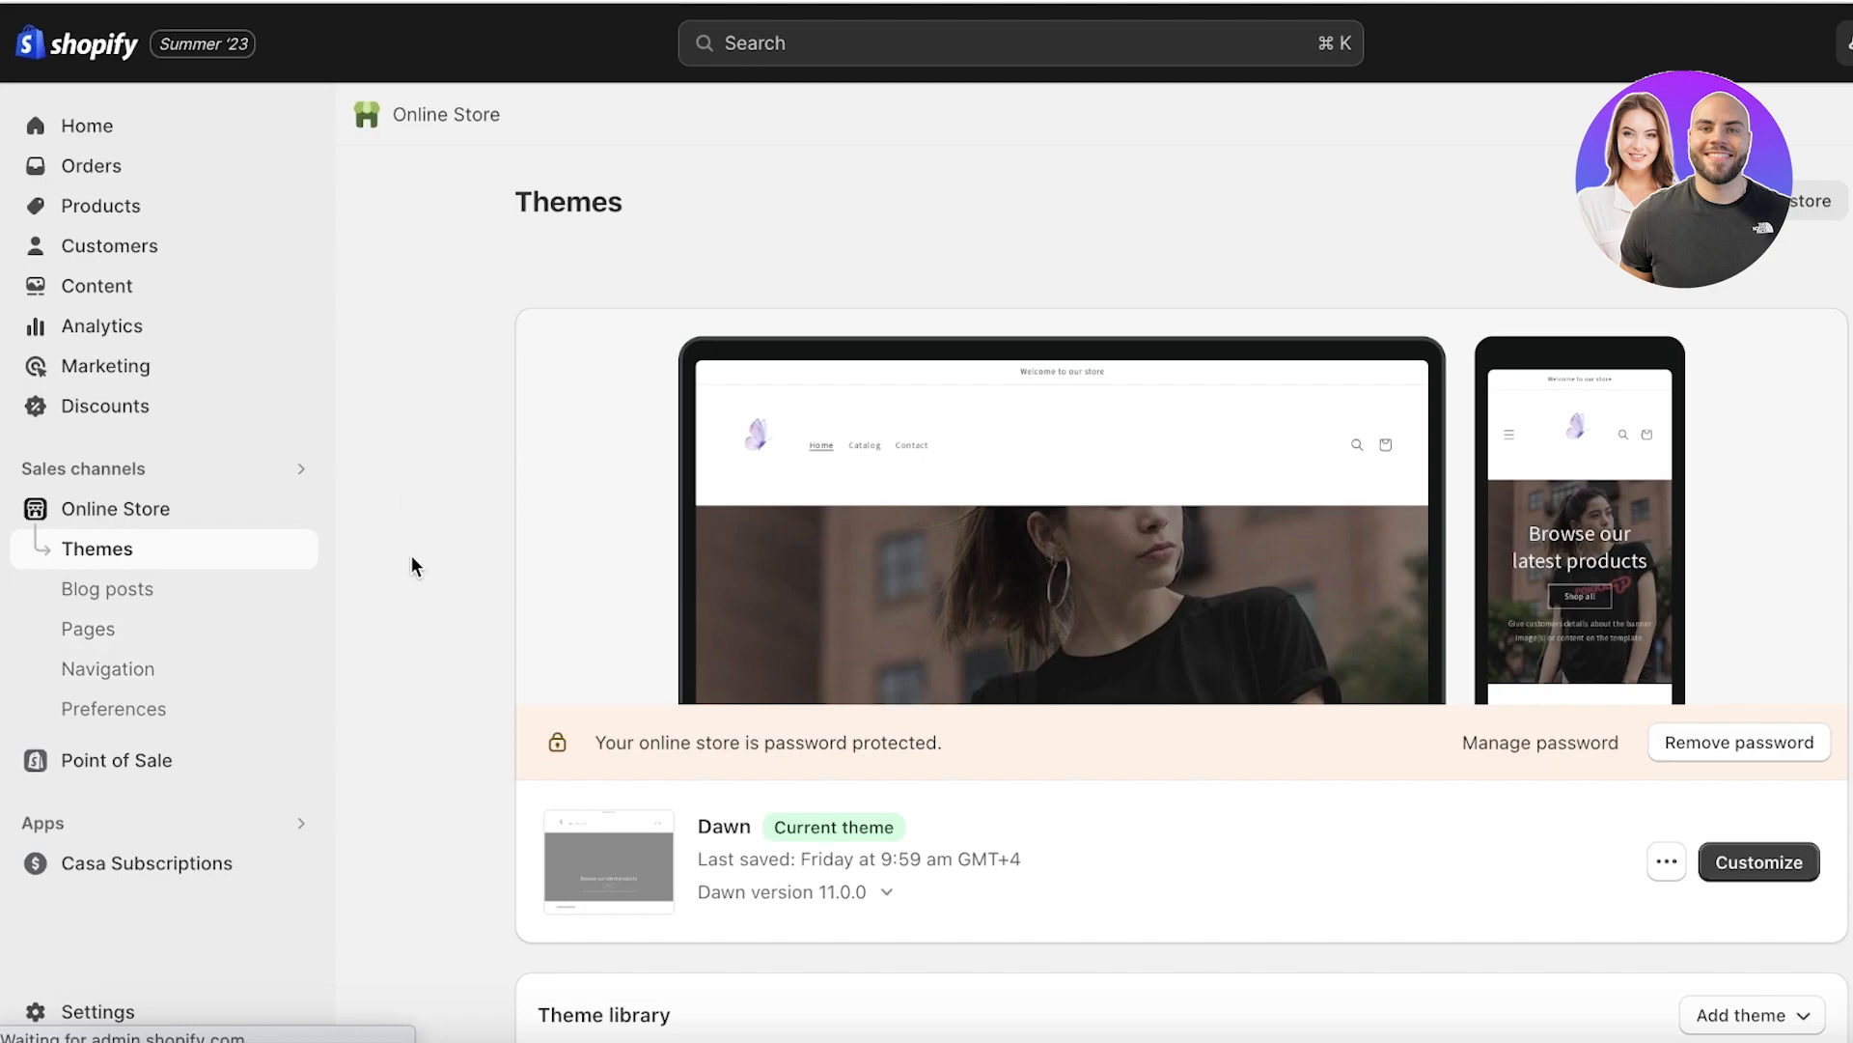
scroll(down, 3)
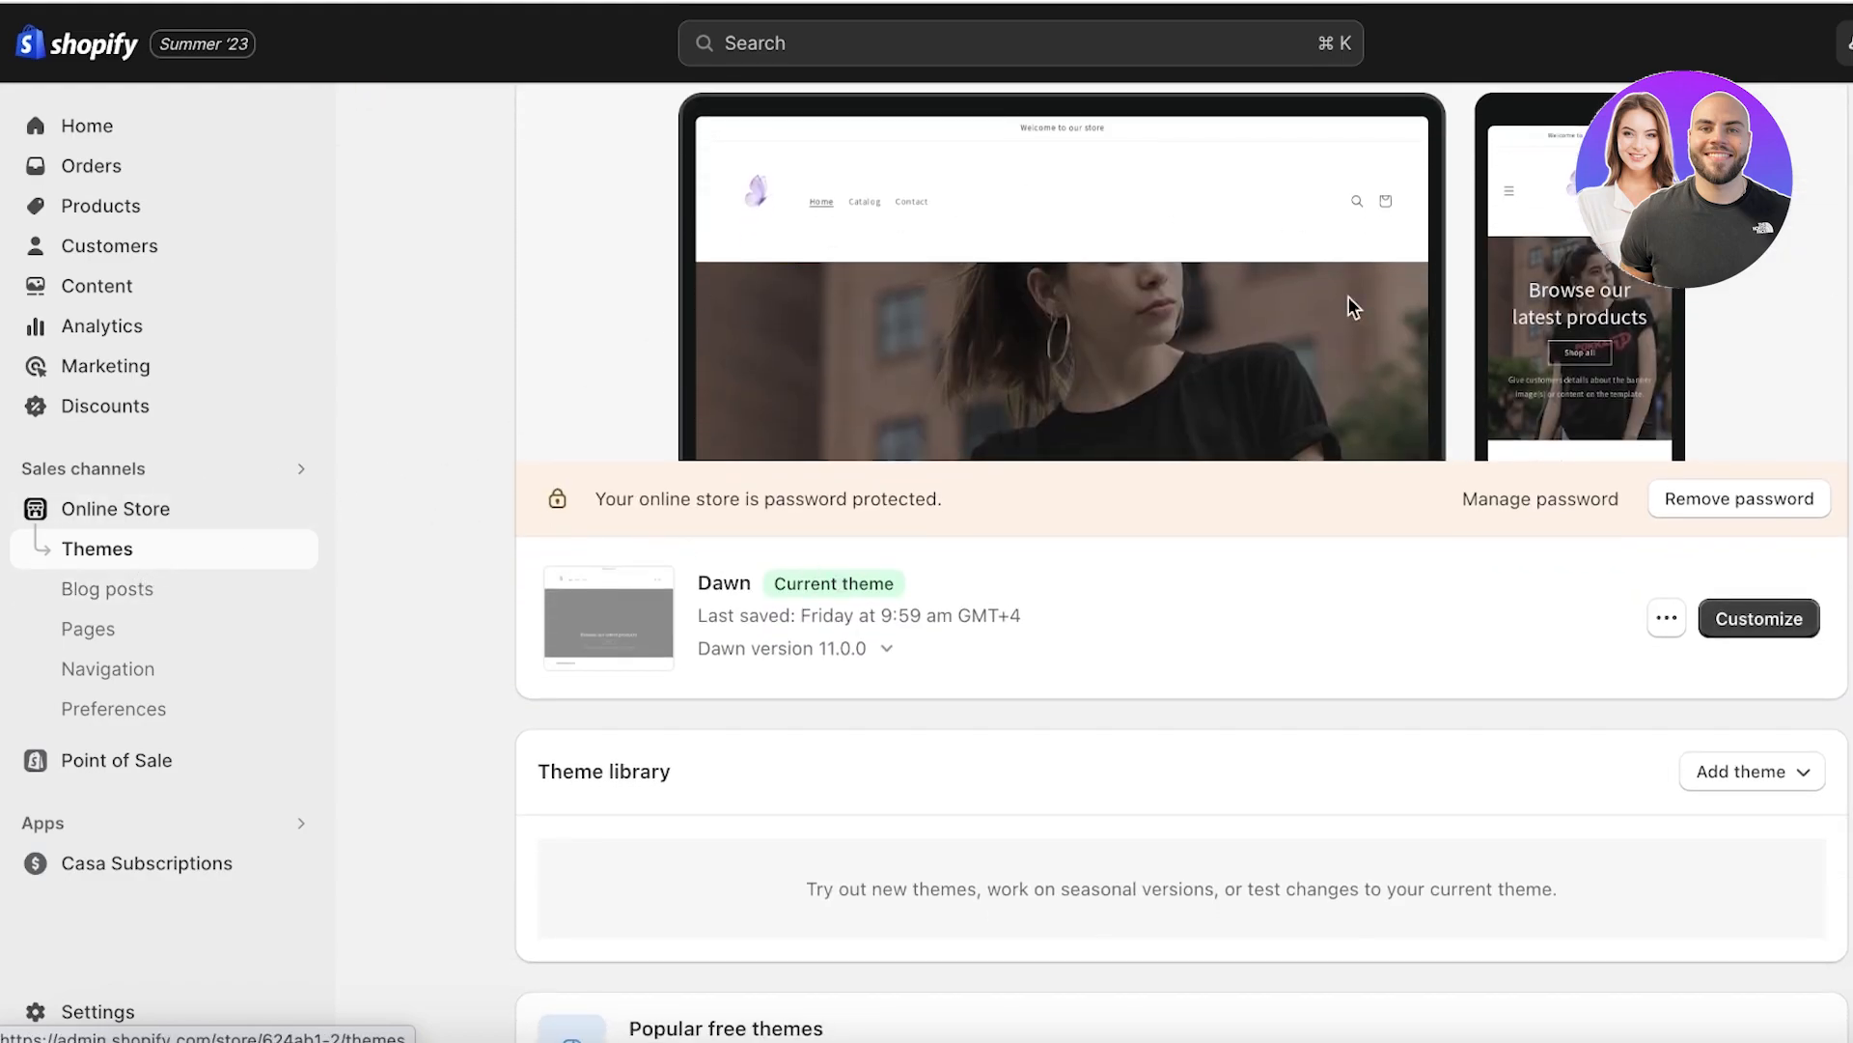
scroll(down, 3)
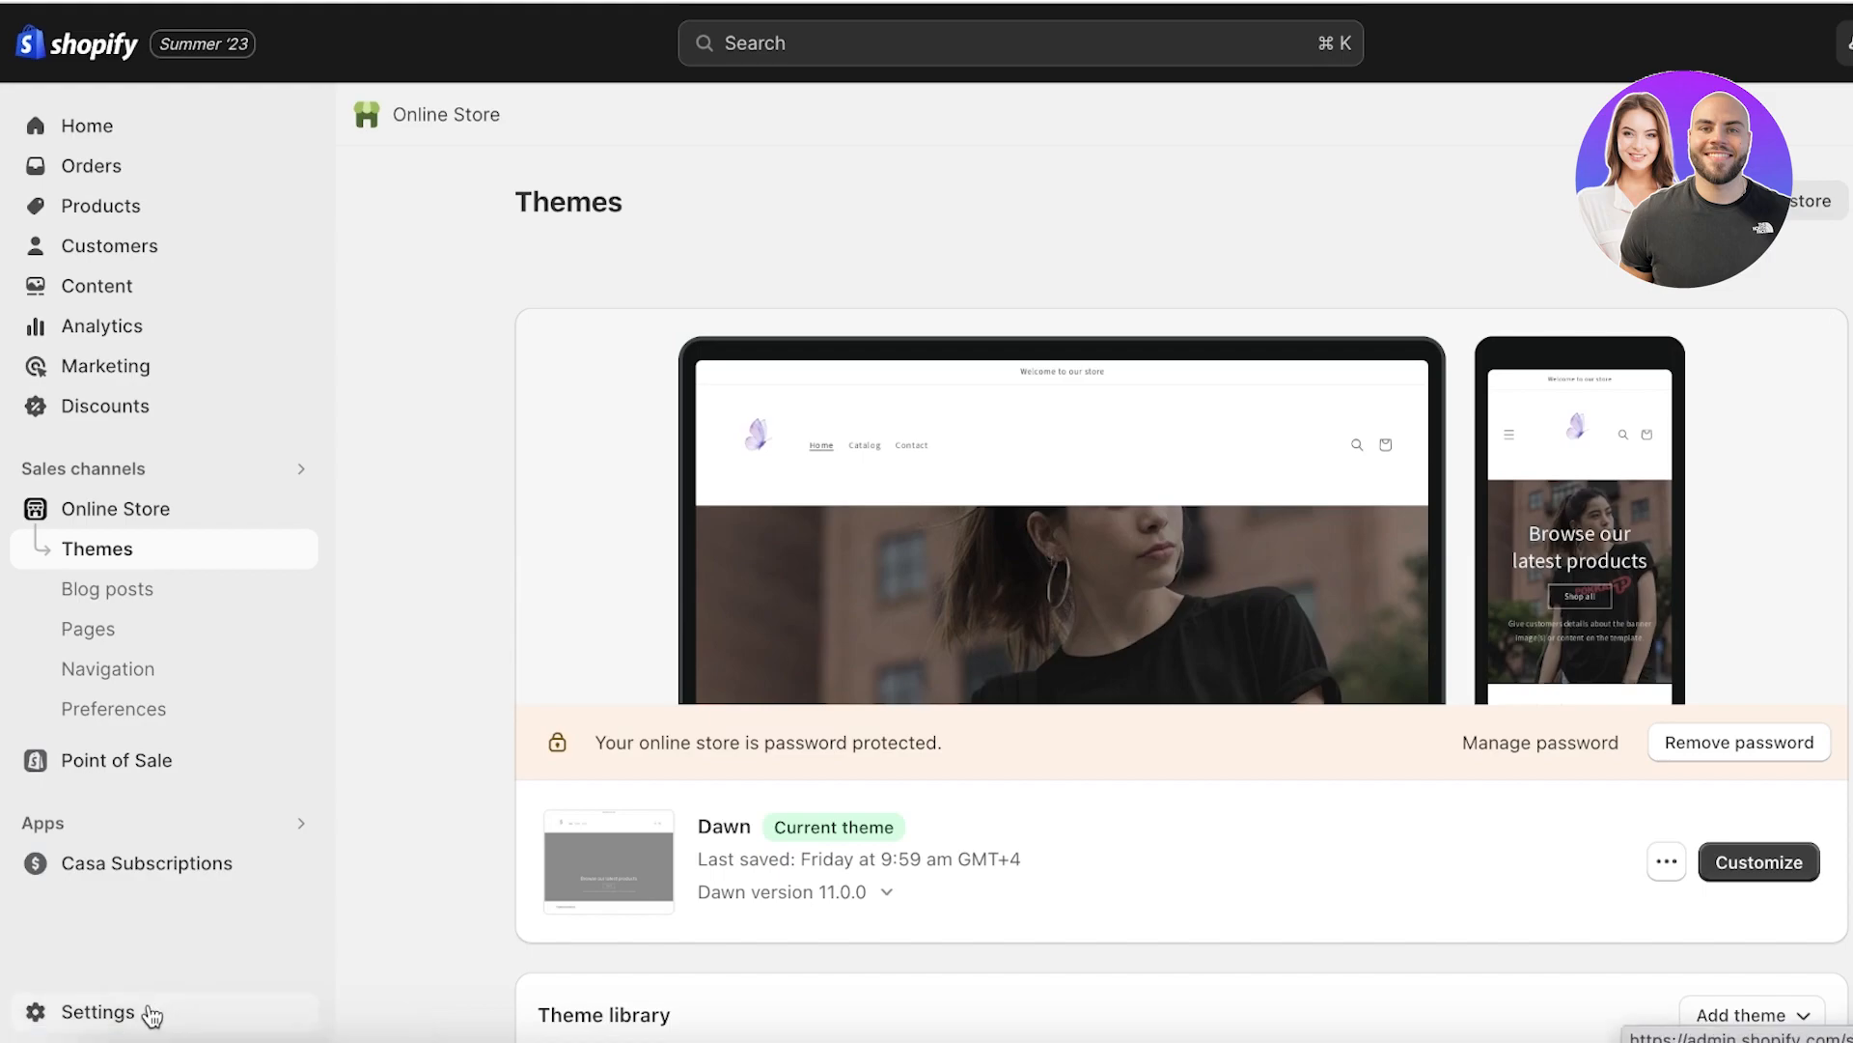
Go to Settings, then 'Apps and sales channels'.
click(98, 1010)
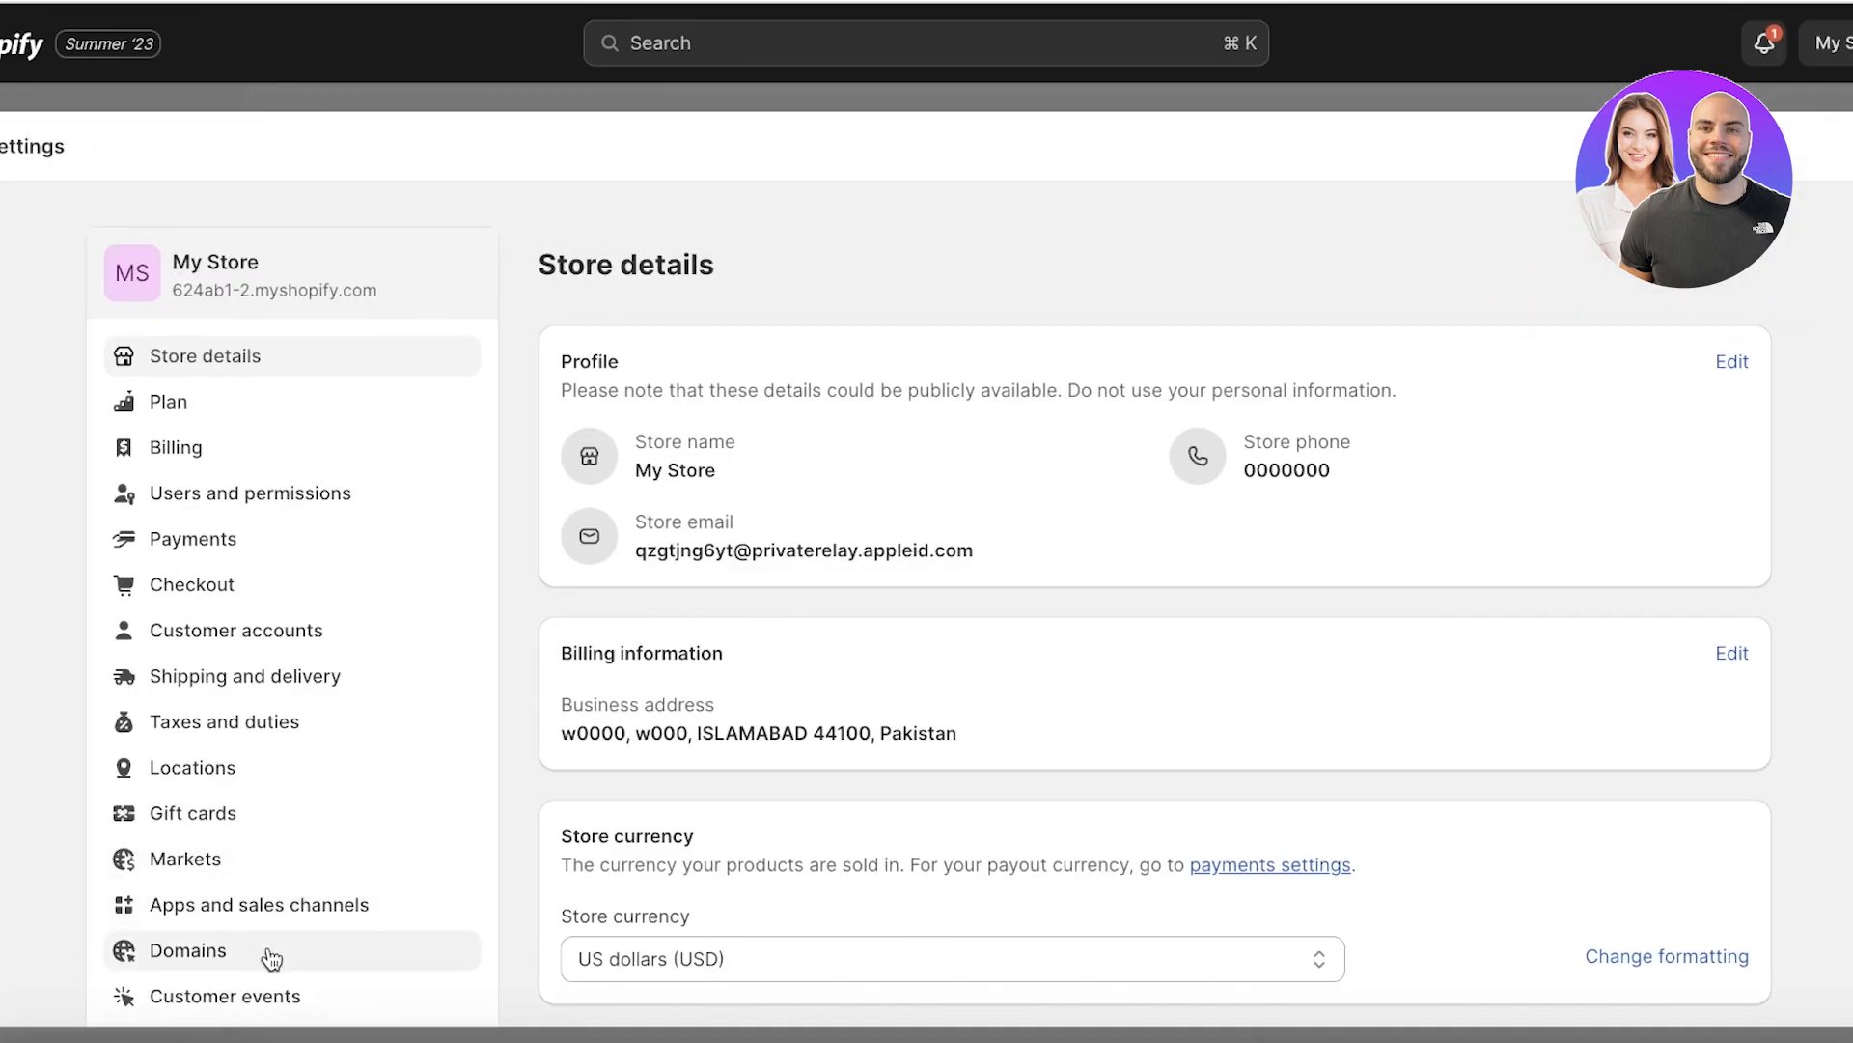
mouse_move(277, 904)
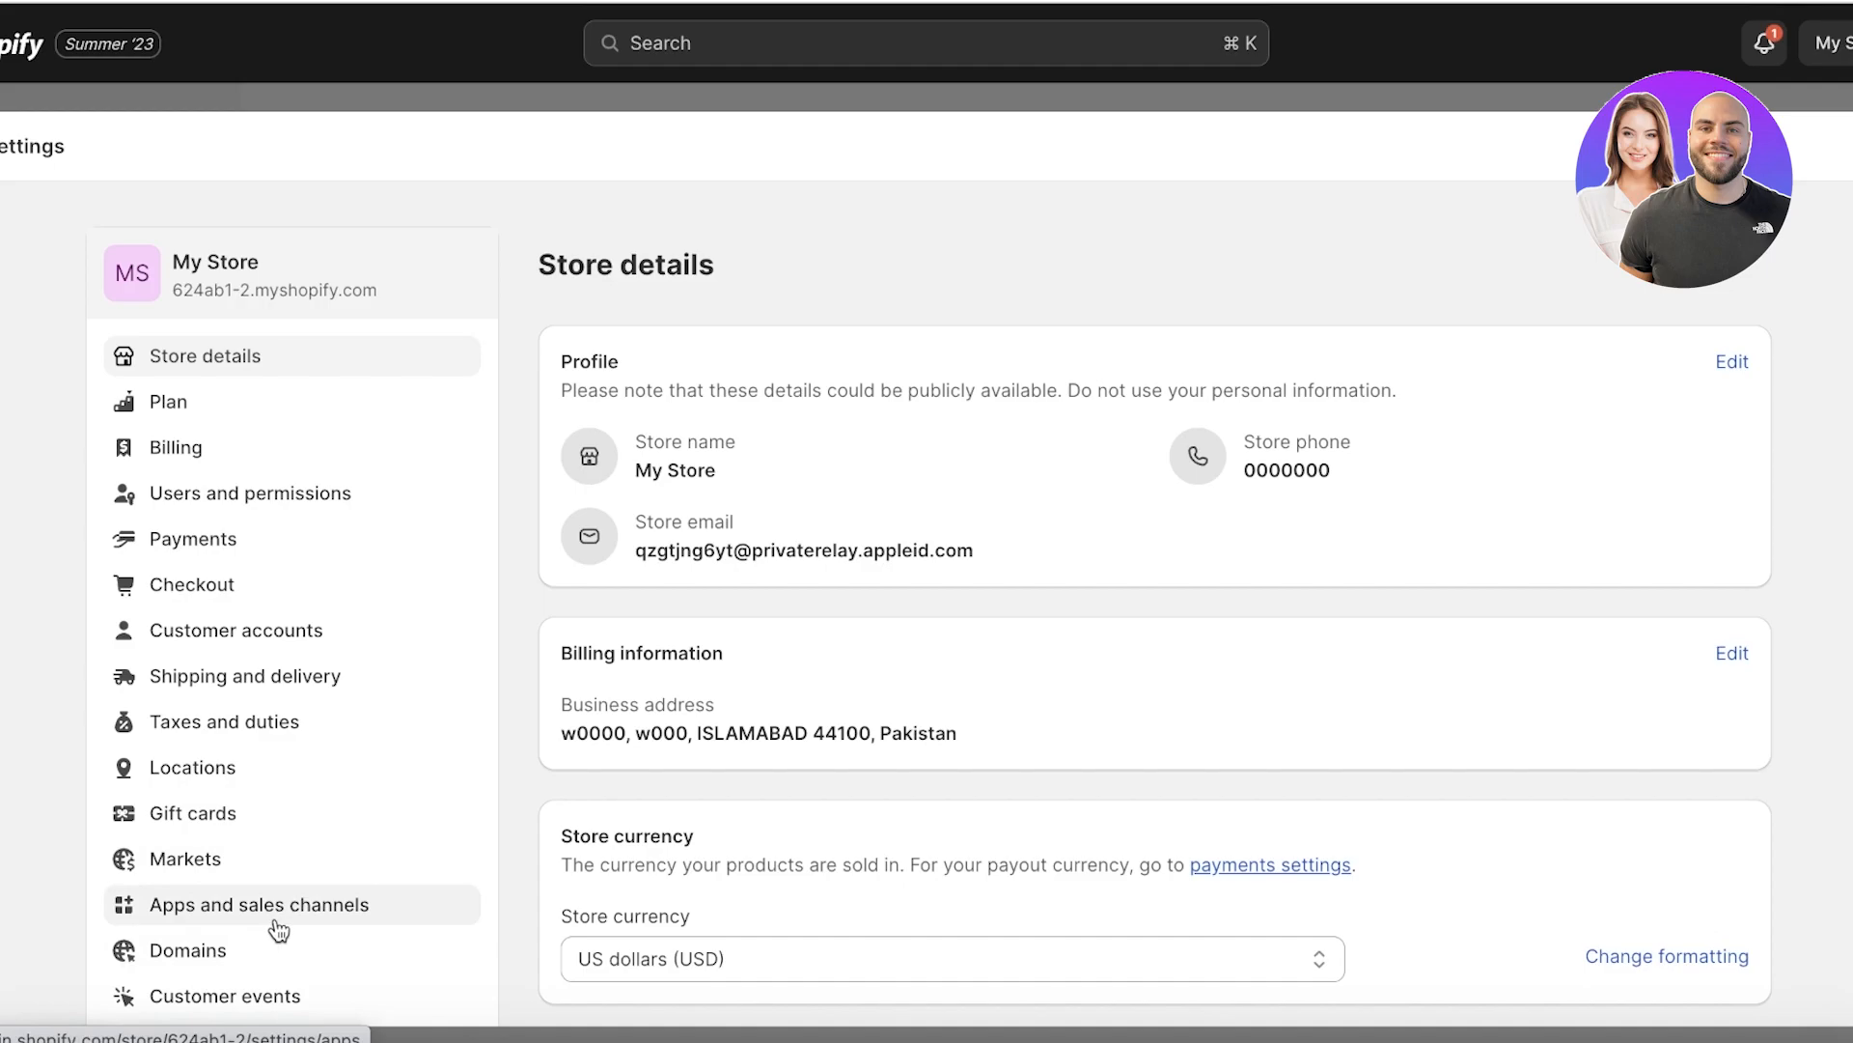
click(258, 905)
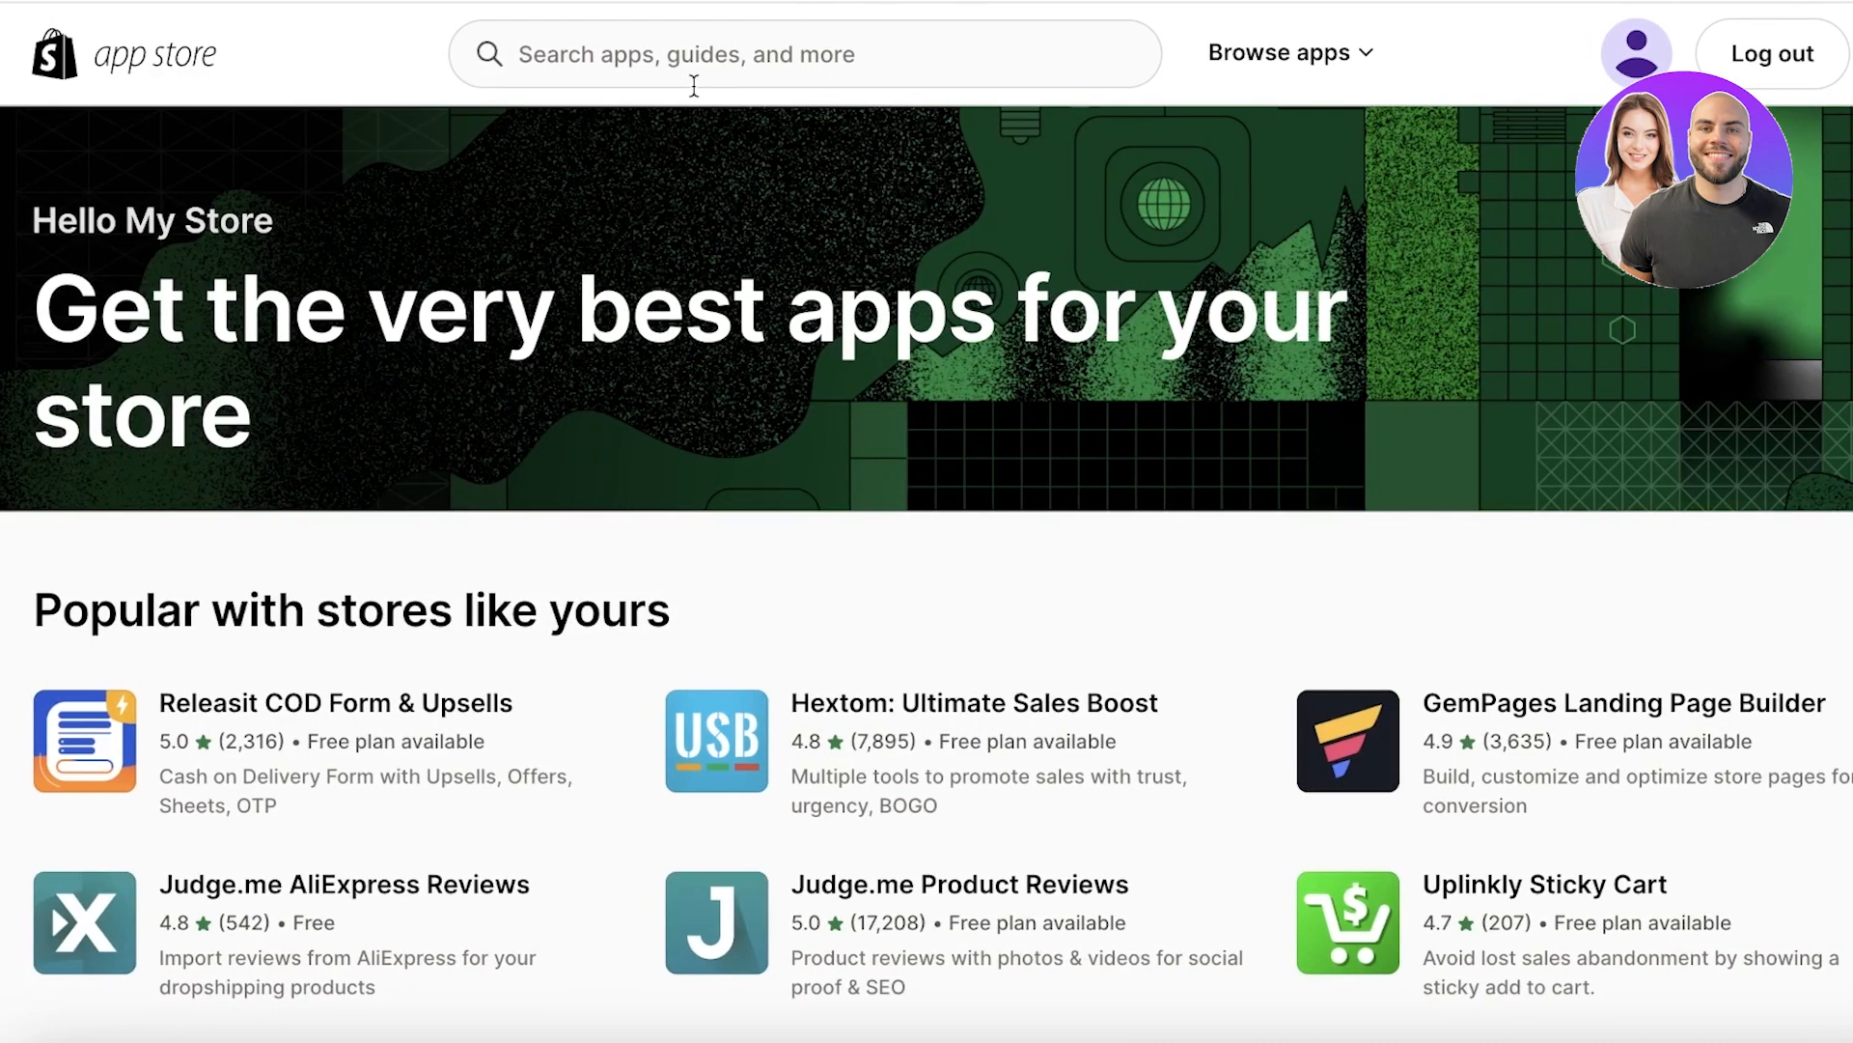
Search the App Store for 'printify' and install 'Printify: Print on Demand'.
click(804, 53)
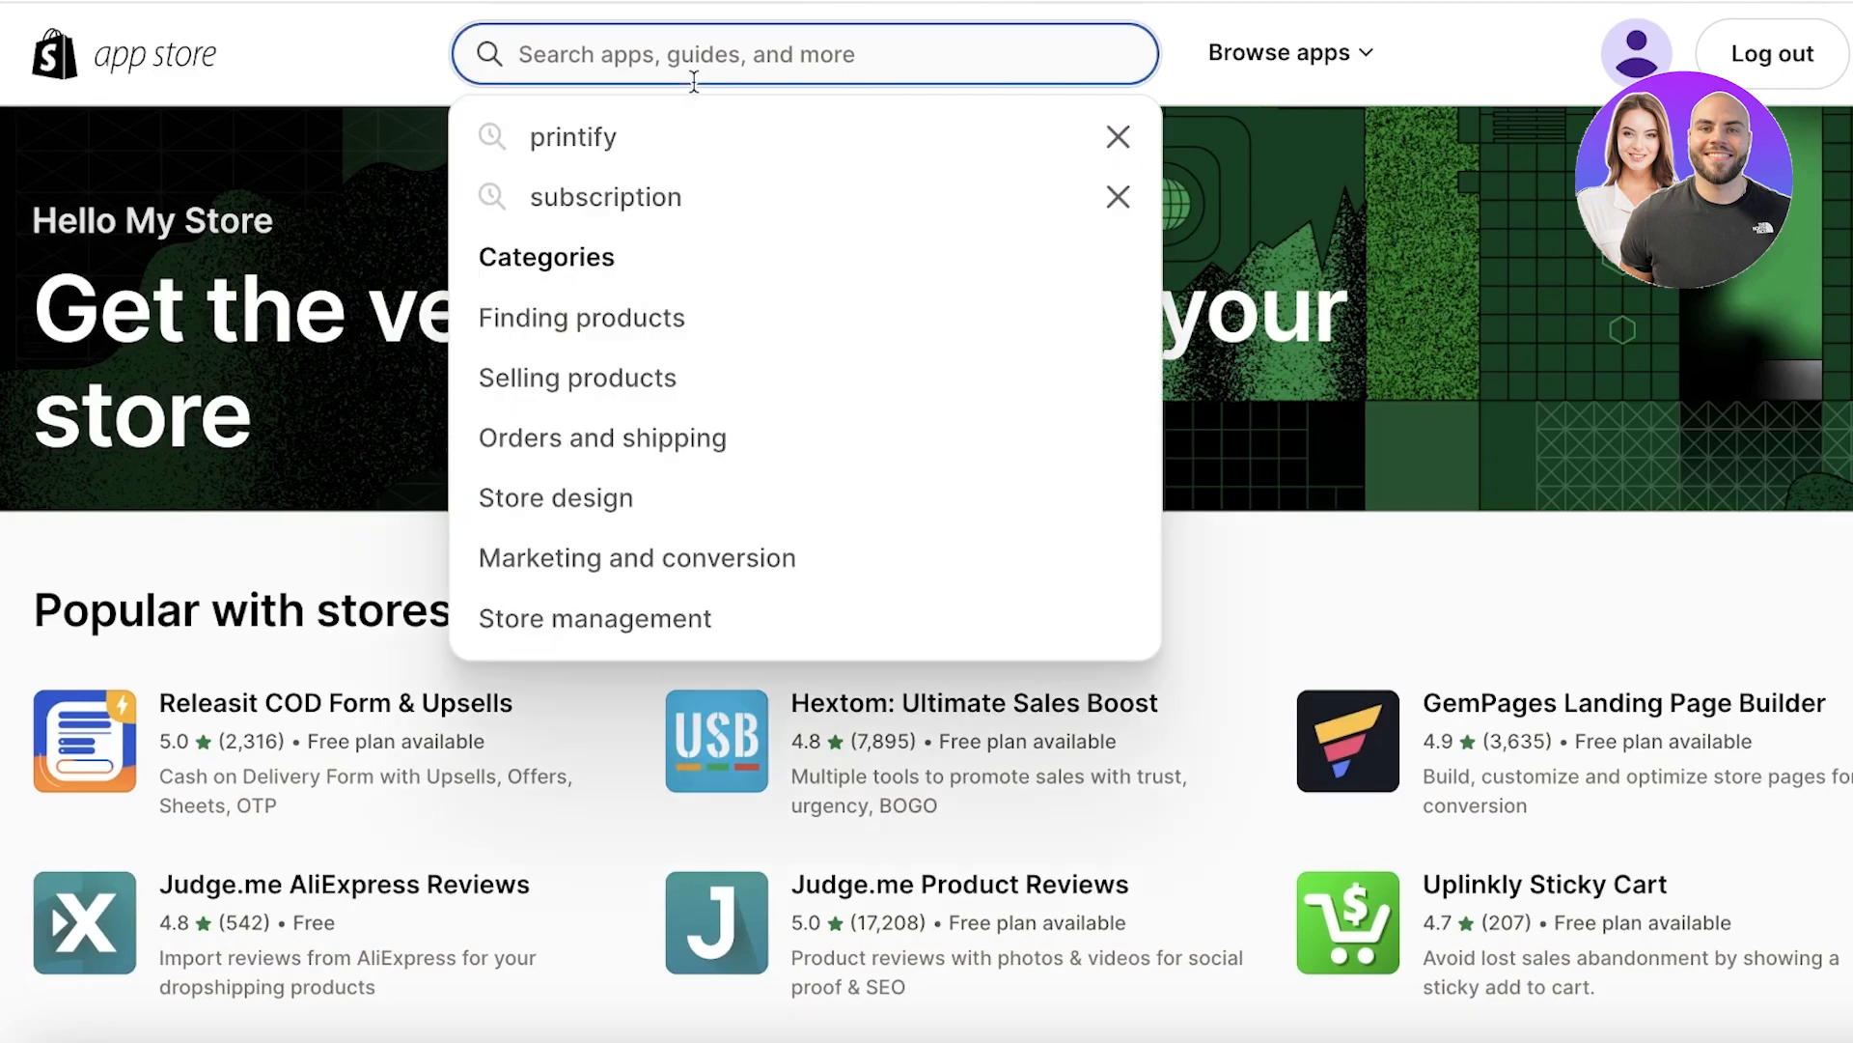
click(572, 136)
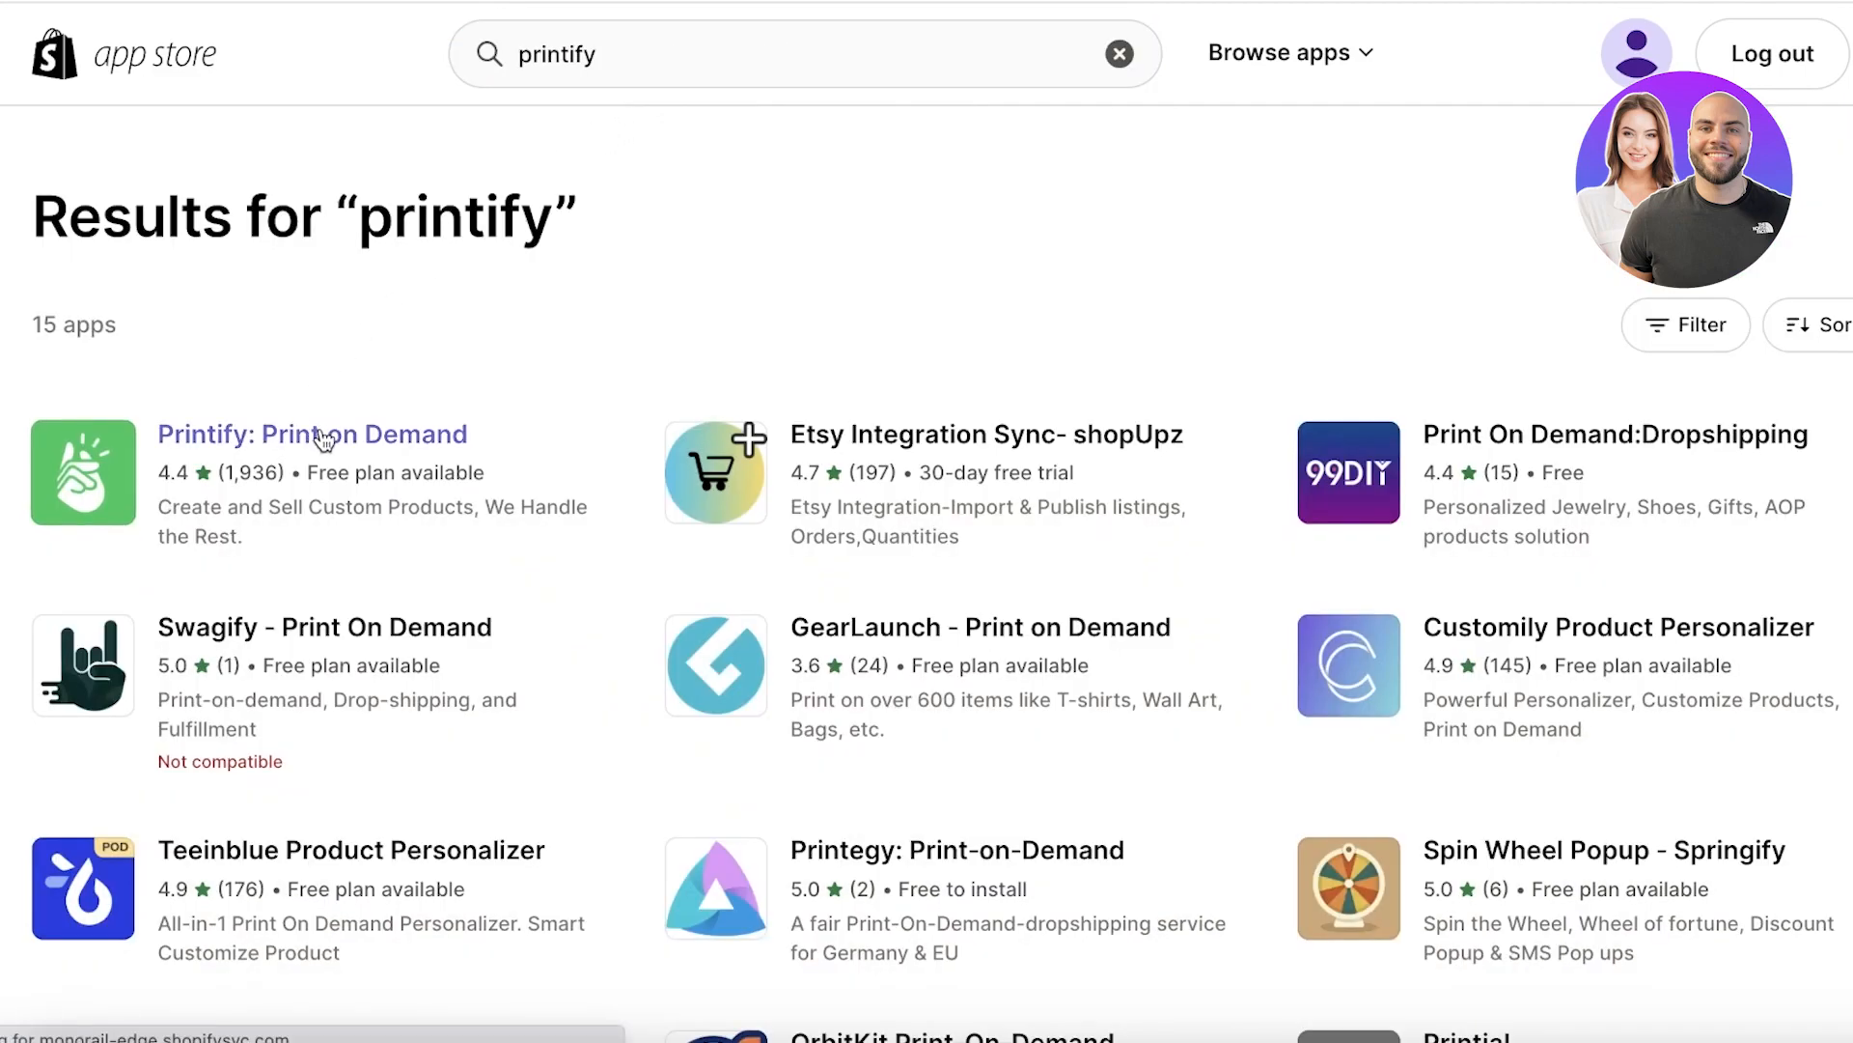
click(312, 434)
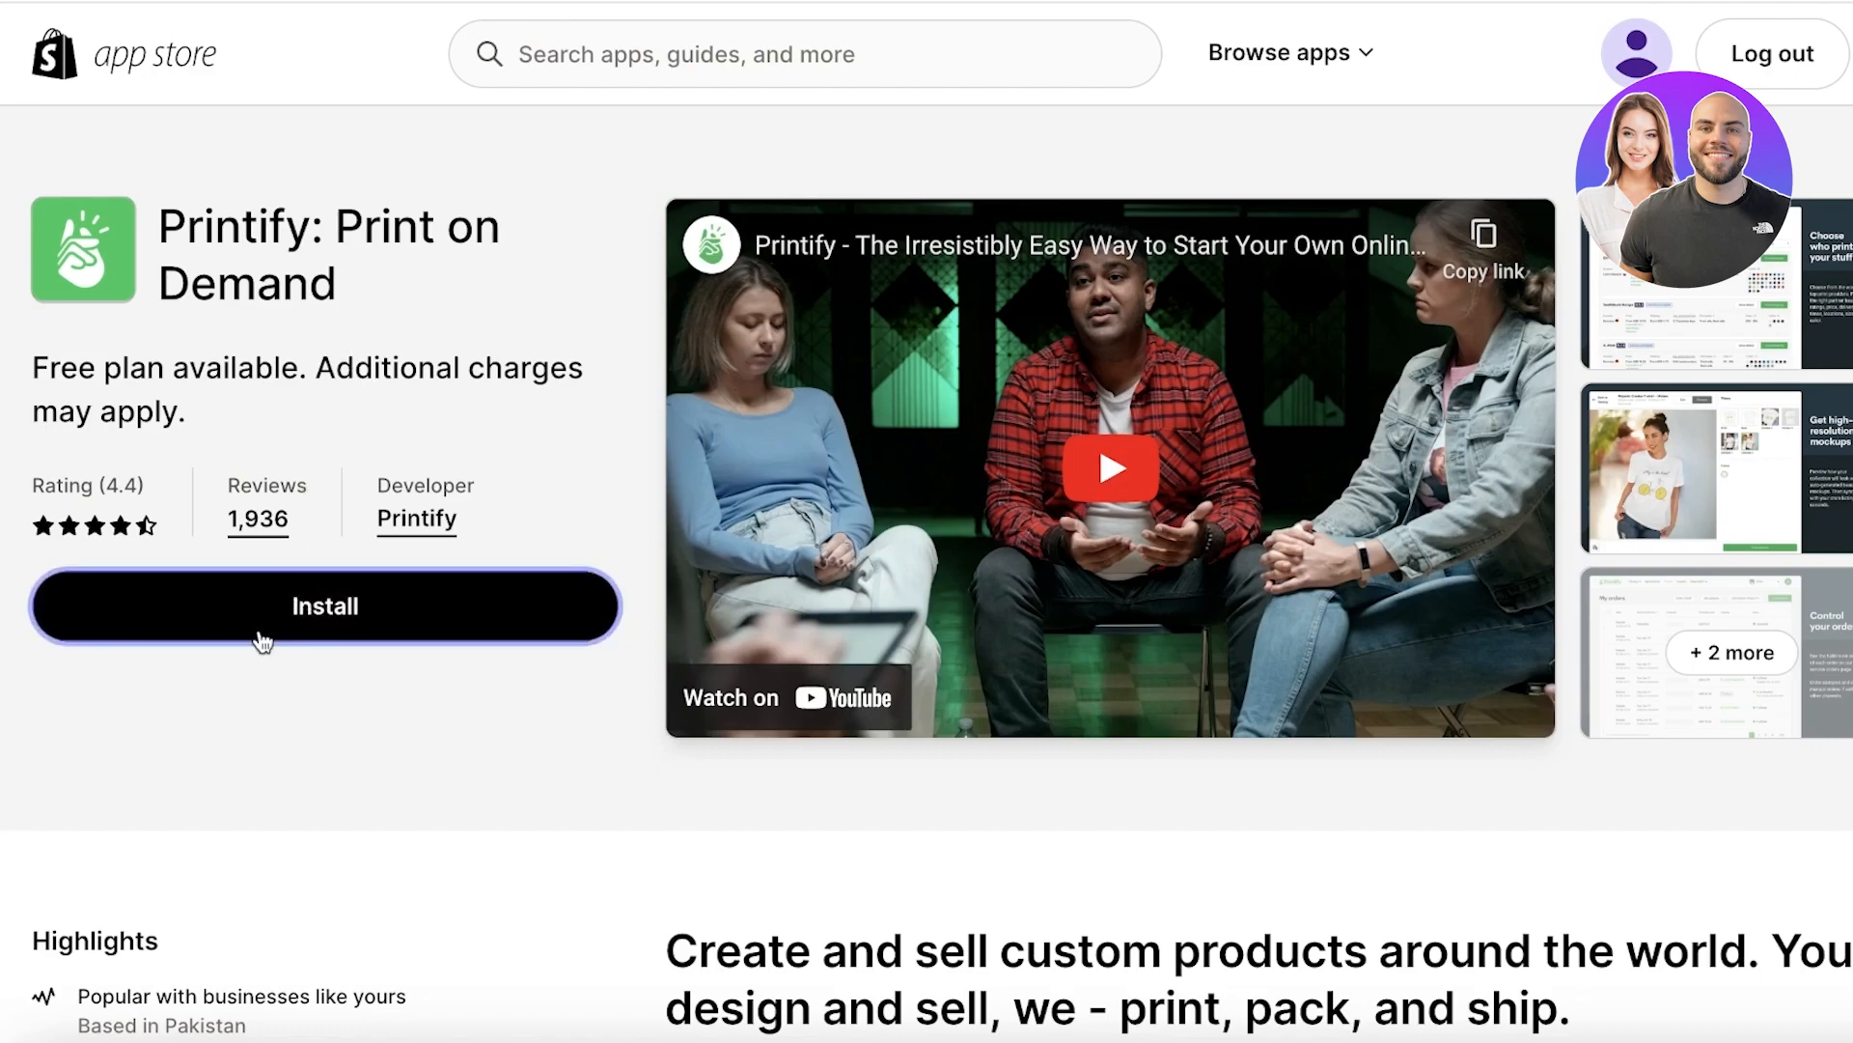
click(324, 605)
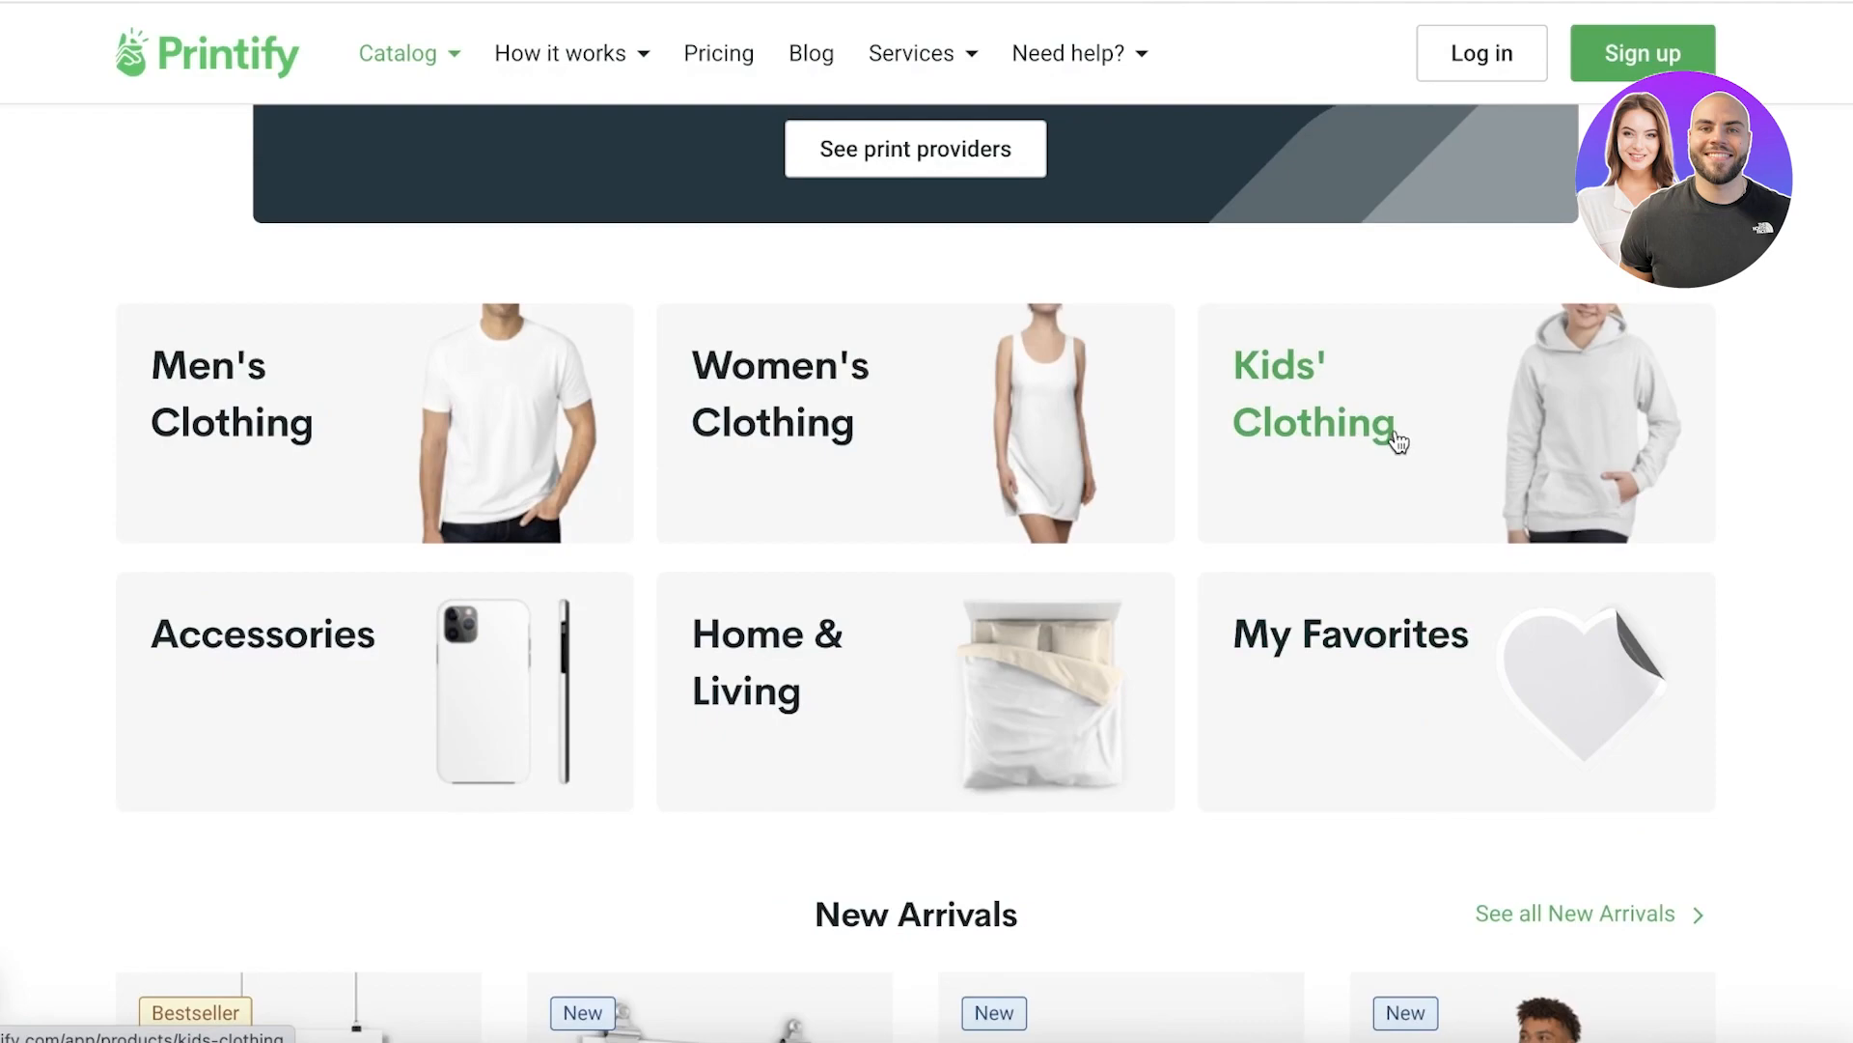
mouse_move(1417, 405)
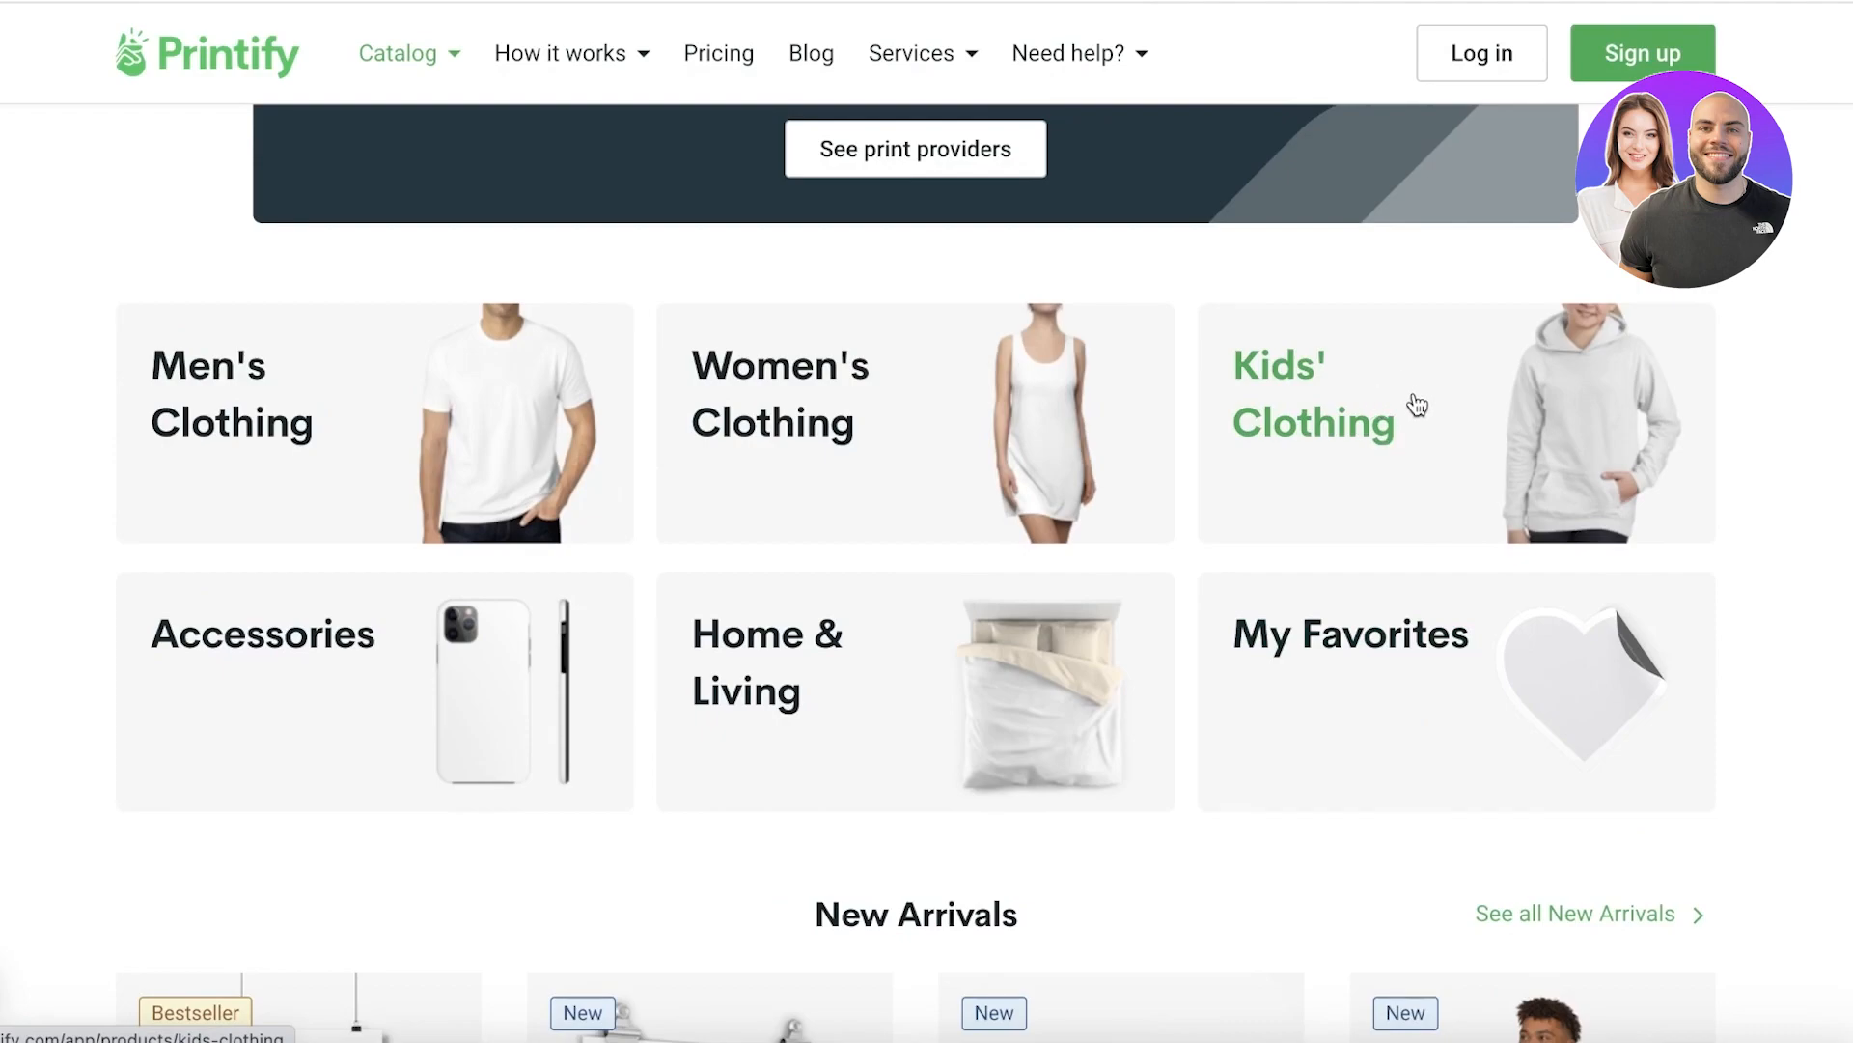
mouse_move(1310, 390)
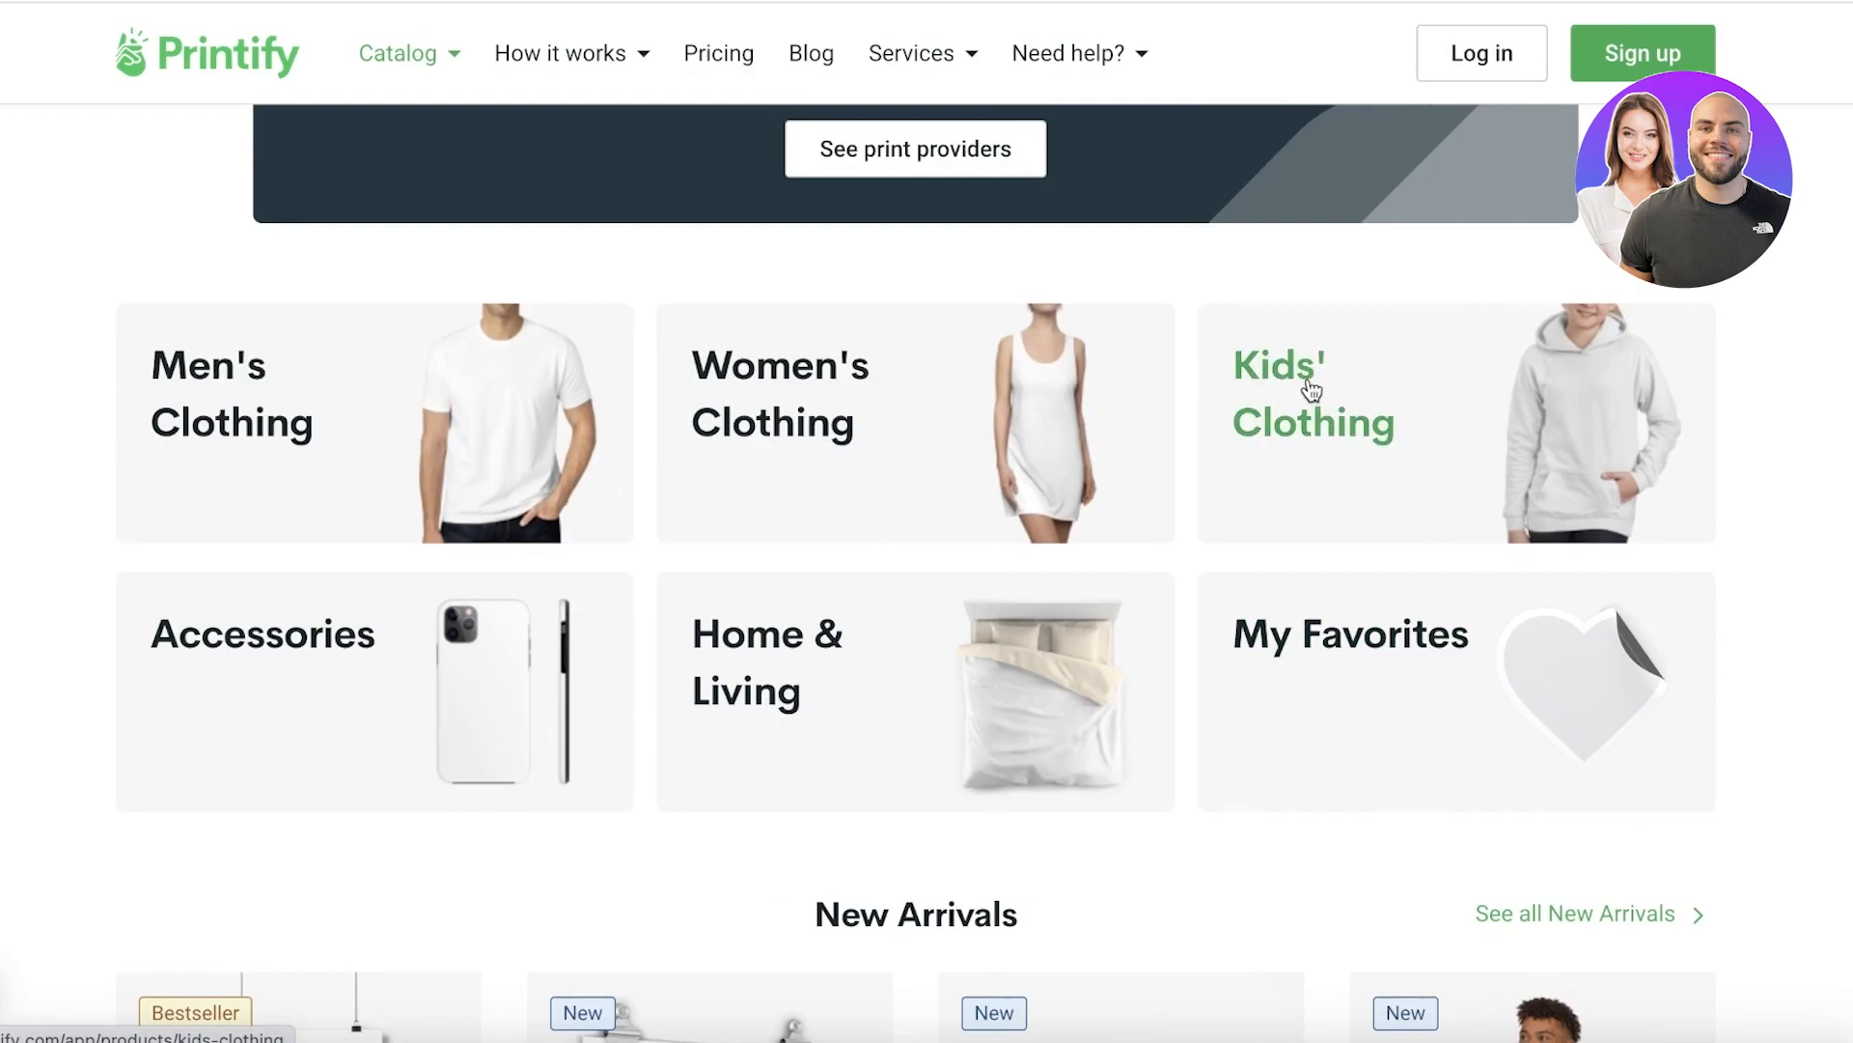
mouse_move(1042, 352)
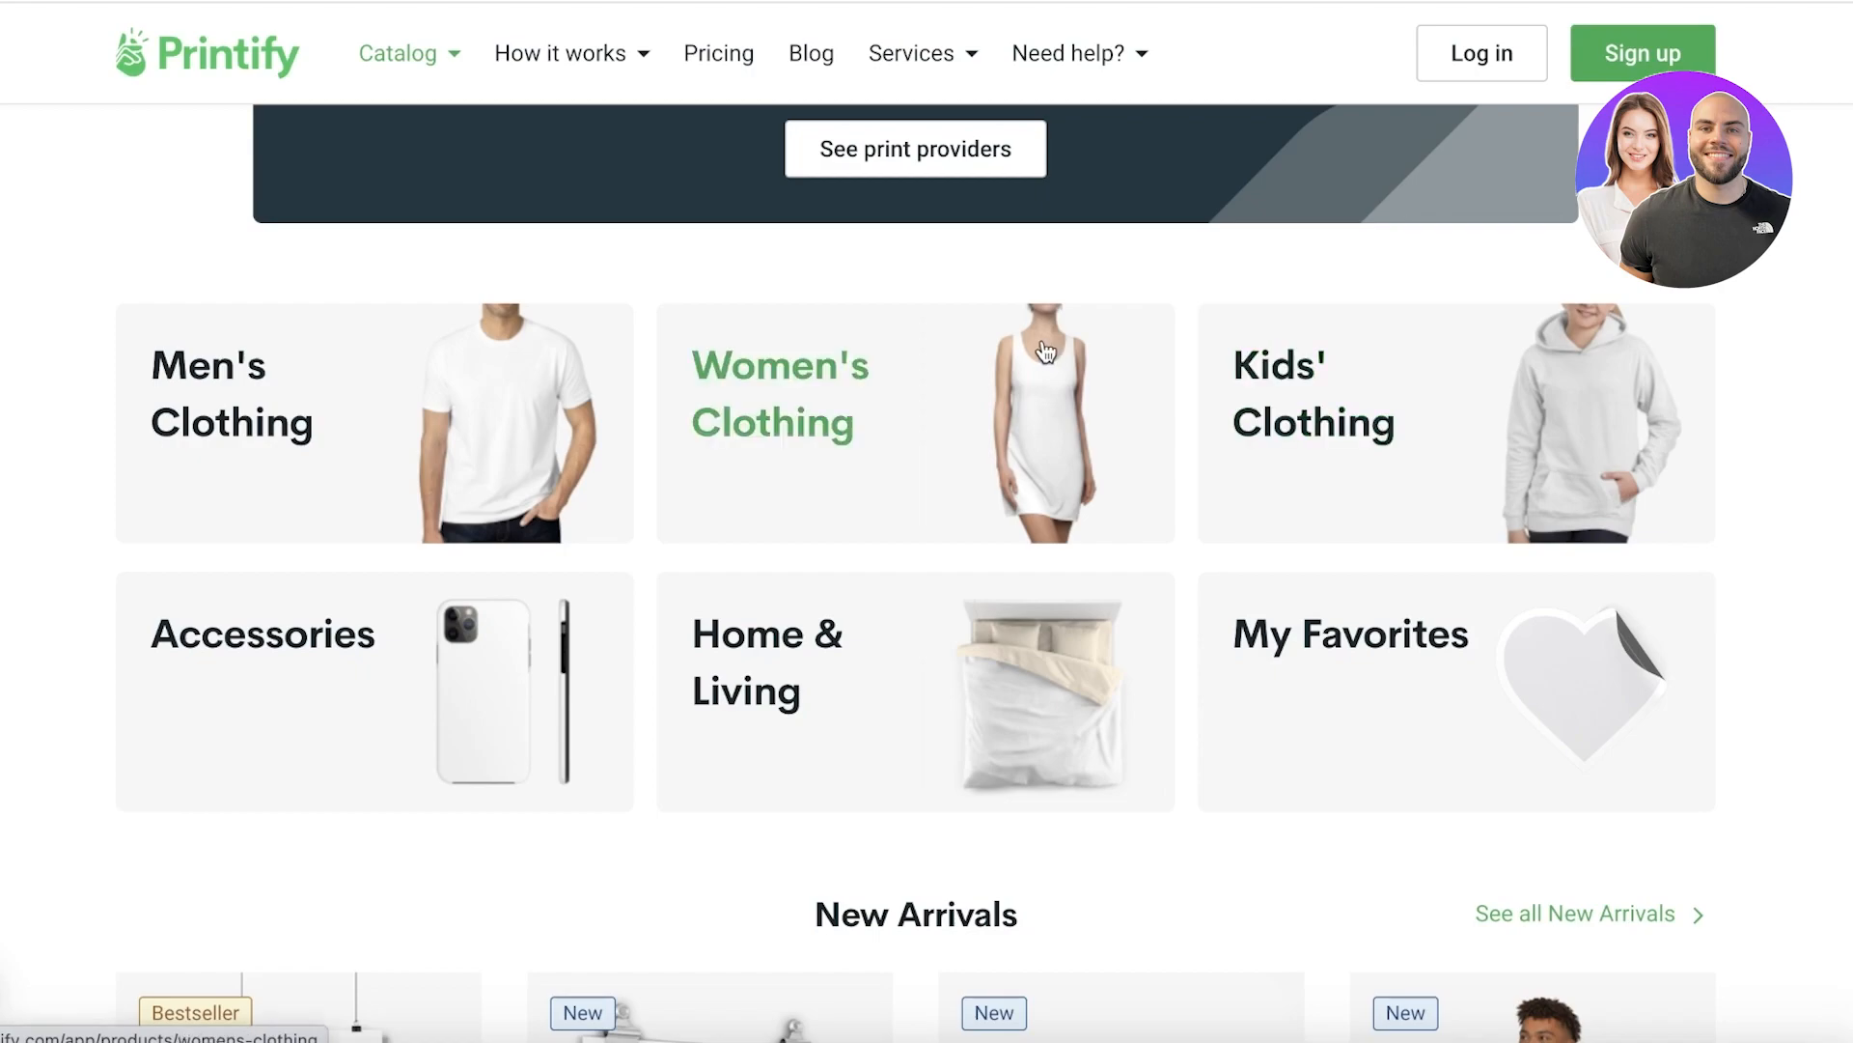
mouse_move(991, 346)
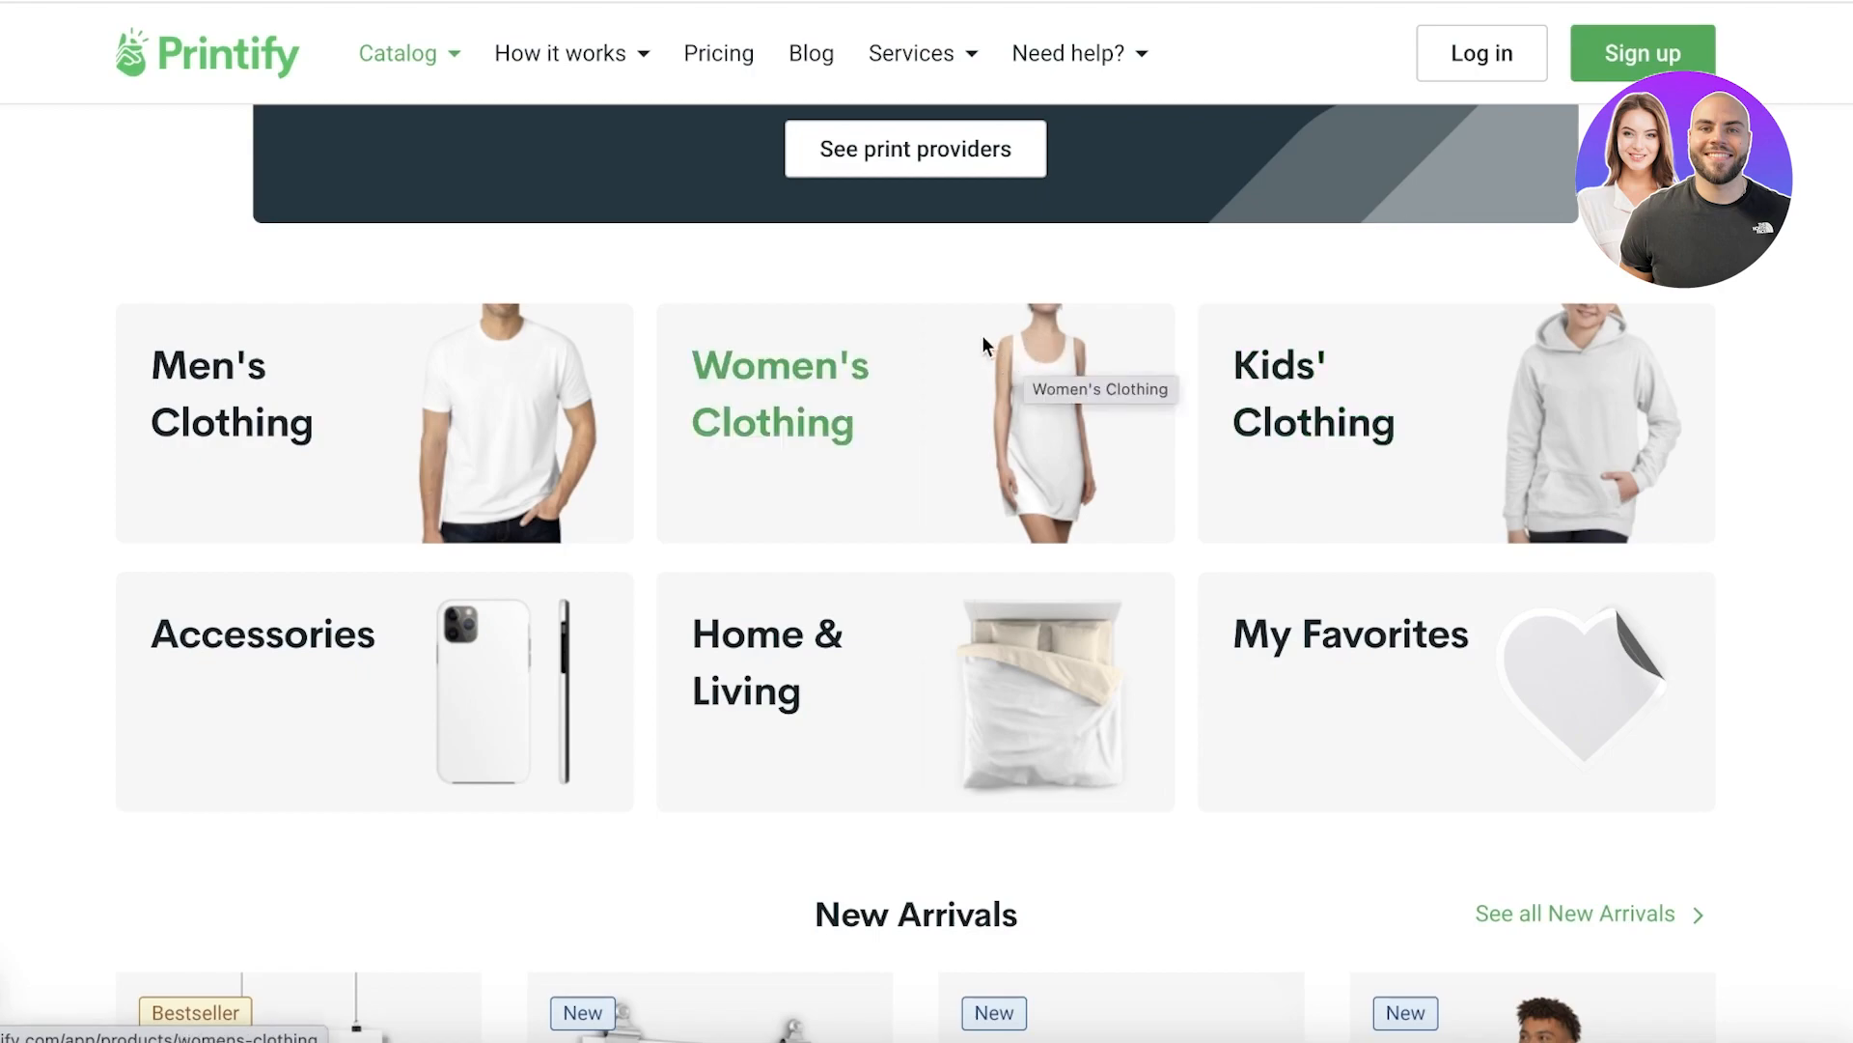
mouse_move(812, 297)
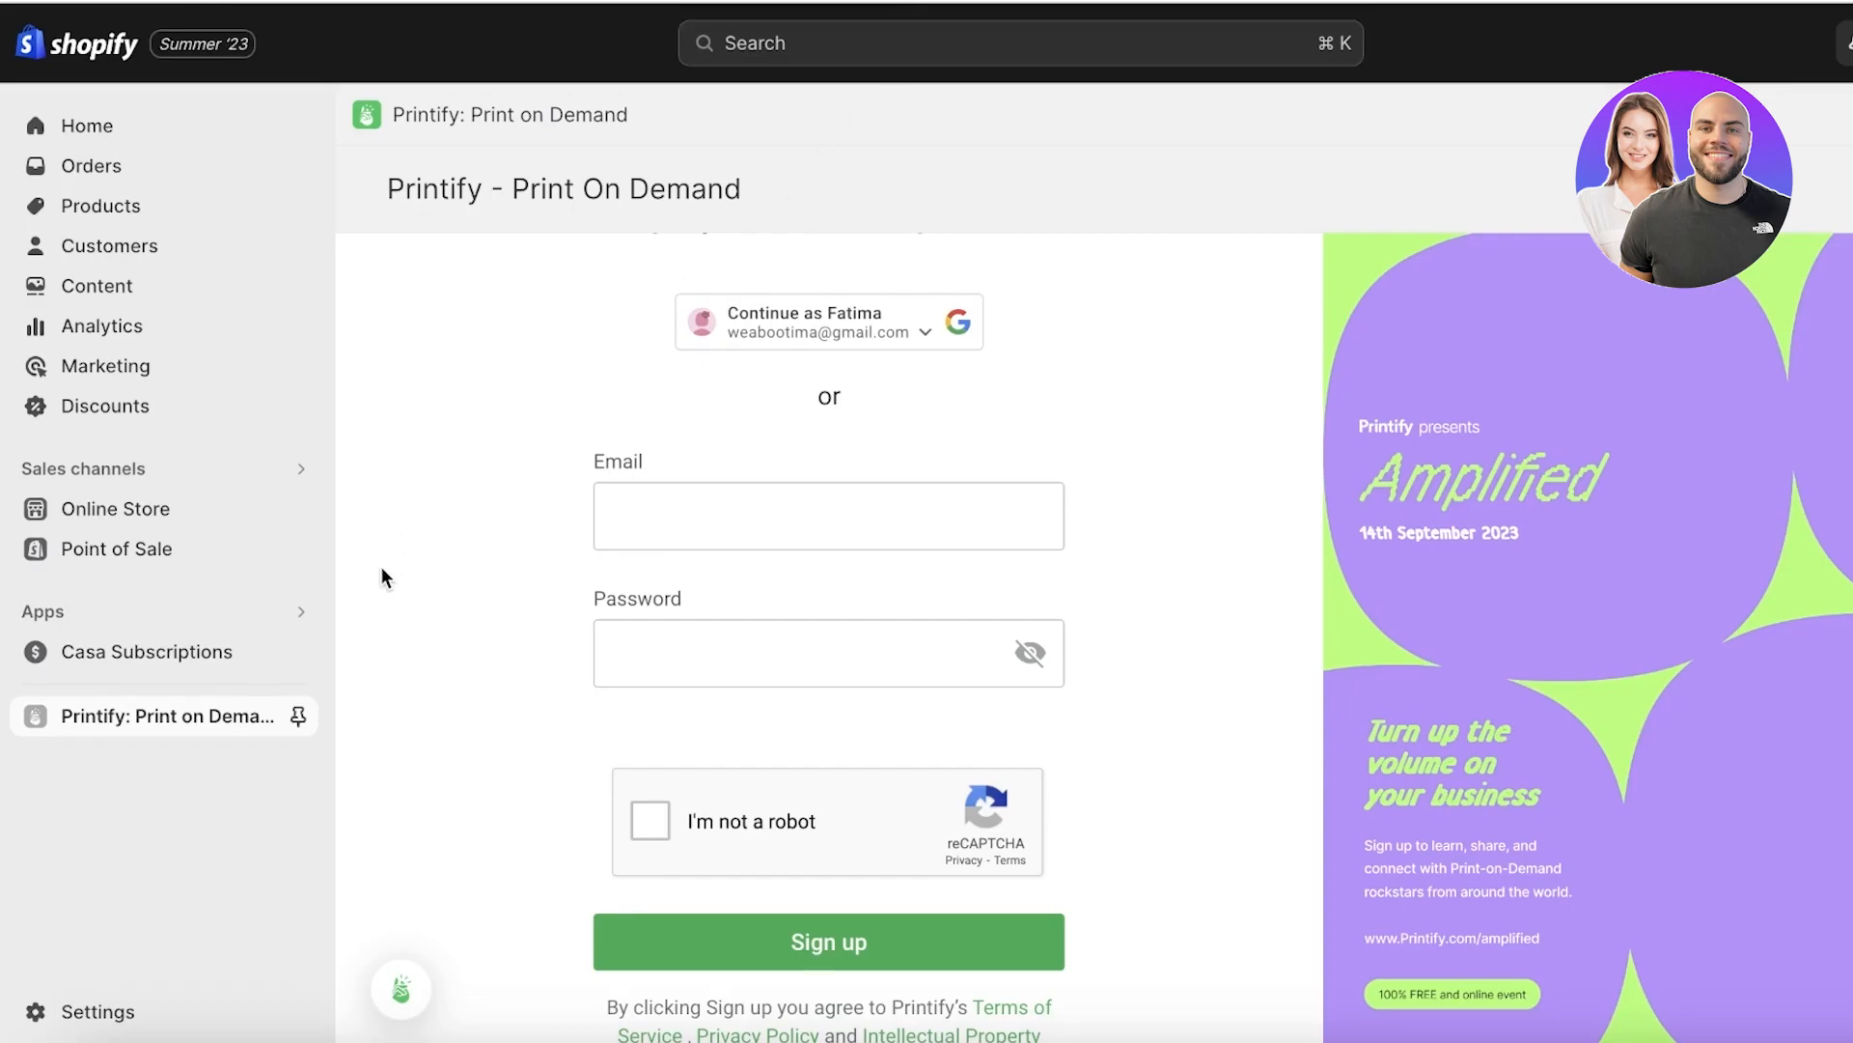
Pin Printify to the Apps sidebar and continue with the Google account.
click(299, 715)
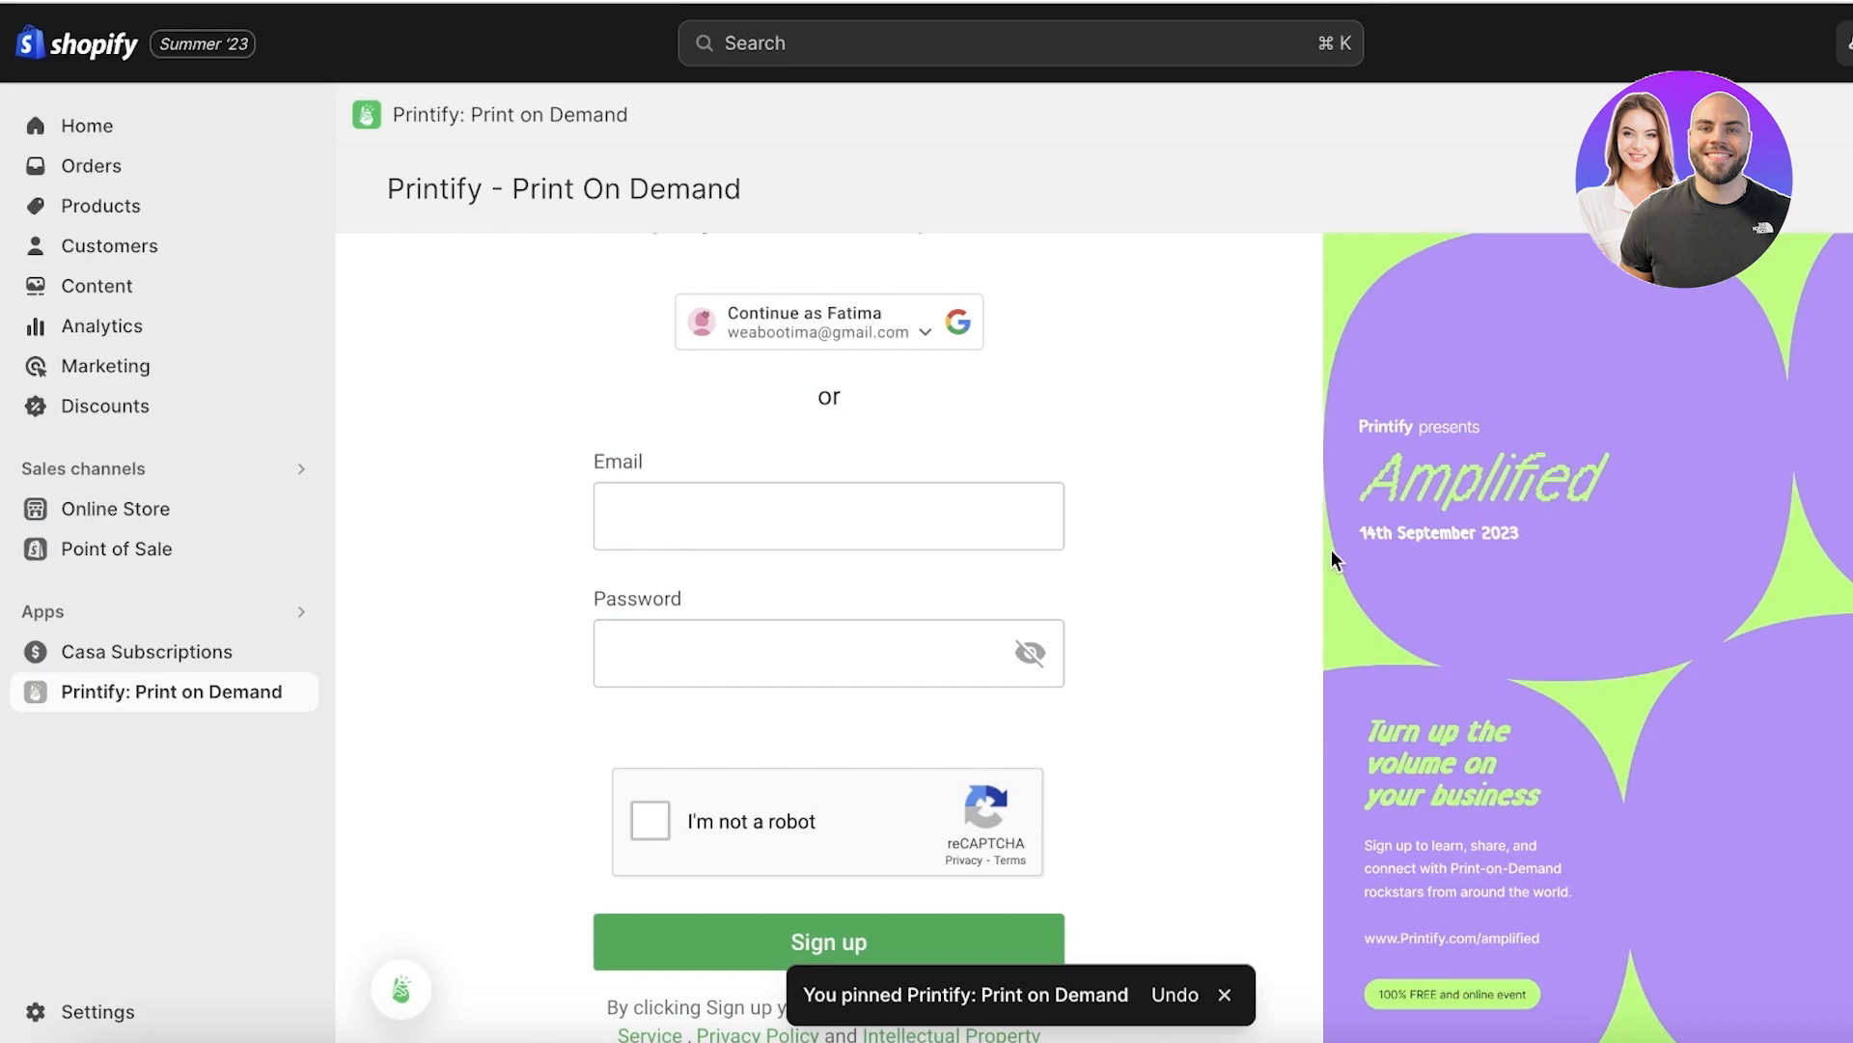
mouse_move(614, 416)
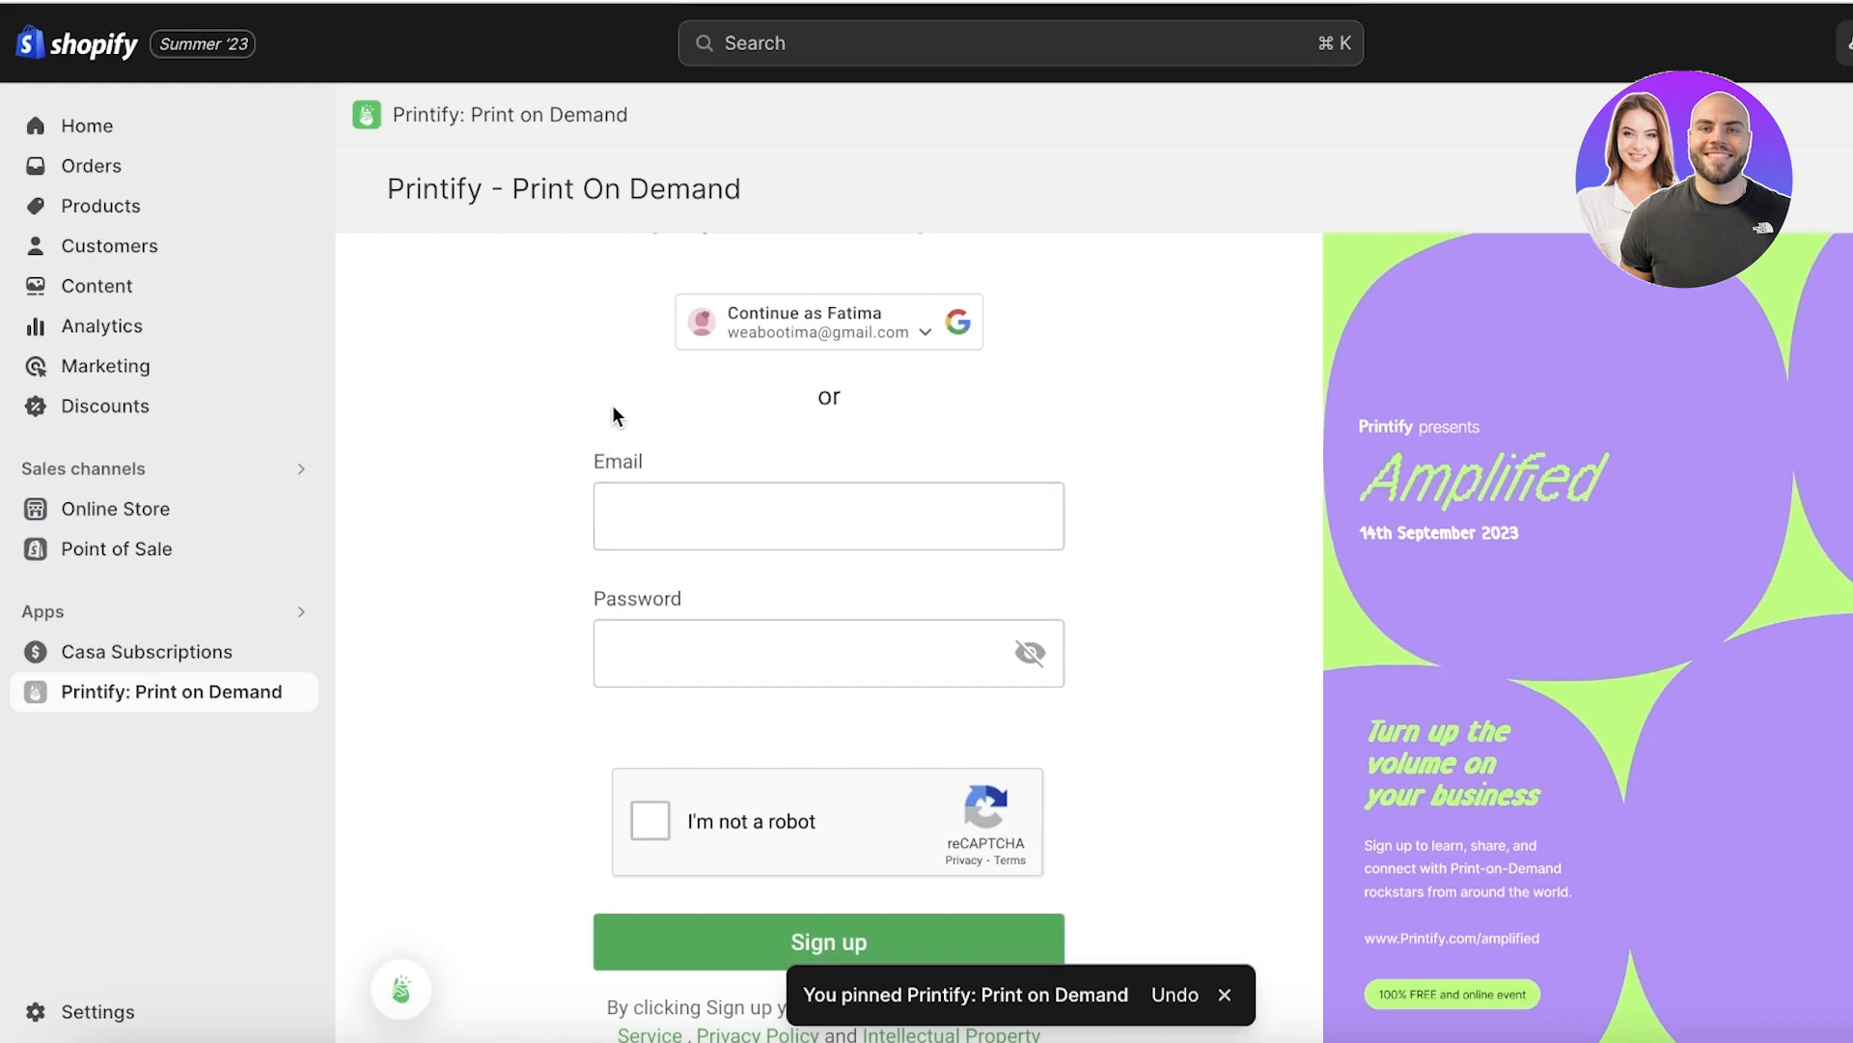
click(827, 515)
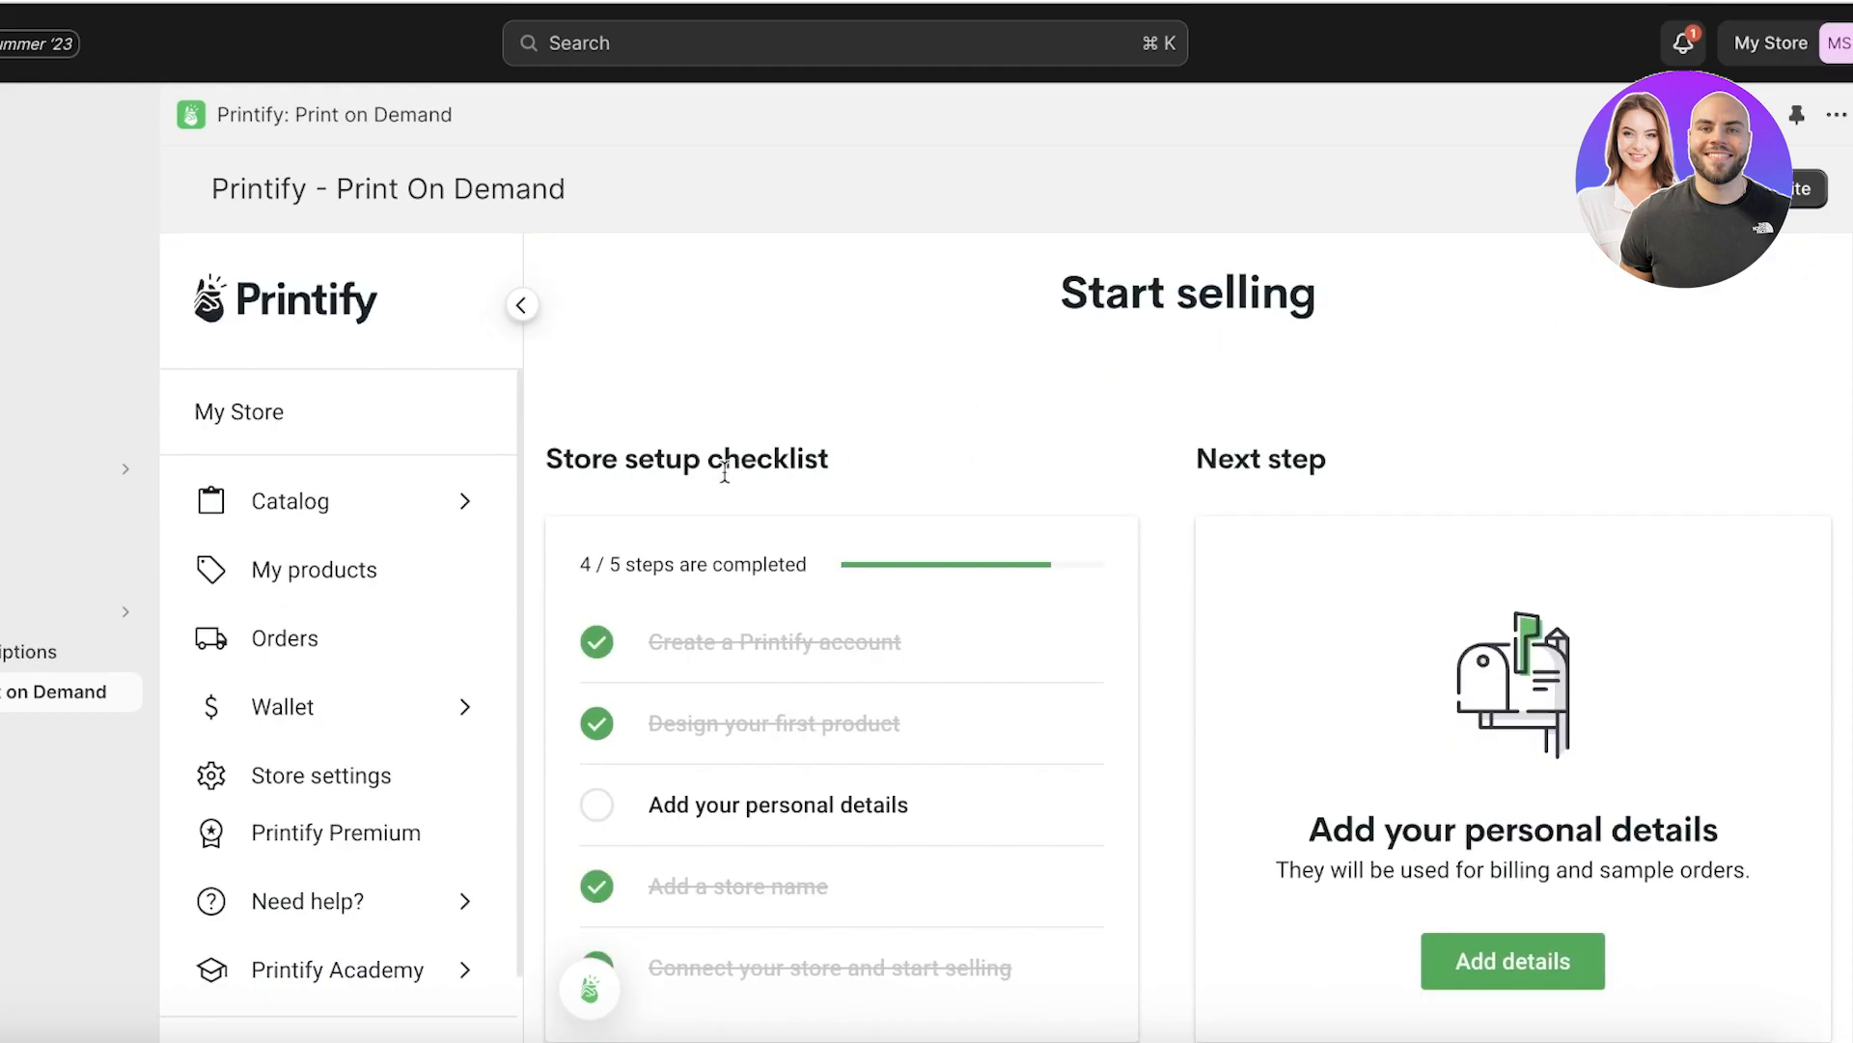
Scroll the Start selling checklist and expand the Catalog menu in Printify's sidebar.
scroll(down, 3)
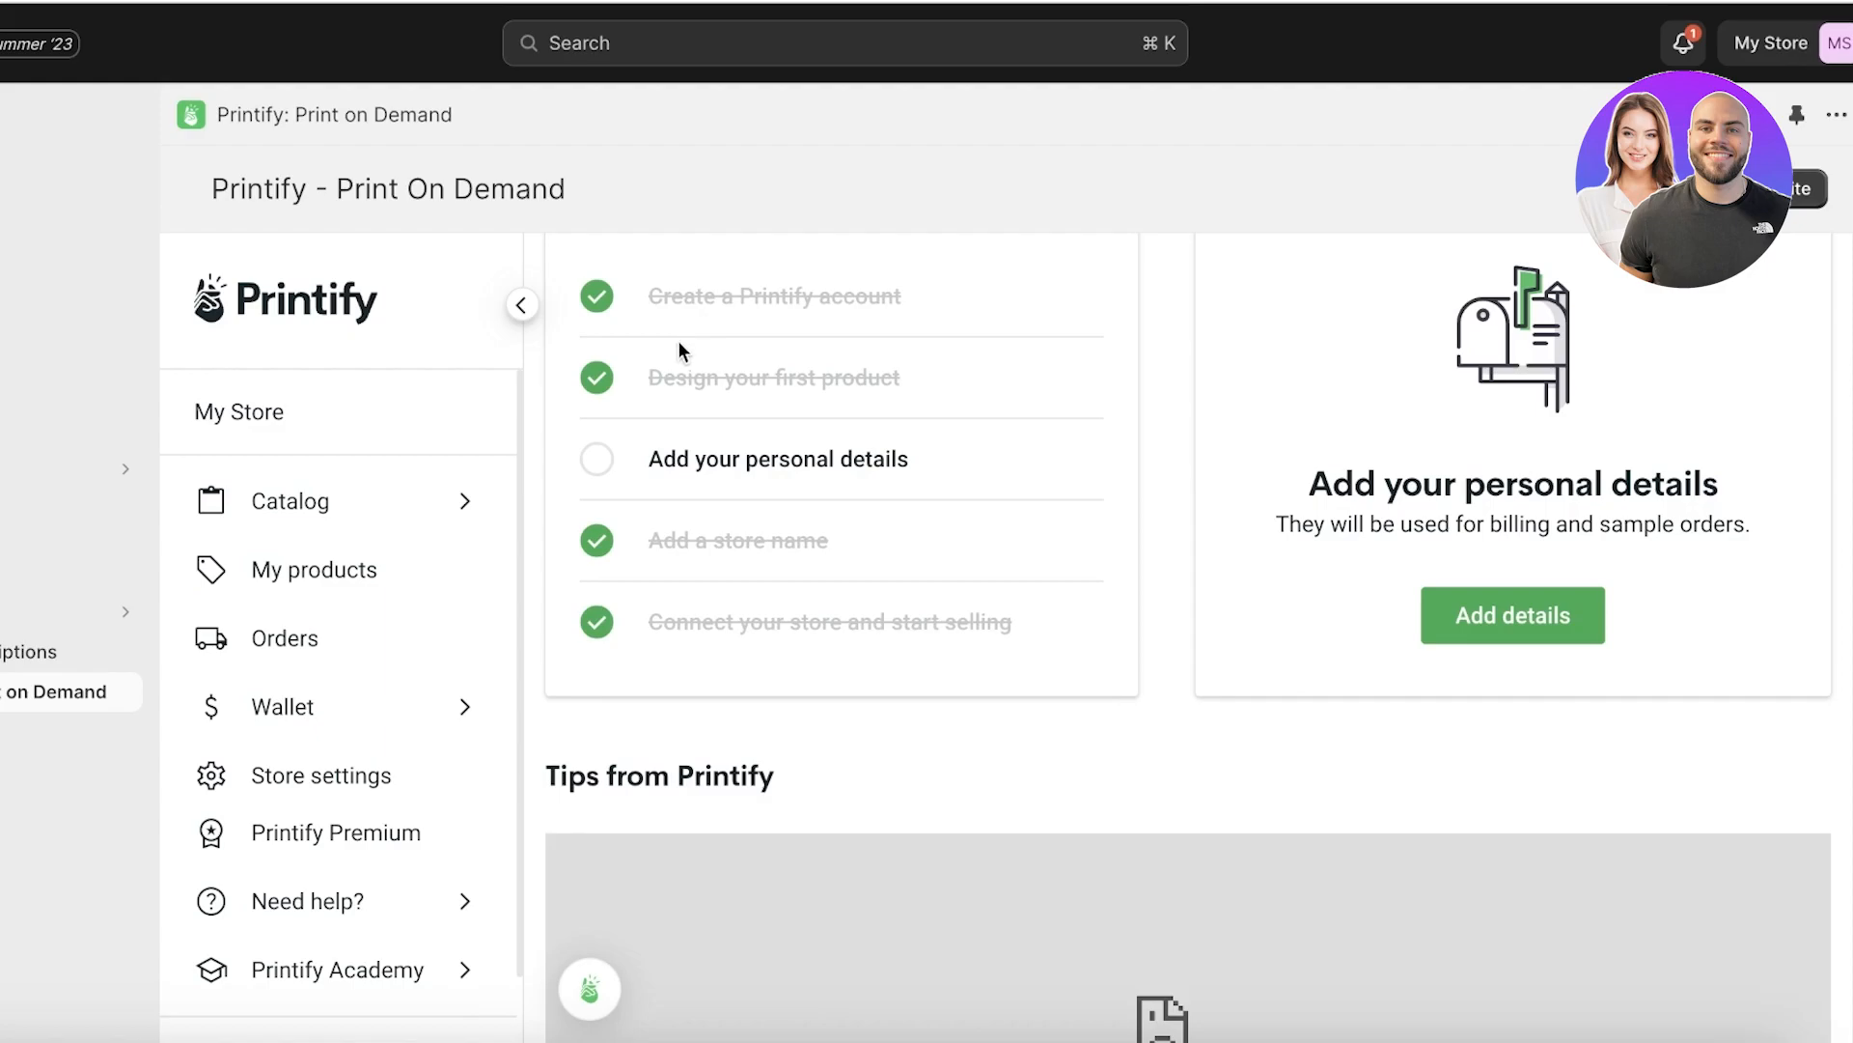
scroll(down, 3)
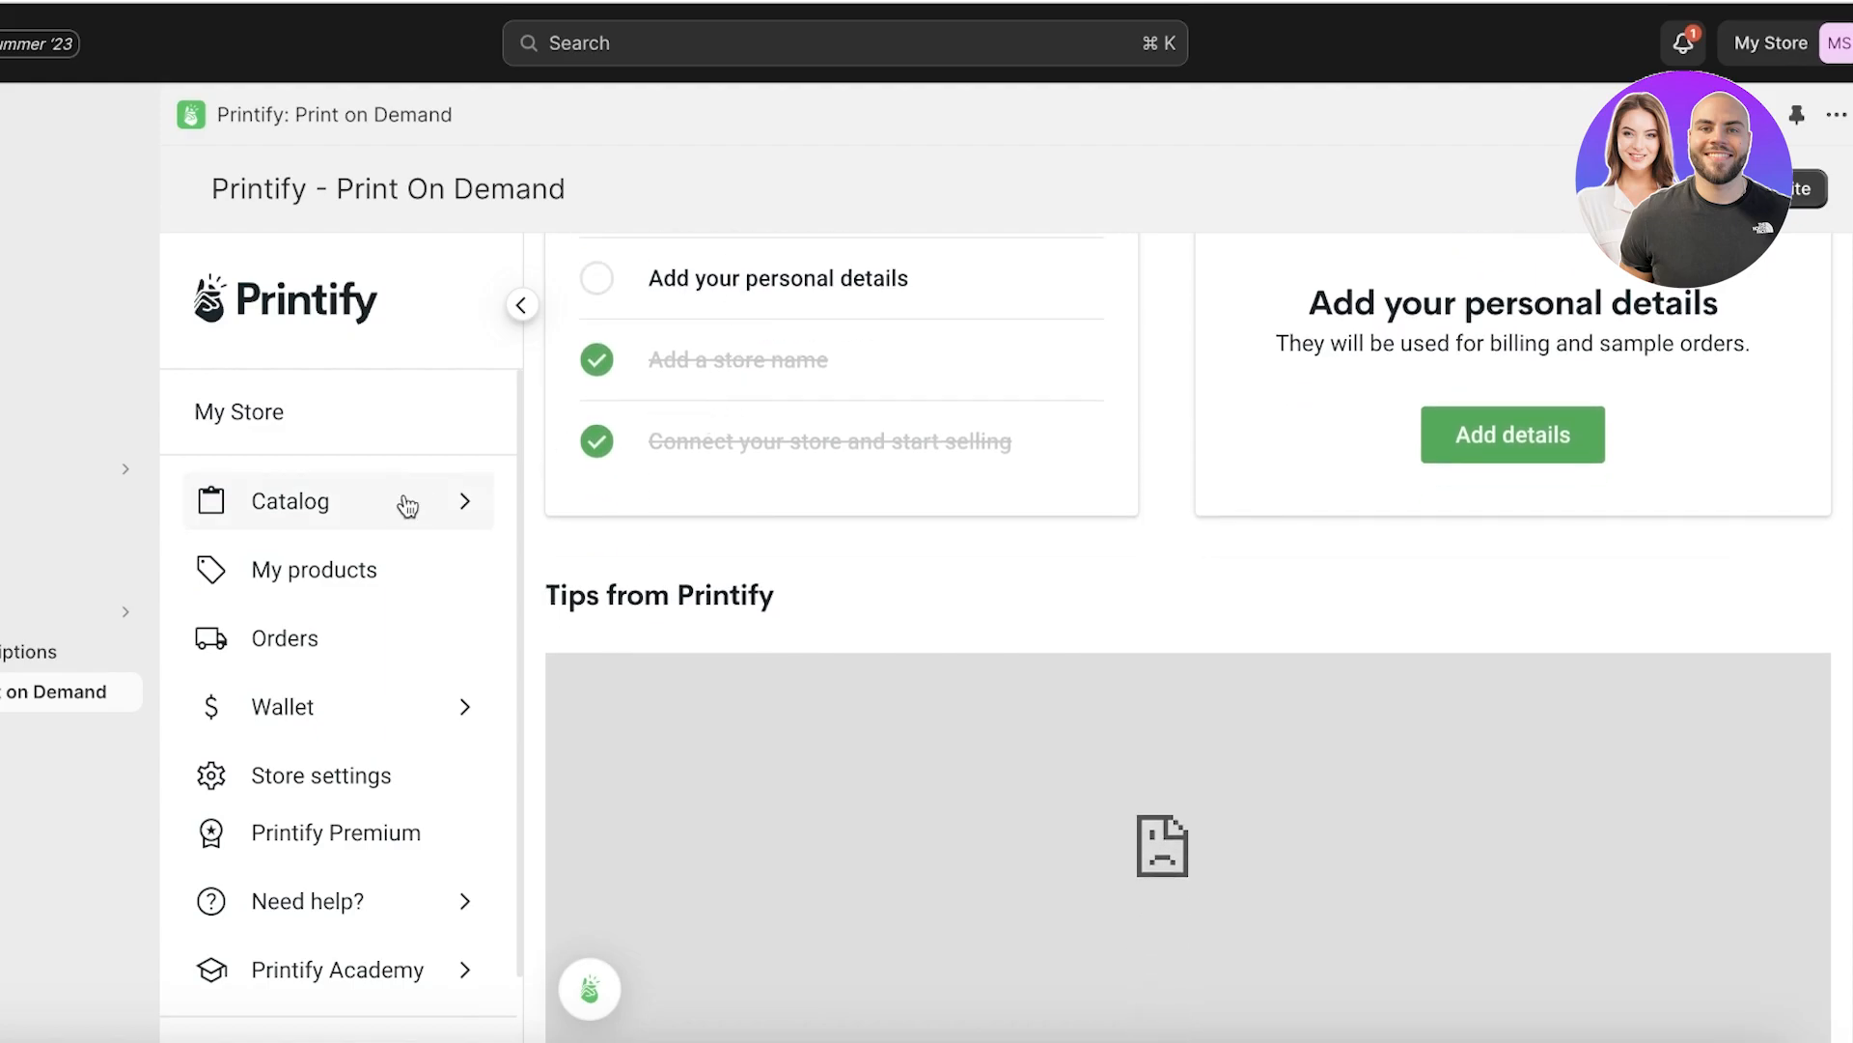
click(289, 500)
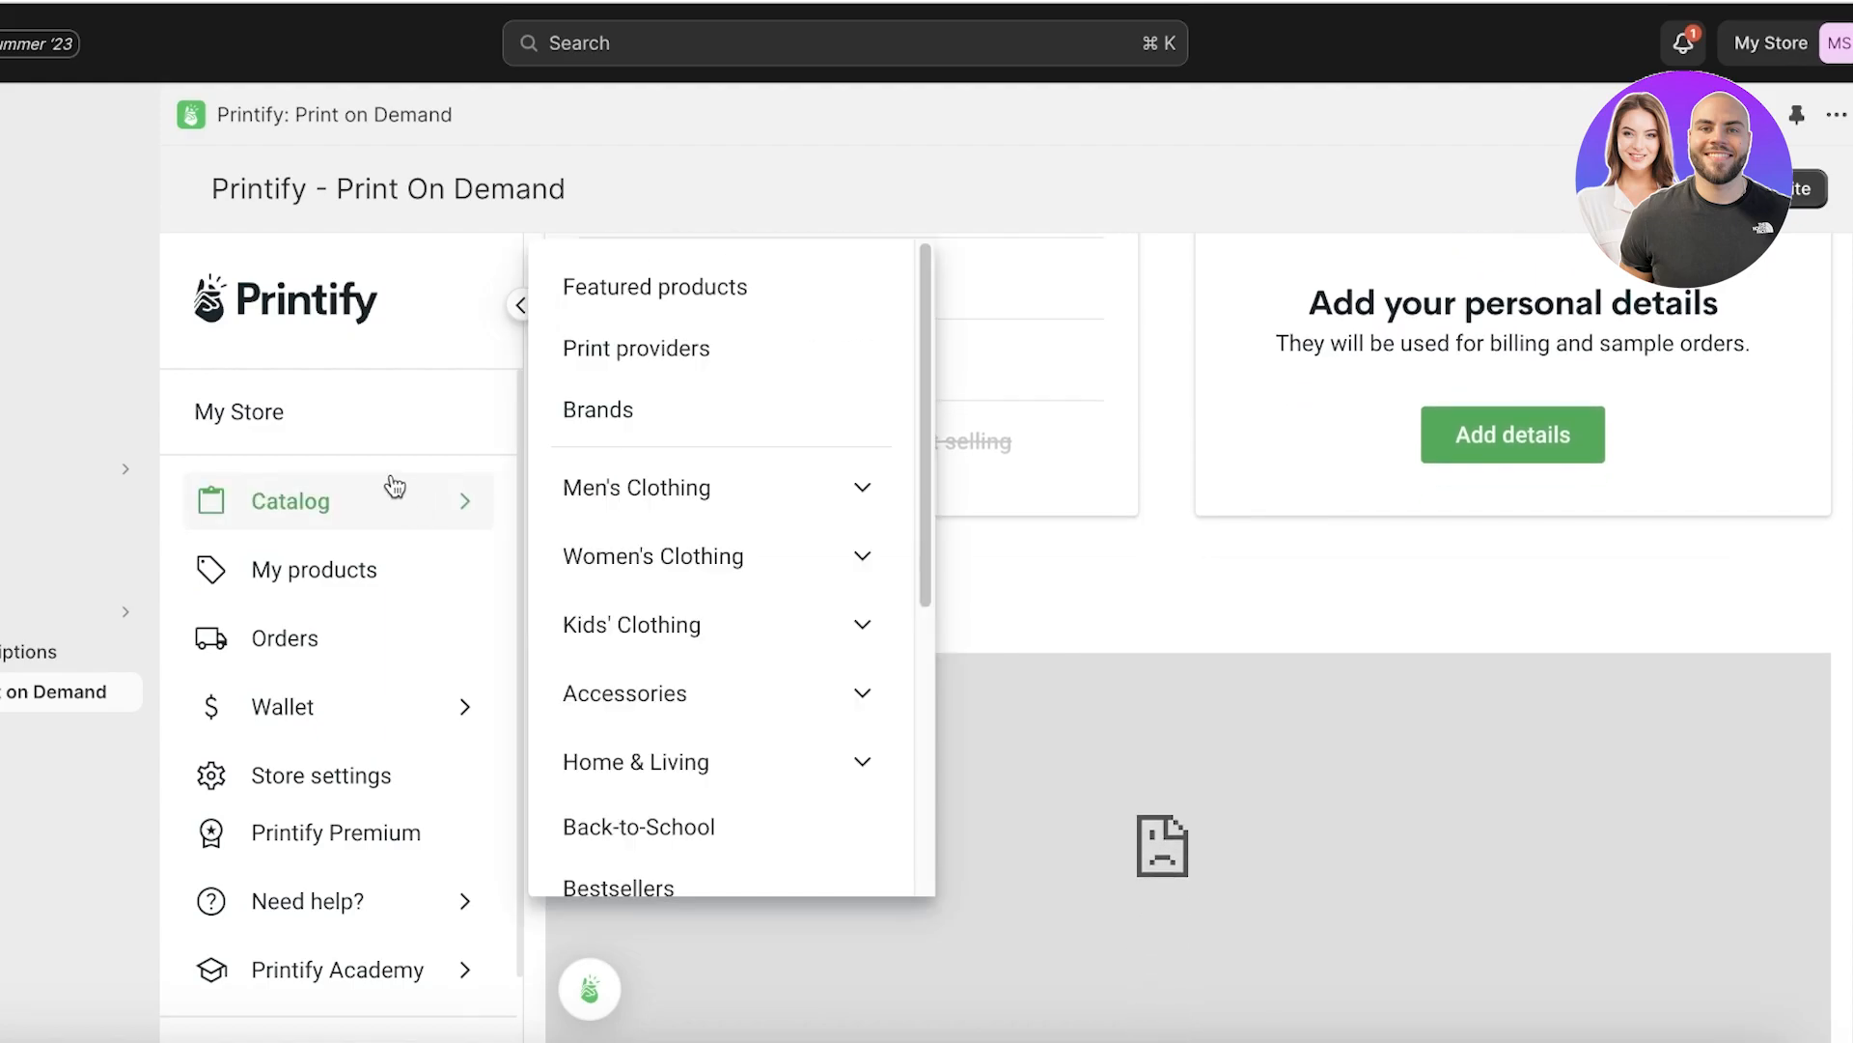
mouse_move(512, 579)
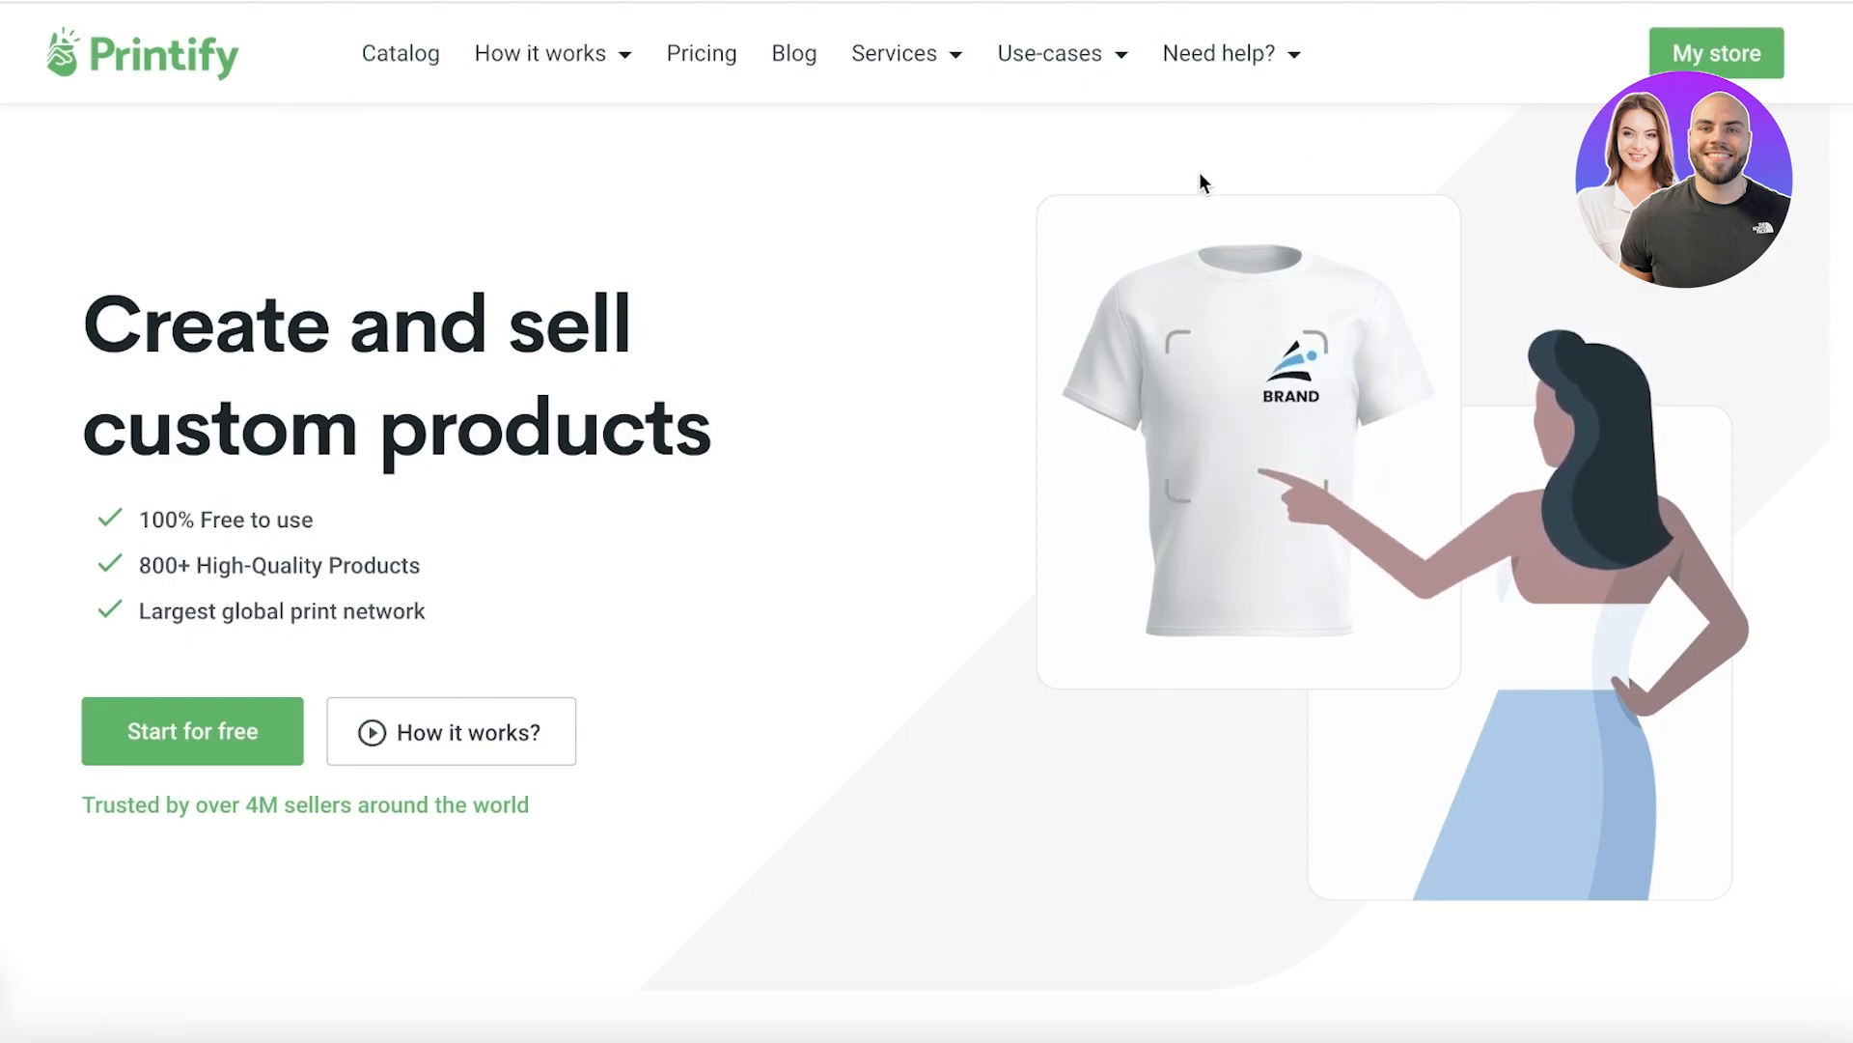
Open the store's catalog, scroll to Eco-friendly items and dismiss the Amplified popup.
click(539, 53)
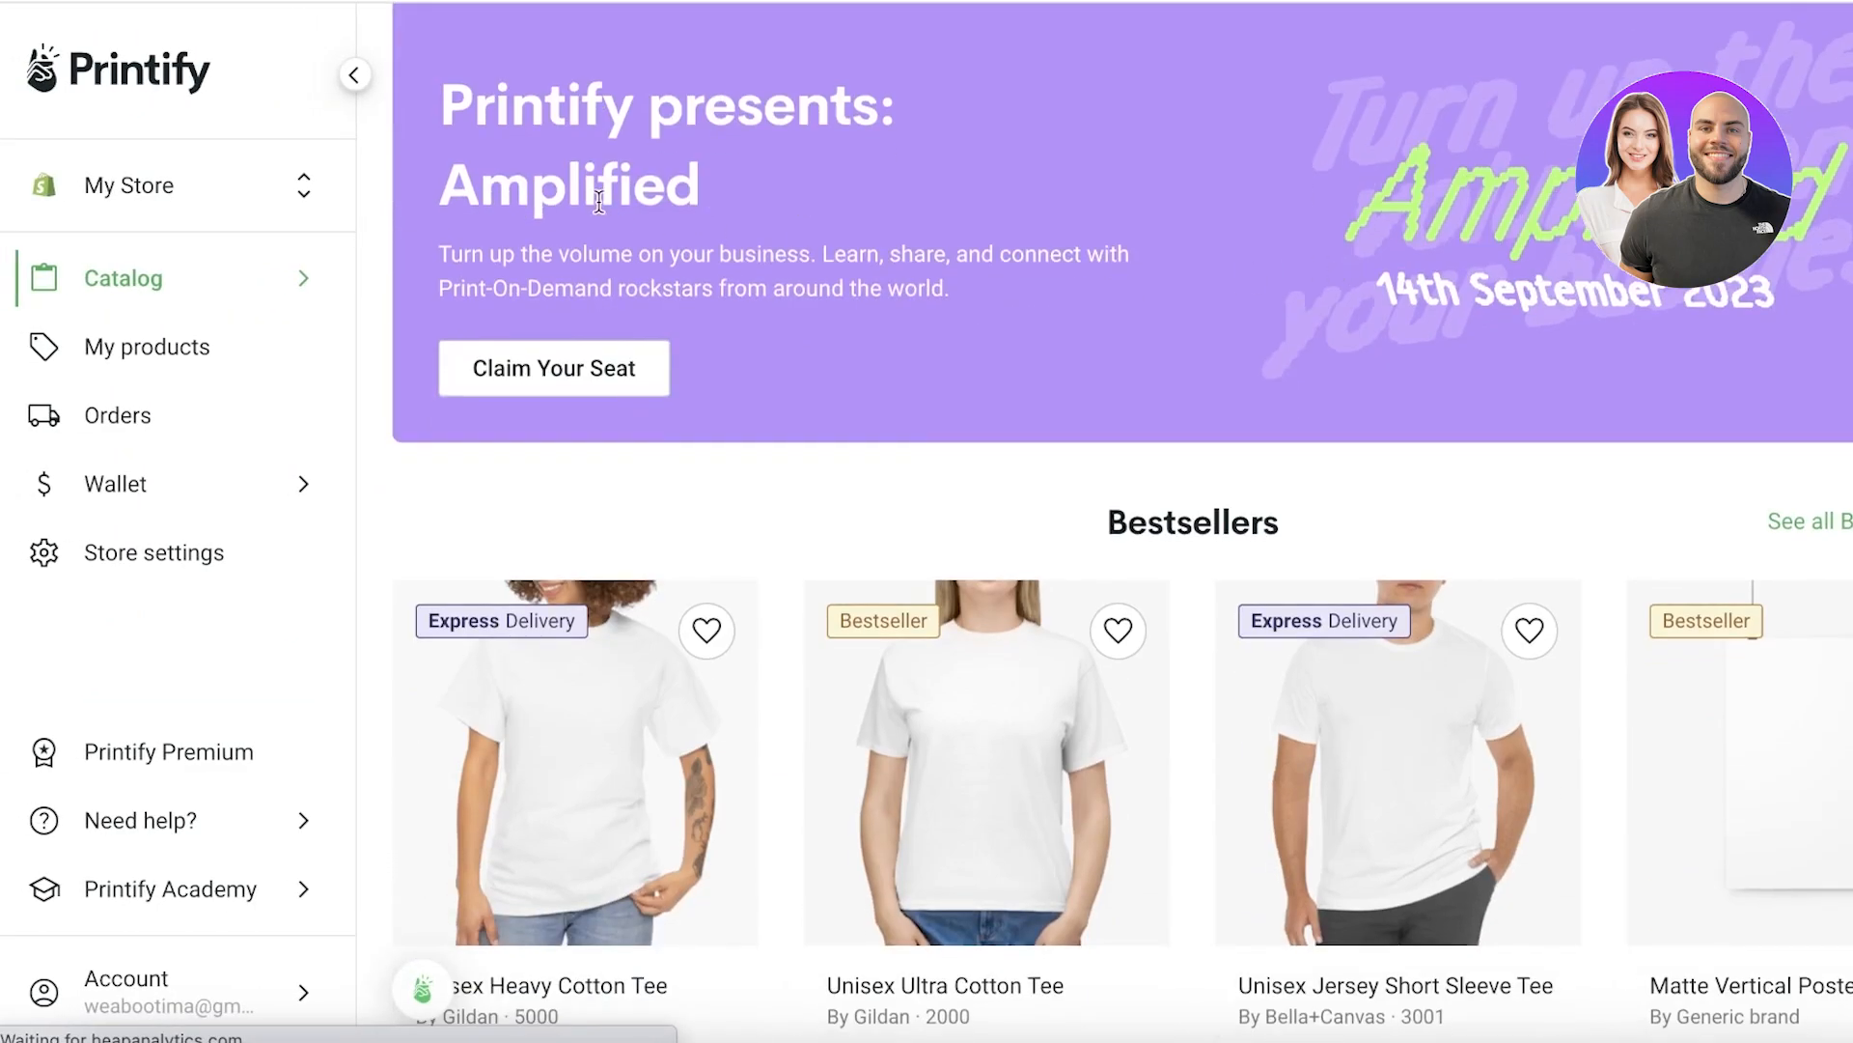
scroll(down, 3)
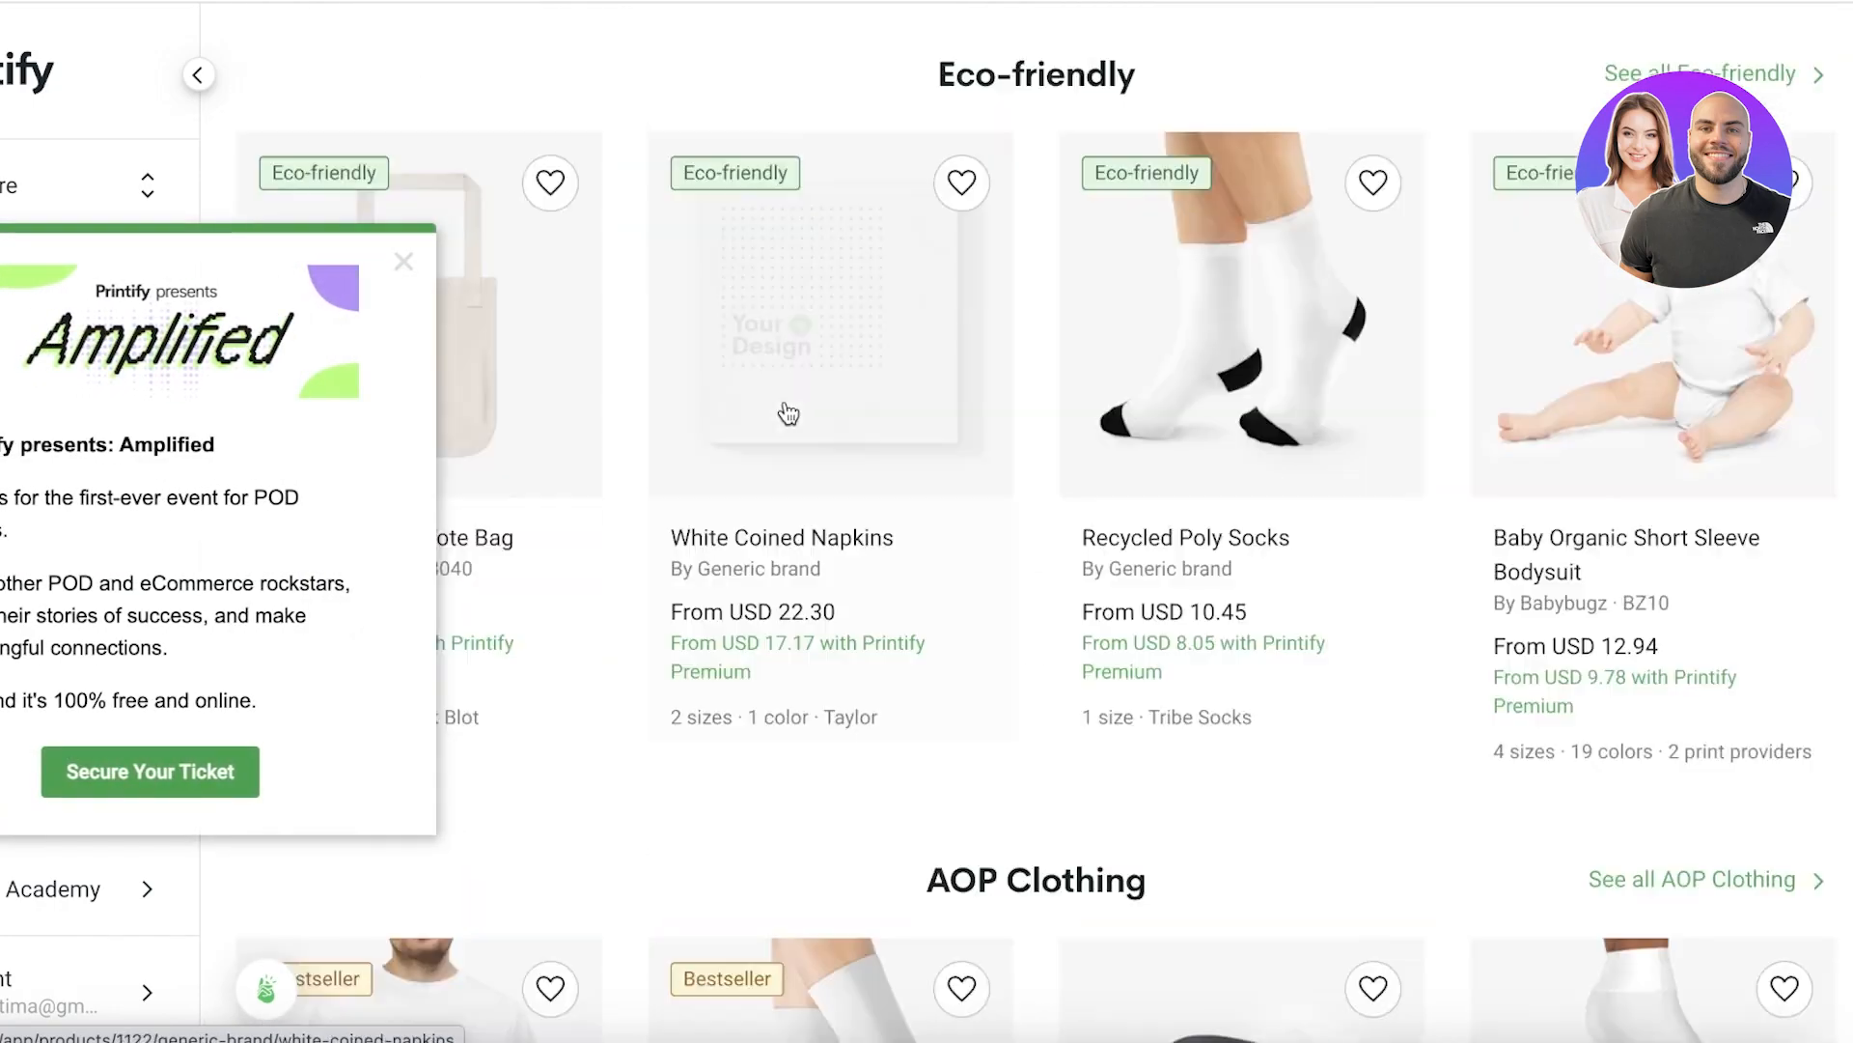
click(402, 262)
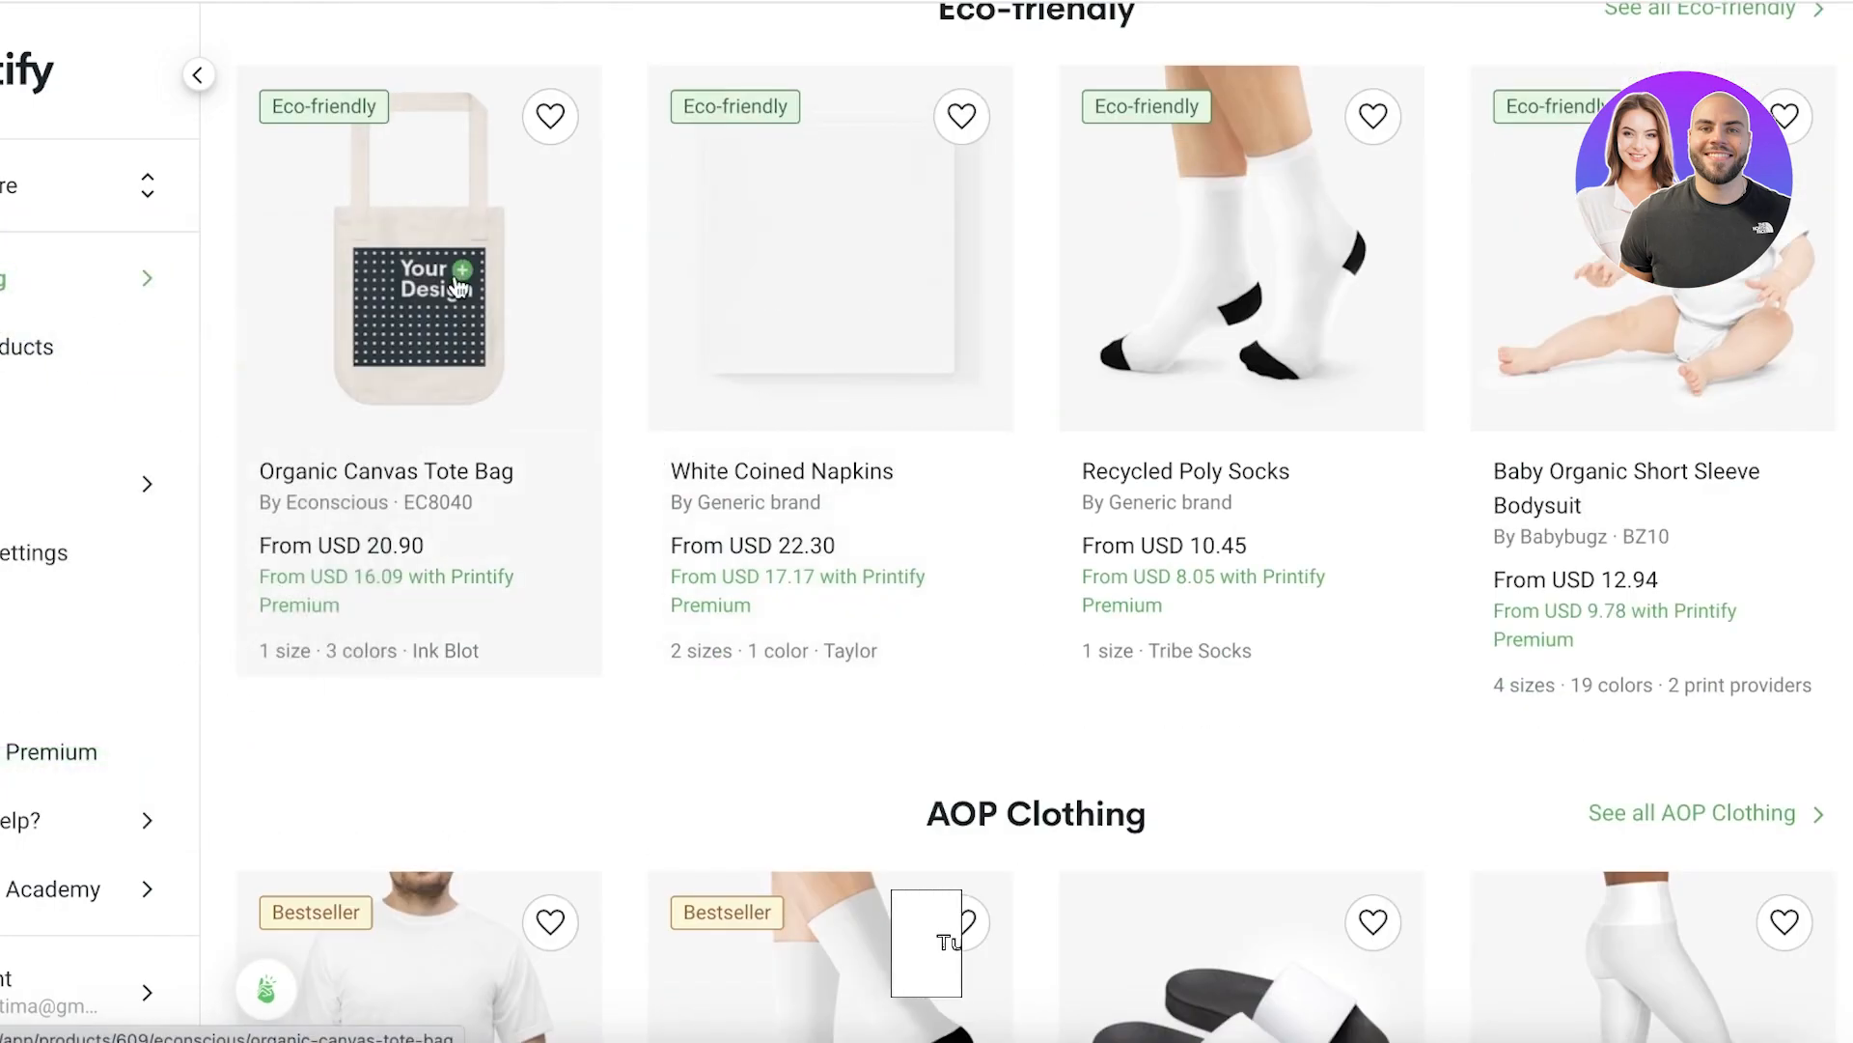
Open the Organic Canvas Tote Bag and start designing with print provider Ink Blot.
click(418, 284)
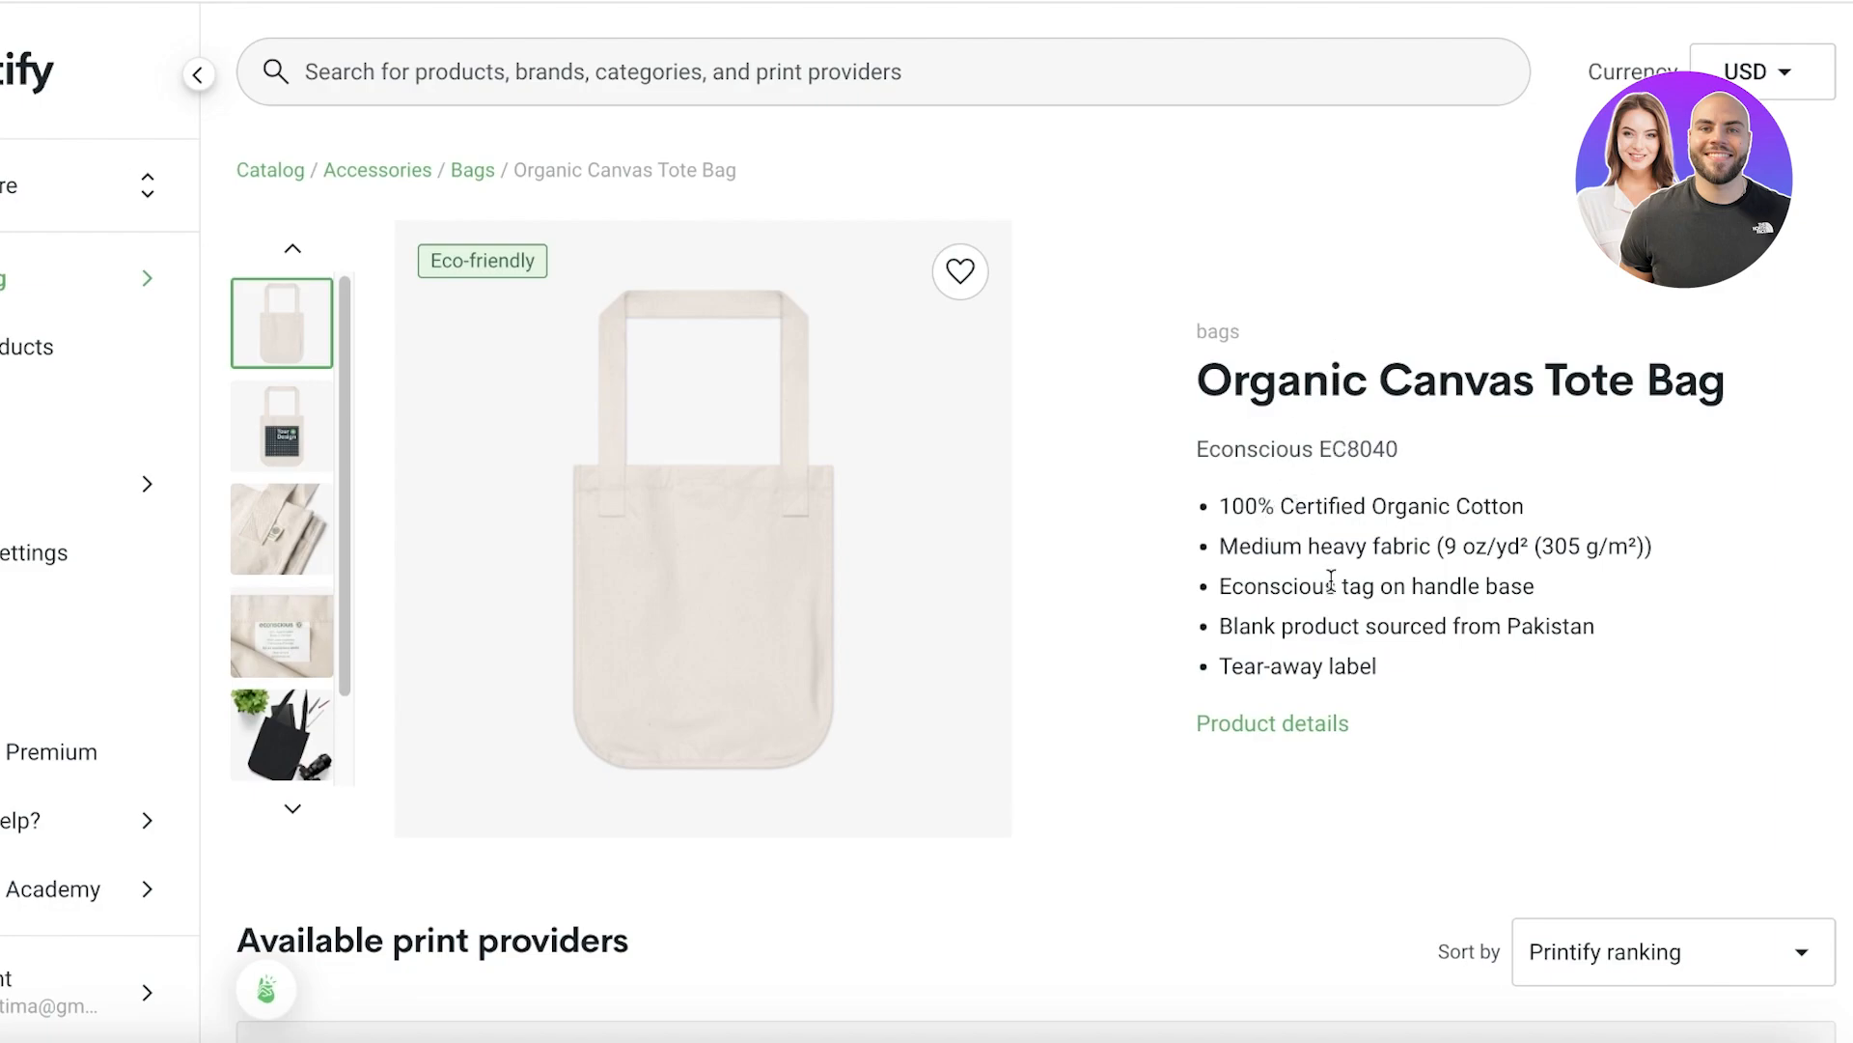
mouse_move(1399, 394)
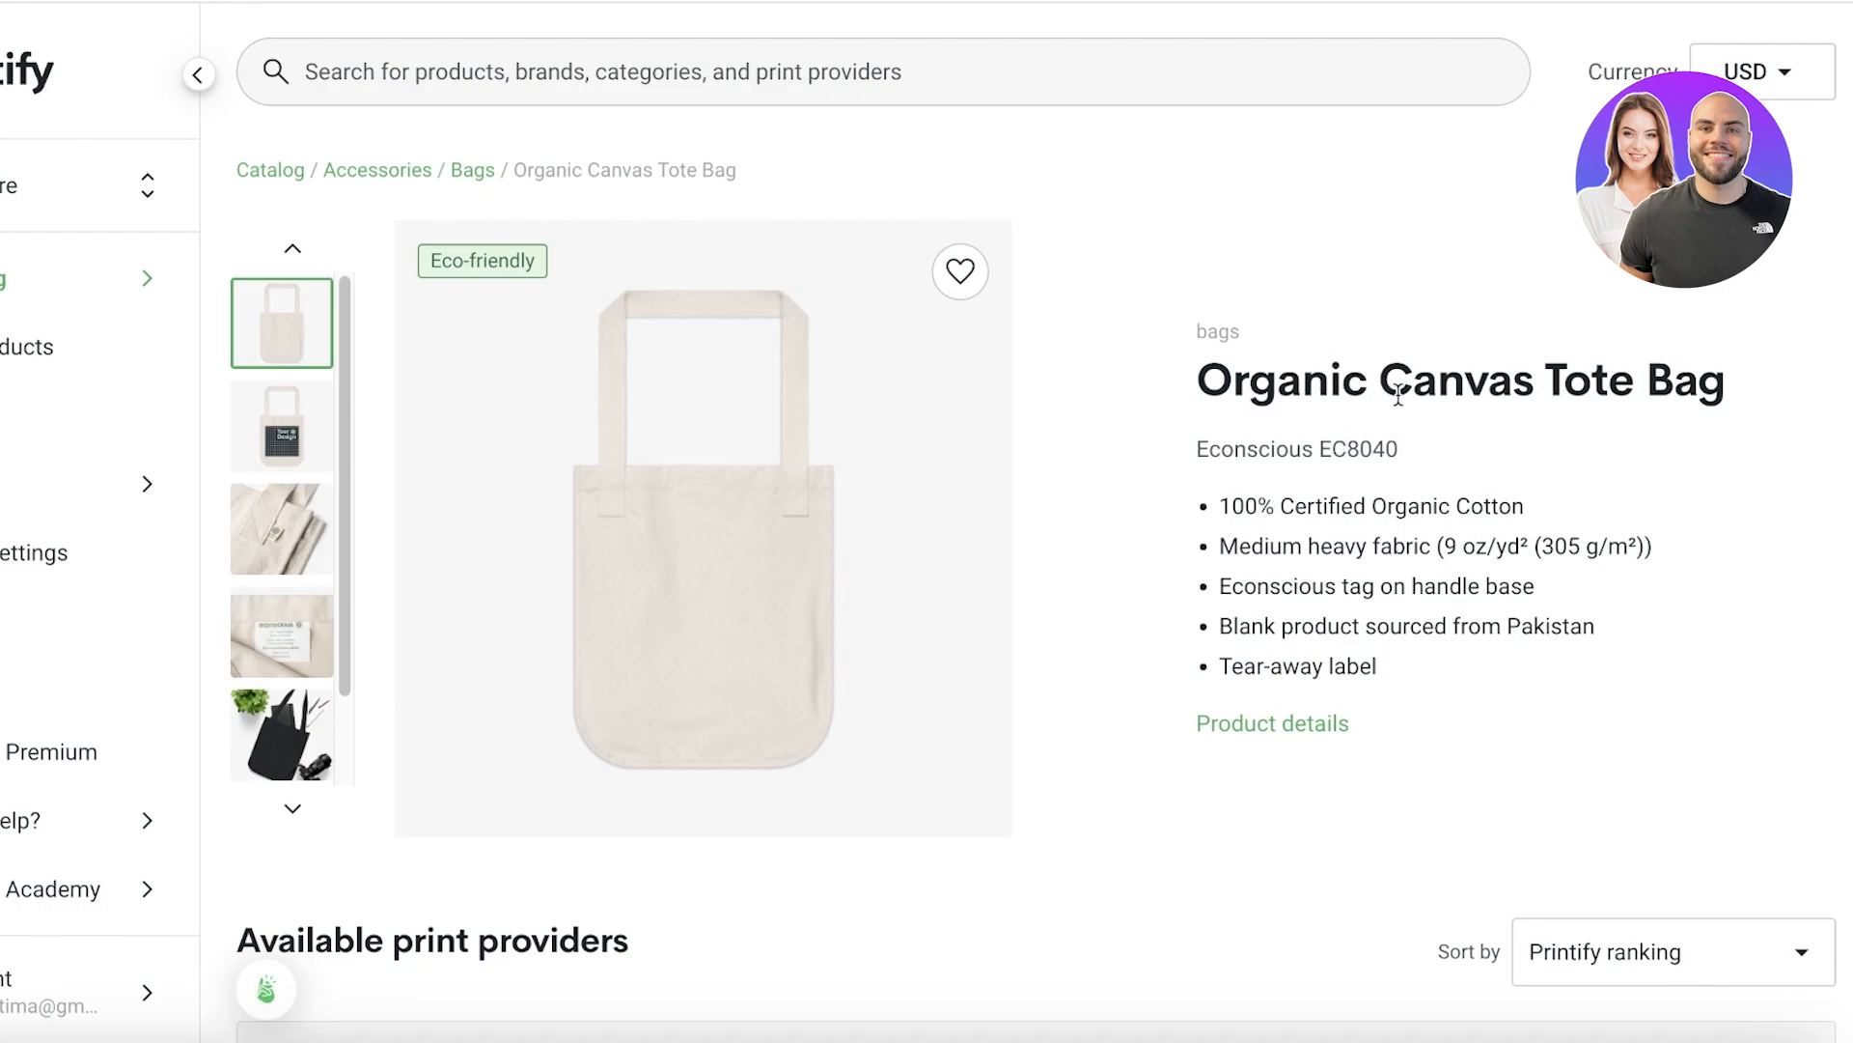
mouse_move(722, 465)
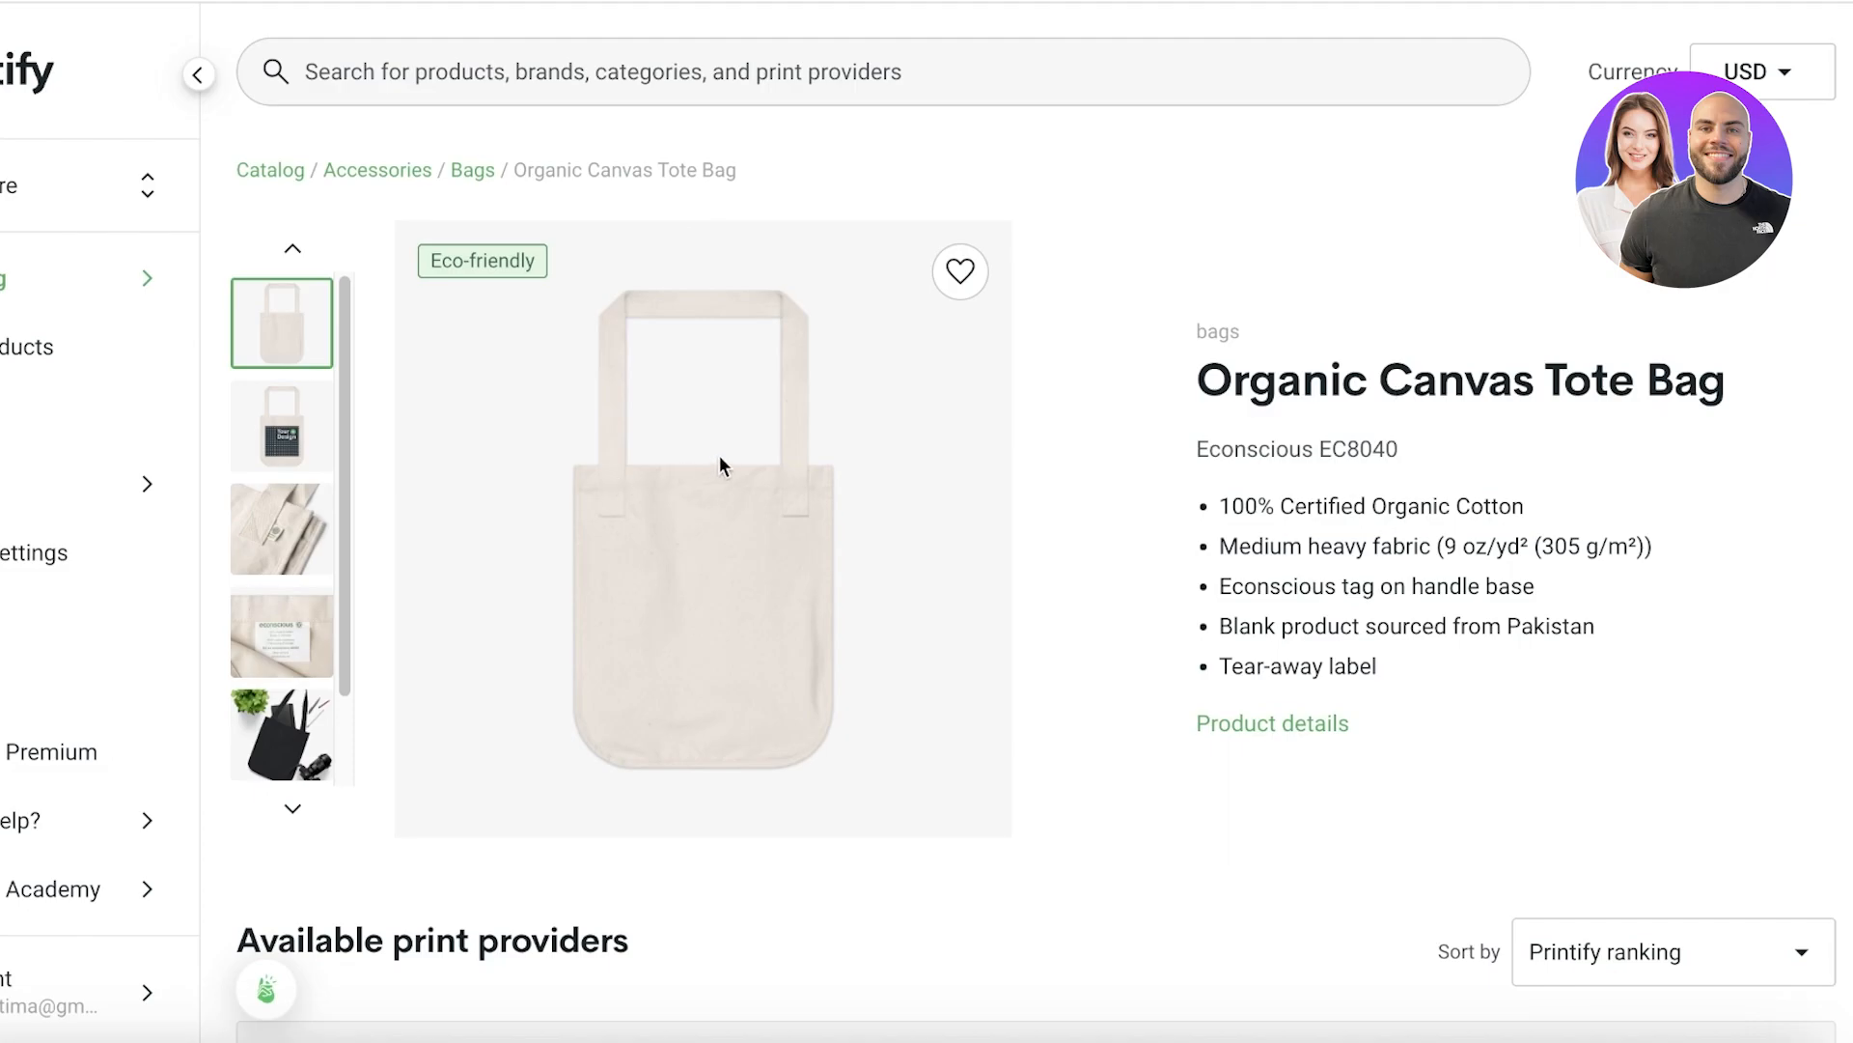
scroll(down, 3)
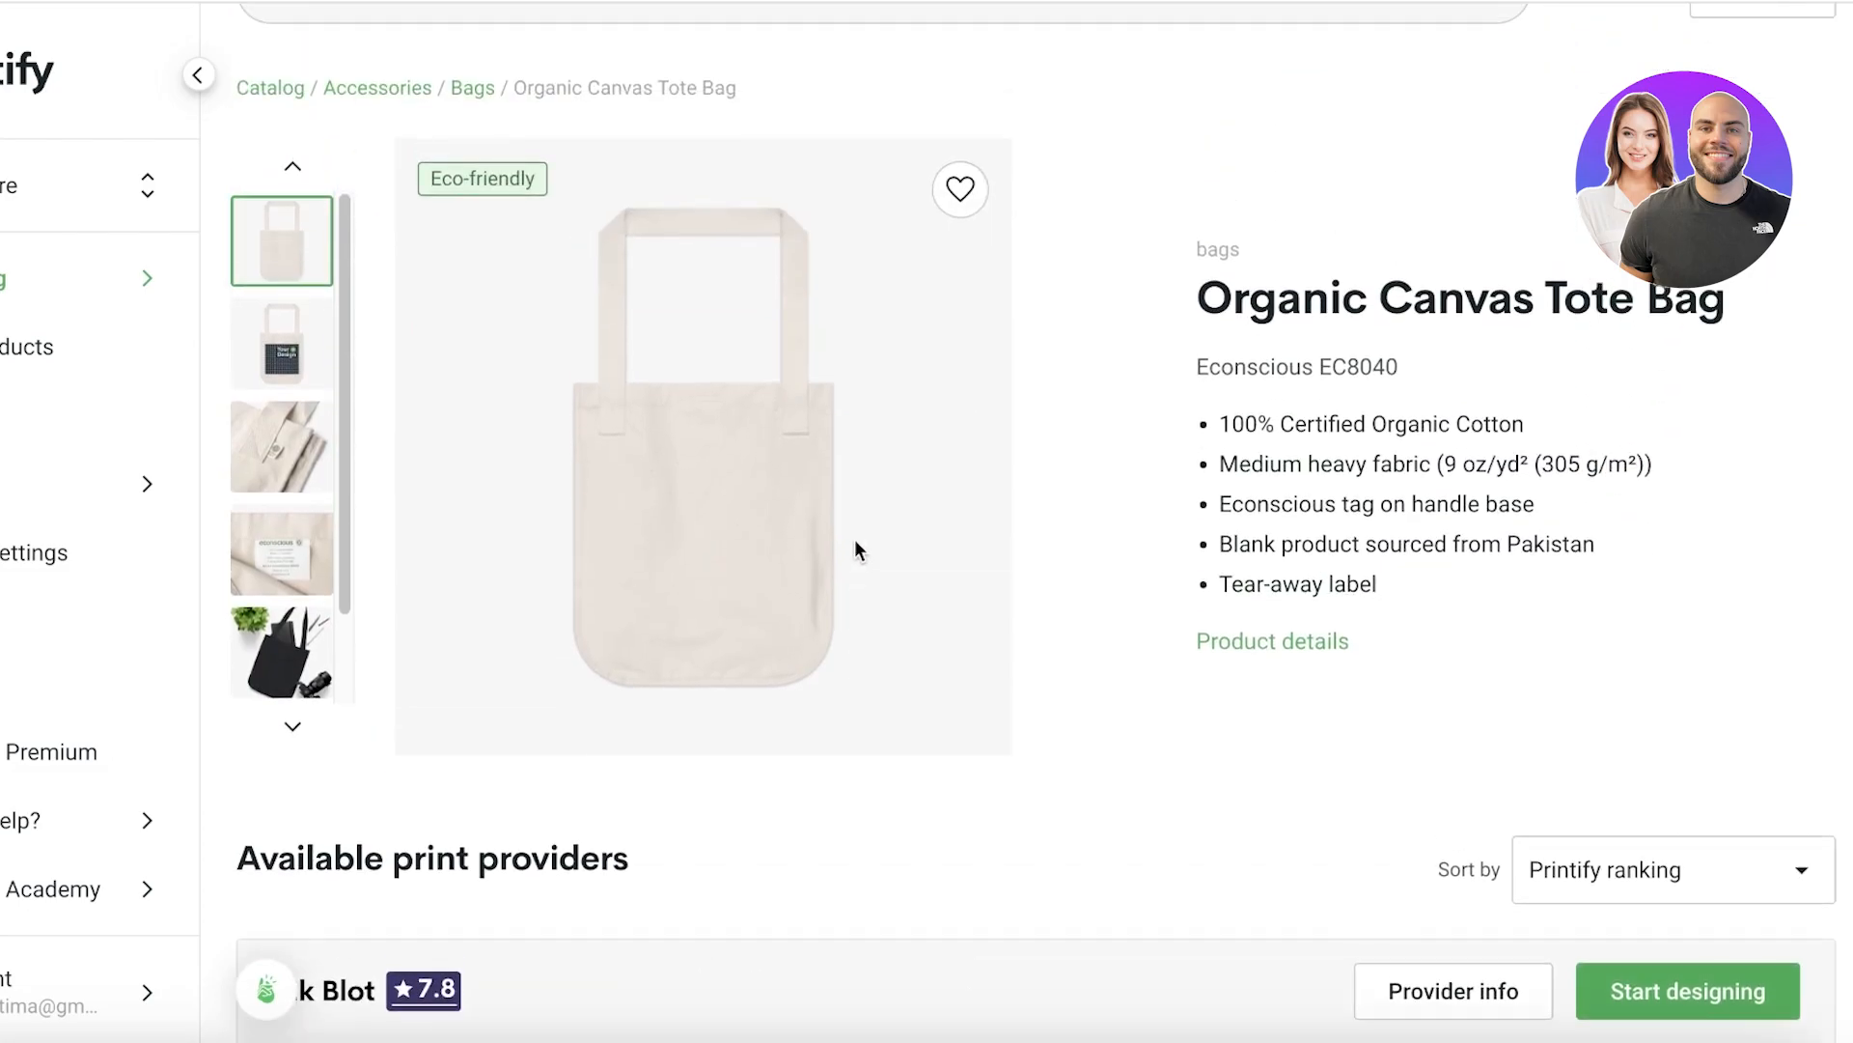
scroll(down, 3)
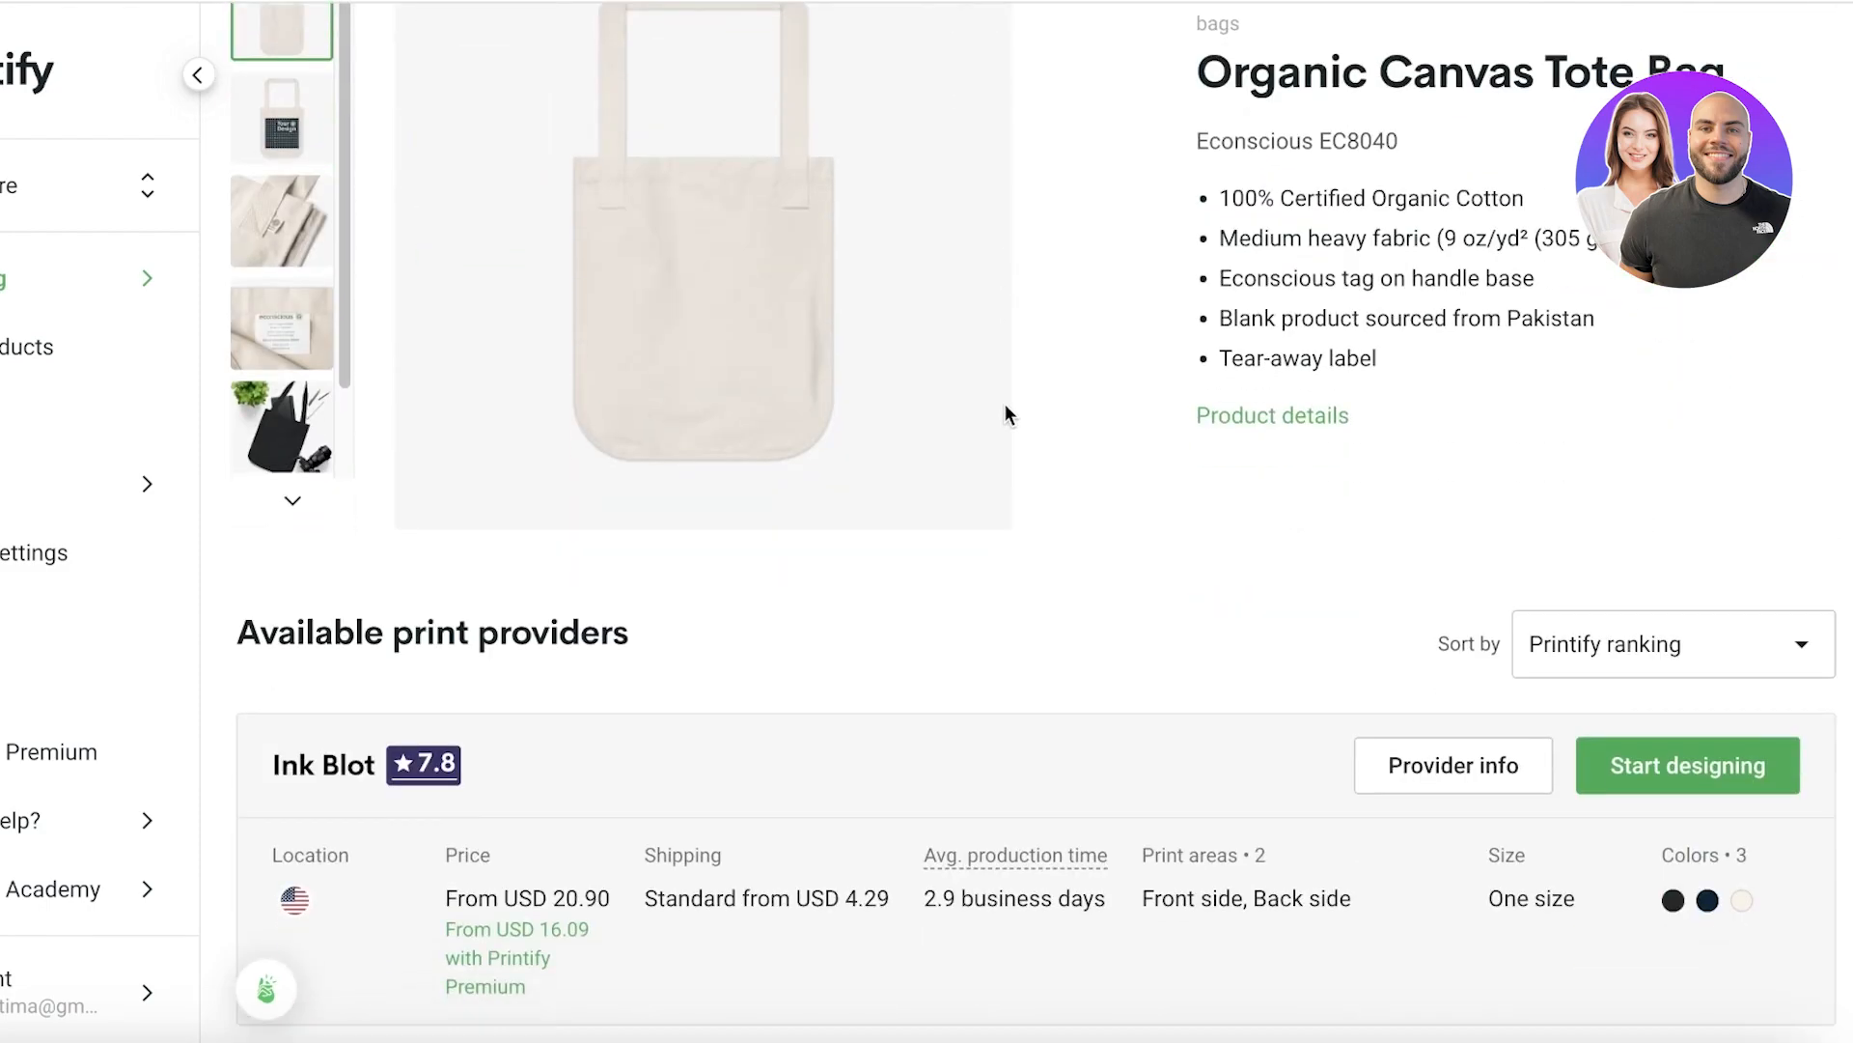
click(1688, 765)
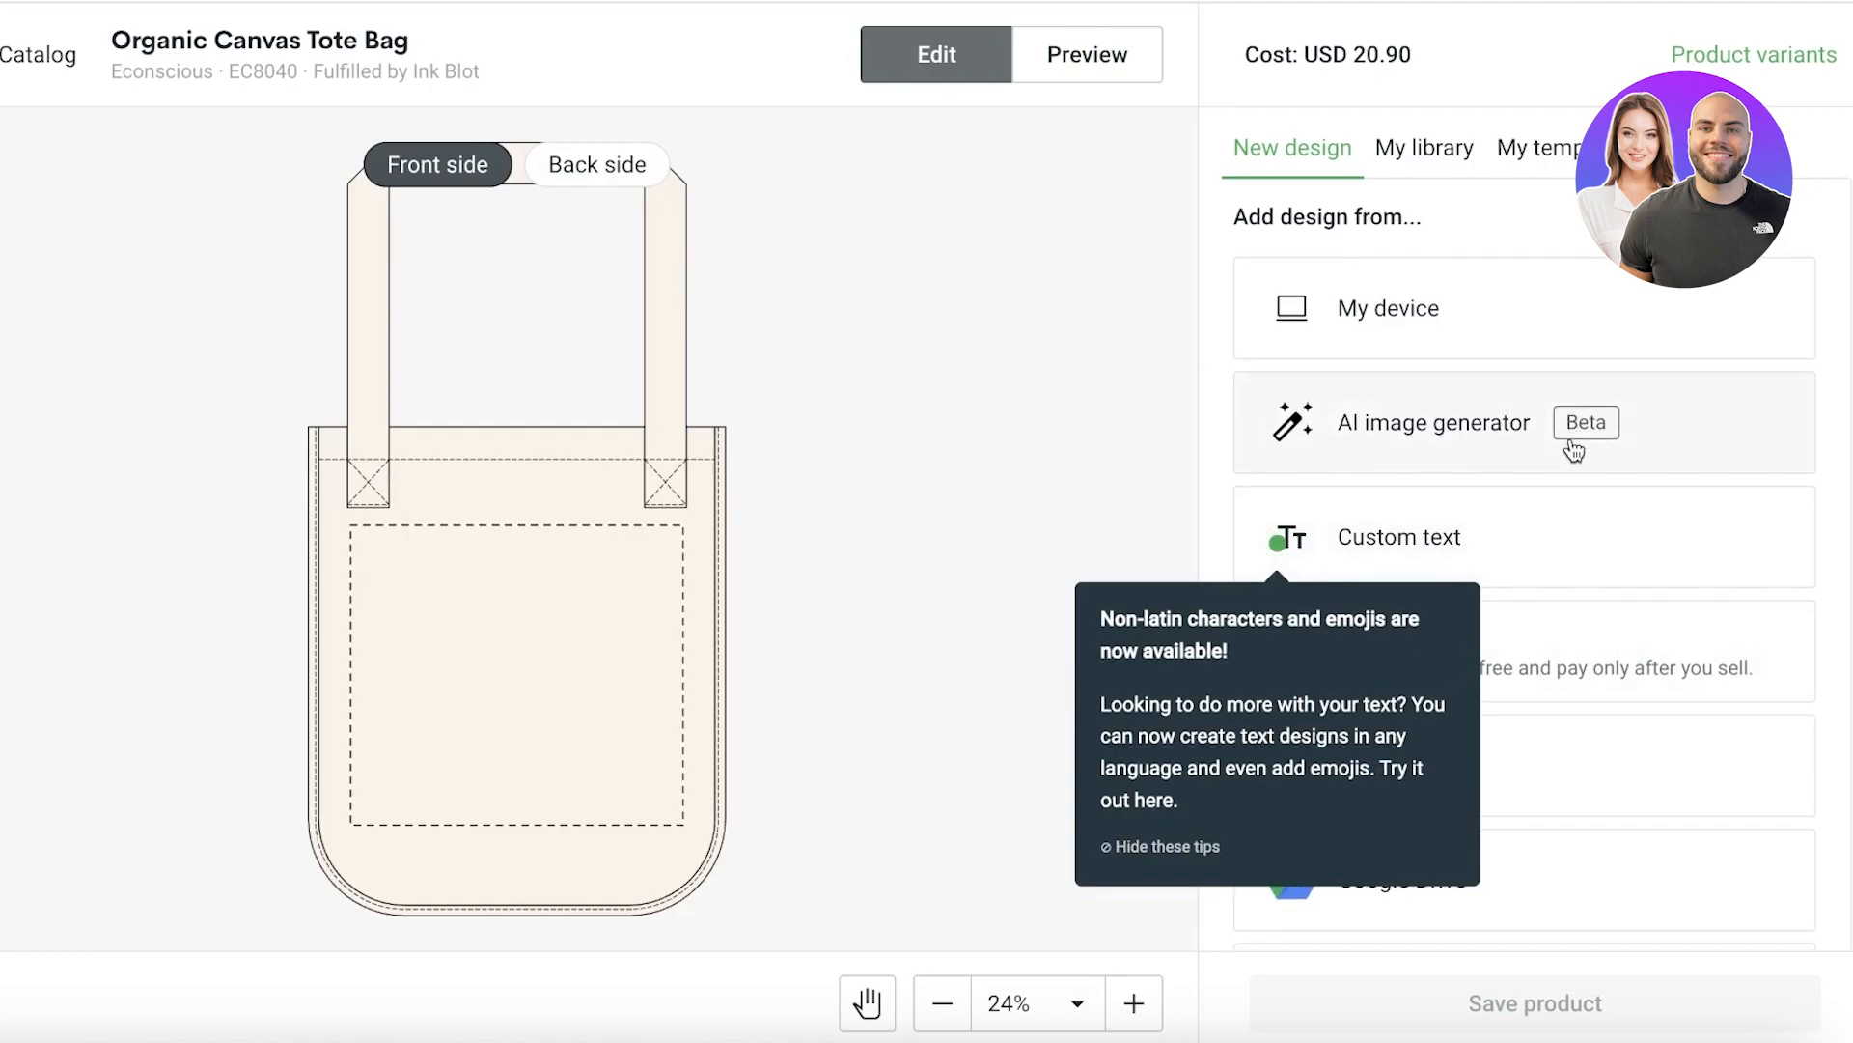
Add a custom text design reading 'Durden Inc' to the bag front.
scroll(down, 3)
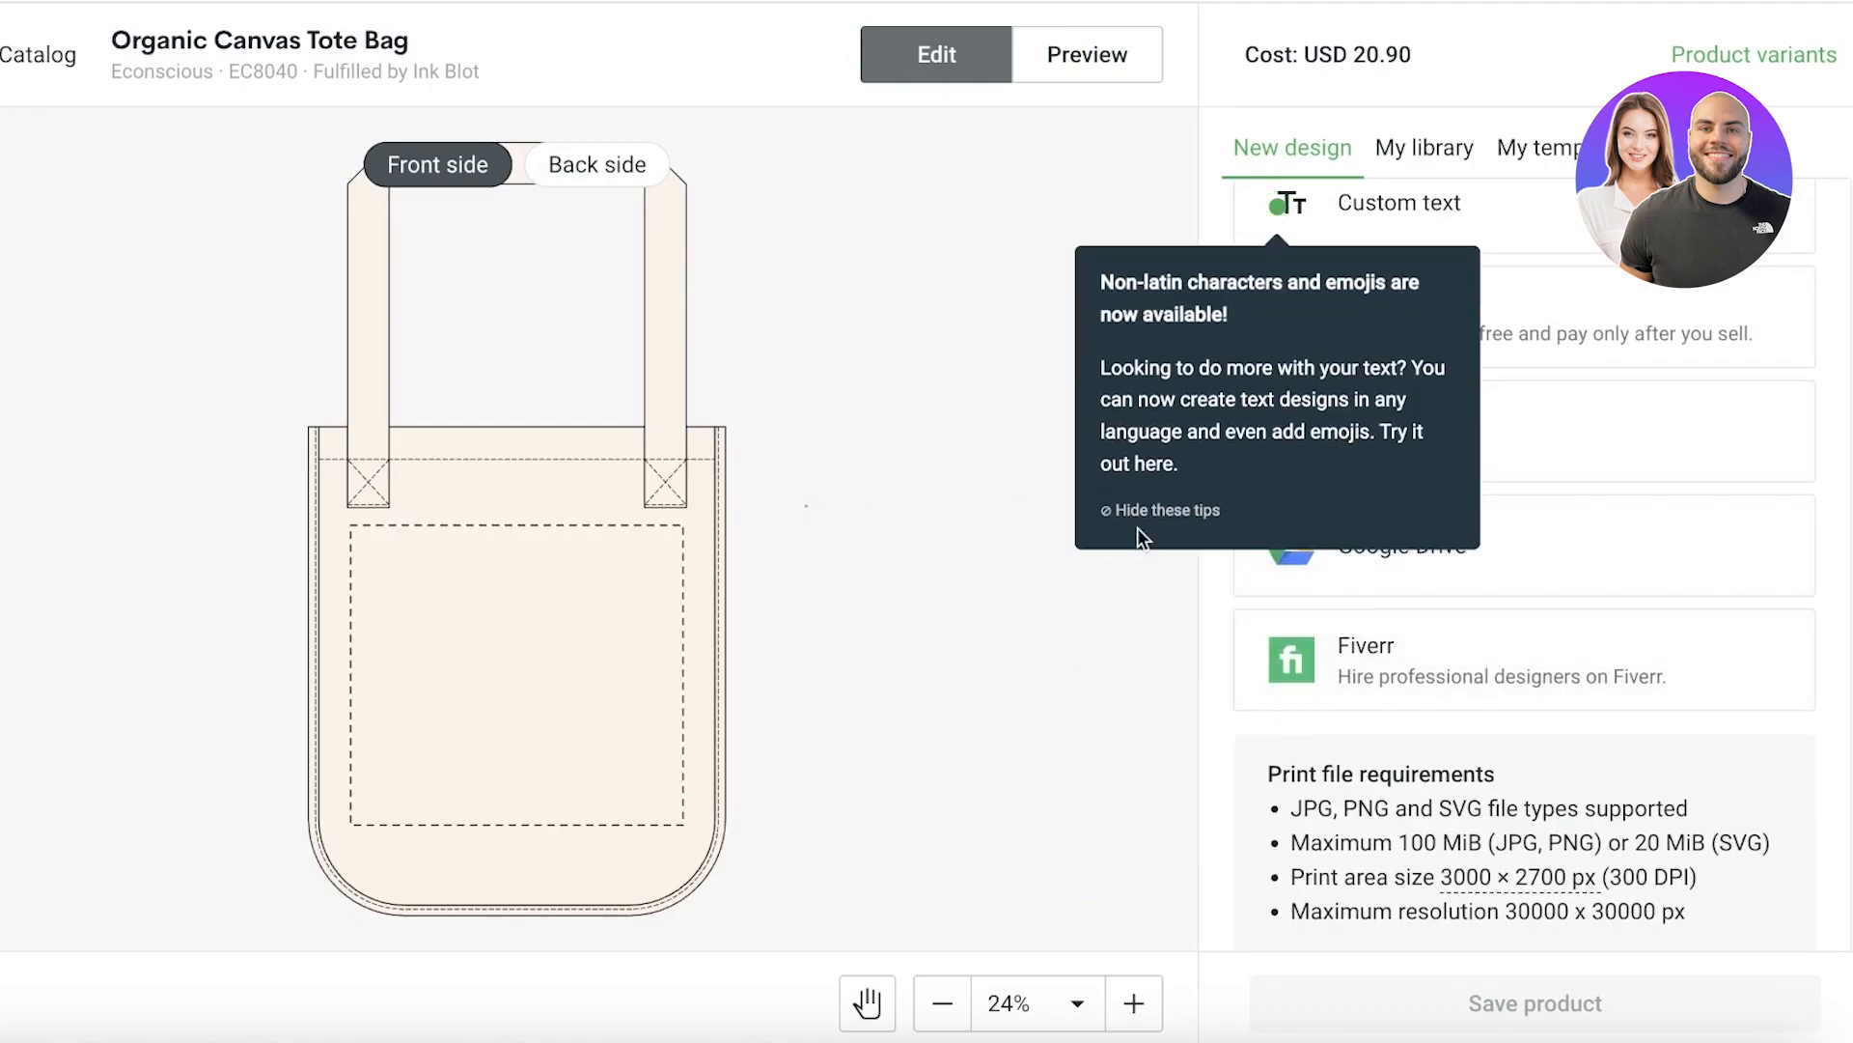
scroll(down, 3)
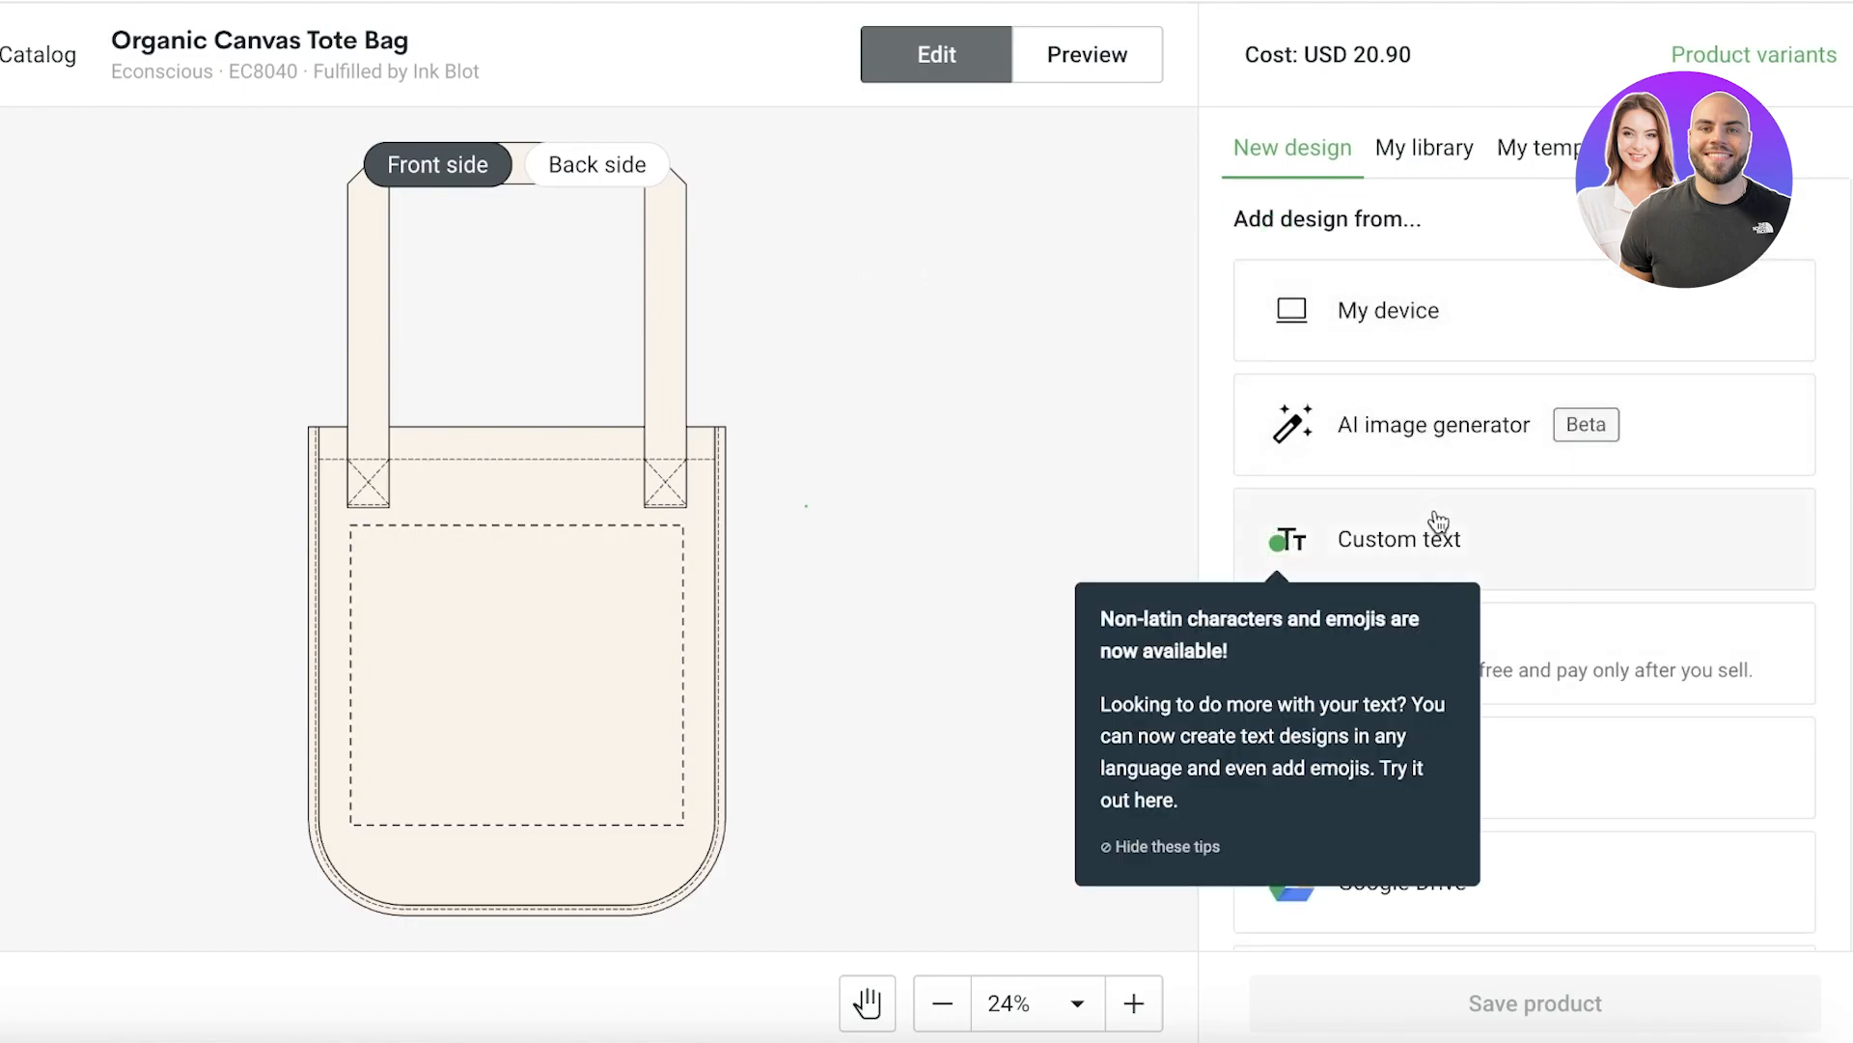
click(1399, 538)
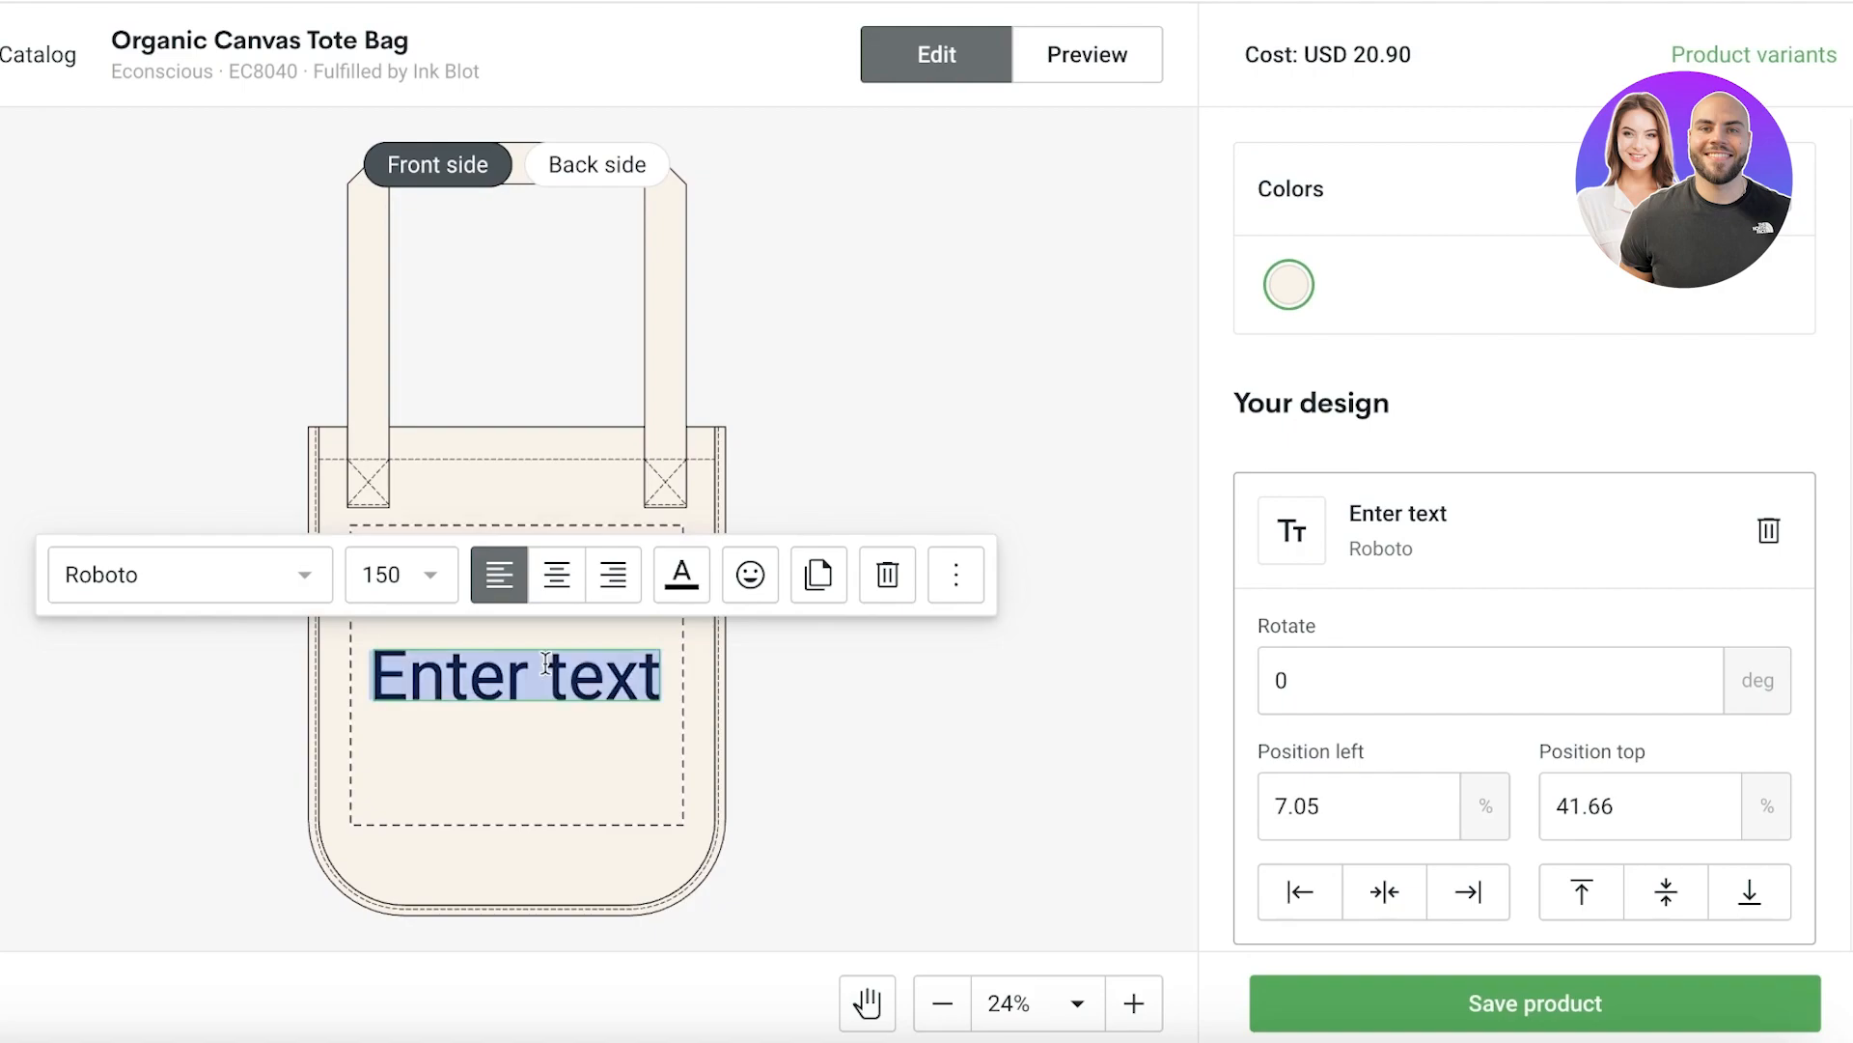
text(Durden Inc)
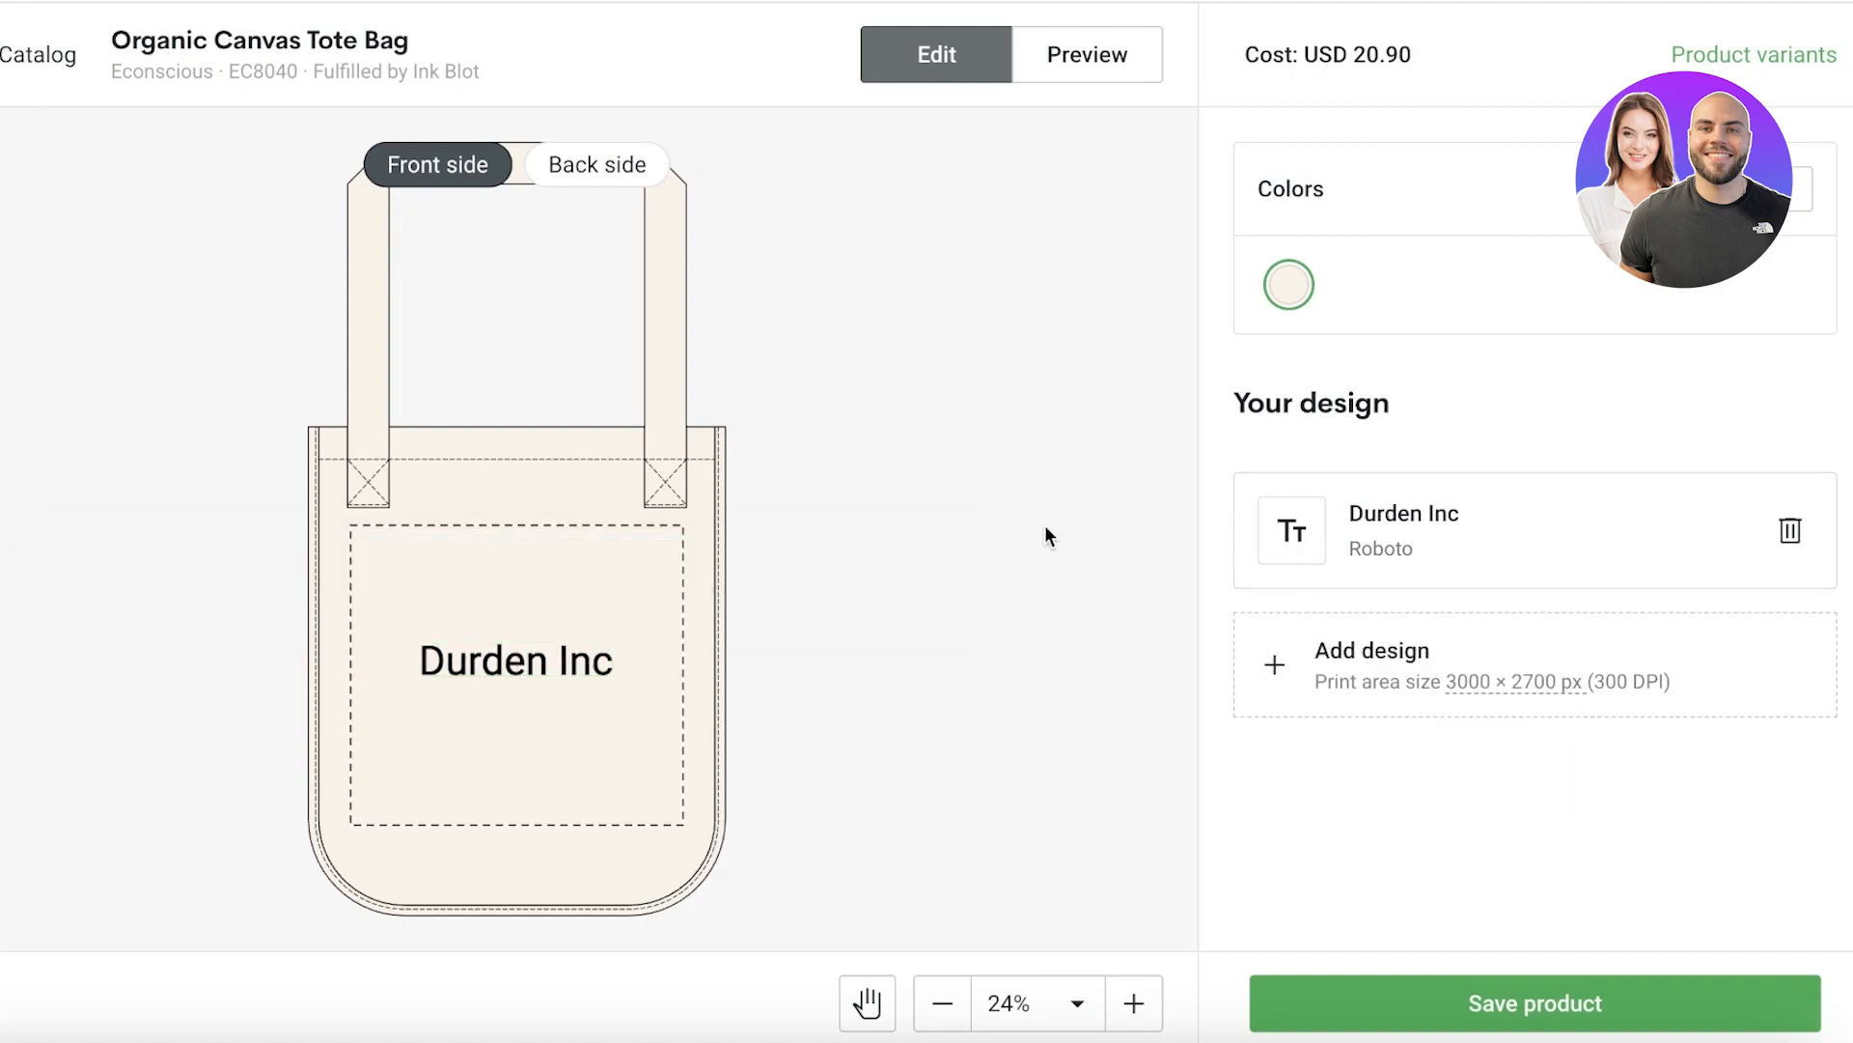
mouse_move(1167, 638)
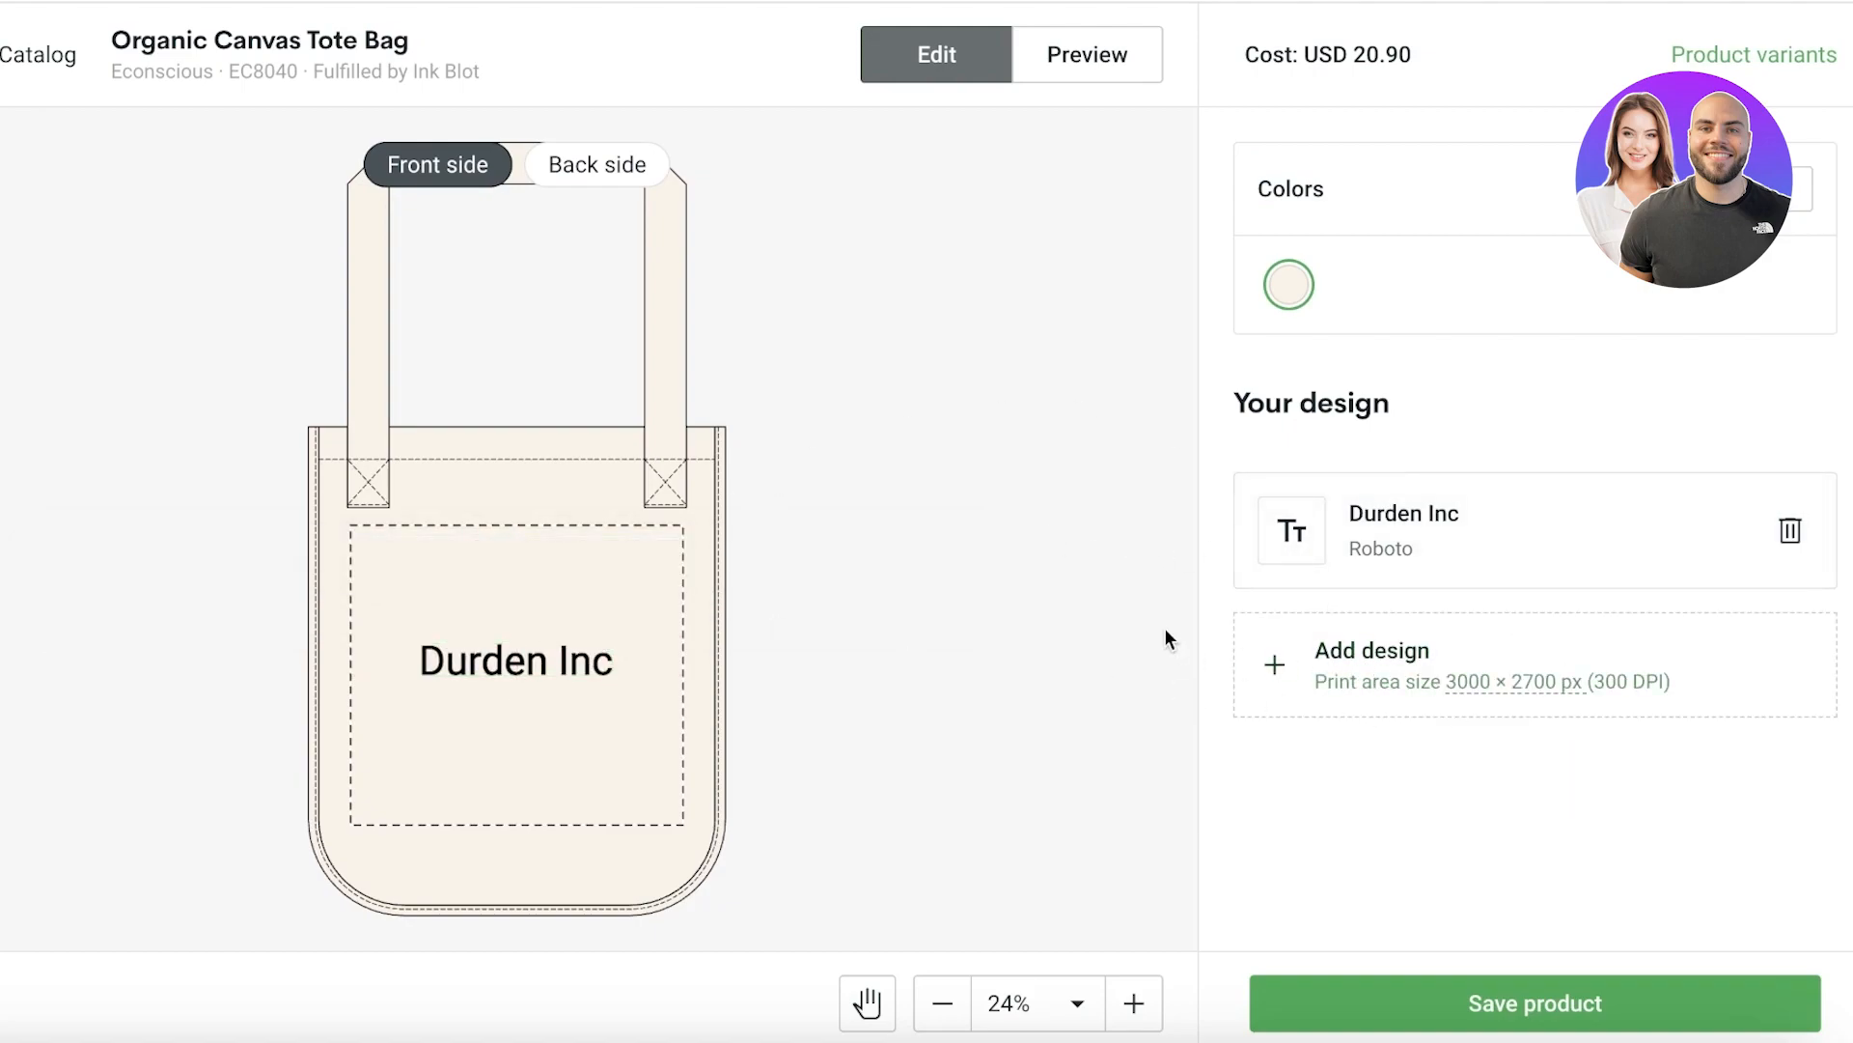
mouse_move(1289, 285)
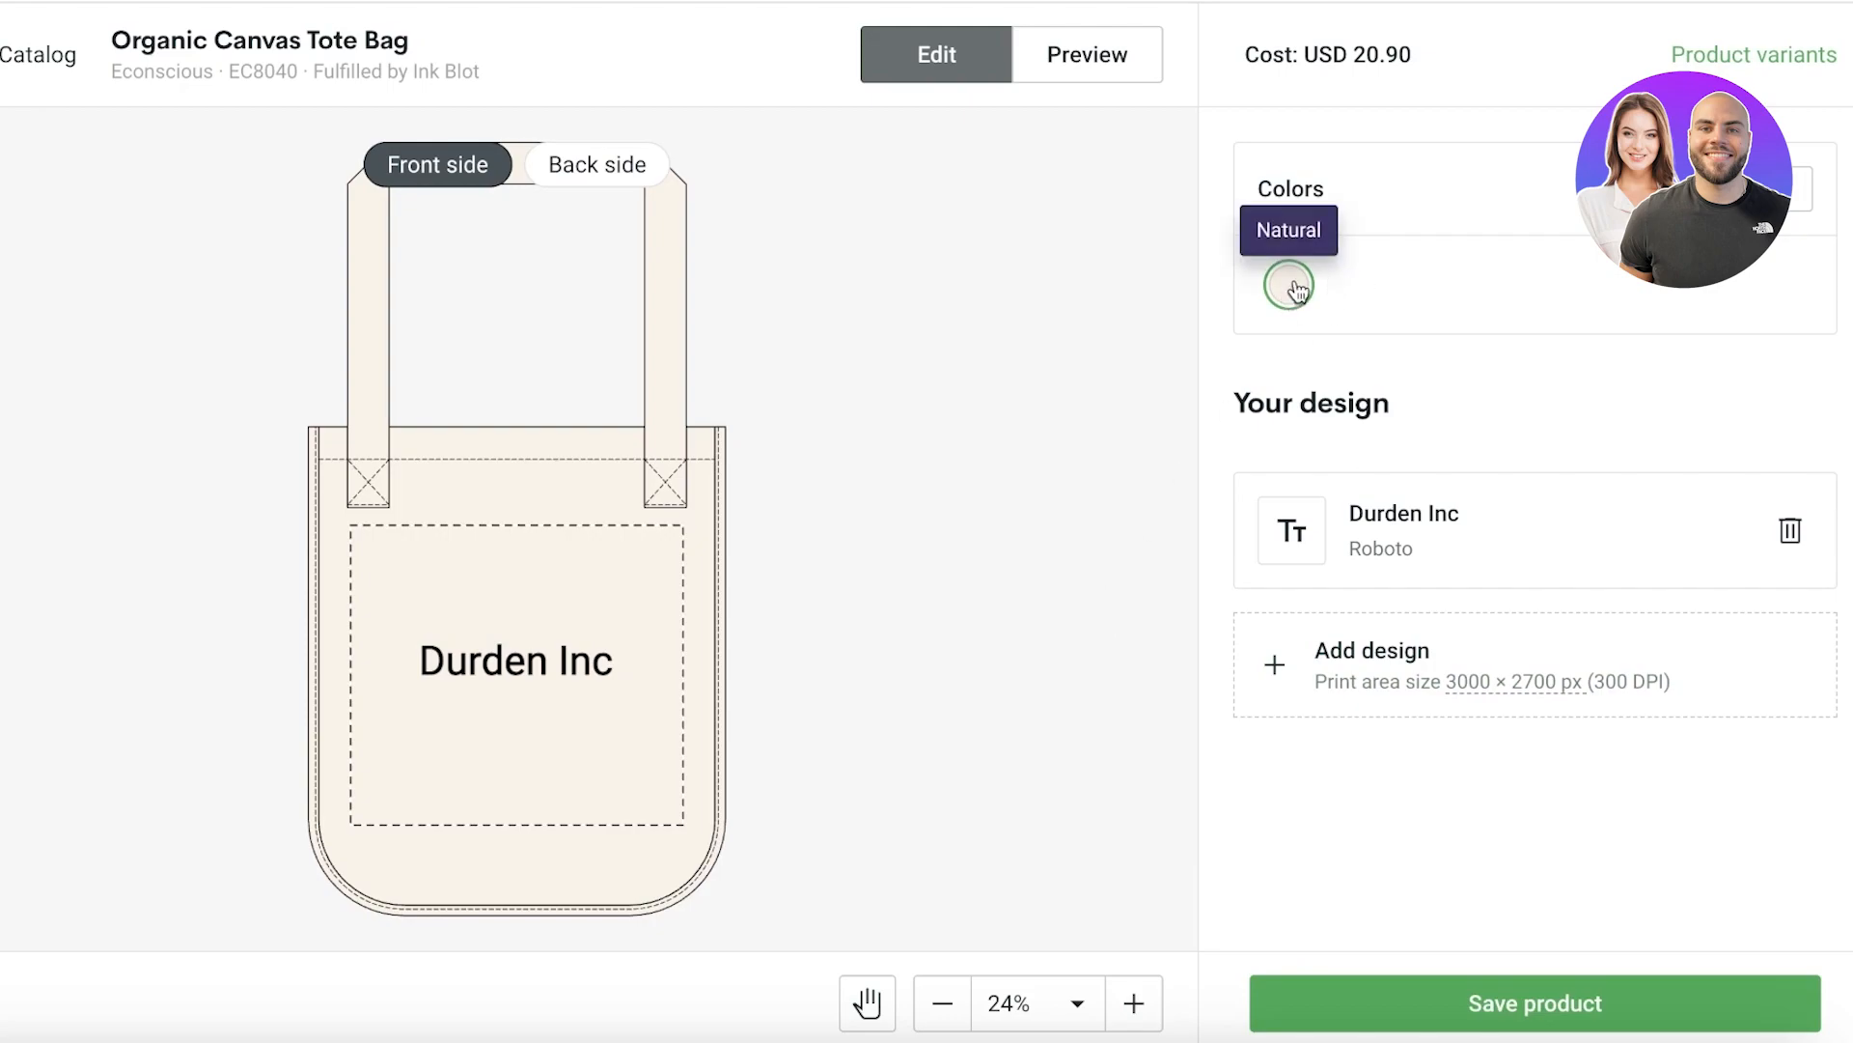
Try additional bag colours, then keep only Natural.
click(1286, 285)
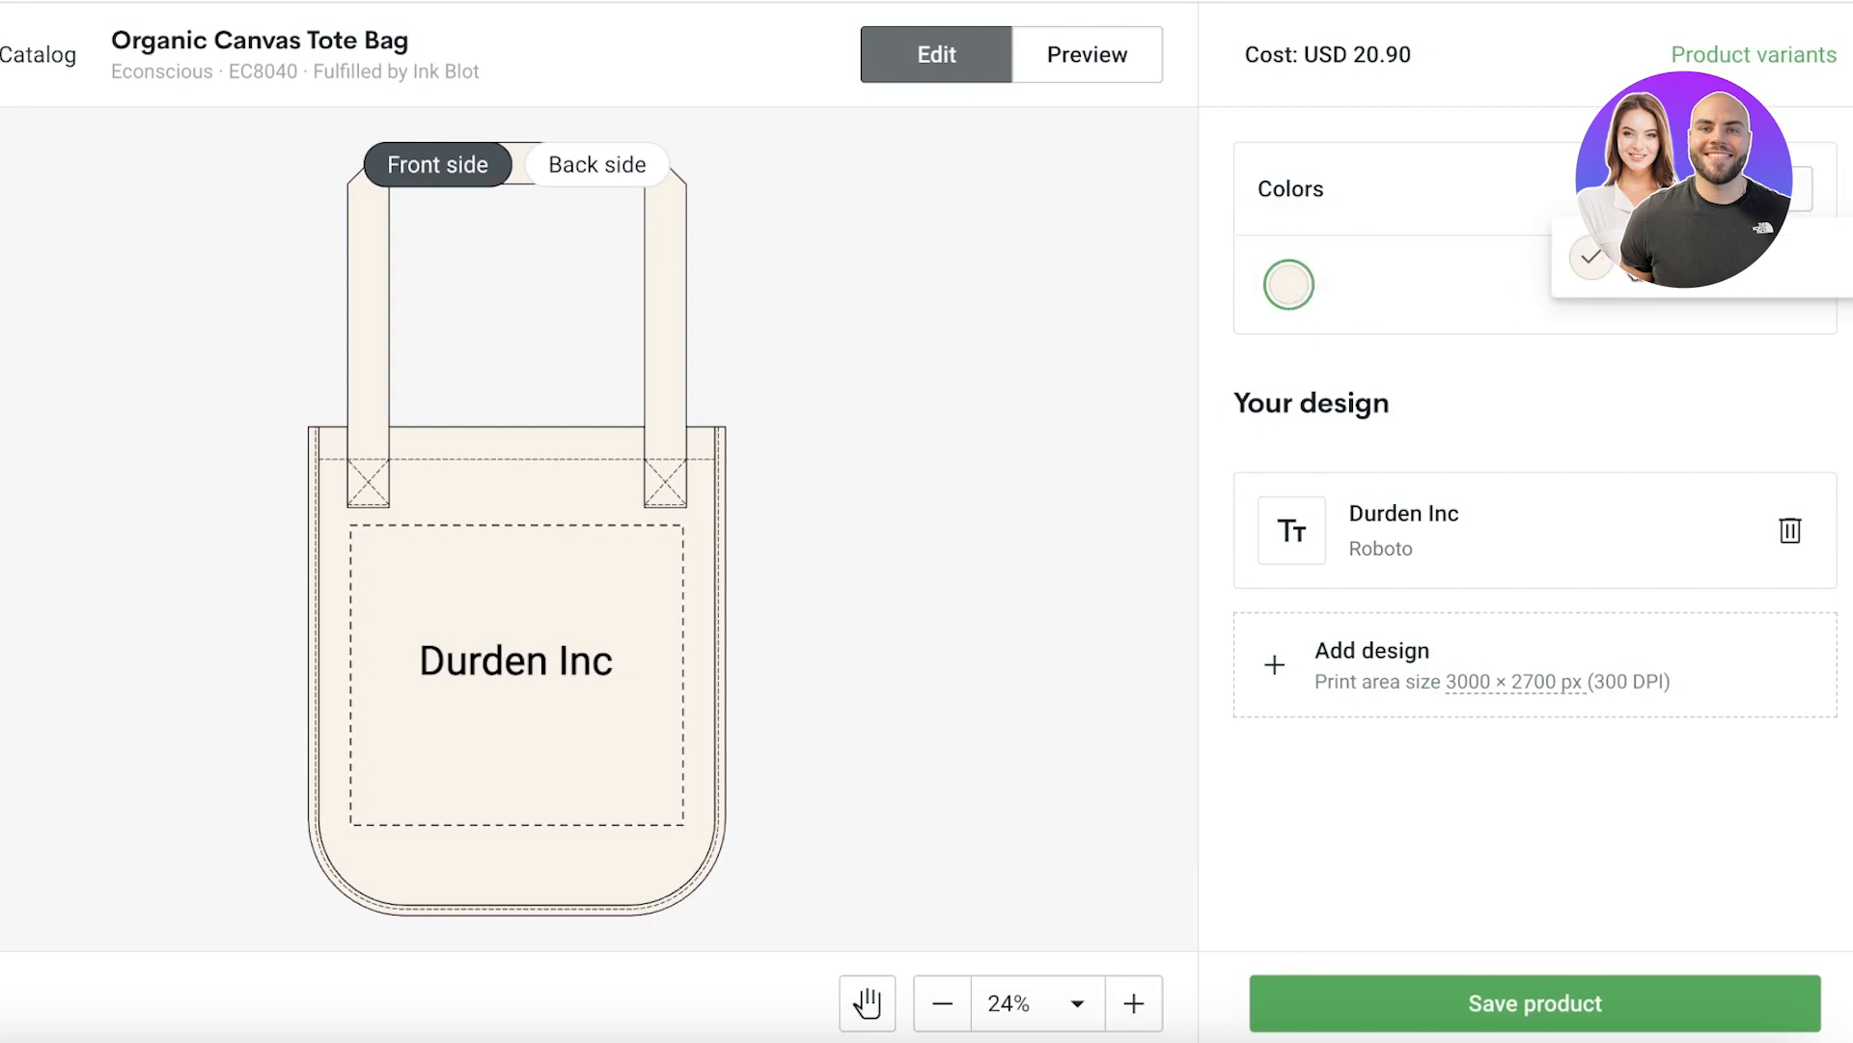
click(1413, 284)
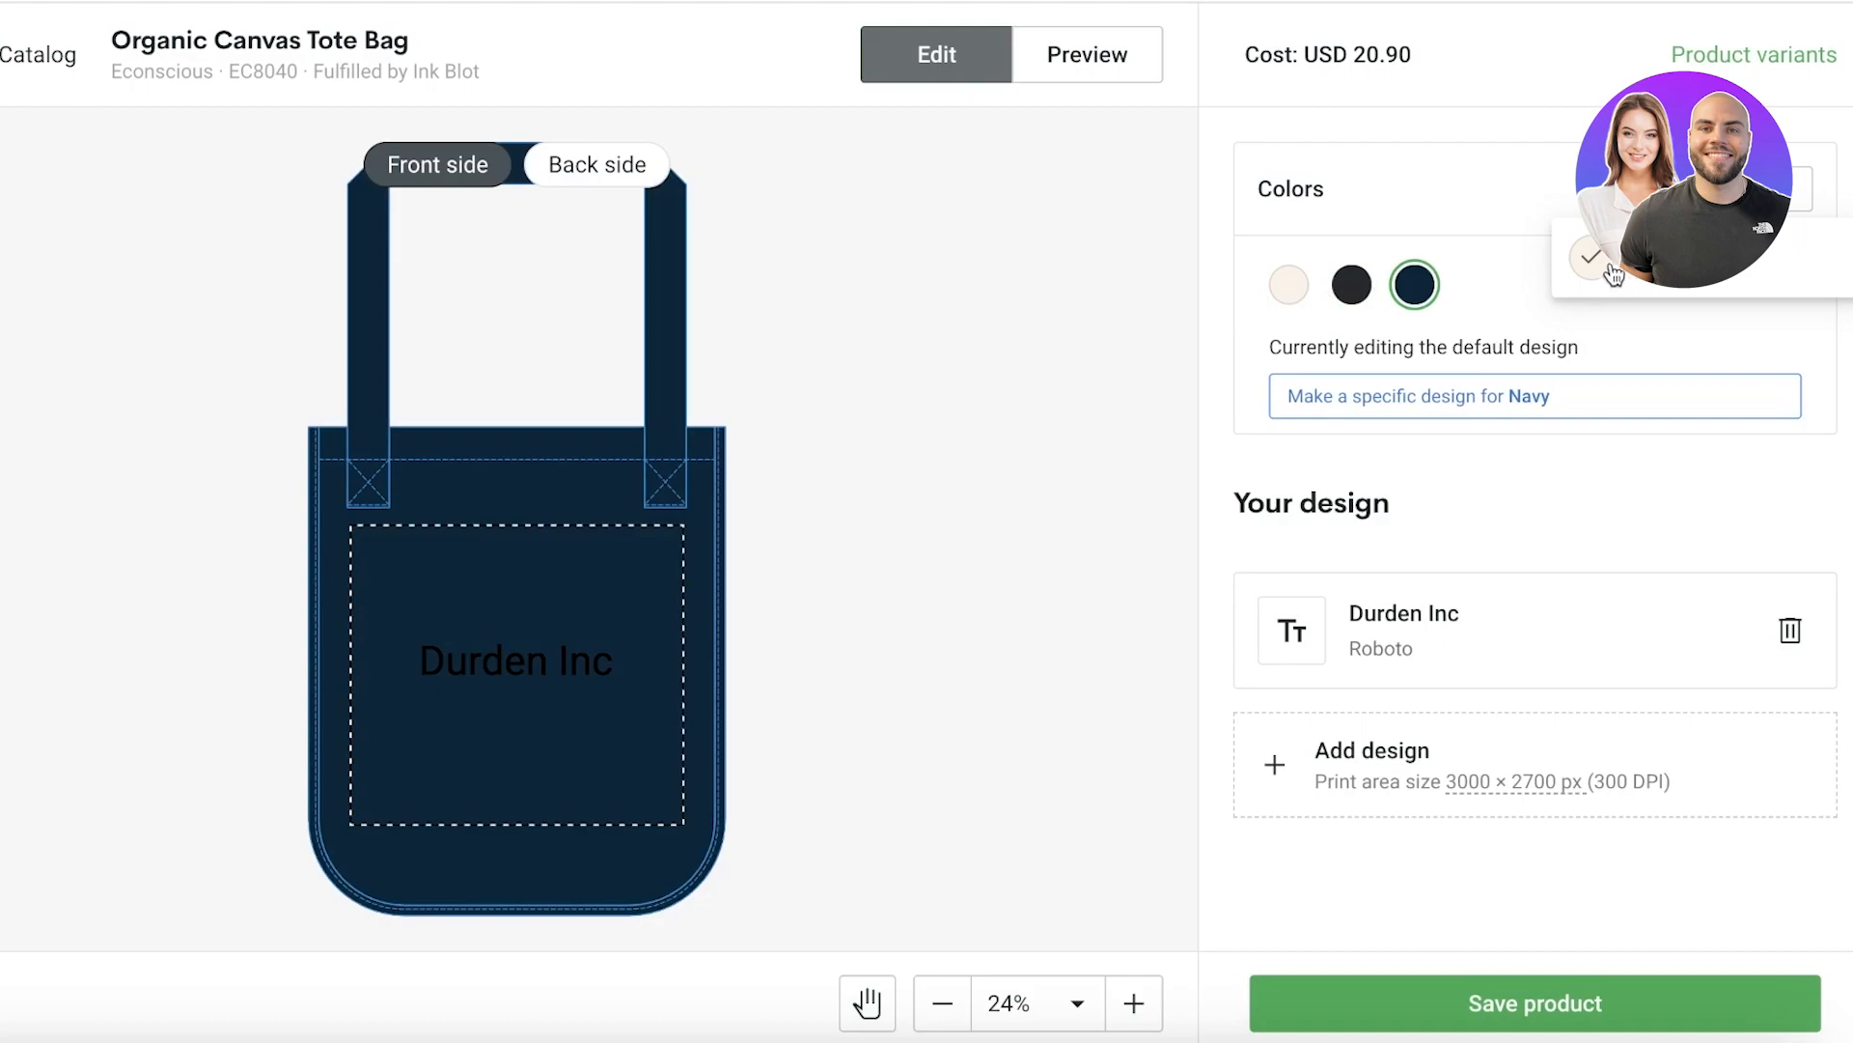
click(1288, 285)
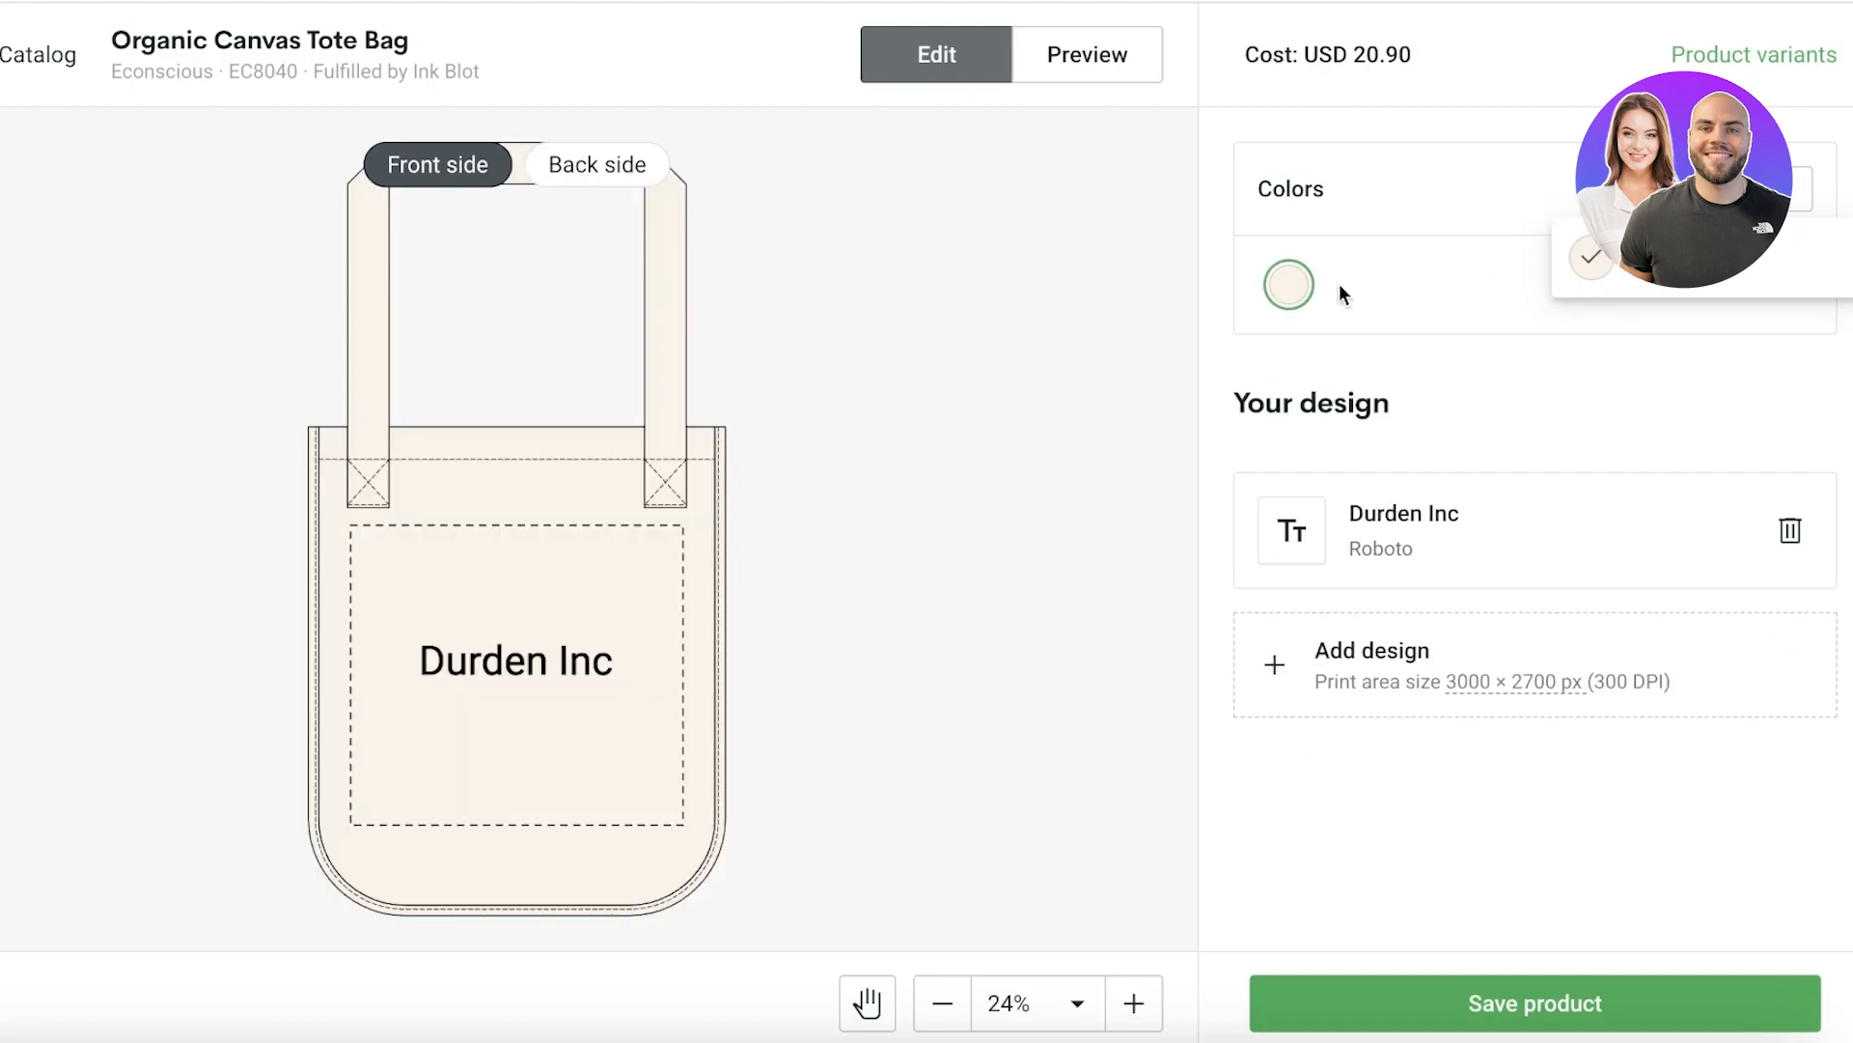
mouse_move(603, 164)
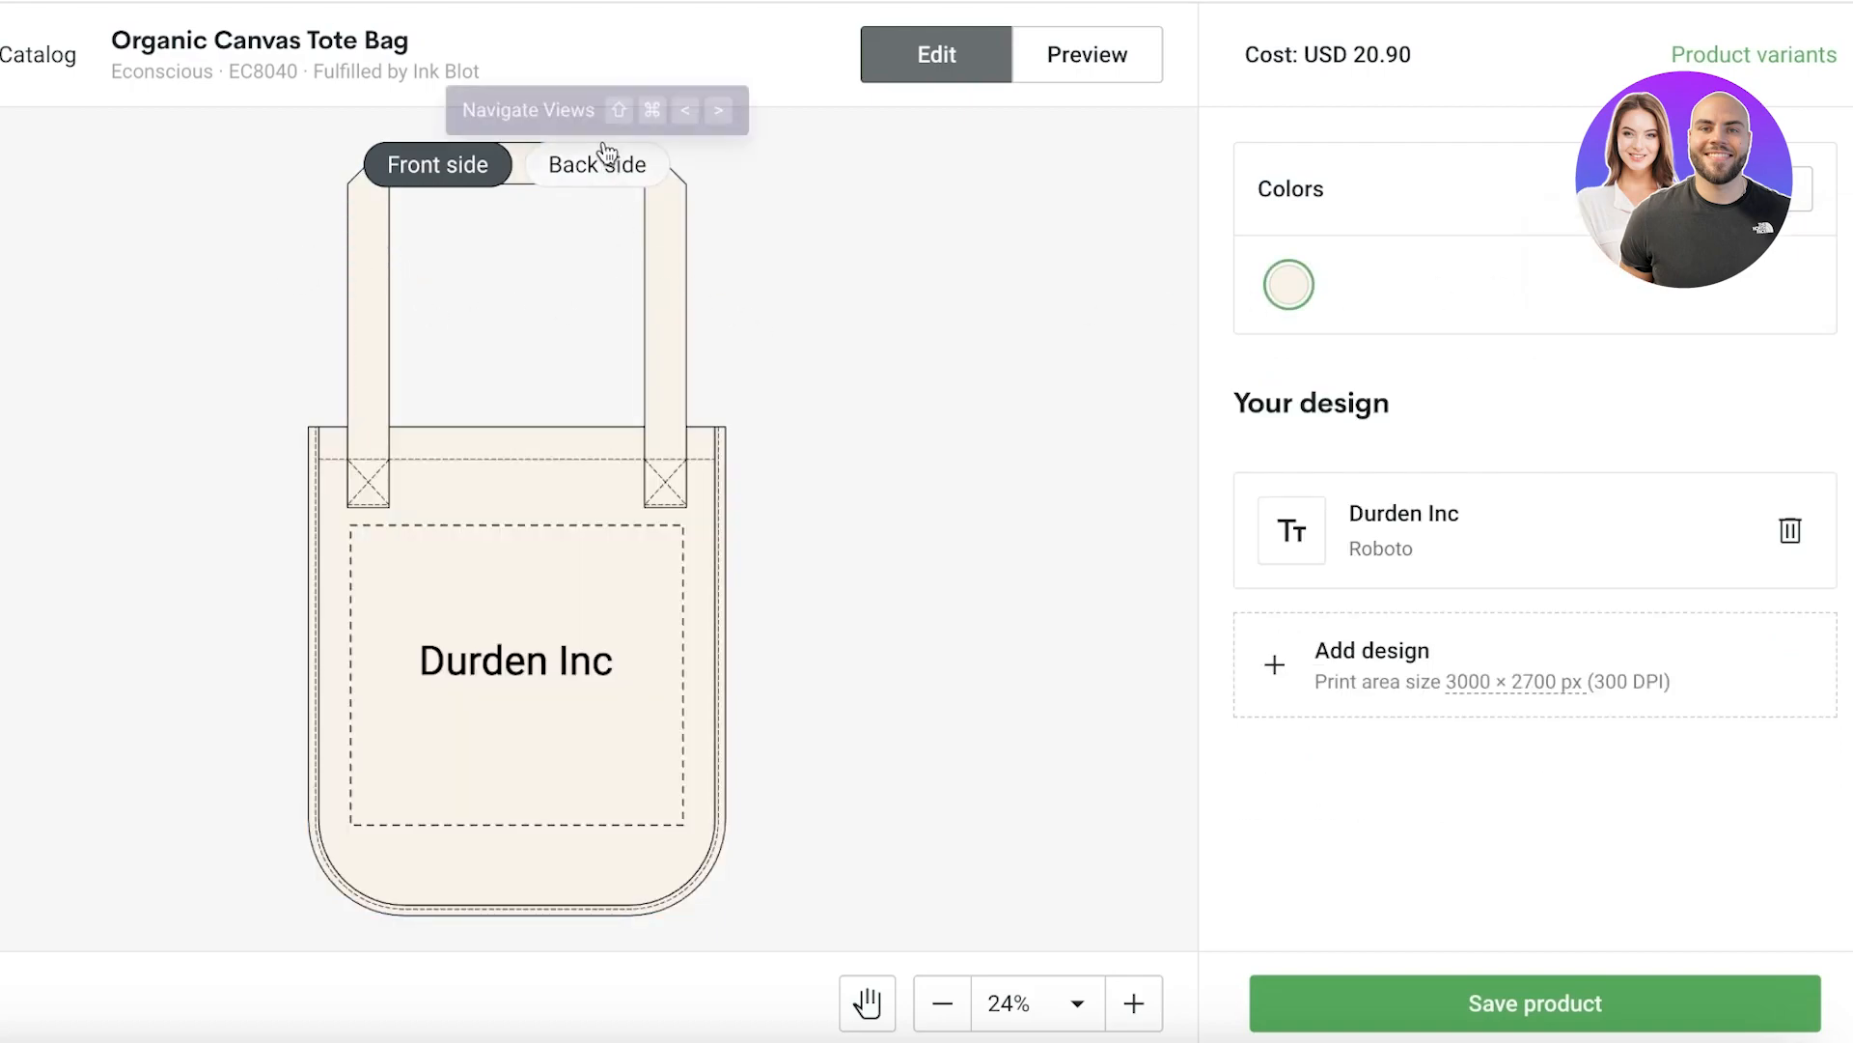
click(596, 164)
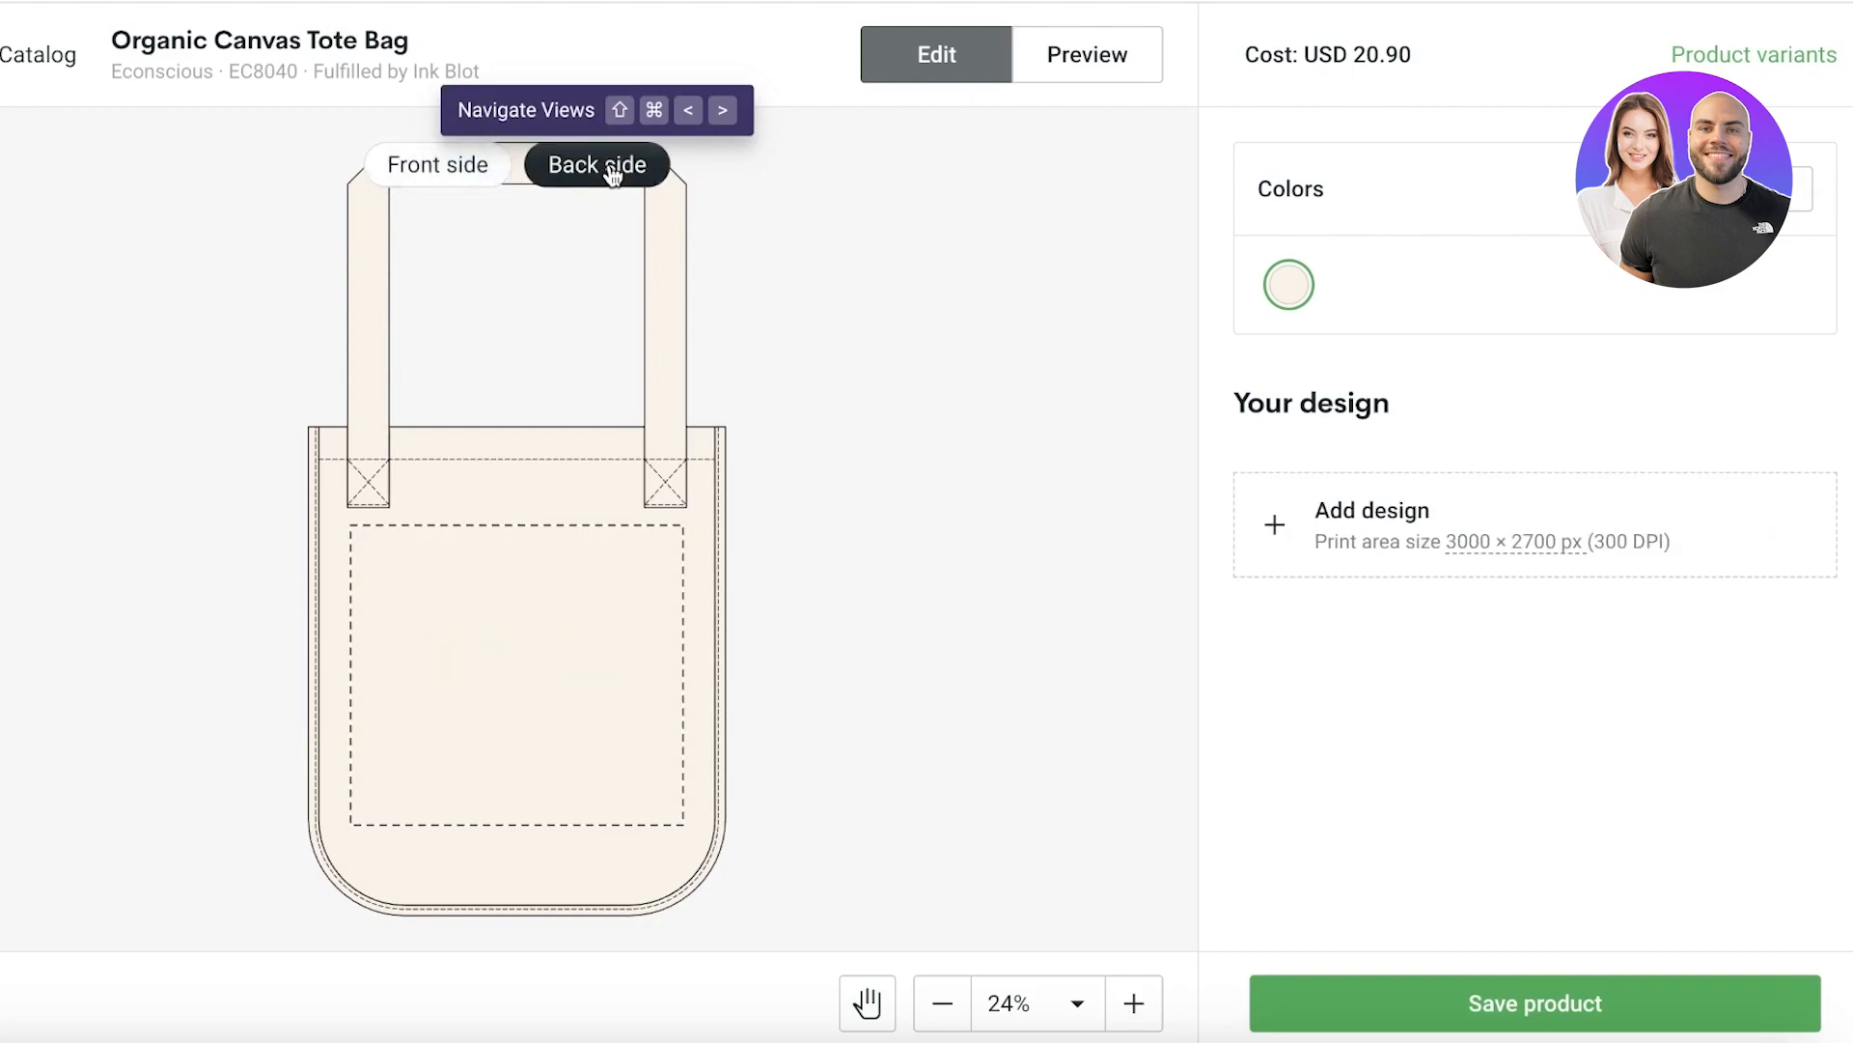
mouse_move(660, 333)
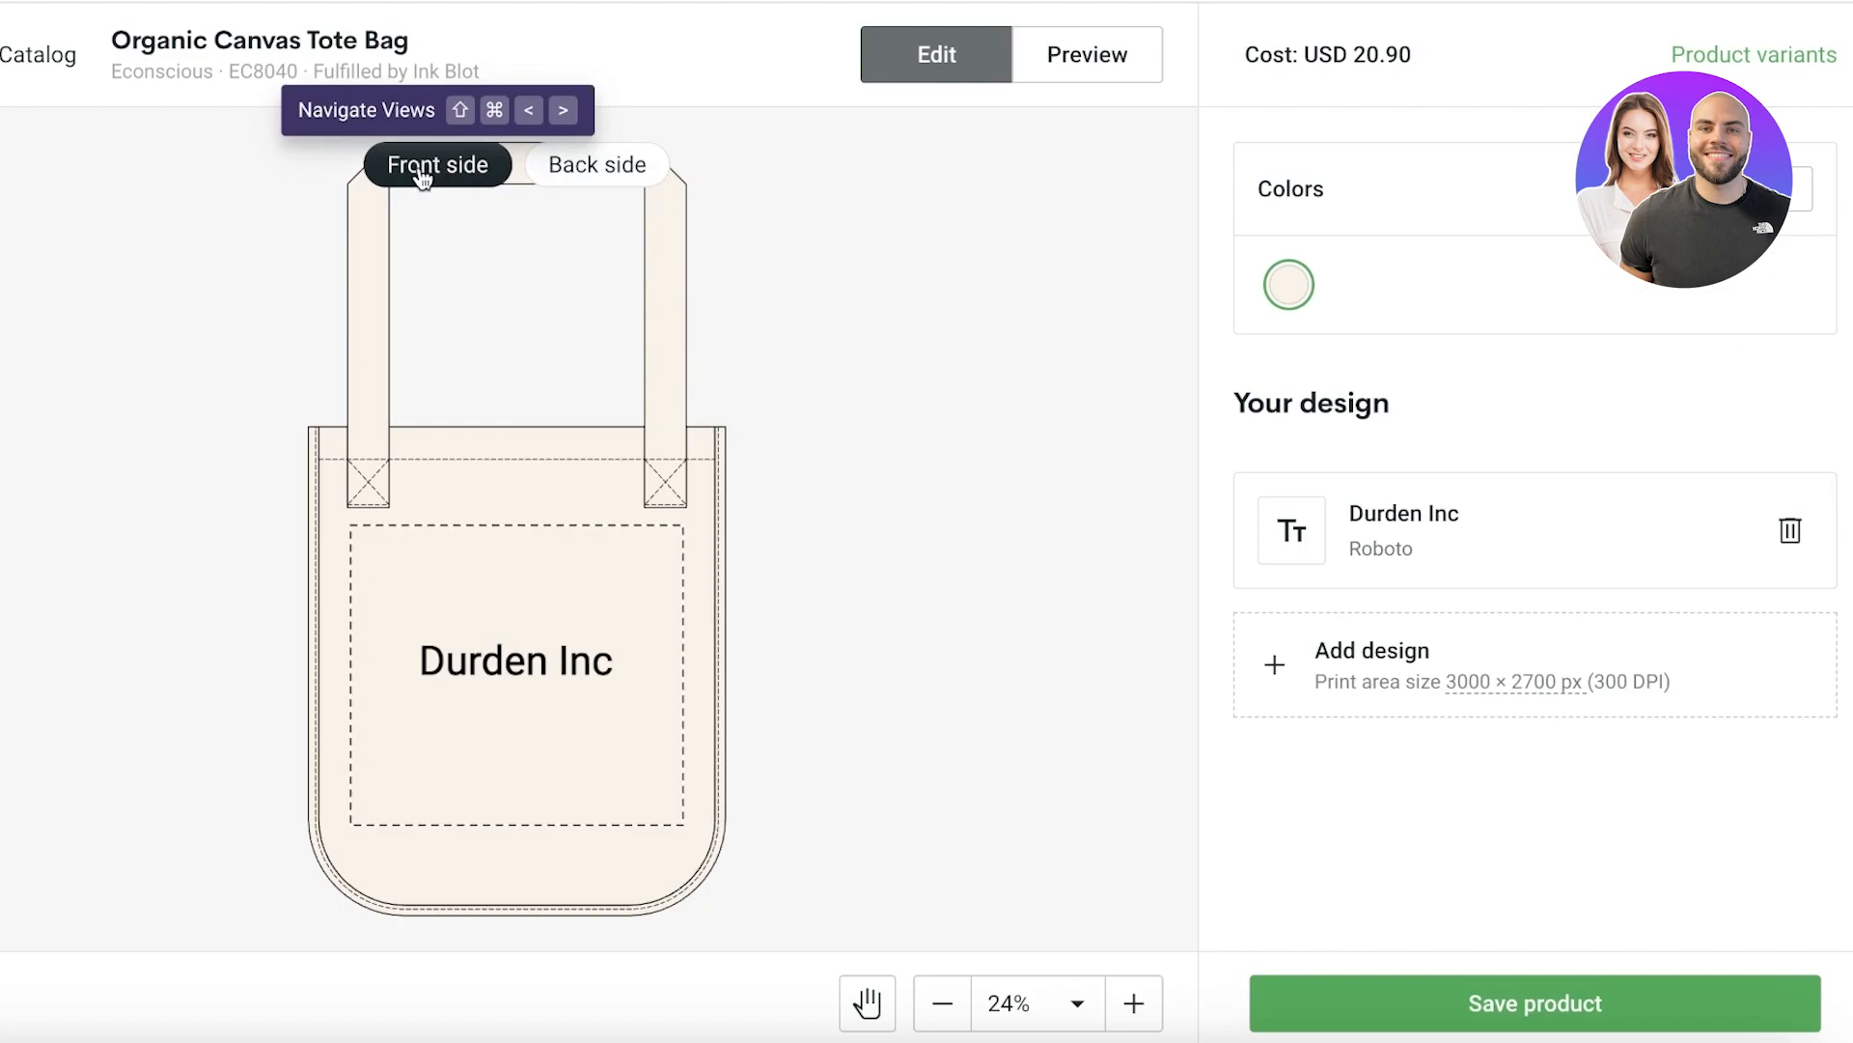
mouse_move(426, 206)
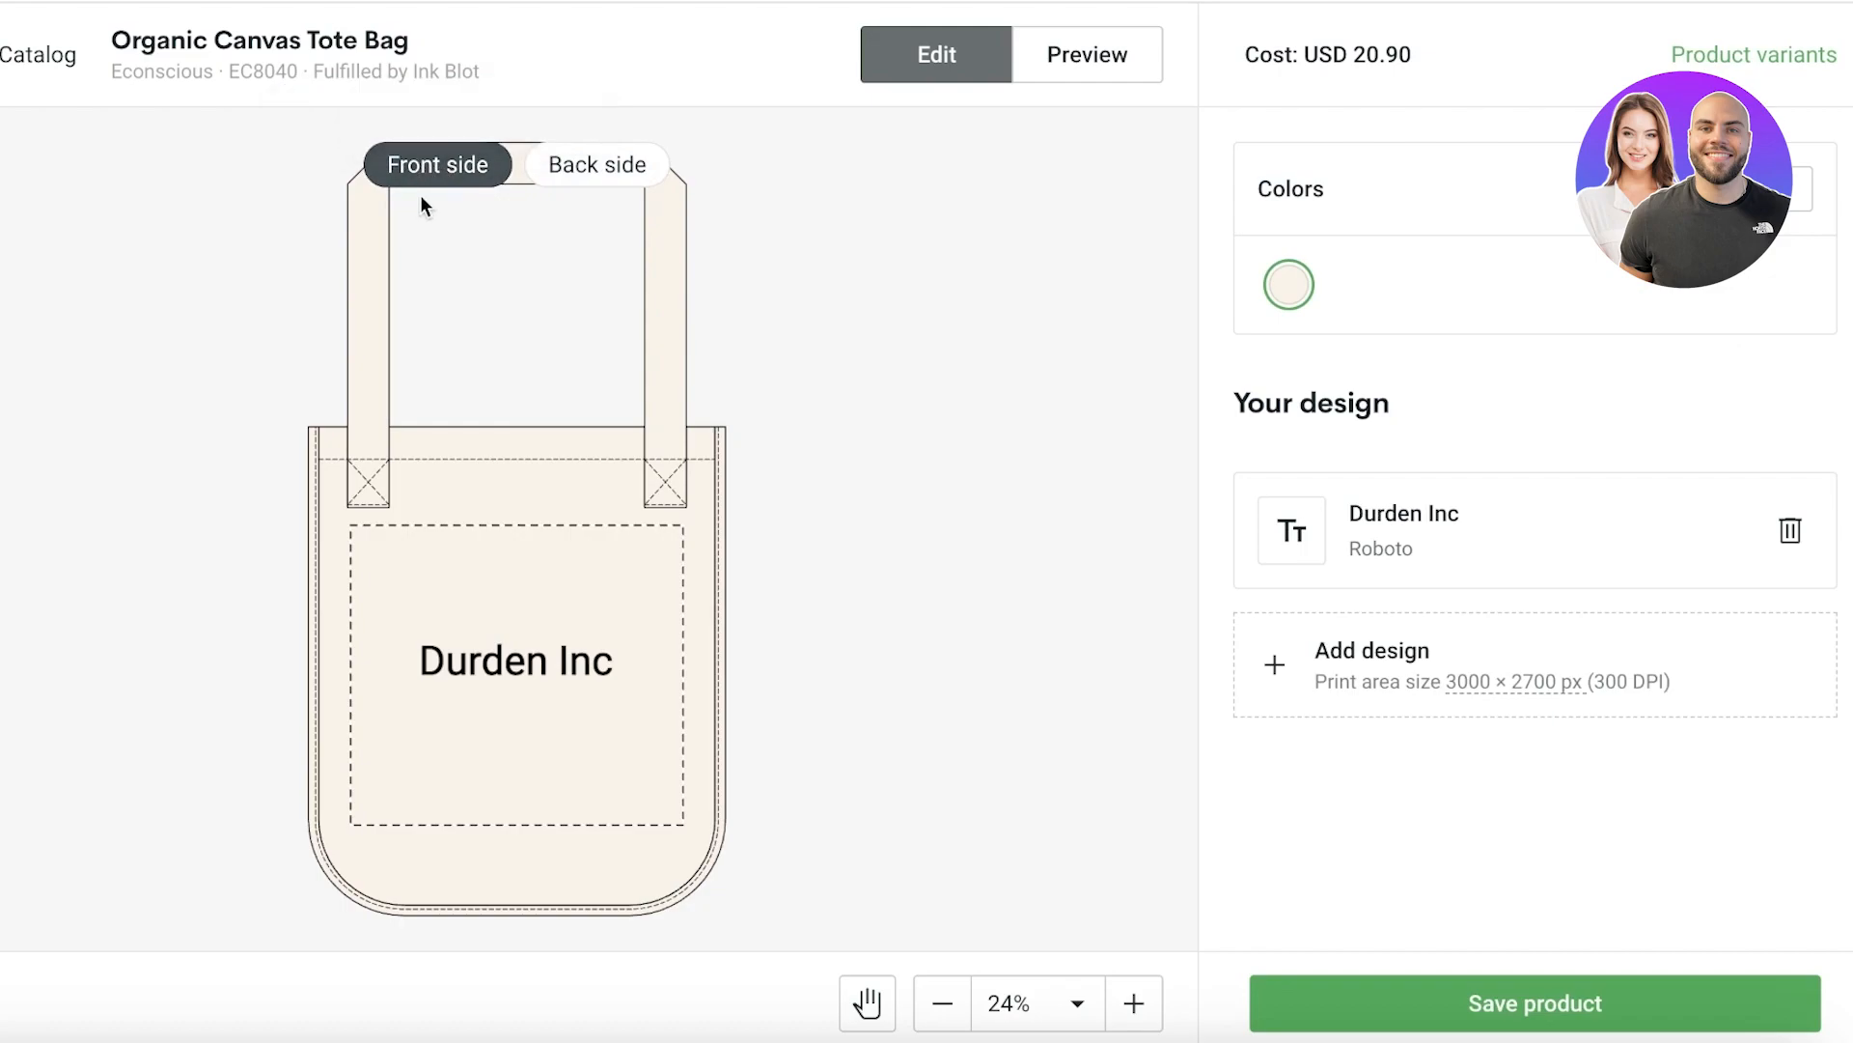
mouse_move(668, 189)
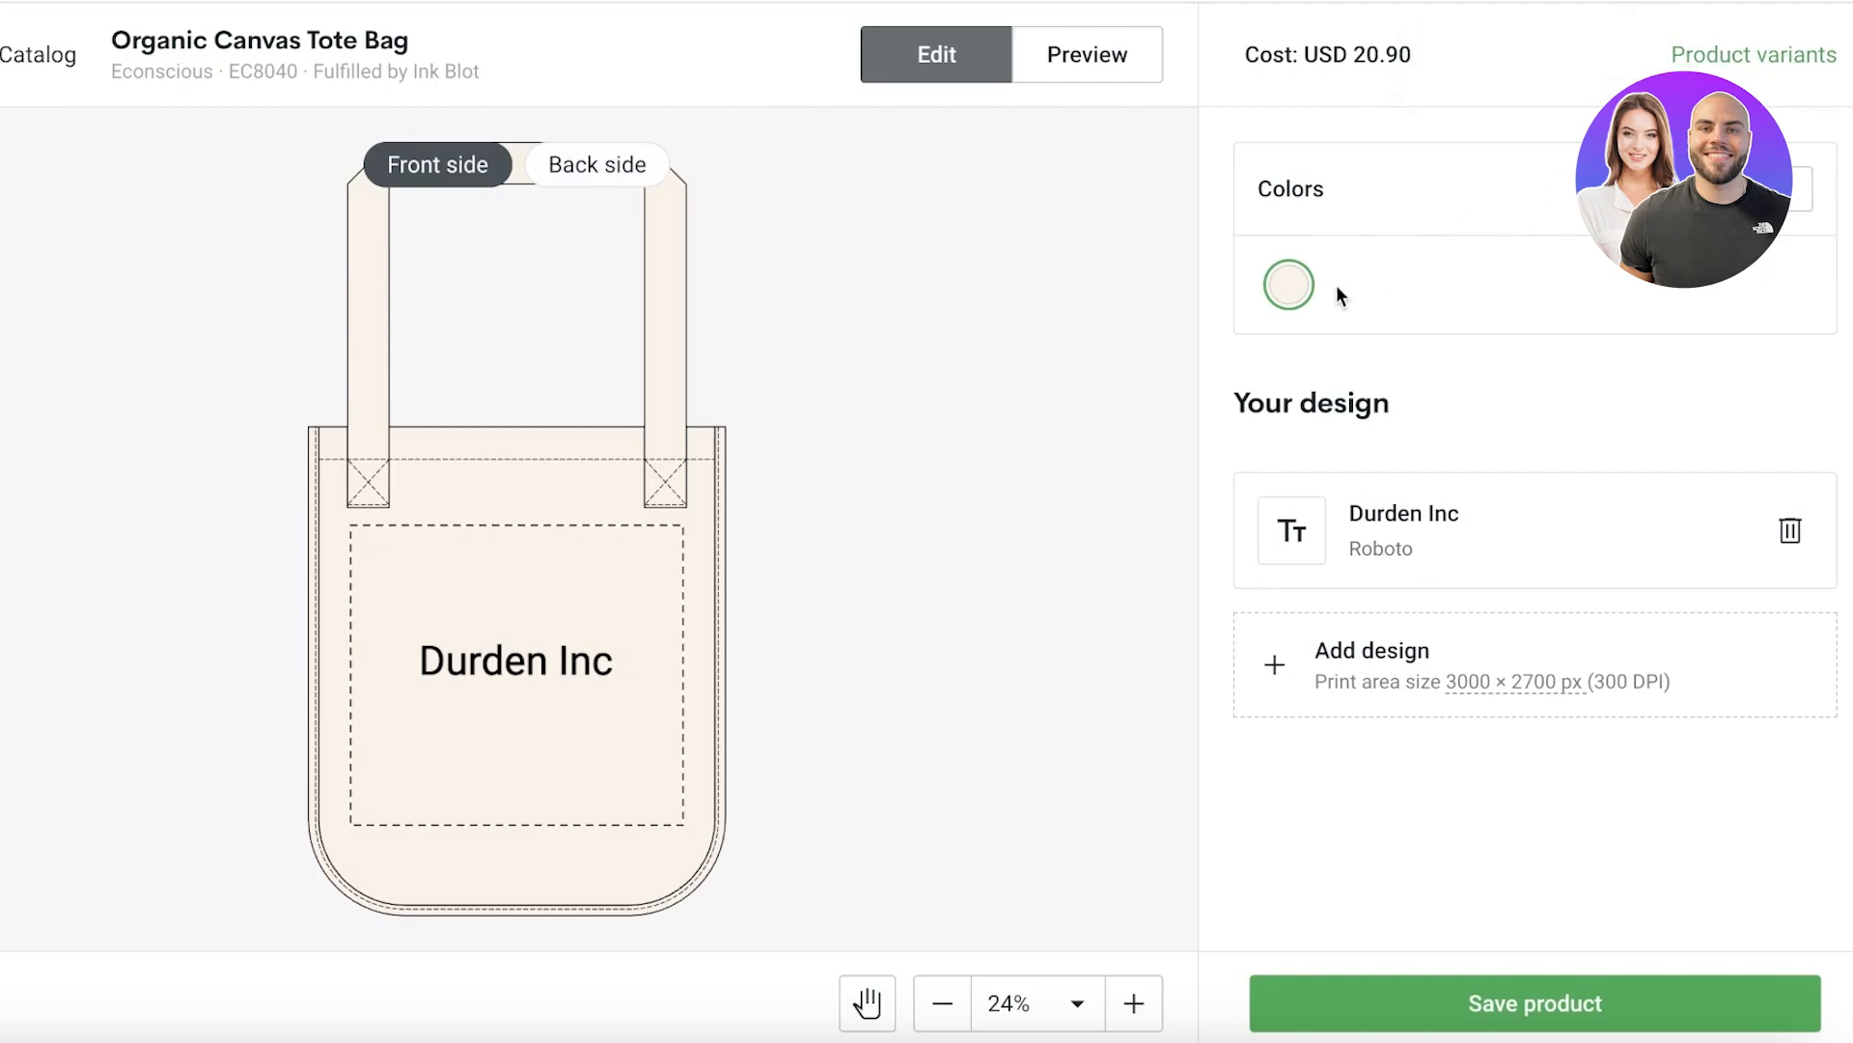
mouse_move(1754, 54)
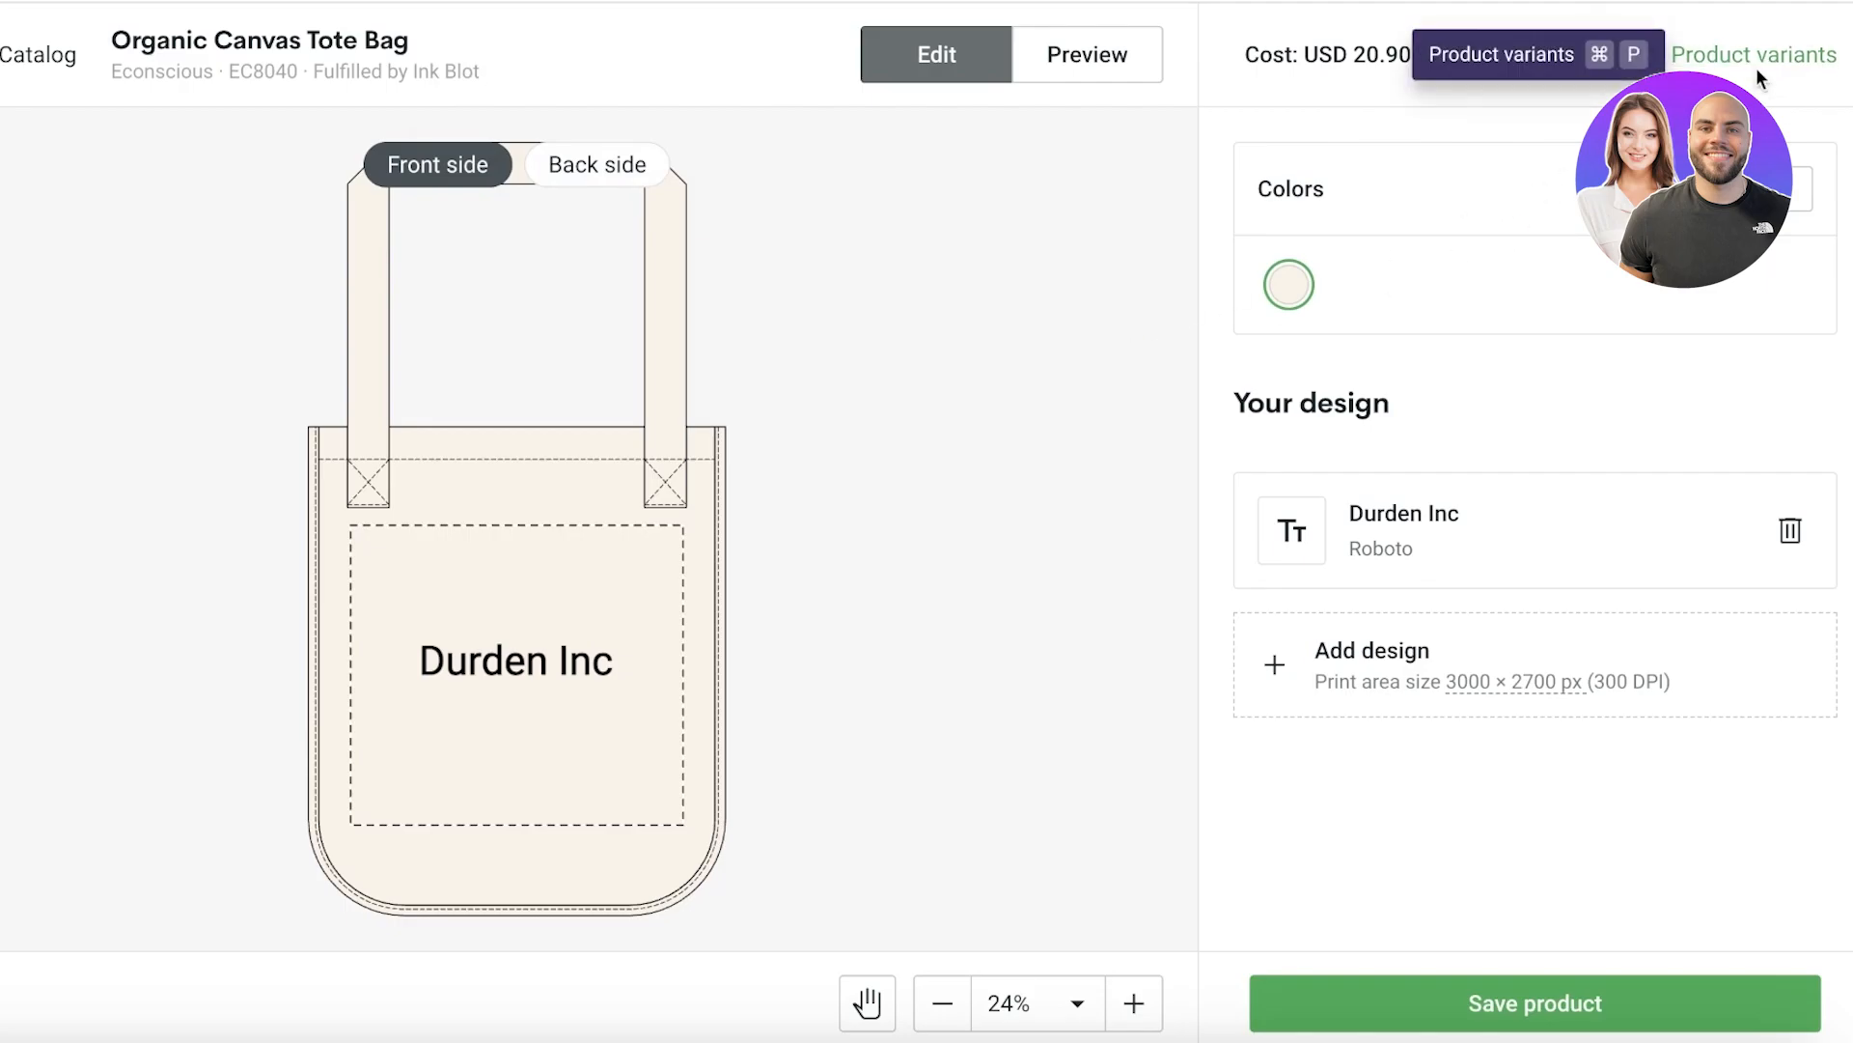
click(1753, 54)
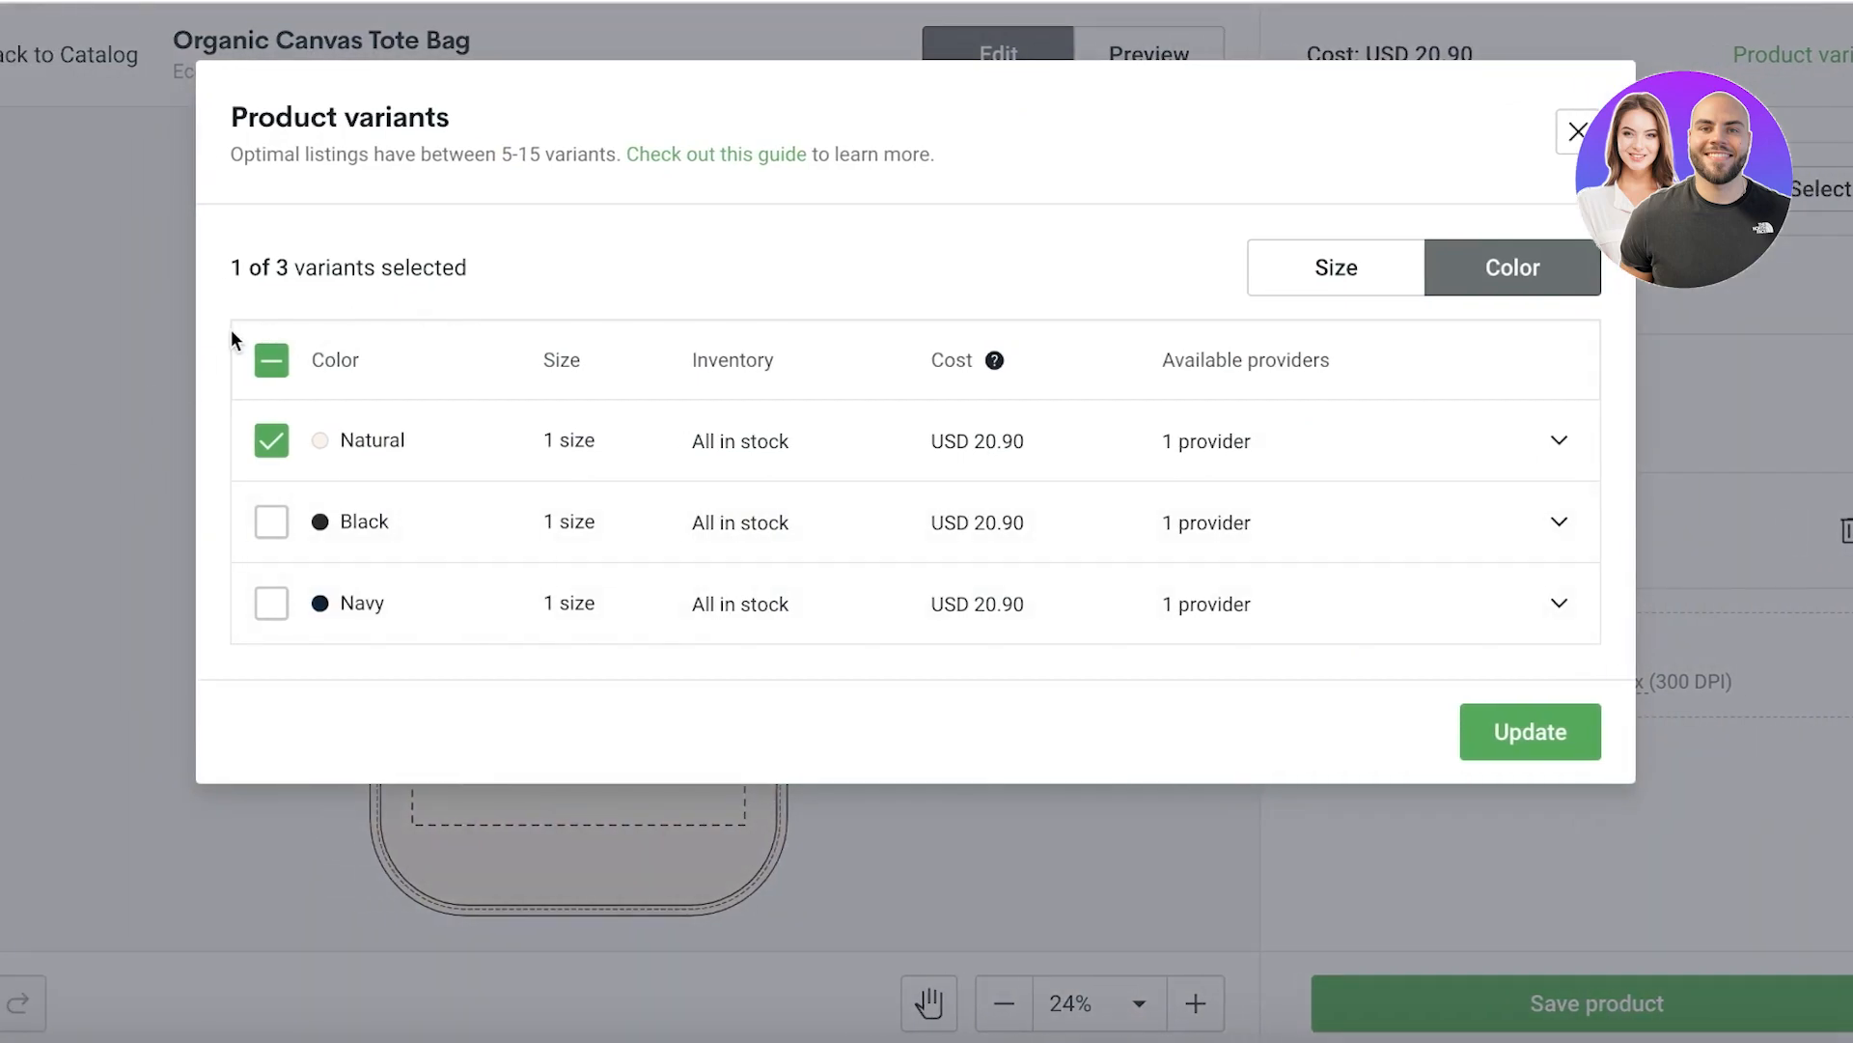
click(1334, 267)
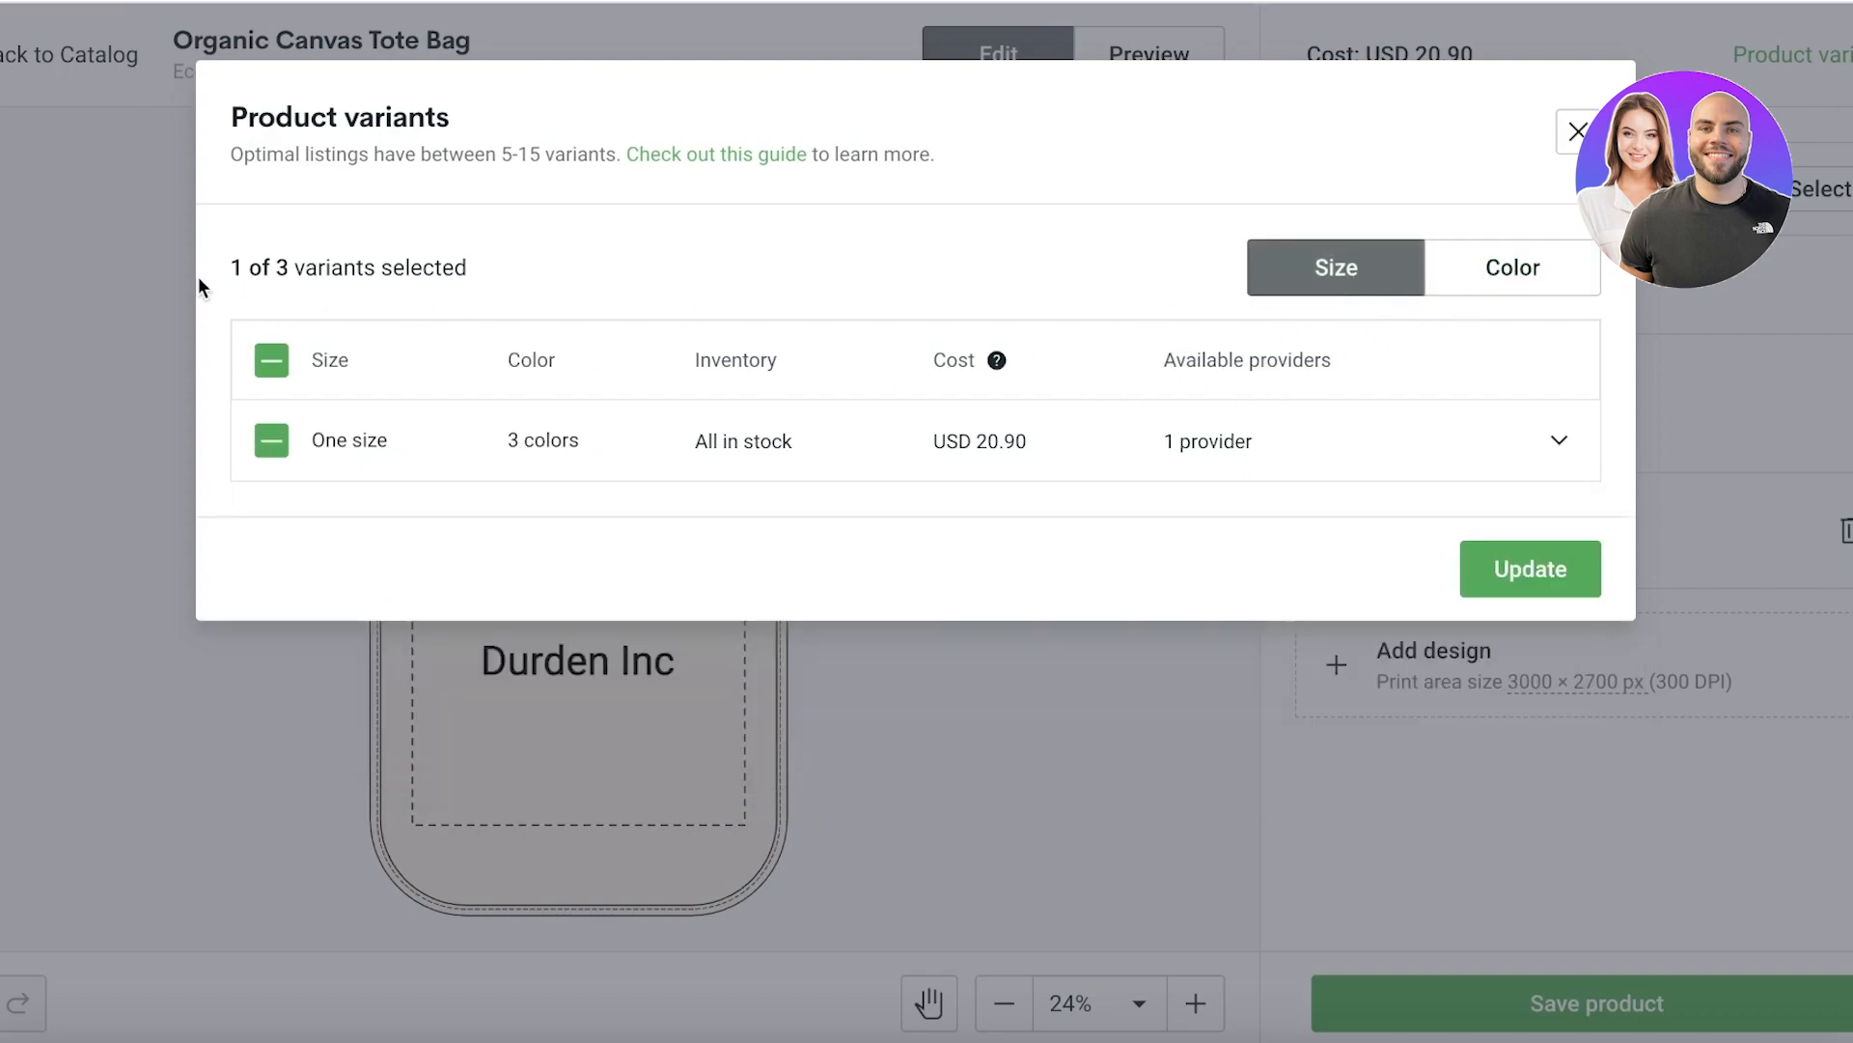
mouse_move(1531, 464)
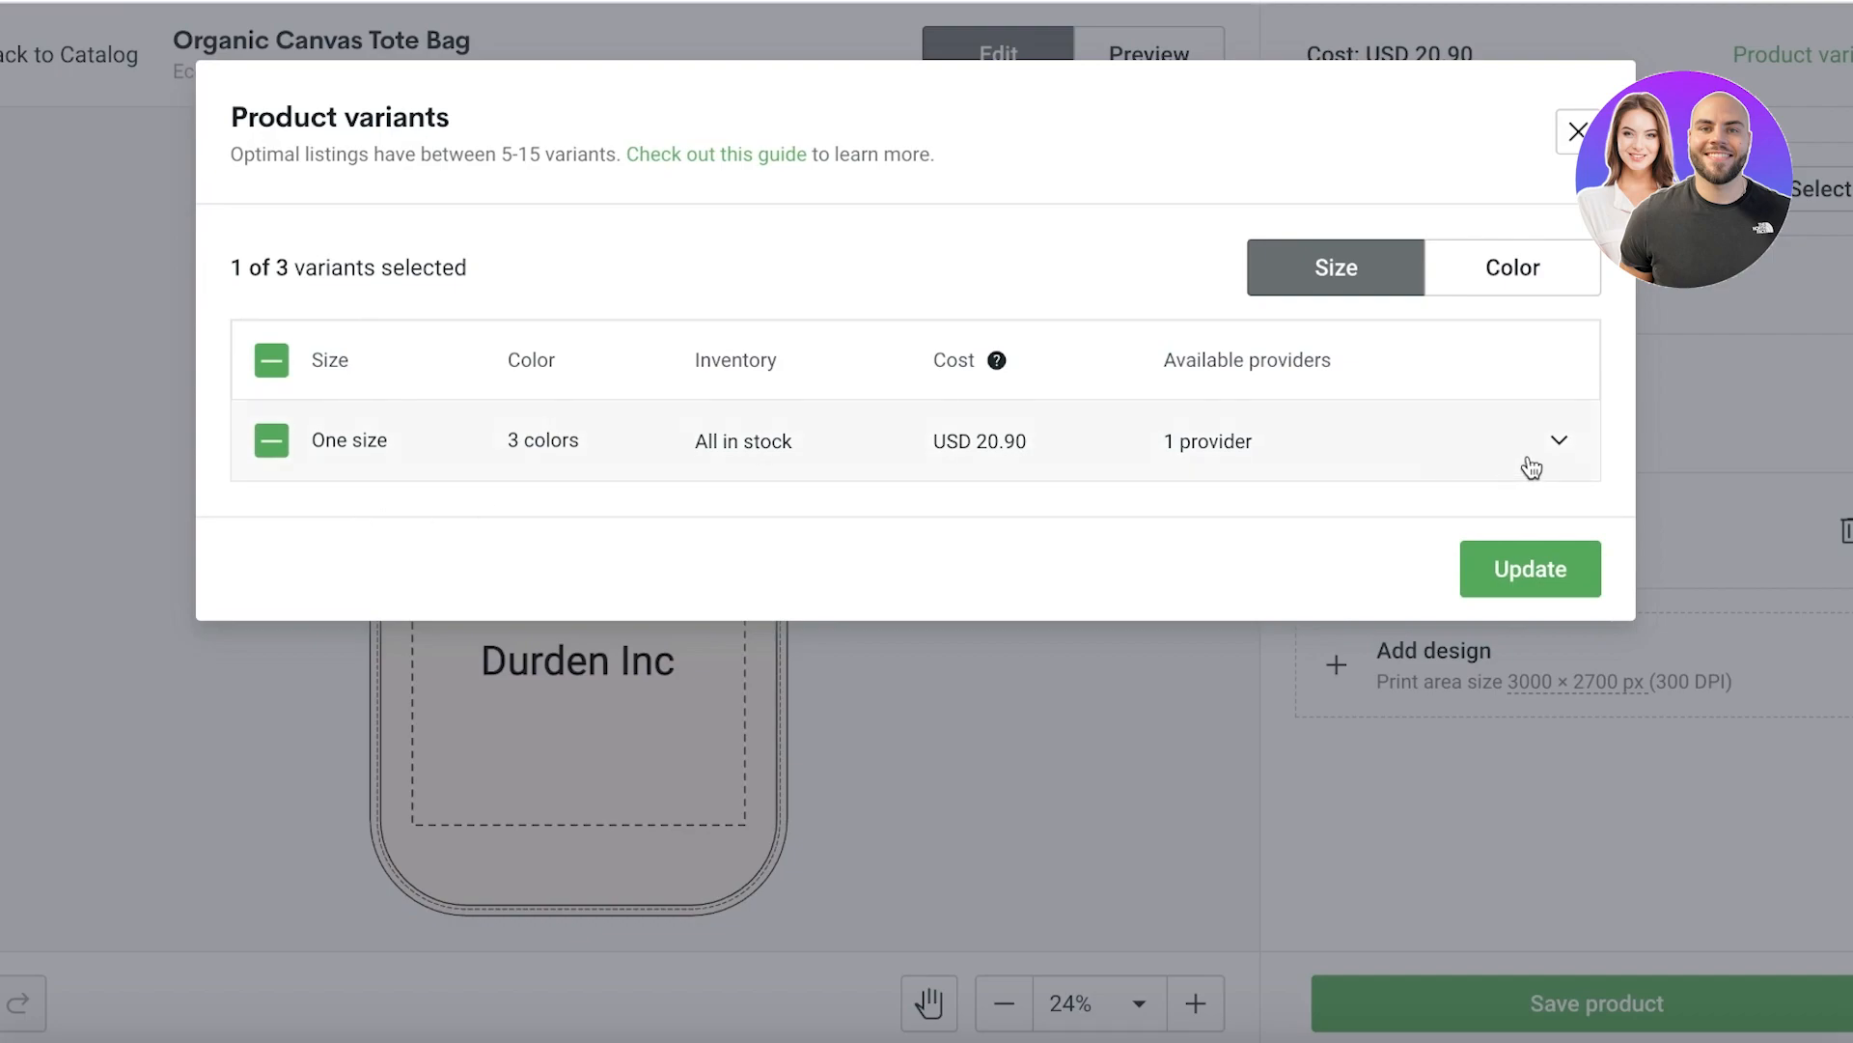
click(1512, 268)
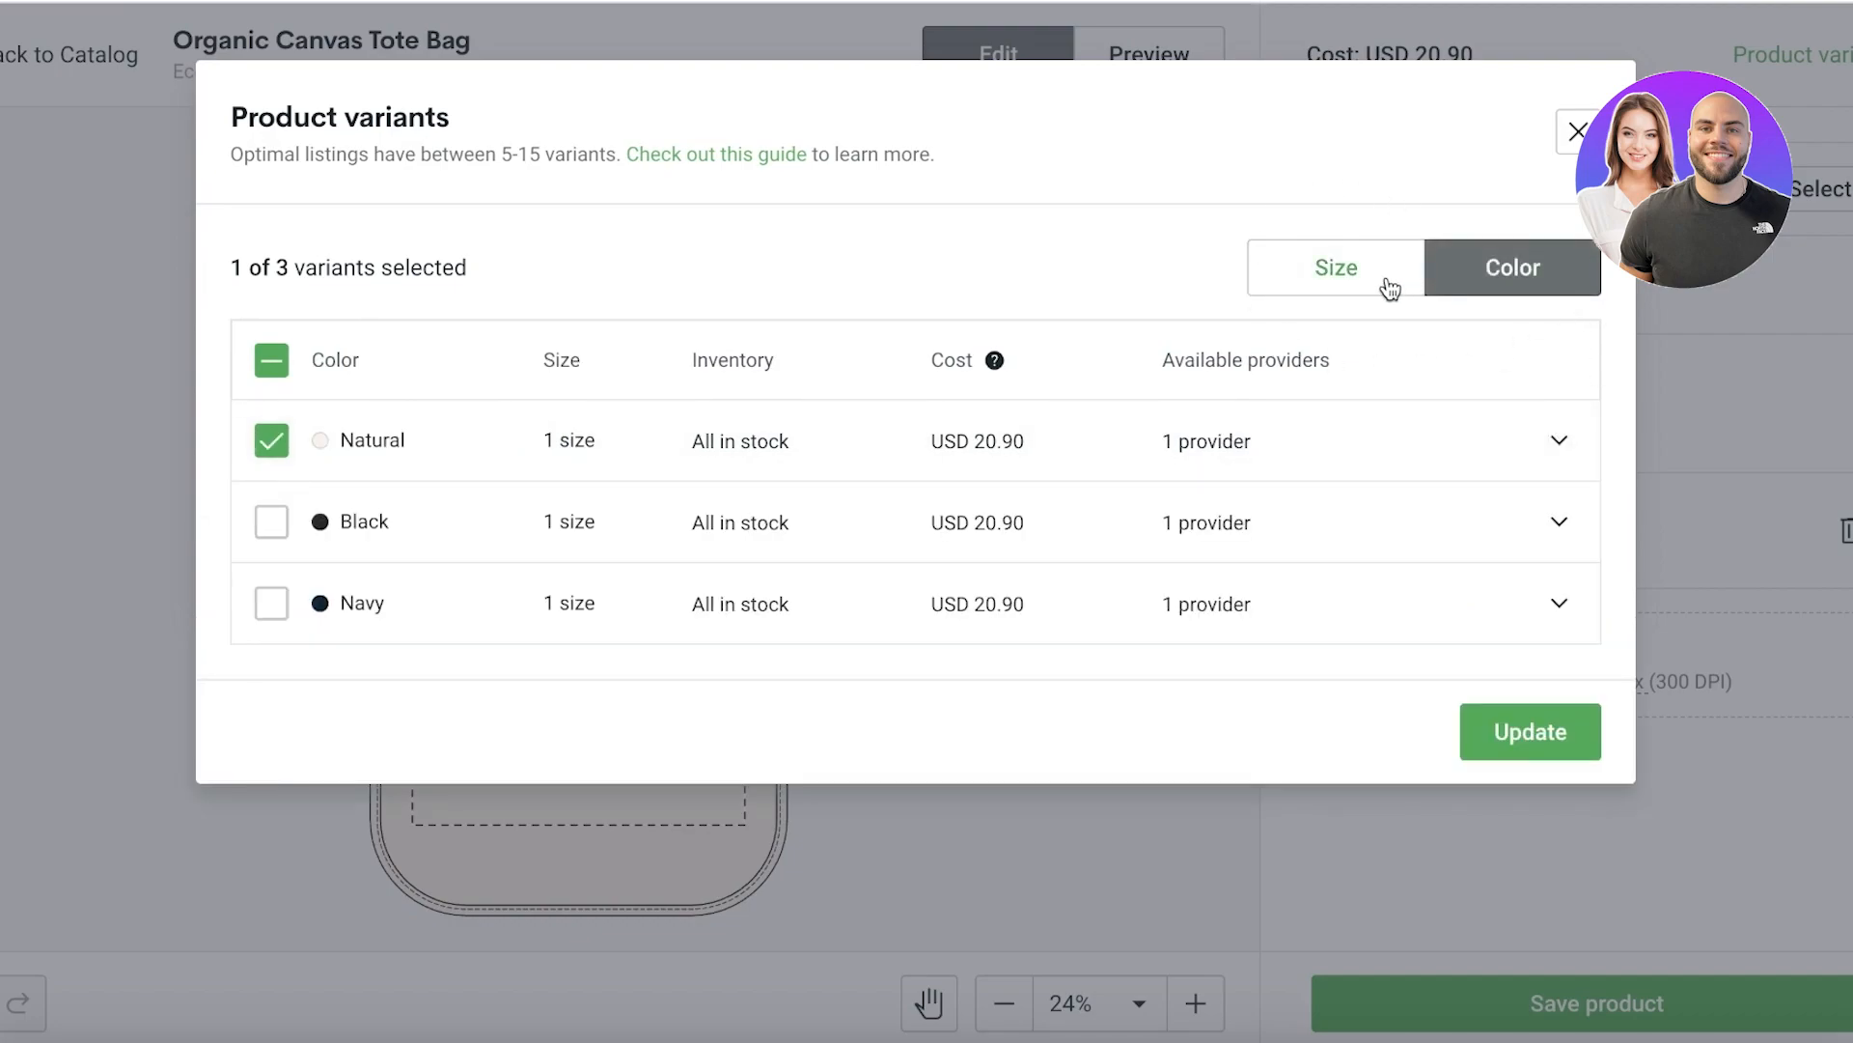
mouse_move(1394, 295)
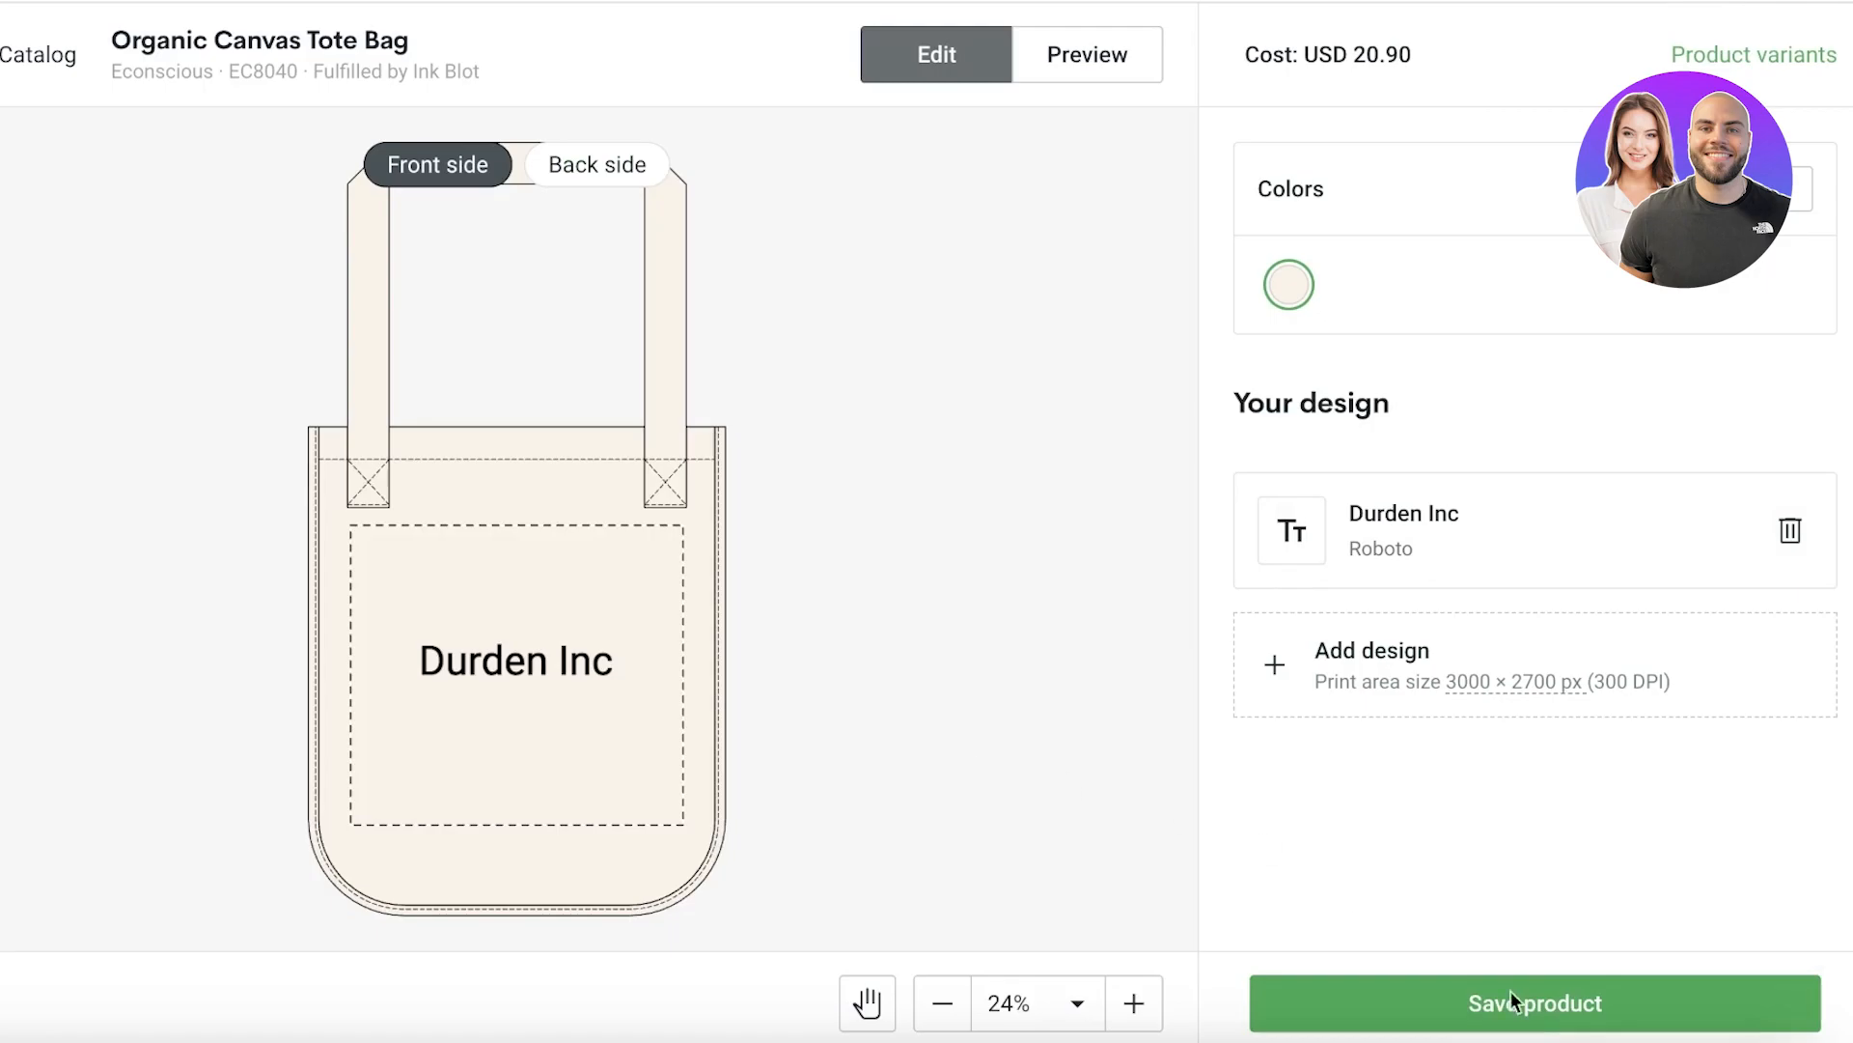
Save the tote bag product and scroll through Mockups, Listing details and Shipping.
click(1533, 1002)
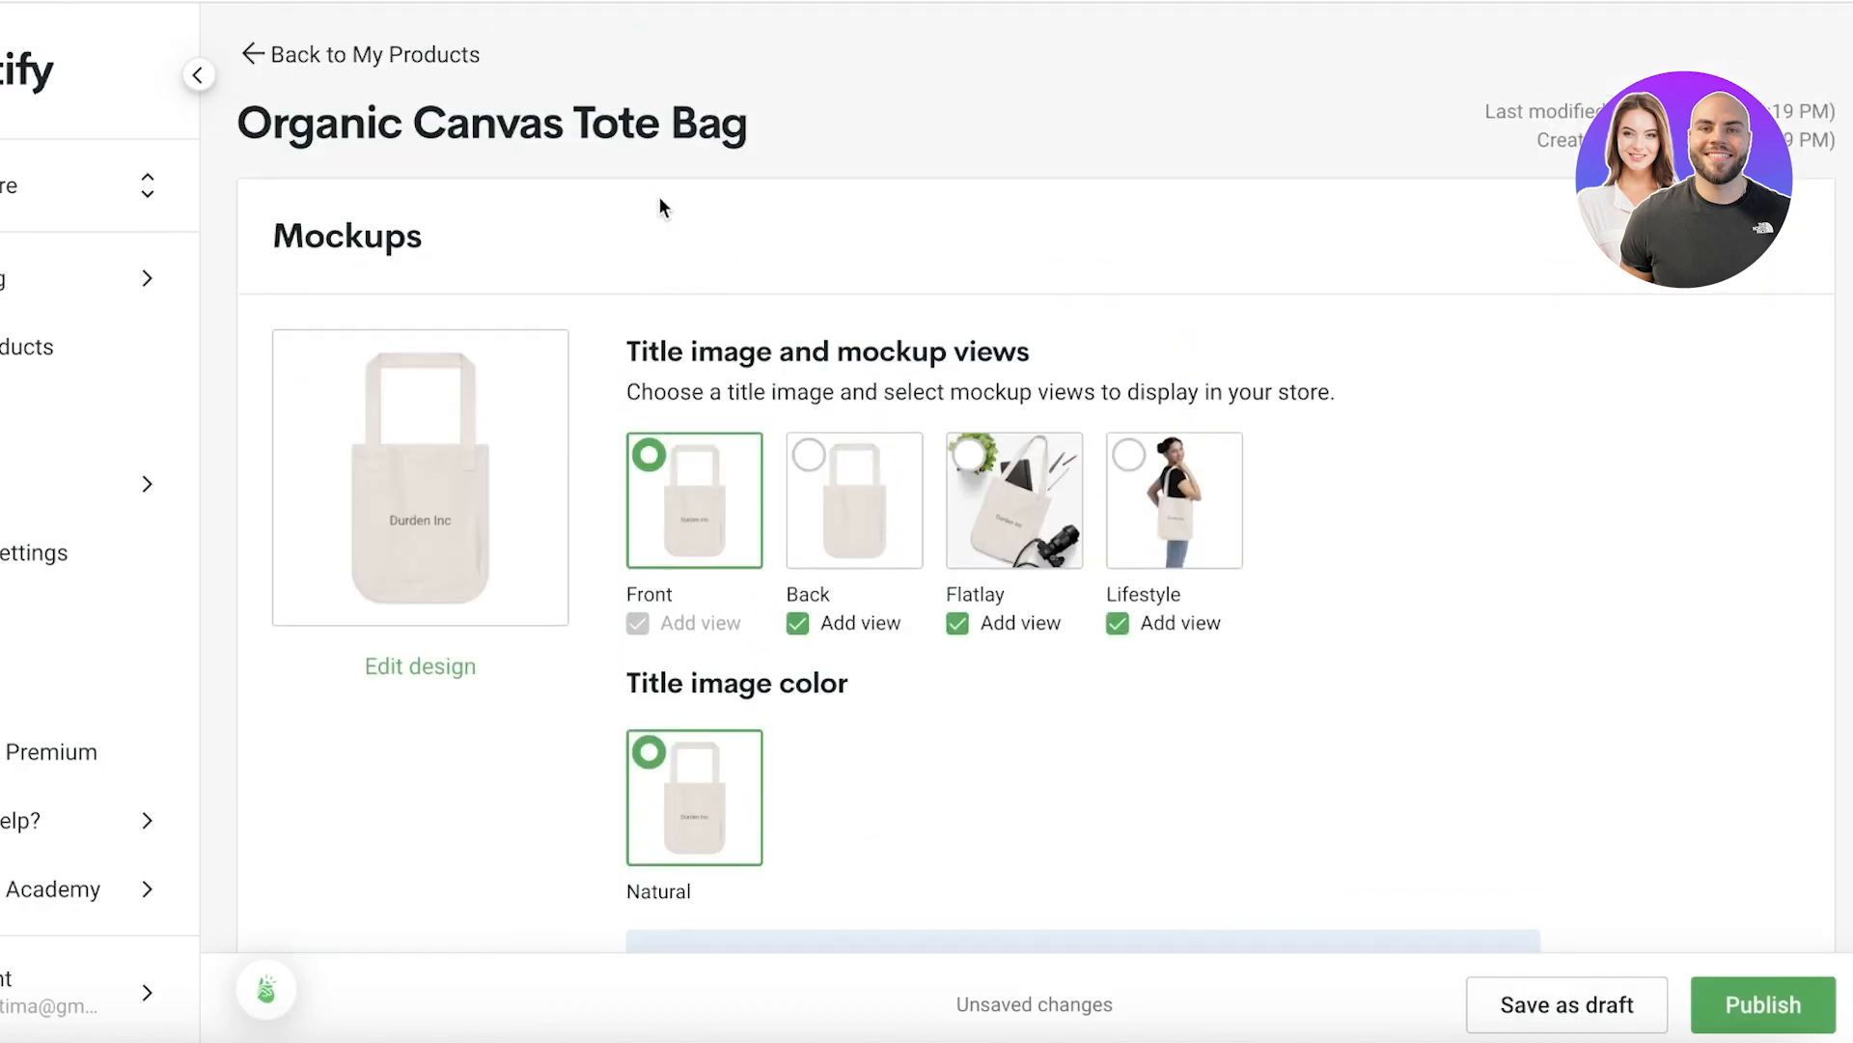
mouse_move(49, 414)
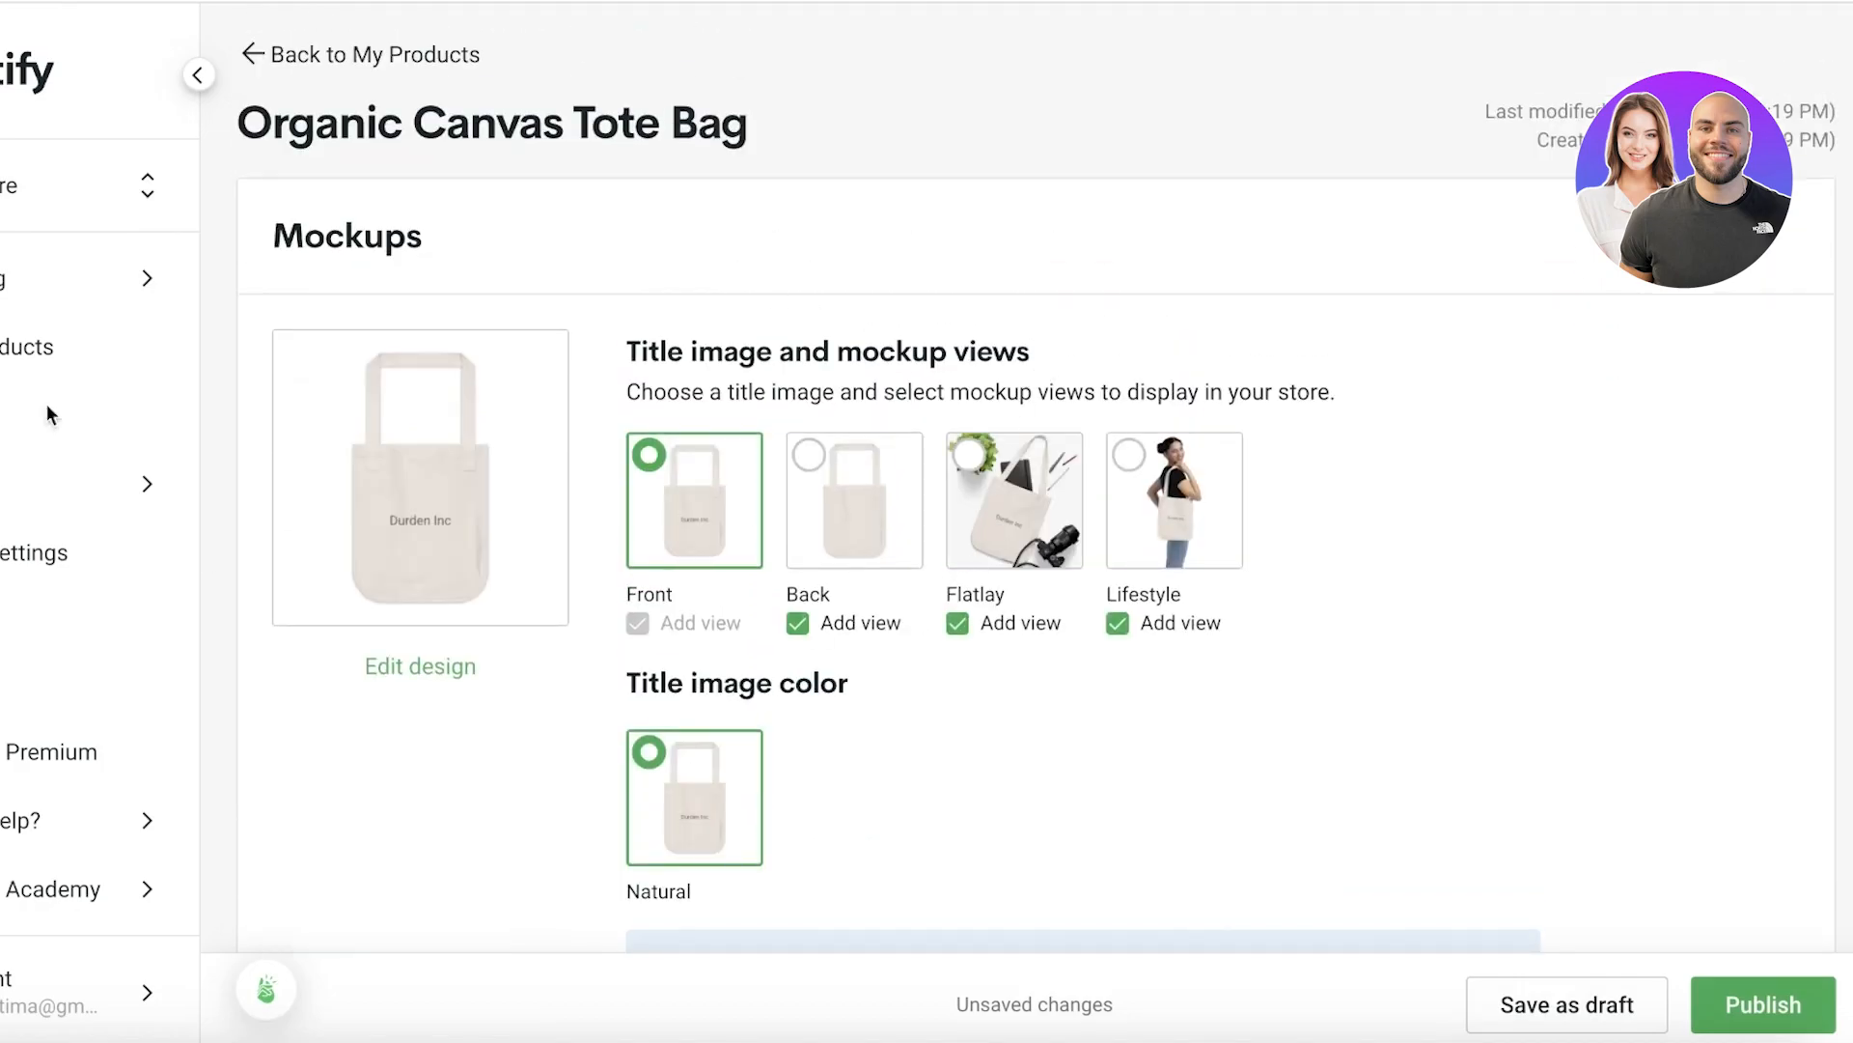
scroll(down, 3)
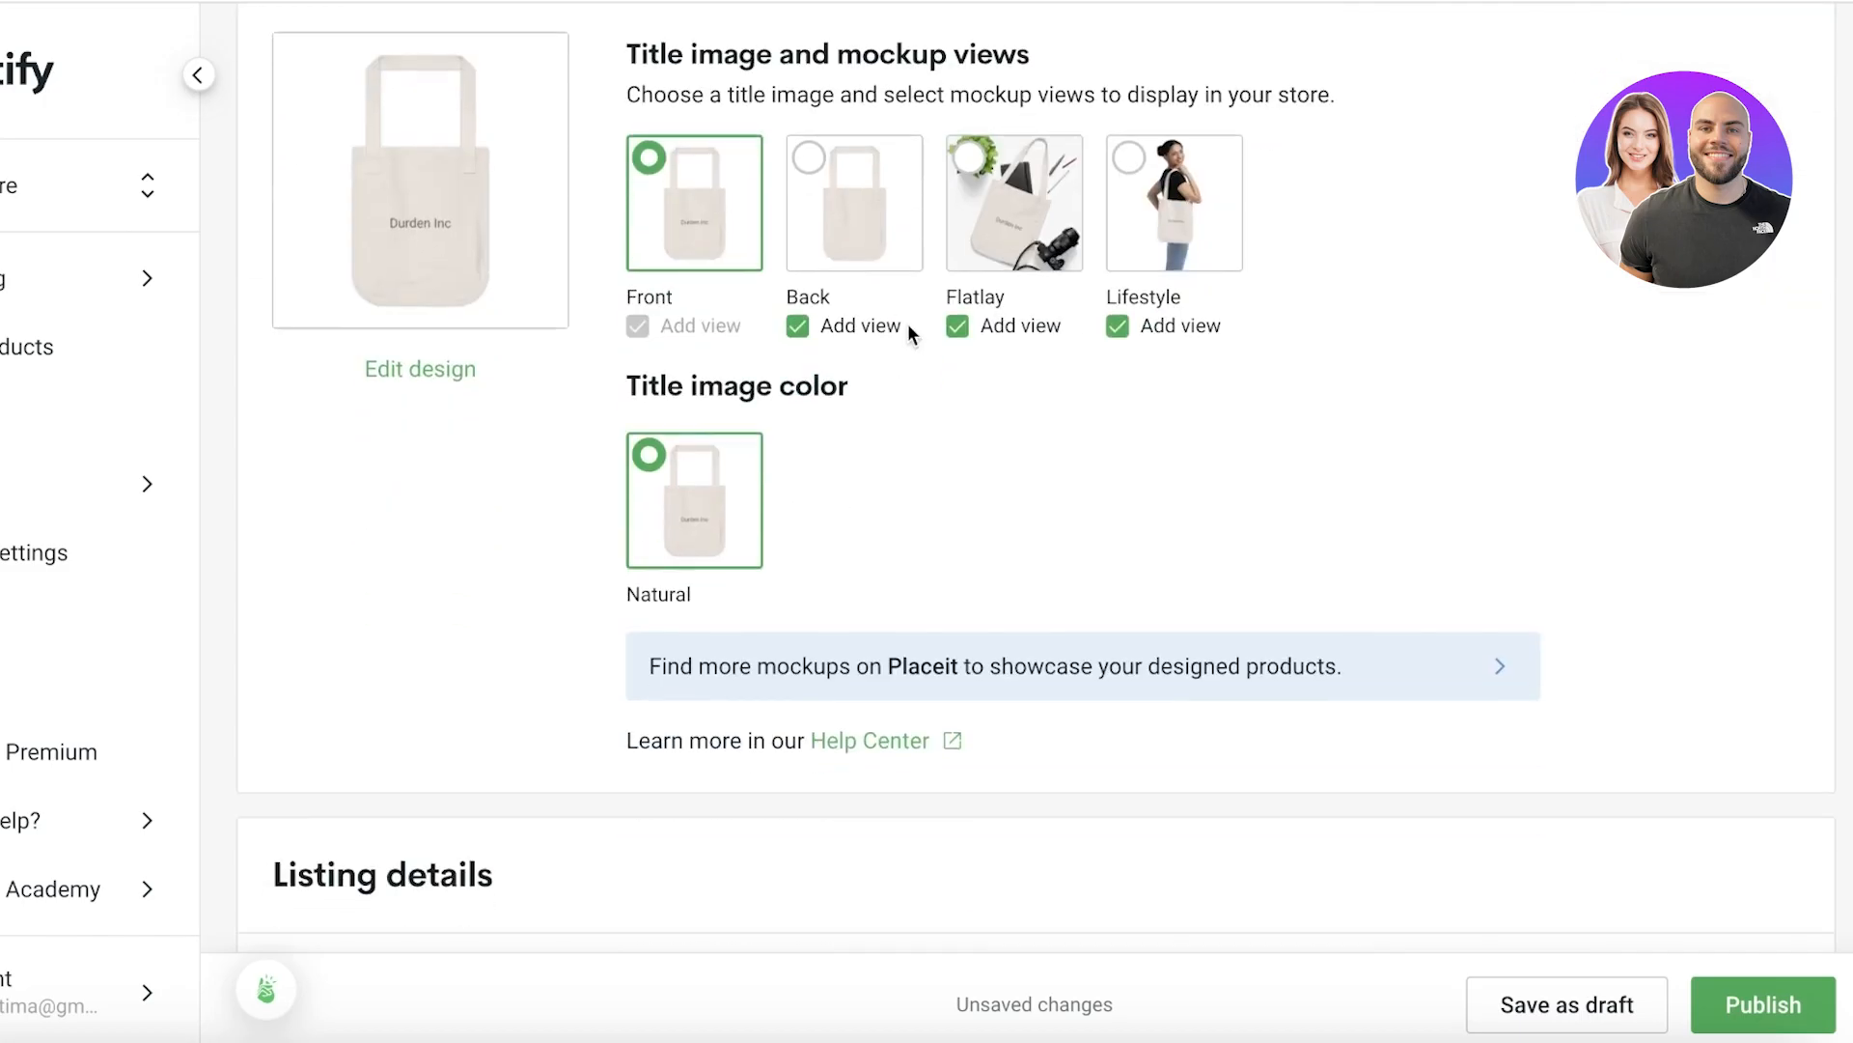
mouse_move(885, 258)
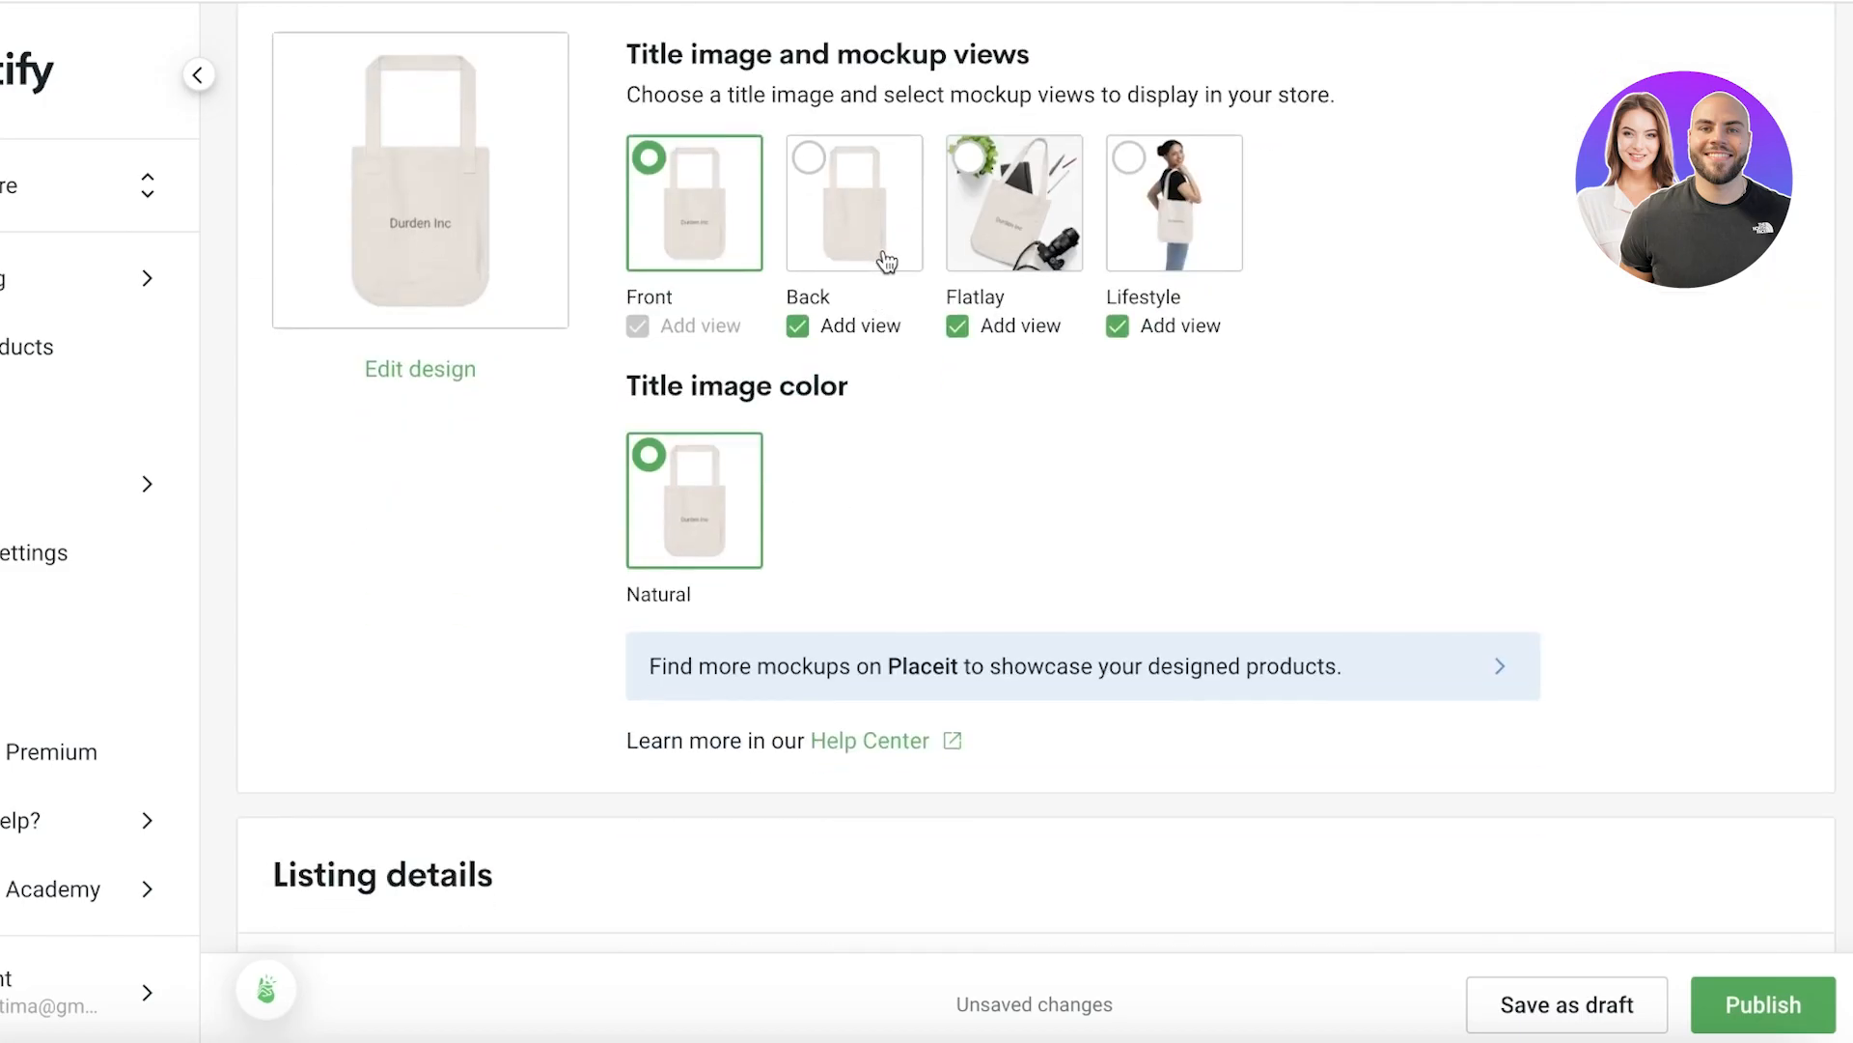
scroll(down, 3)
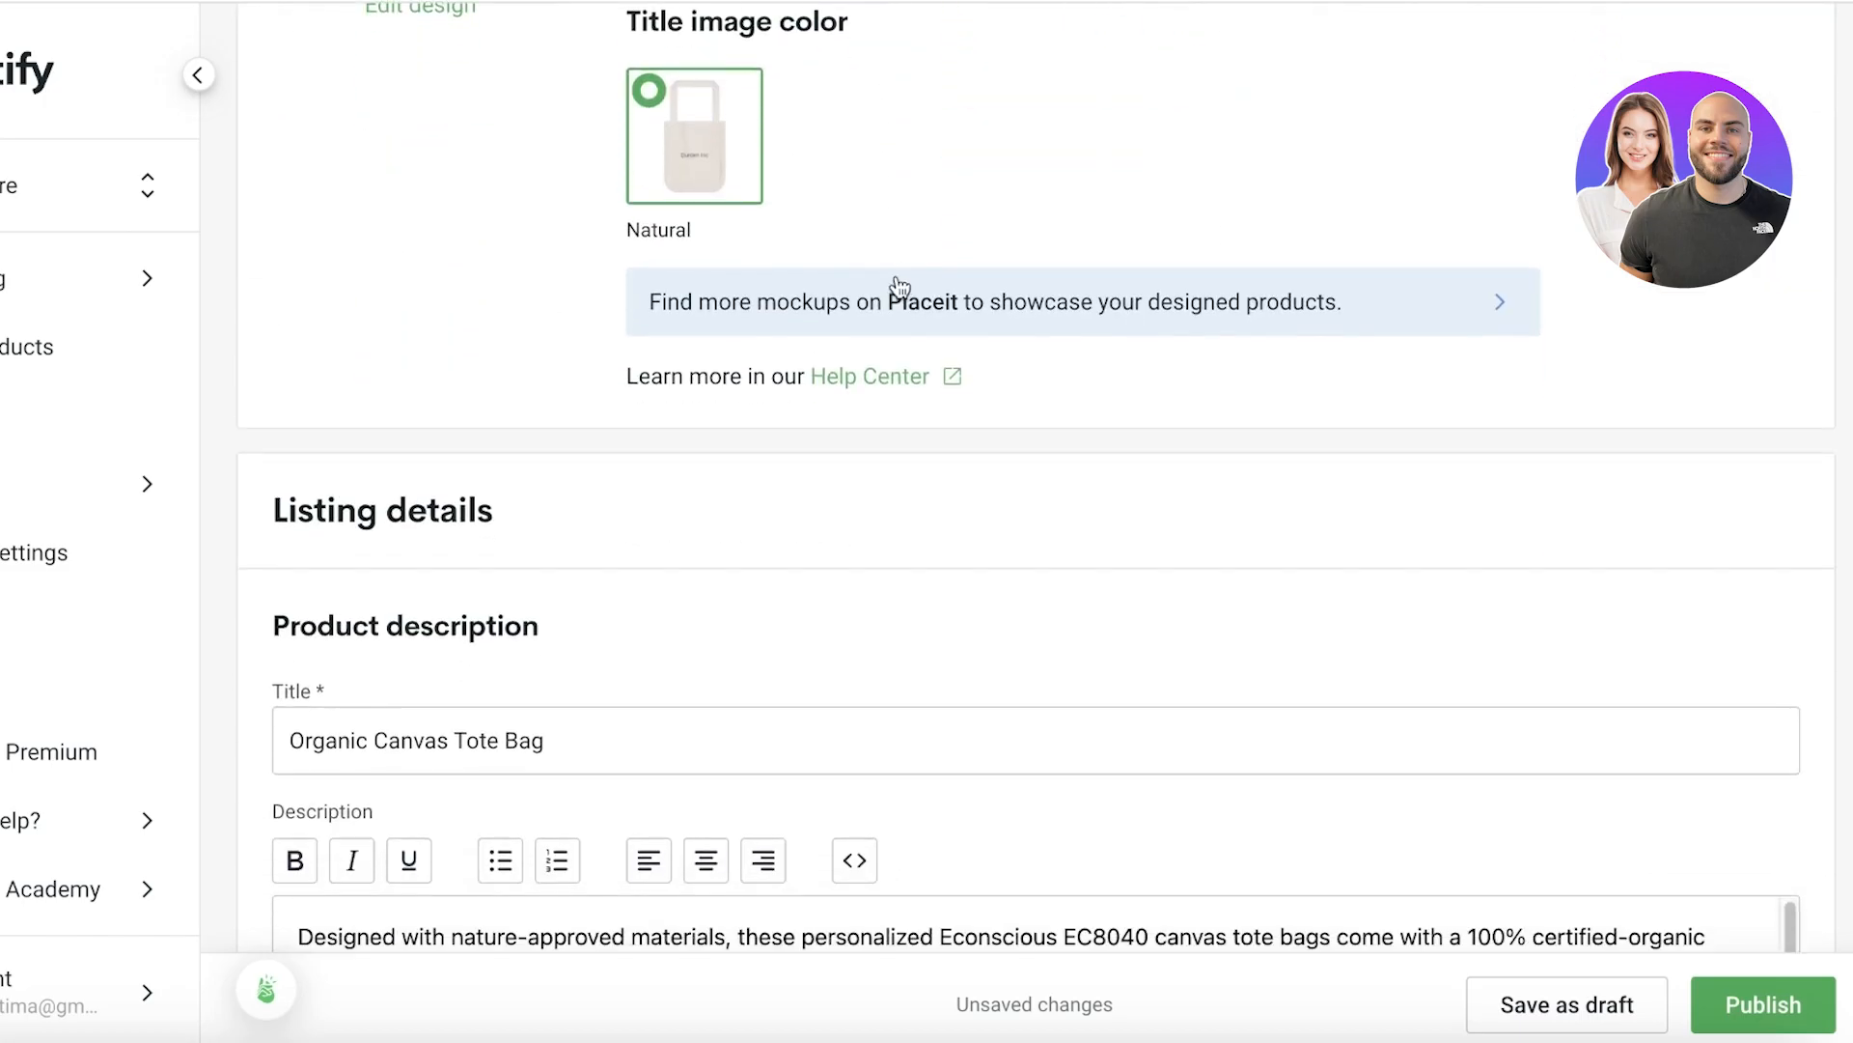
scroll(down, 3)
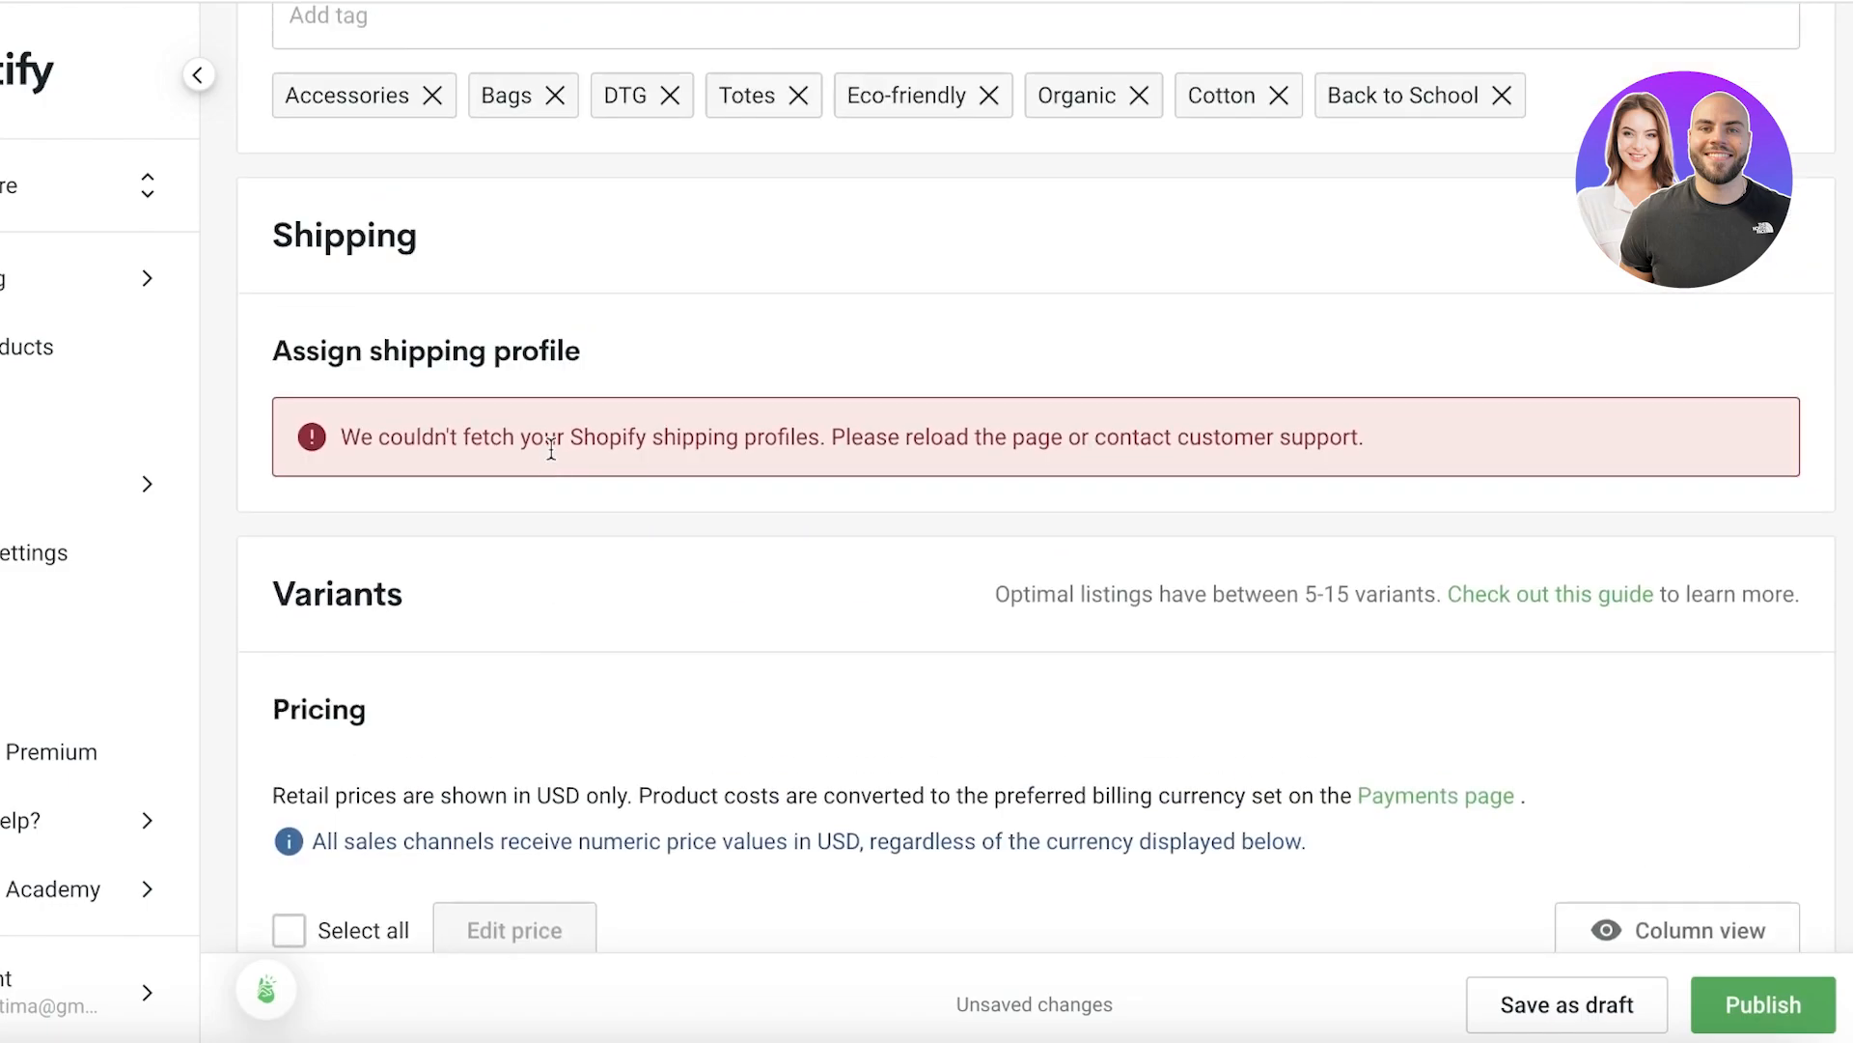
mouse_move(354, 426)
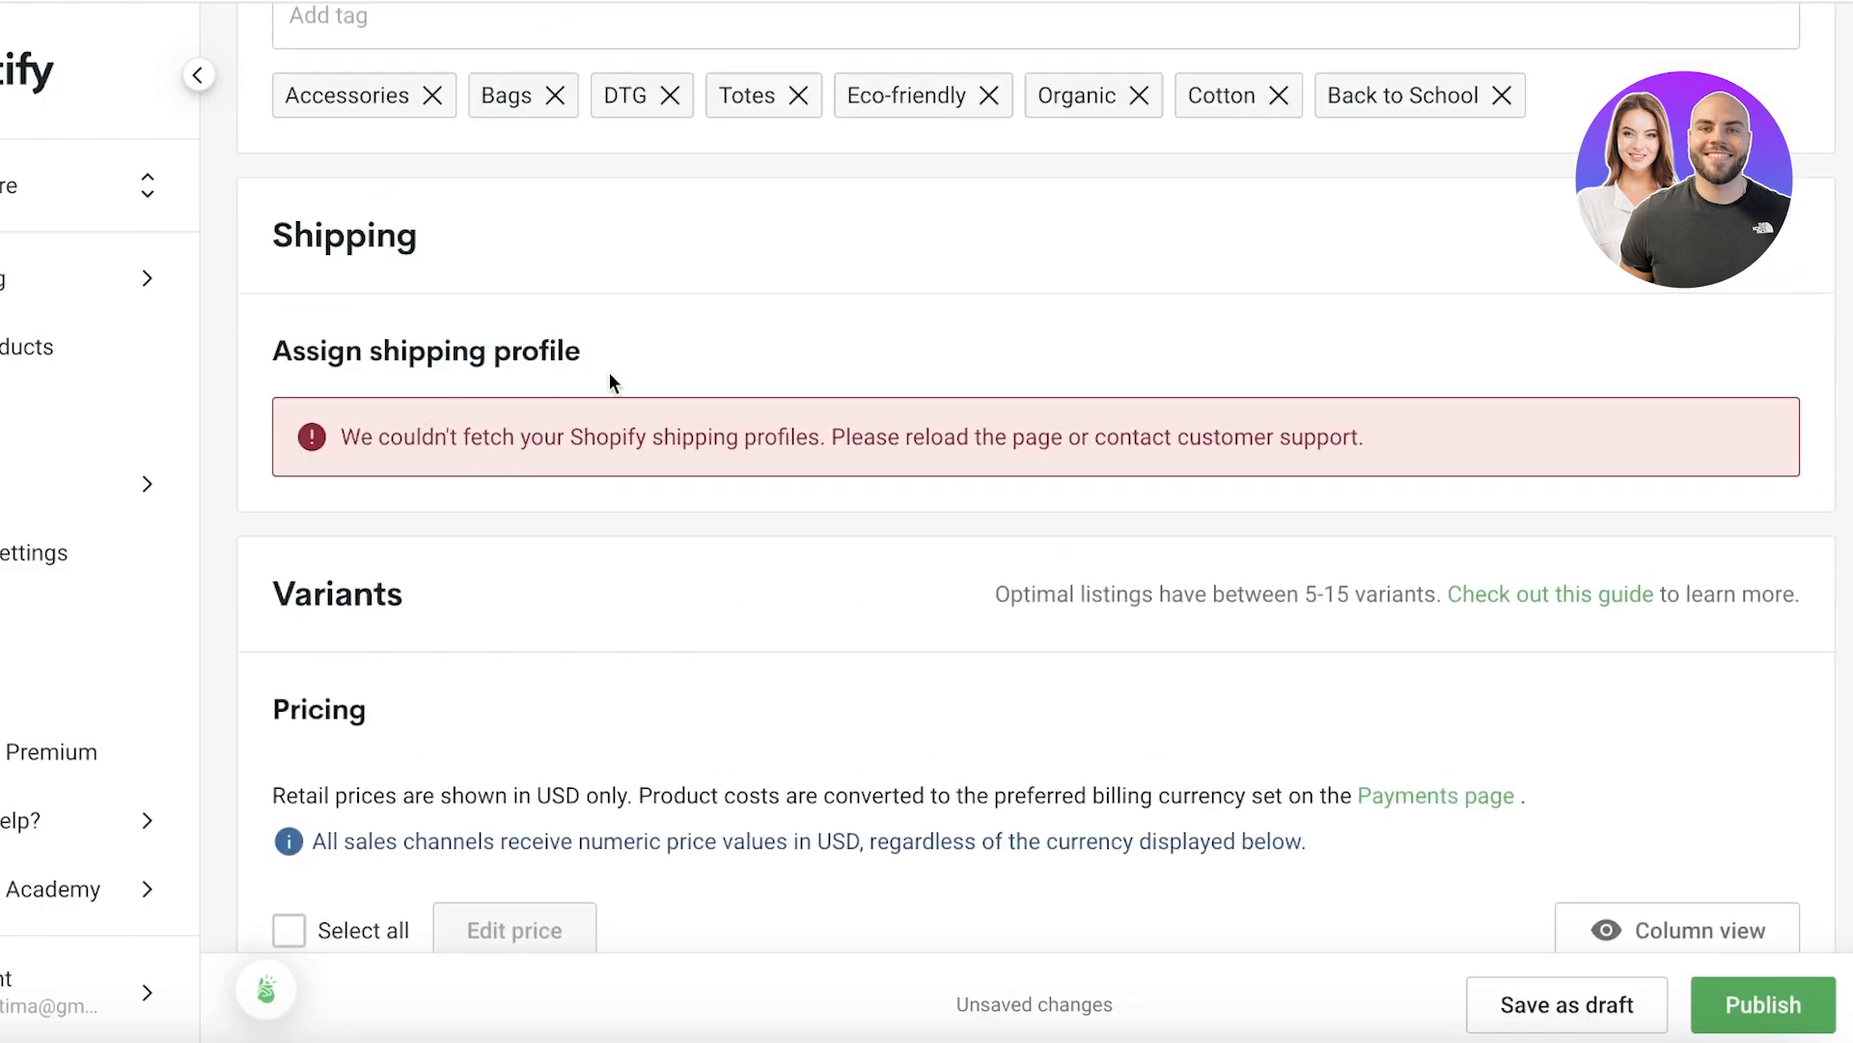
Apply a 99% profit margin to the tote bag variant, raising retail to USD 2,090.
scroll(down, 3)
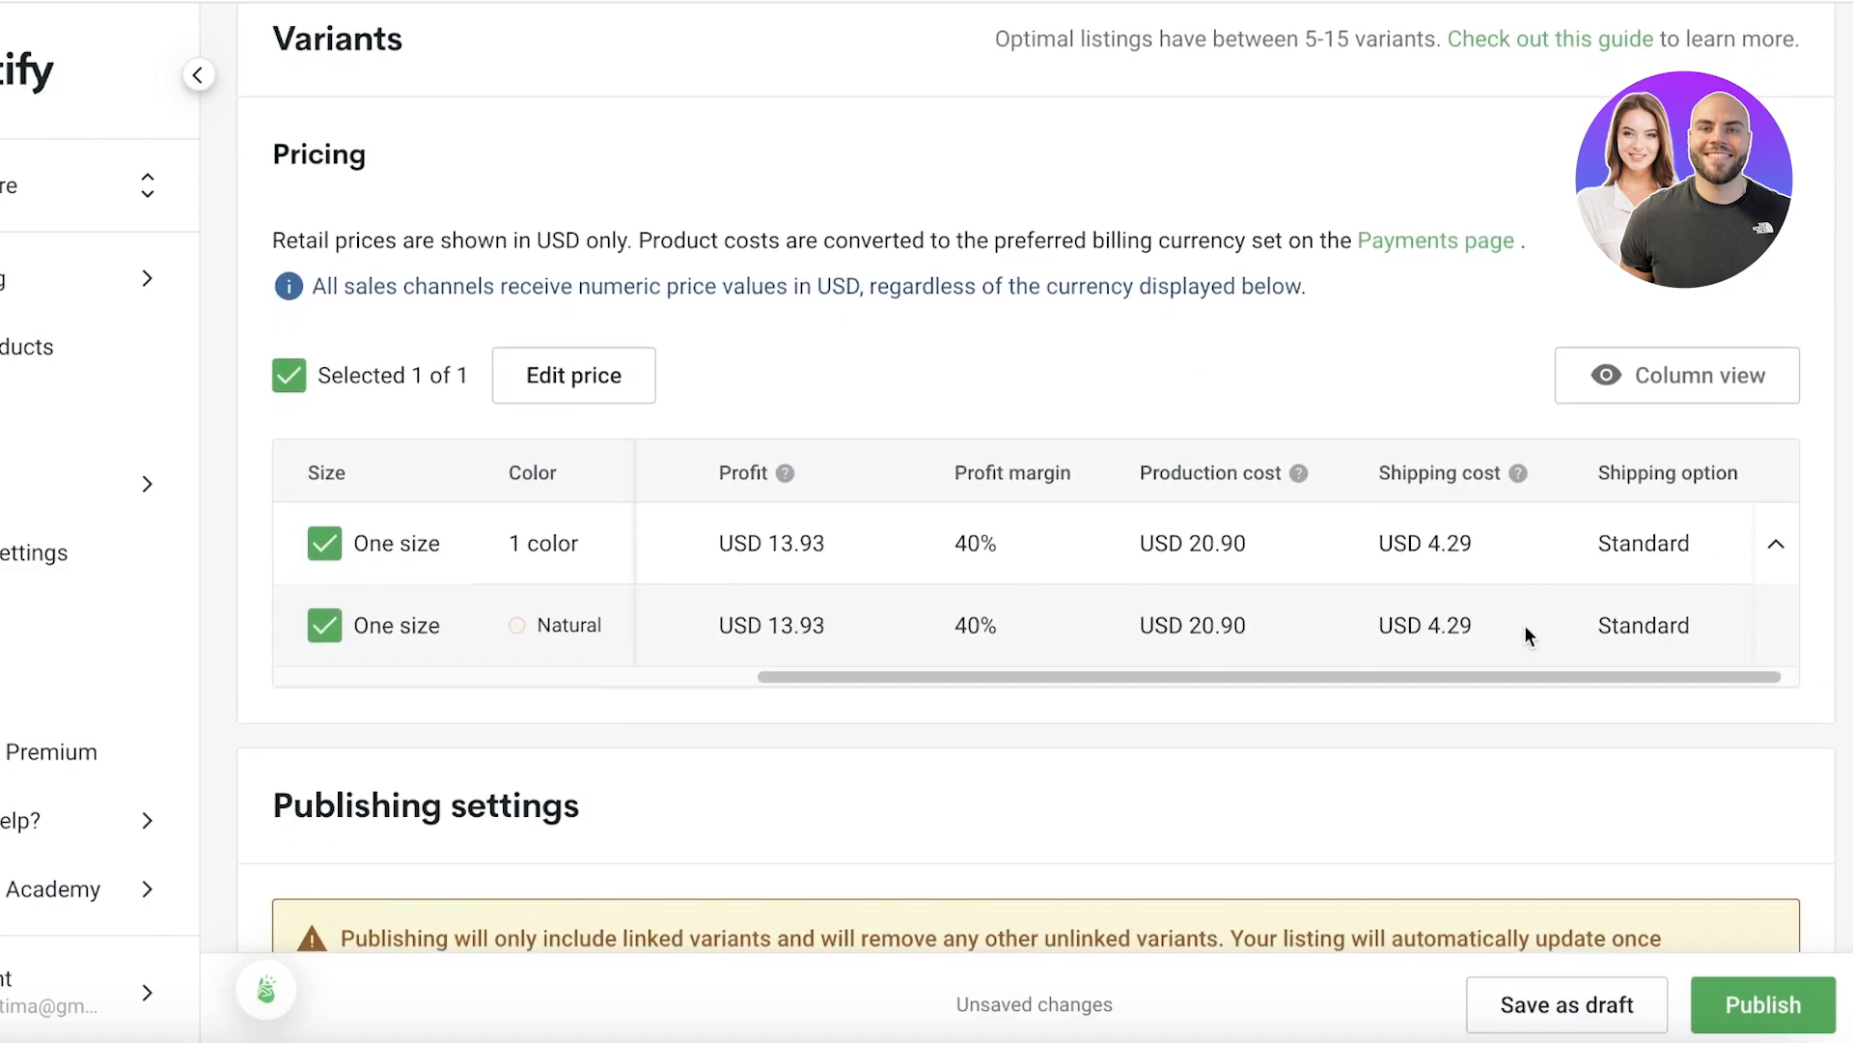
click(573, 375)
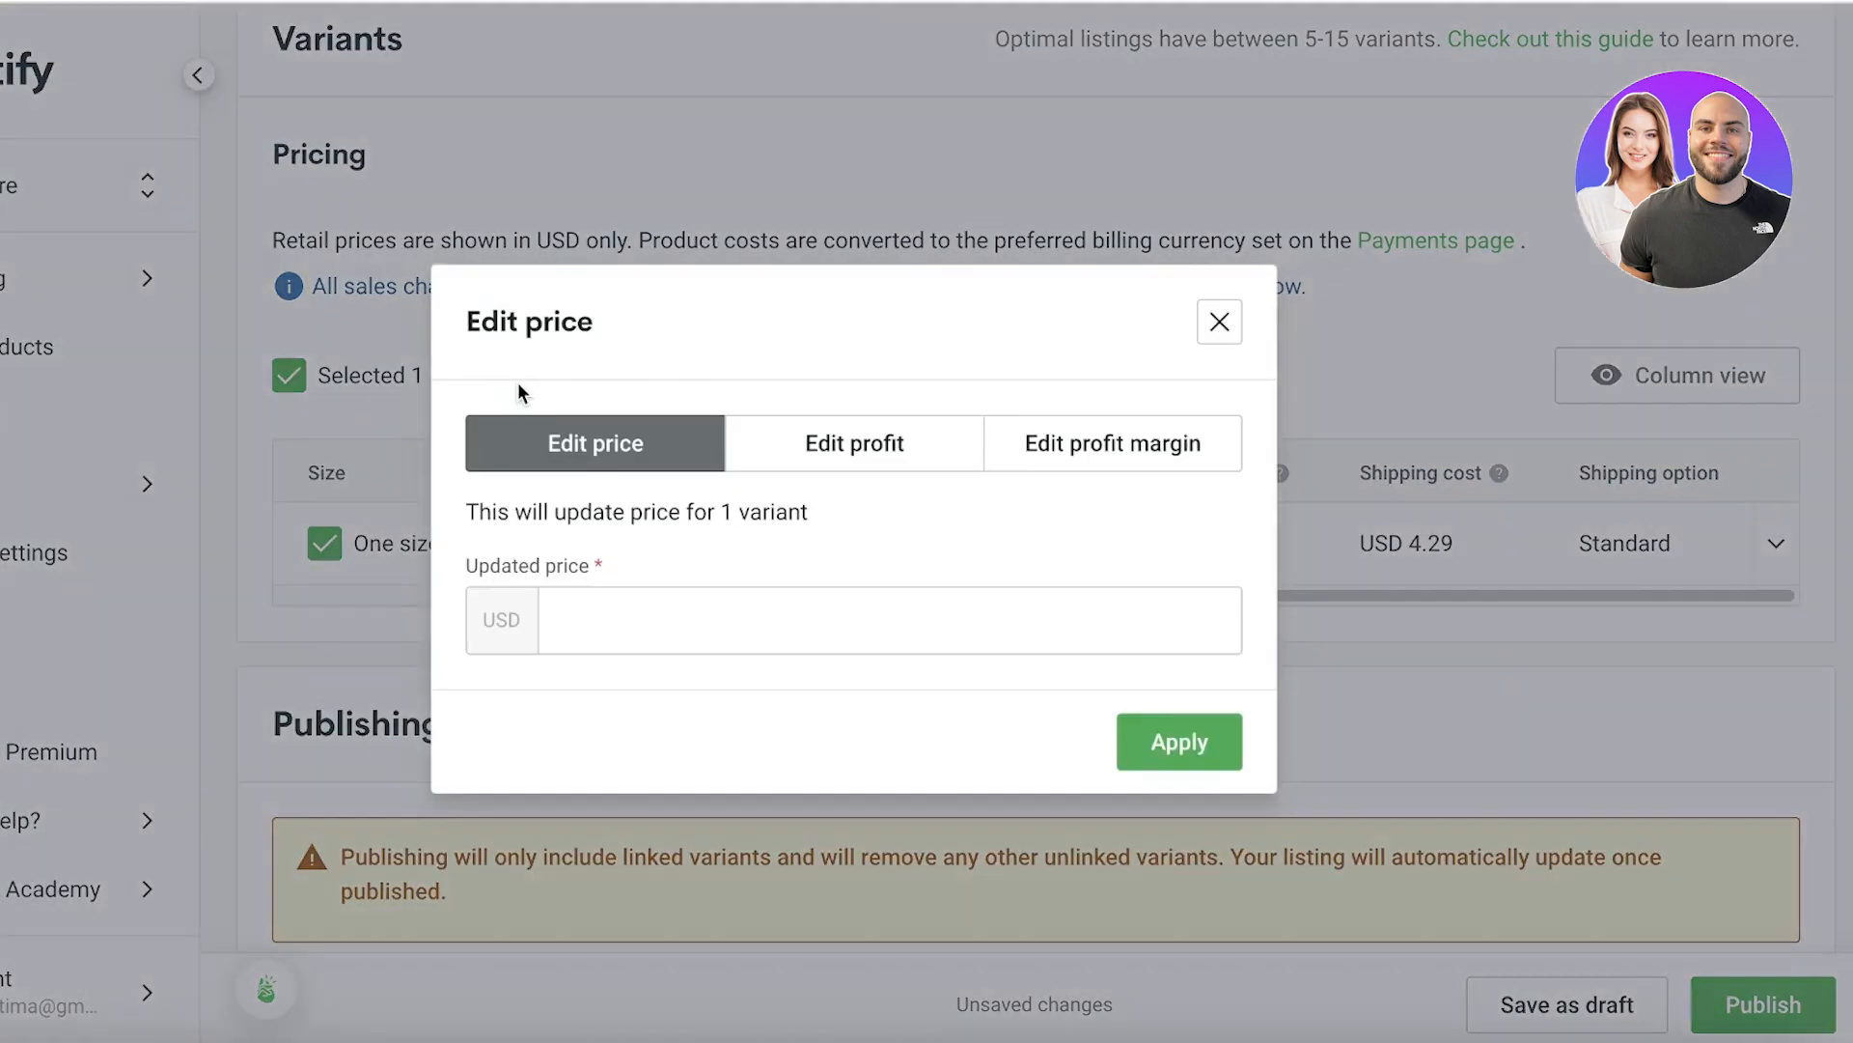
click(1112, 443)
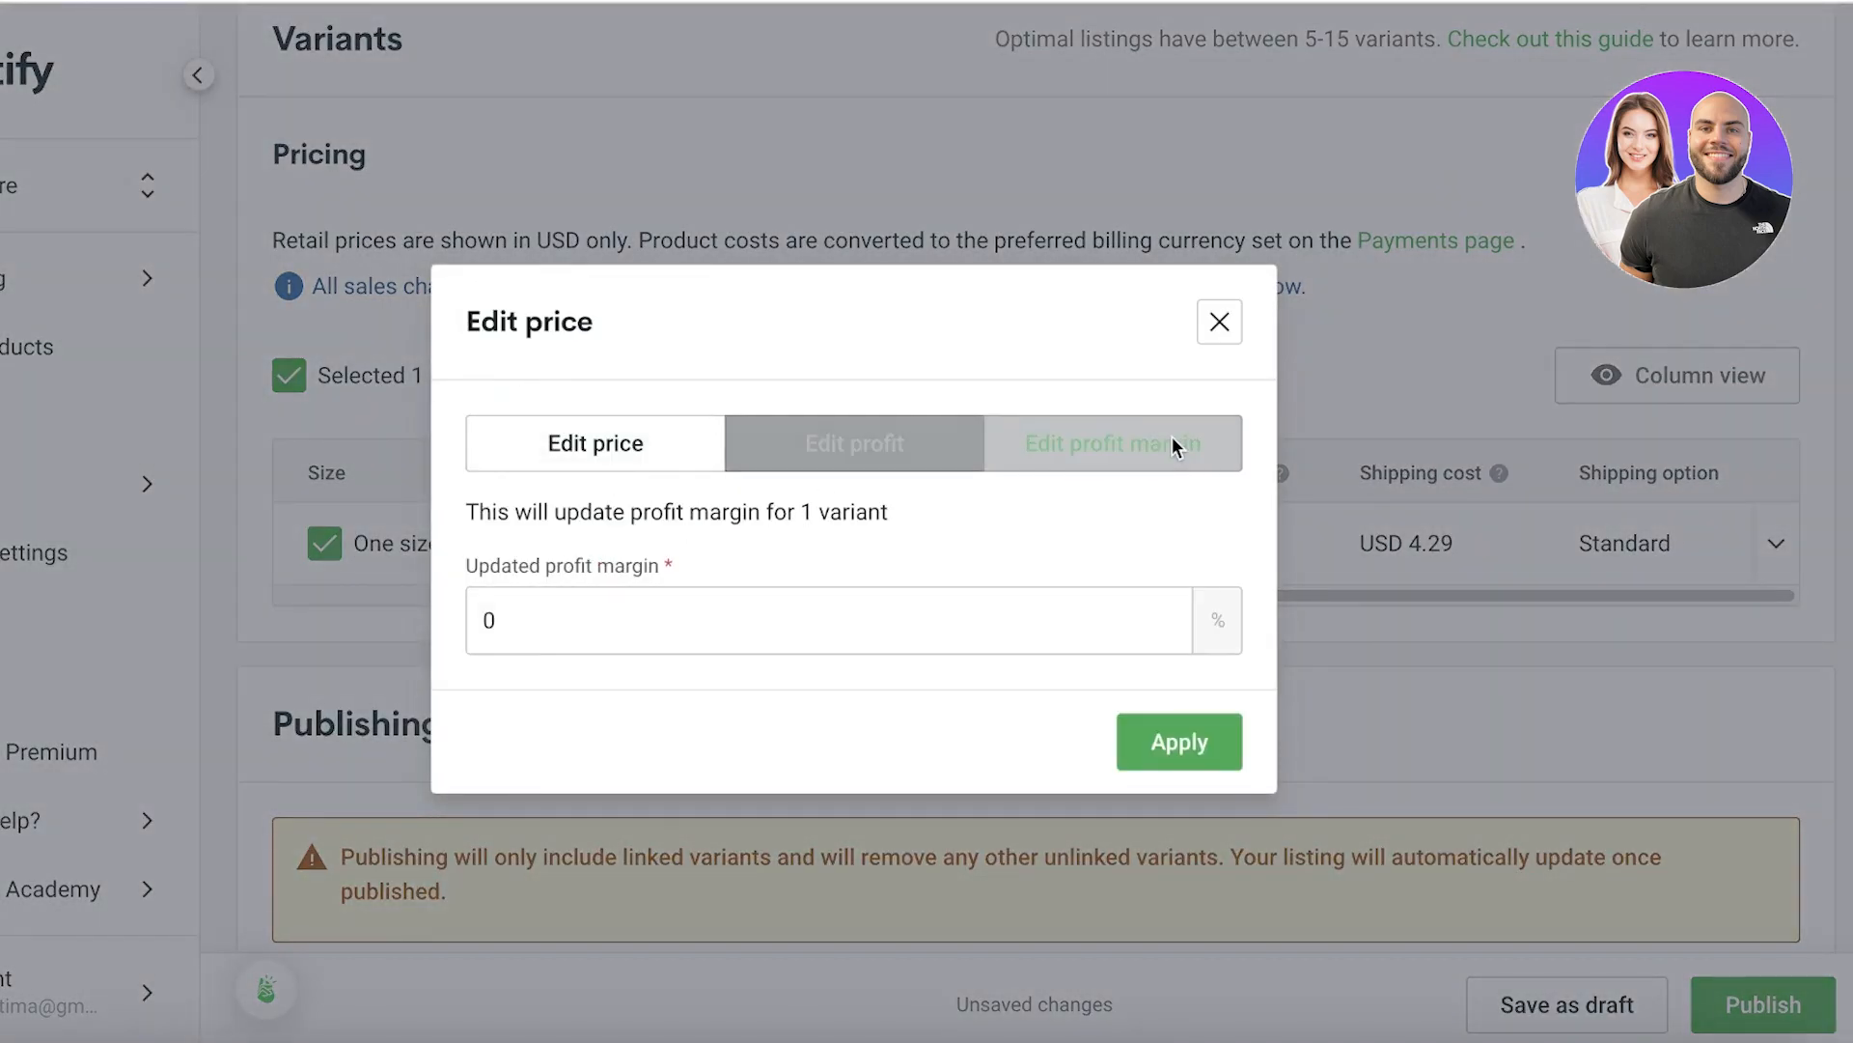
click(1112, 443)
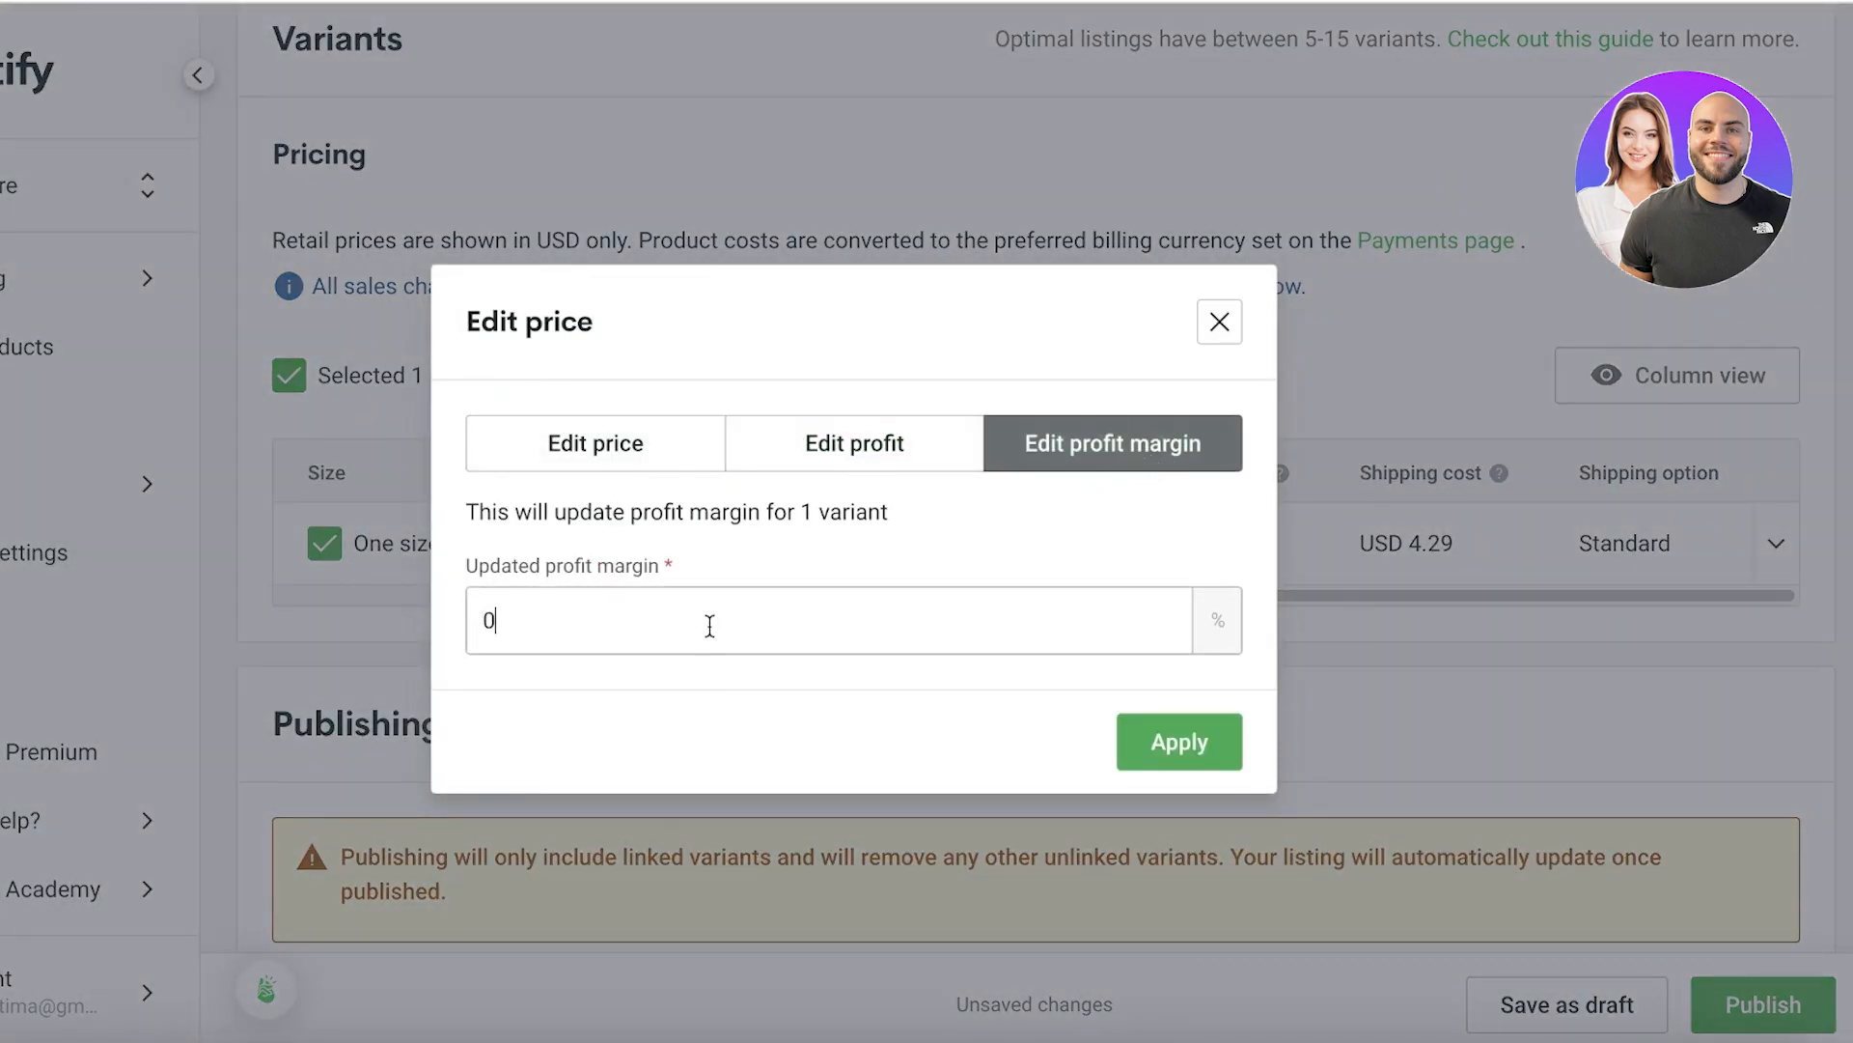
text(1)
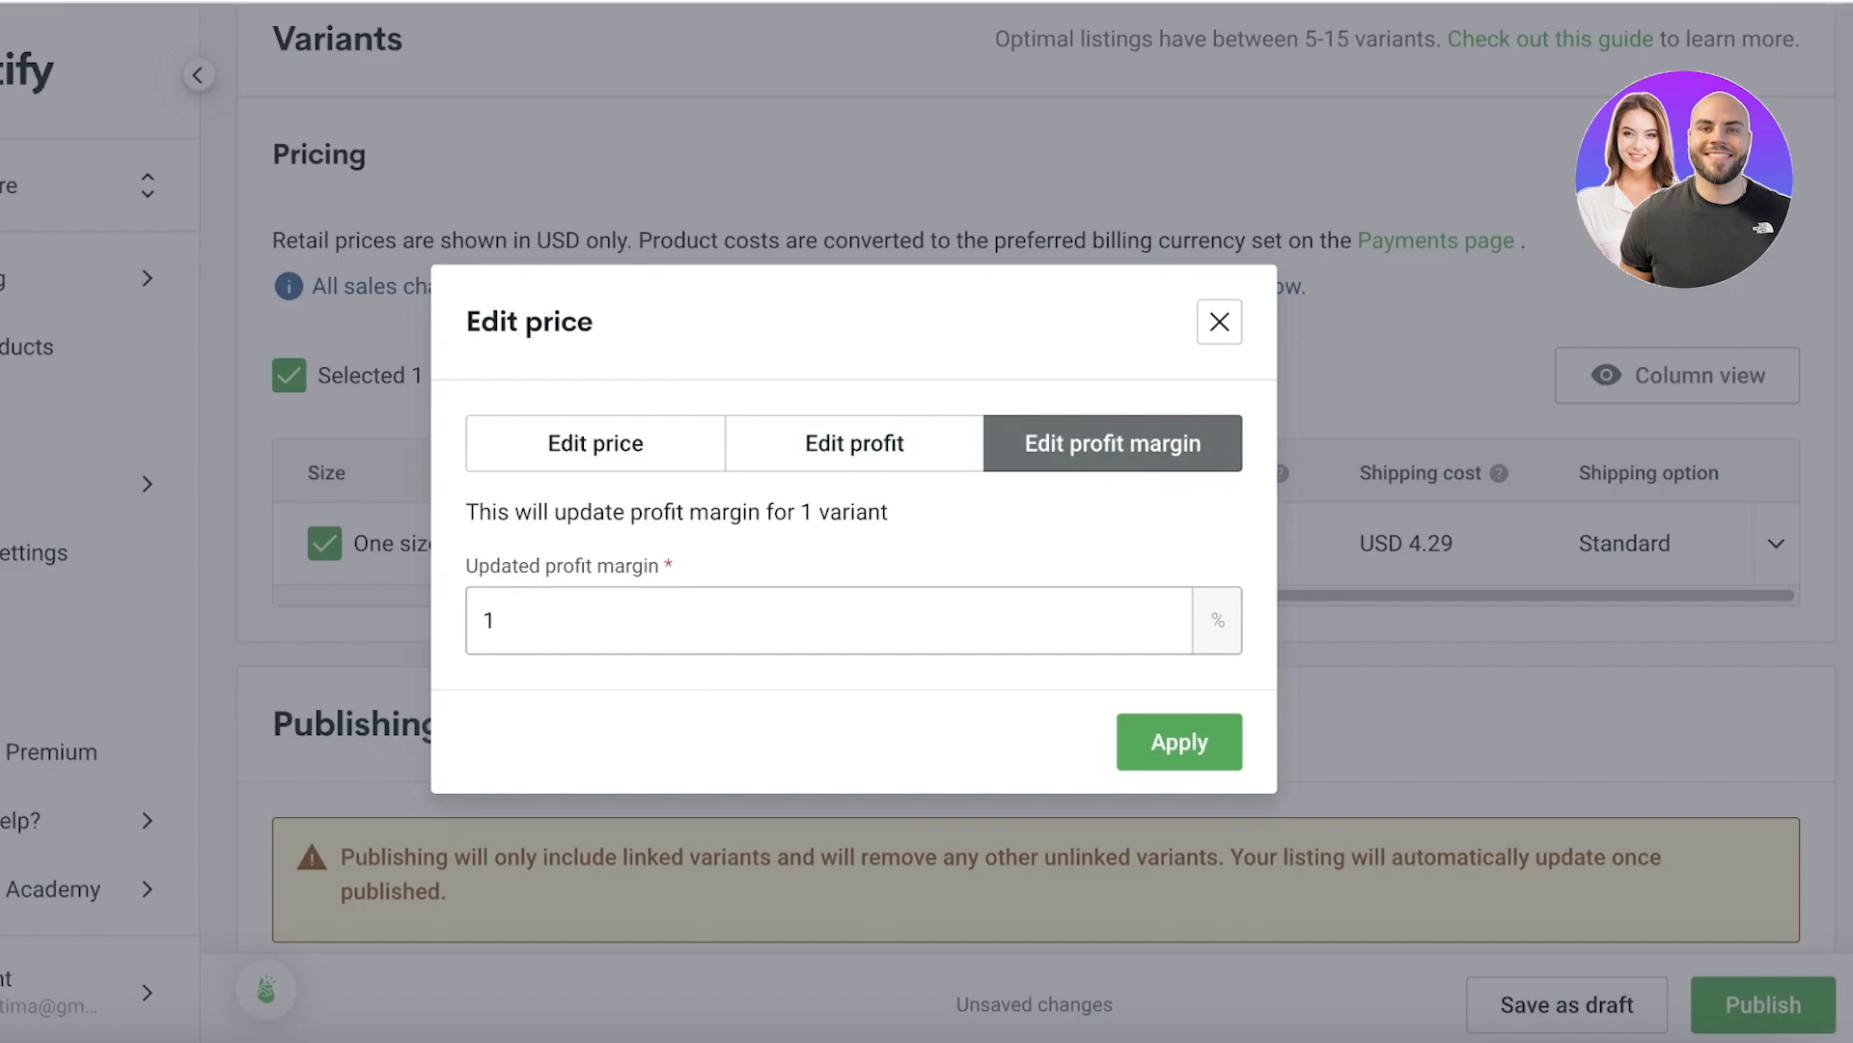
click(1178, 741)
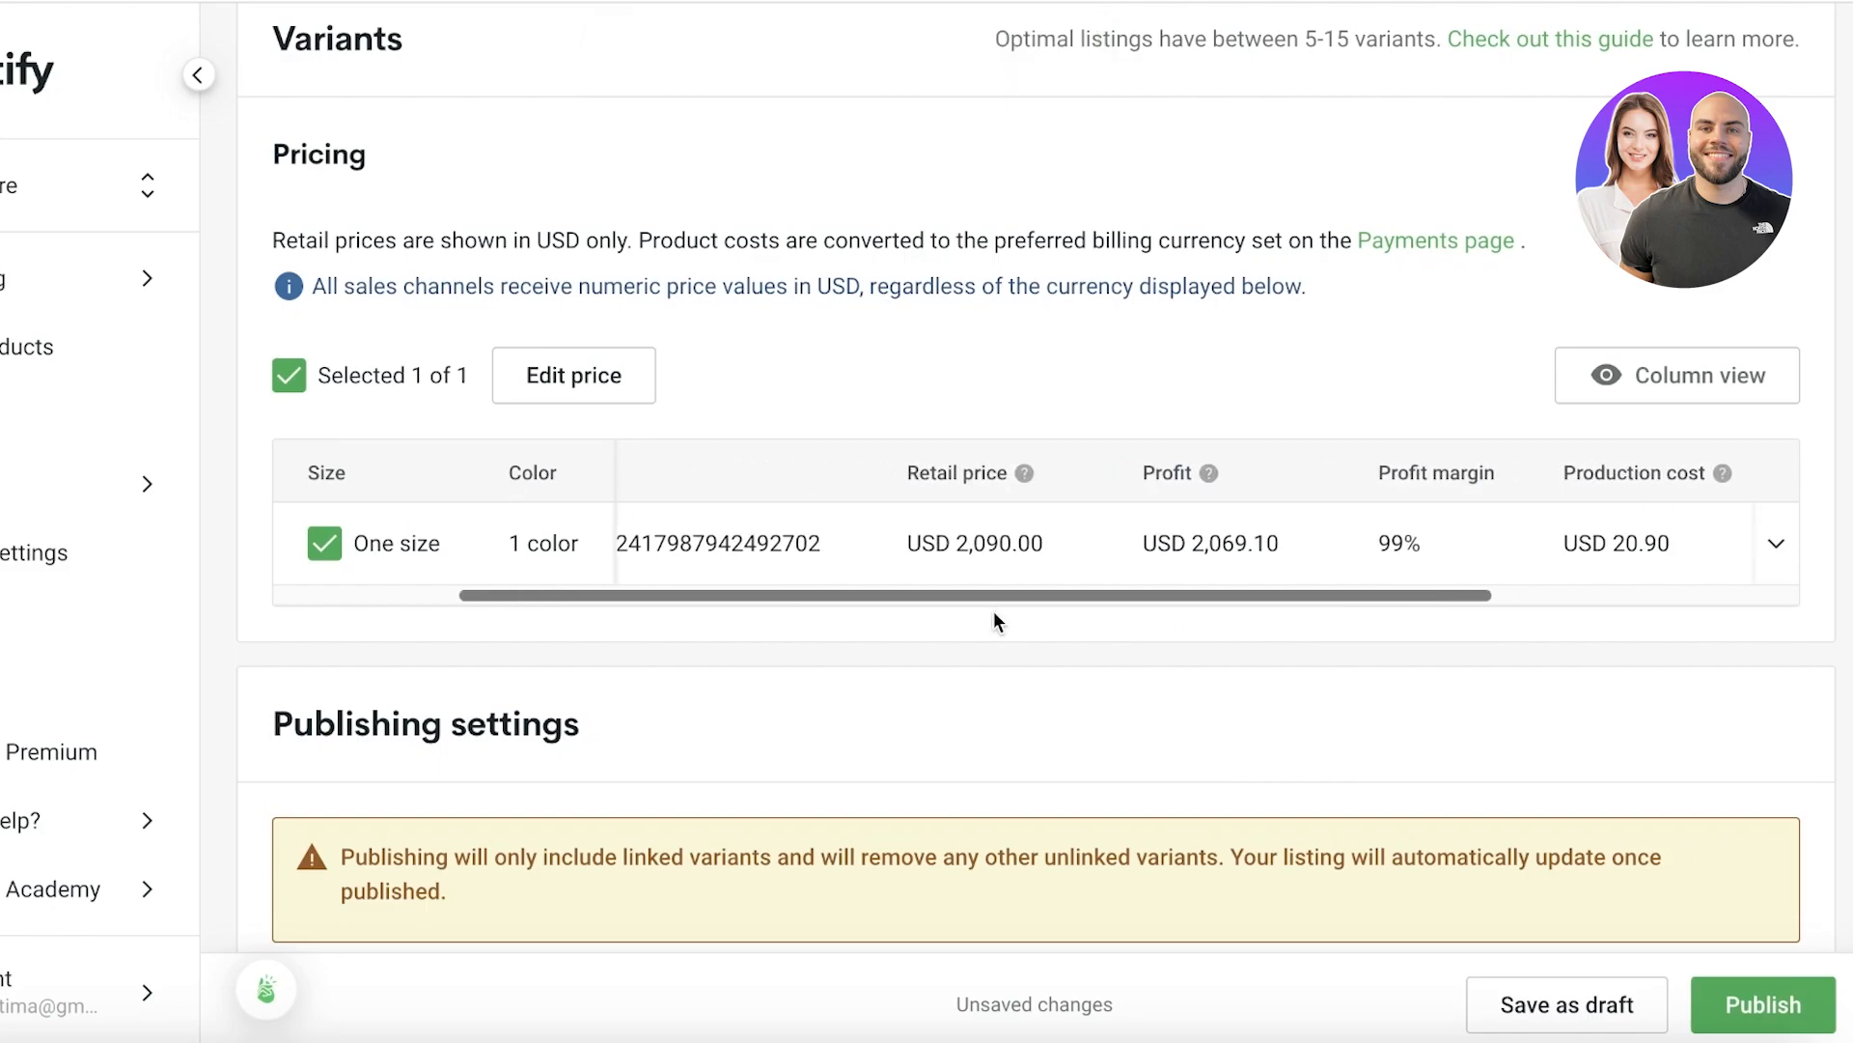
Enter USD 80.00 as the variant's retail price directly in the variants table.
drag(993, 595, 946, 595)
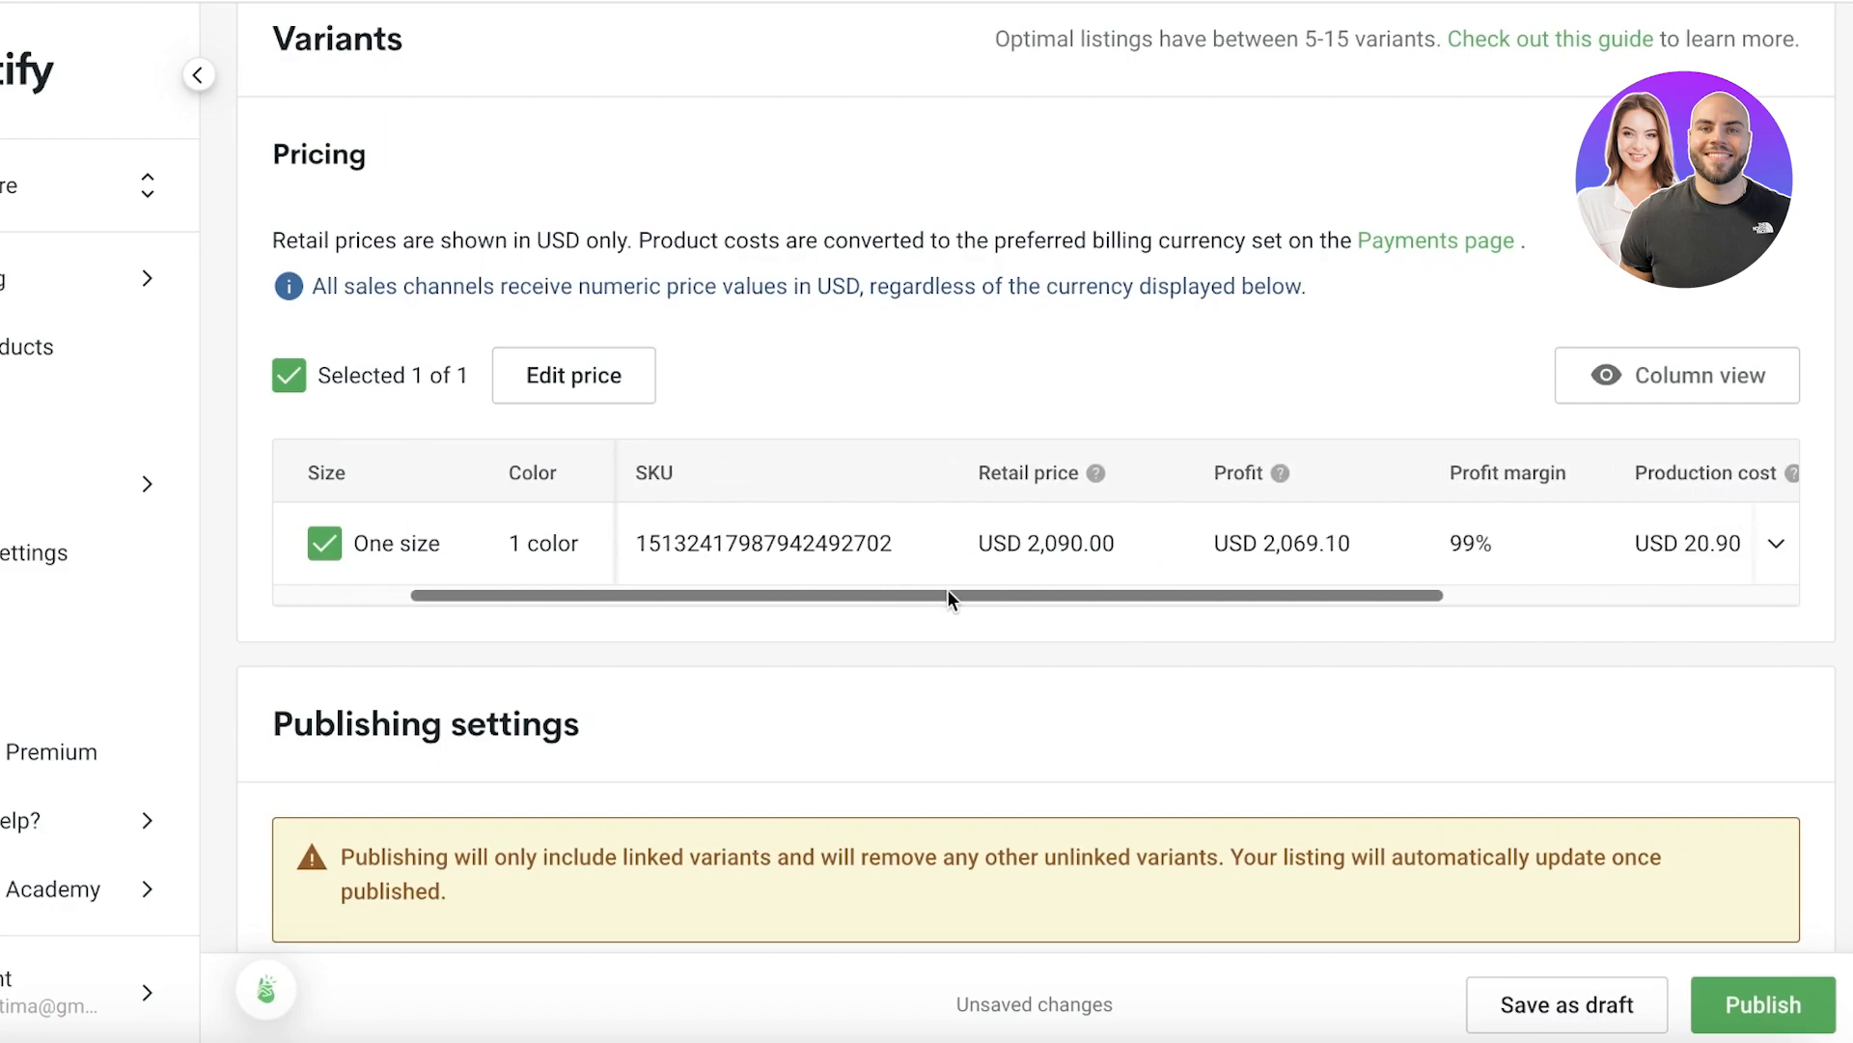
click(1044, 542)
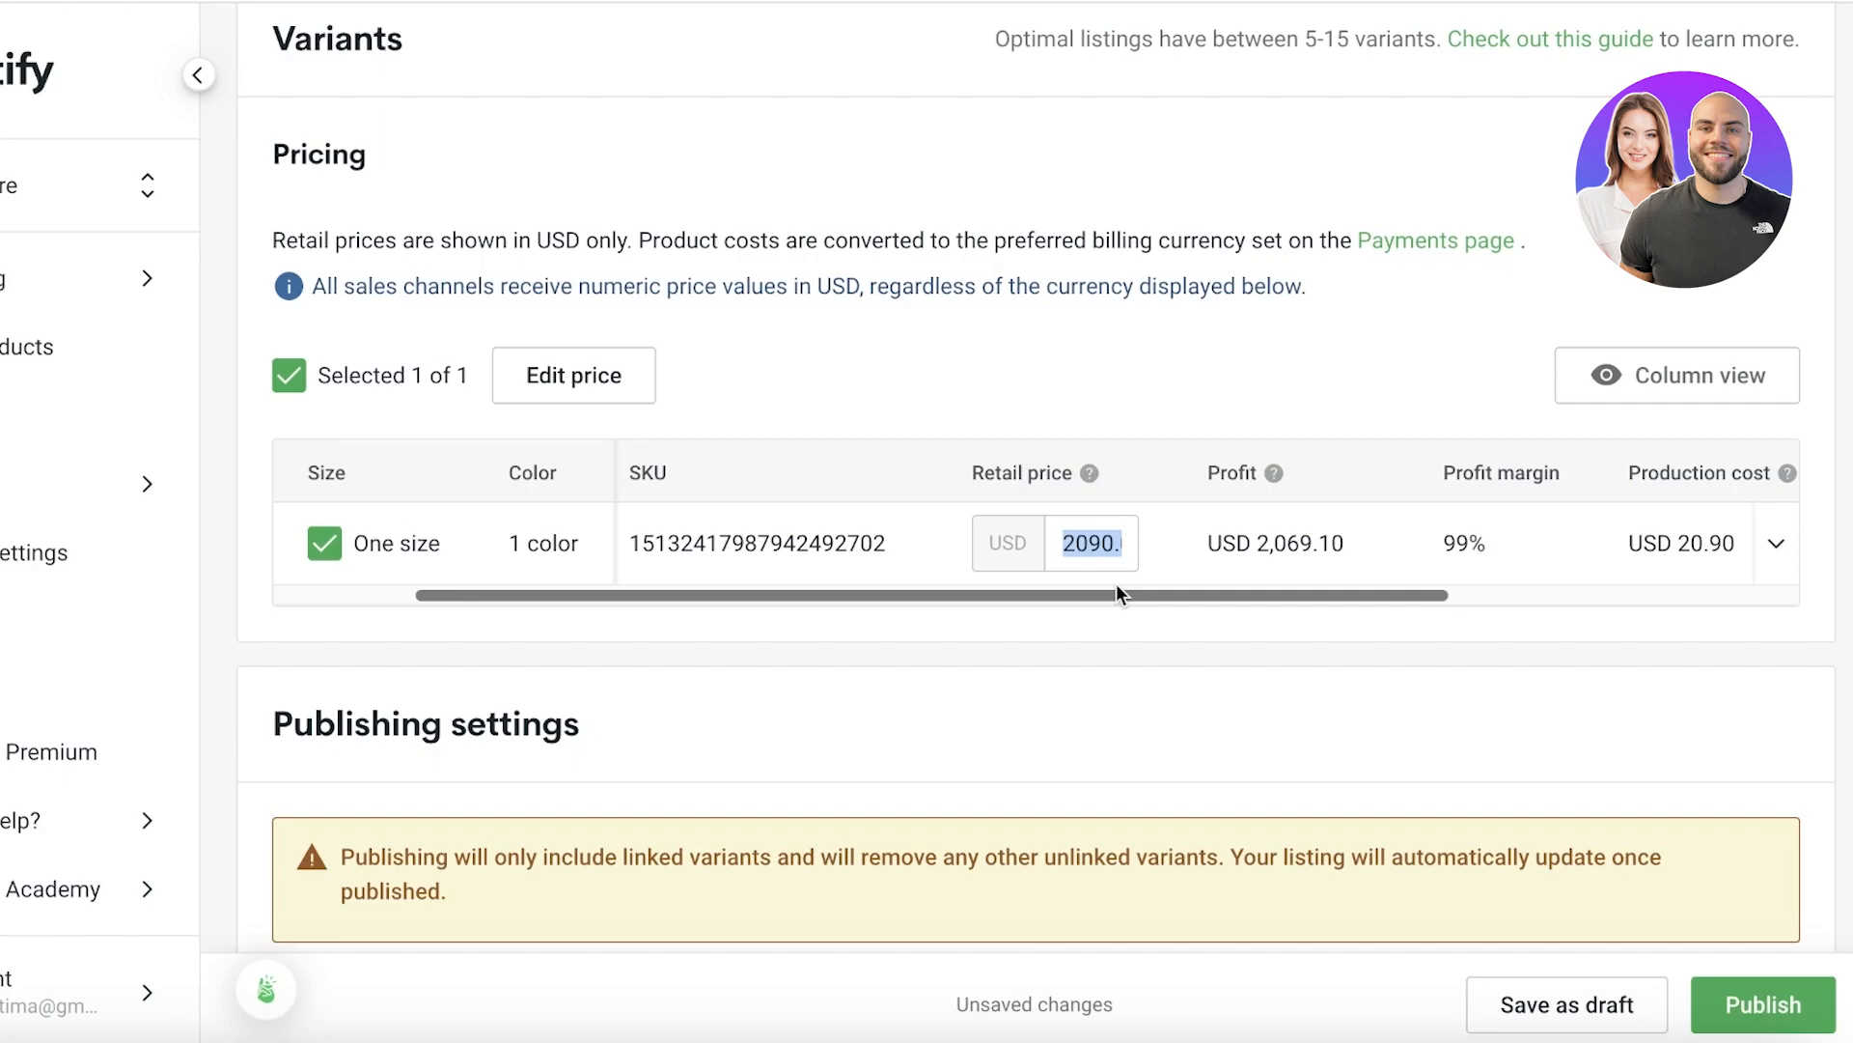
text(80.00)
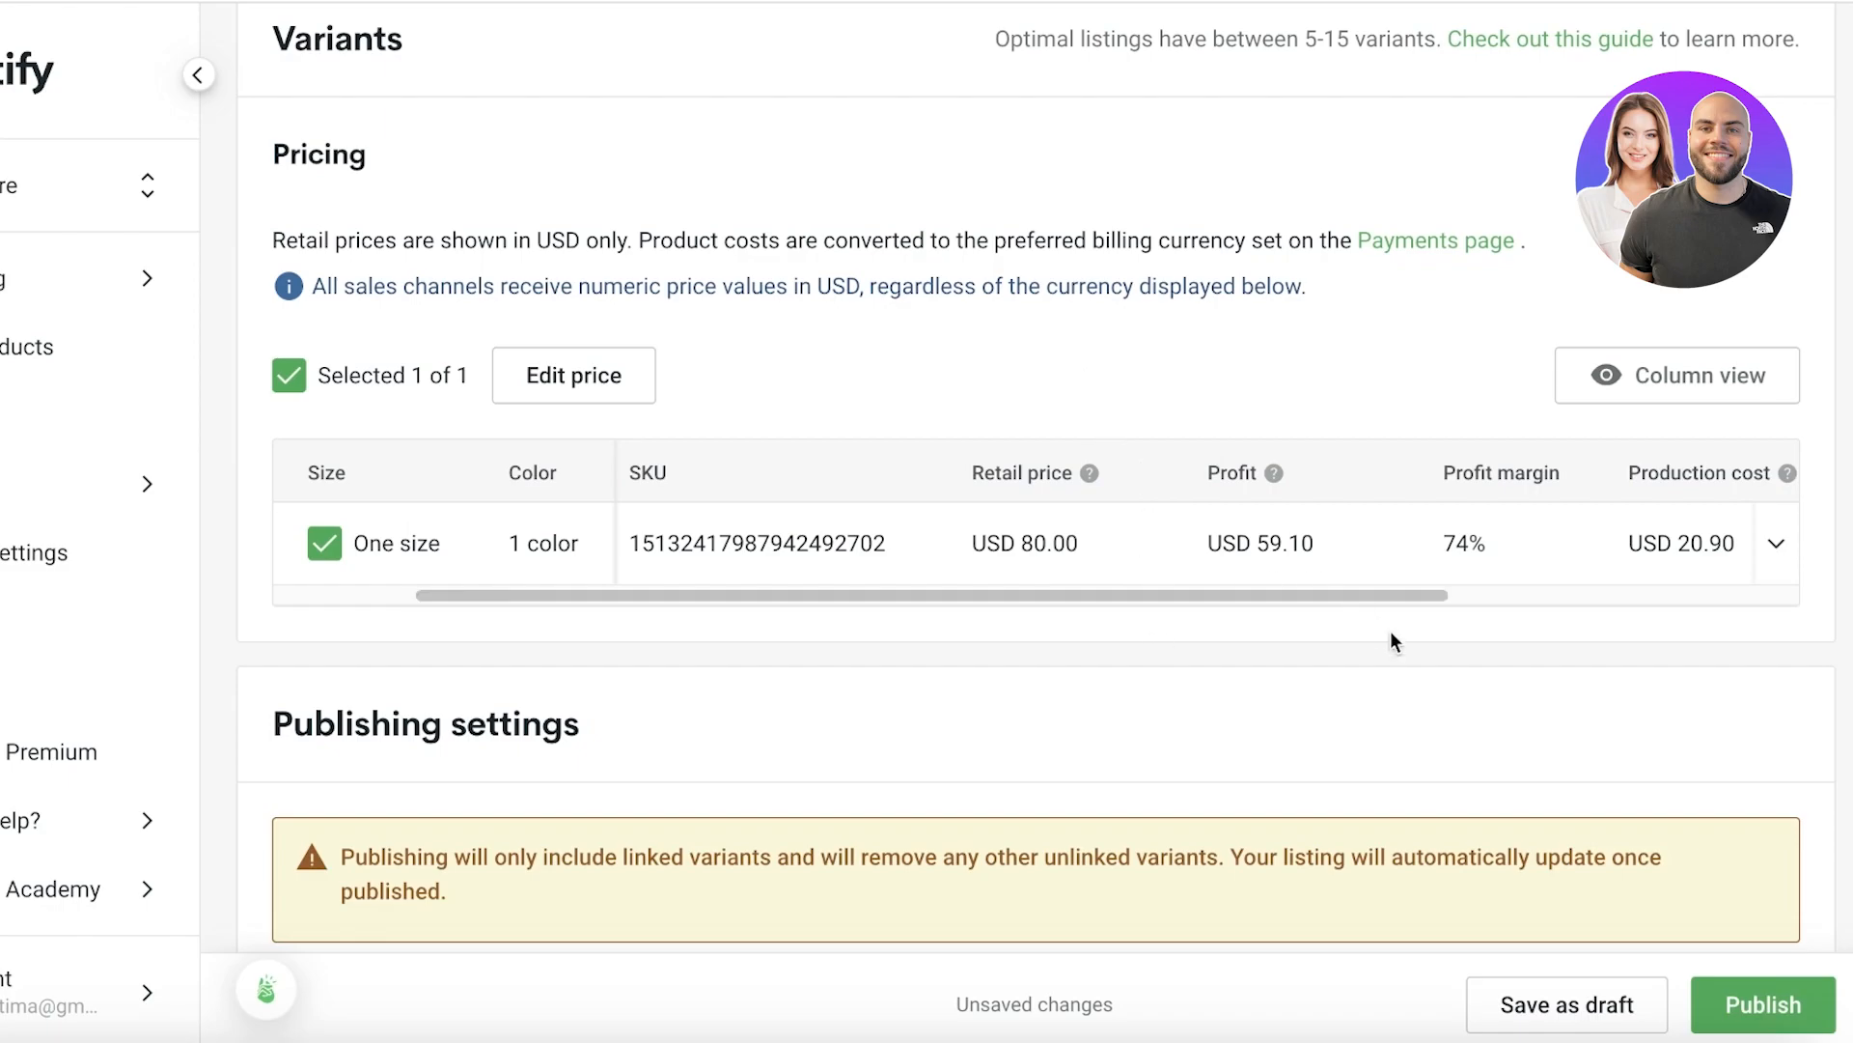
scroll(down, 3)
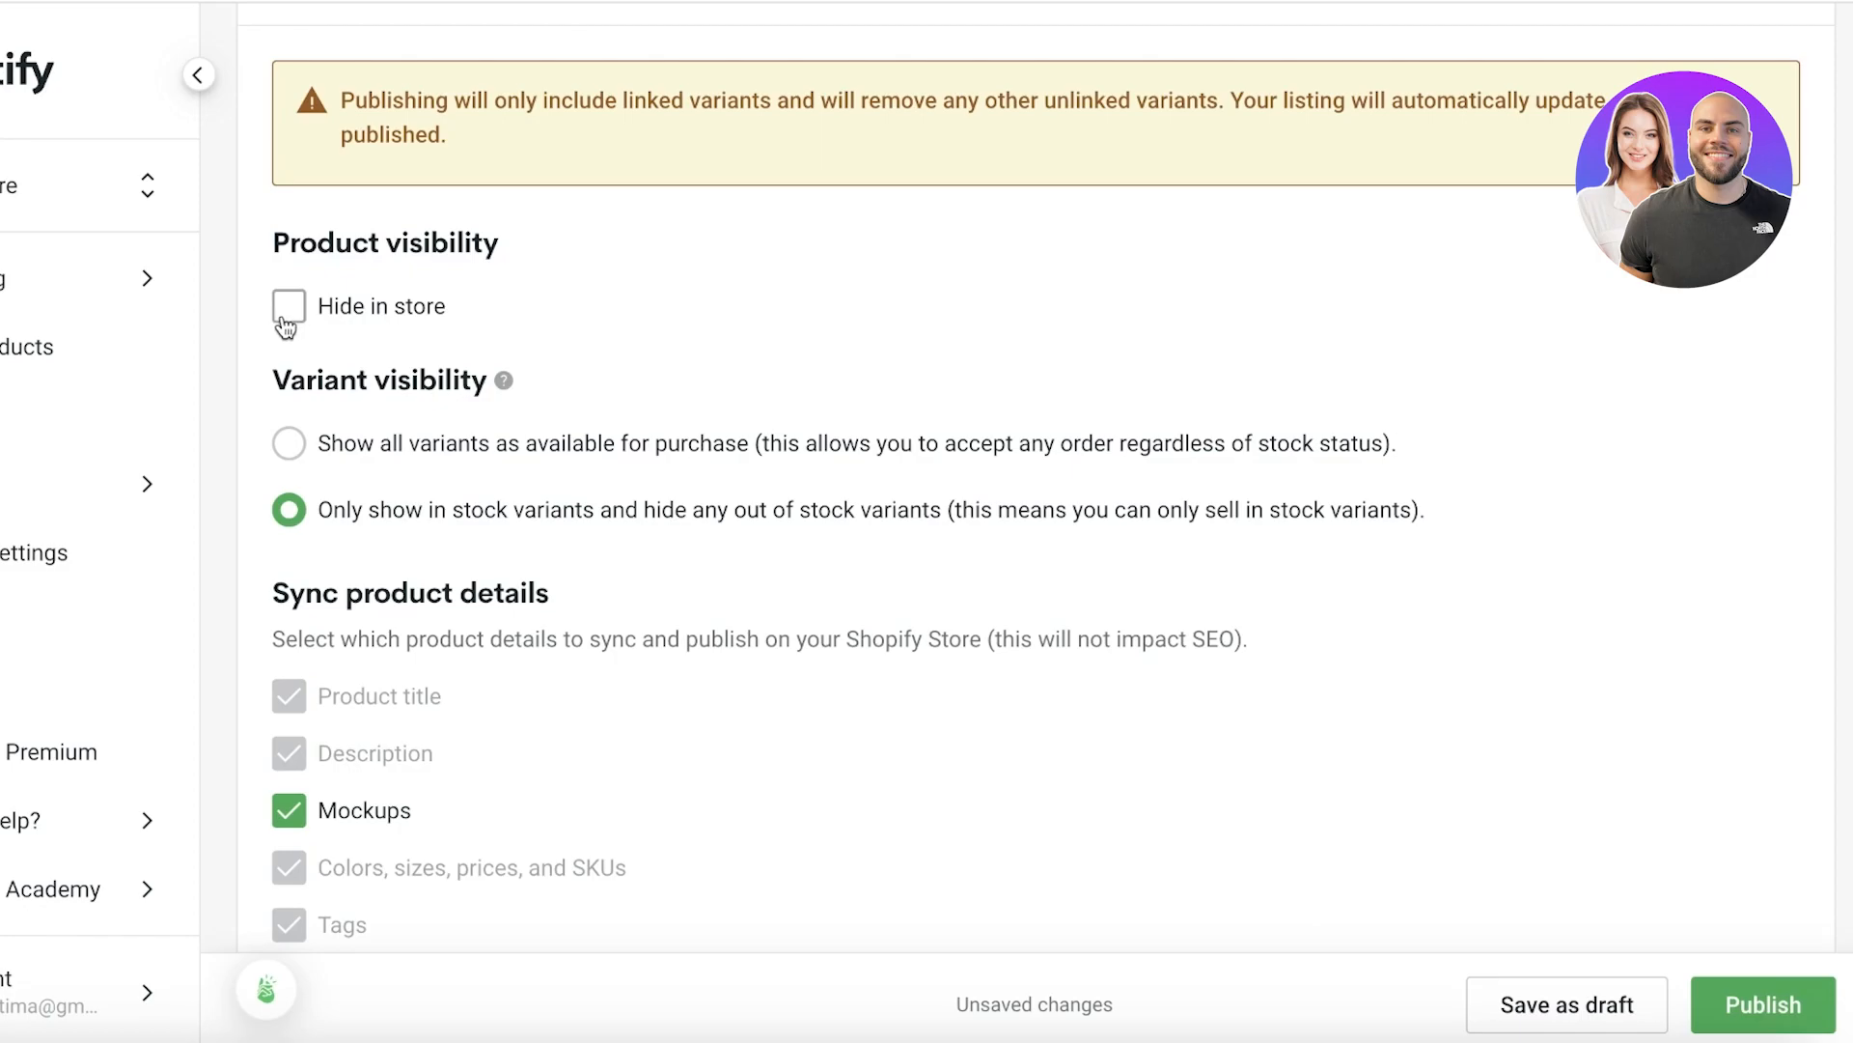
mouse_move(633, 210)
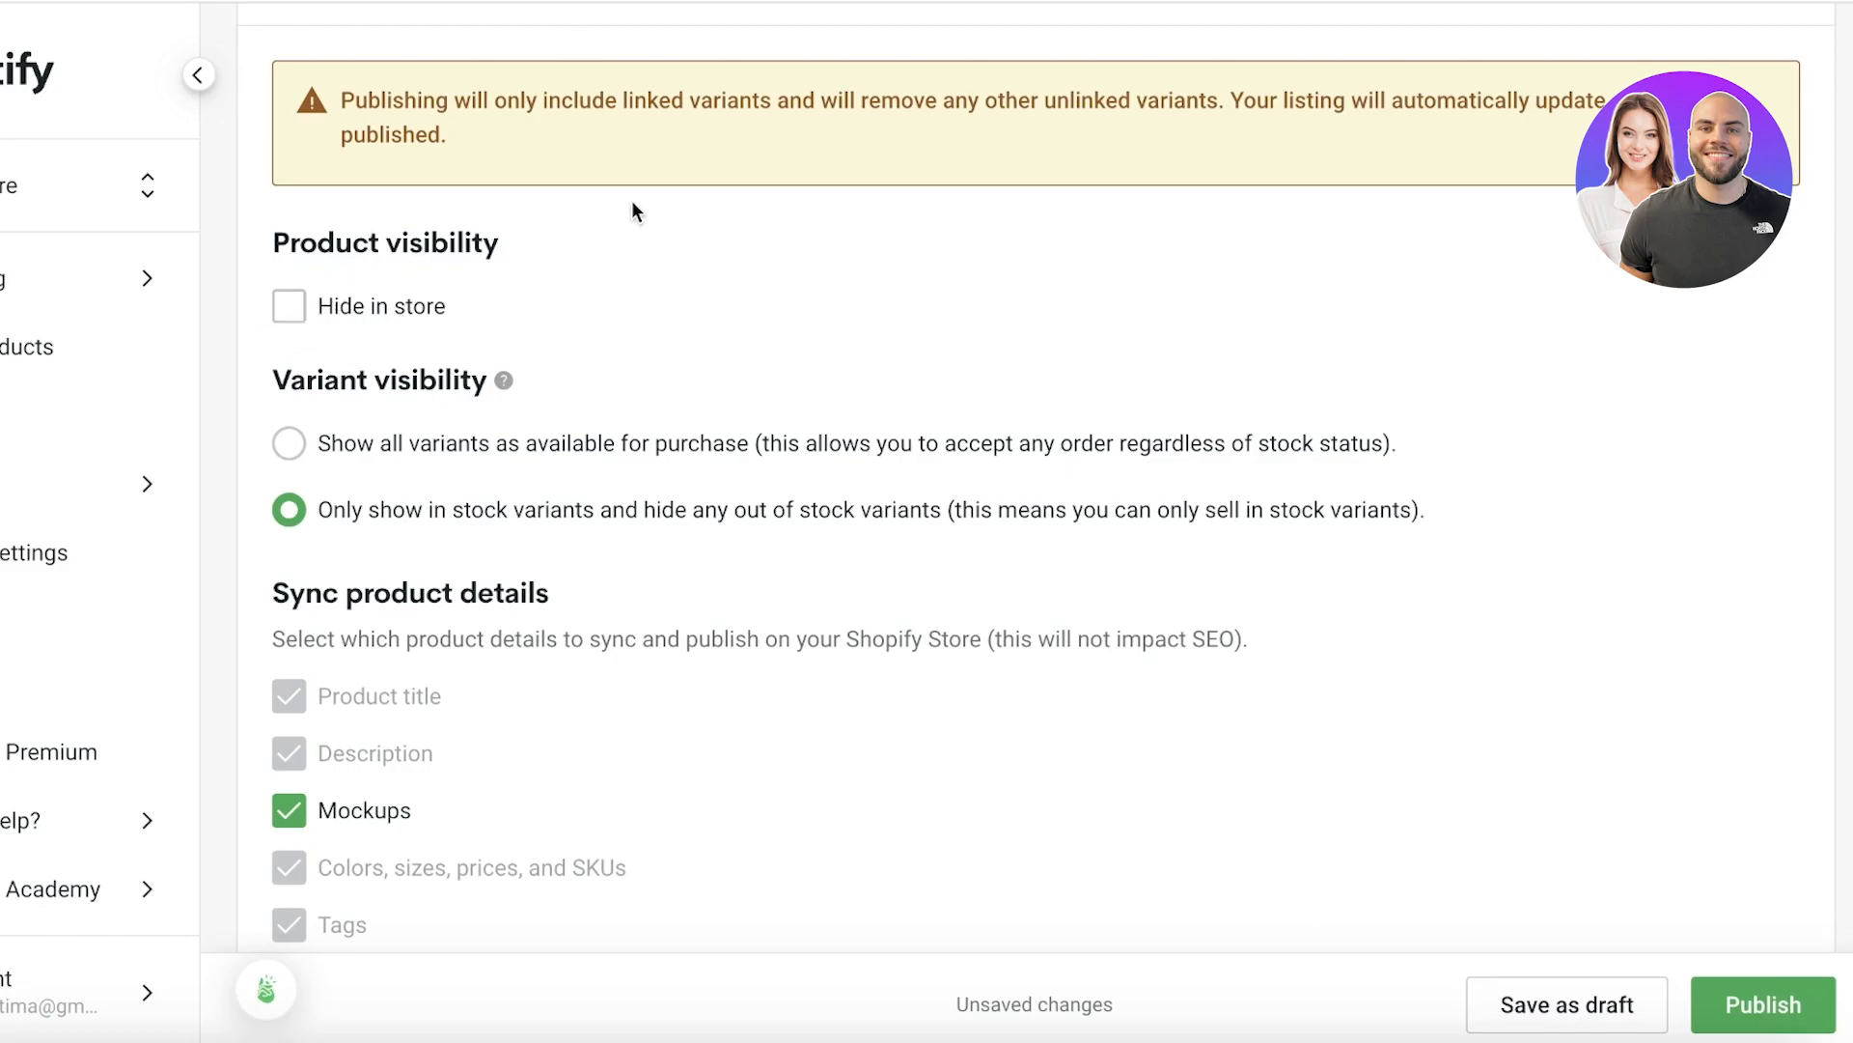
mouse_move(713, 196)
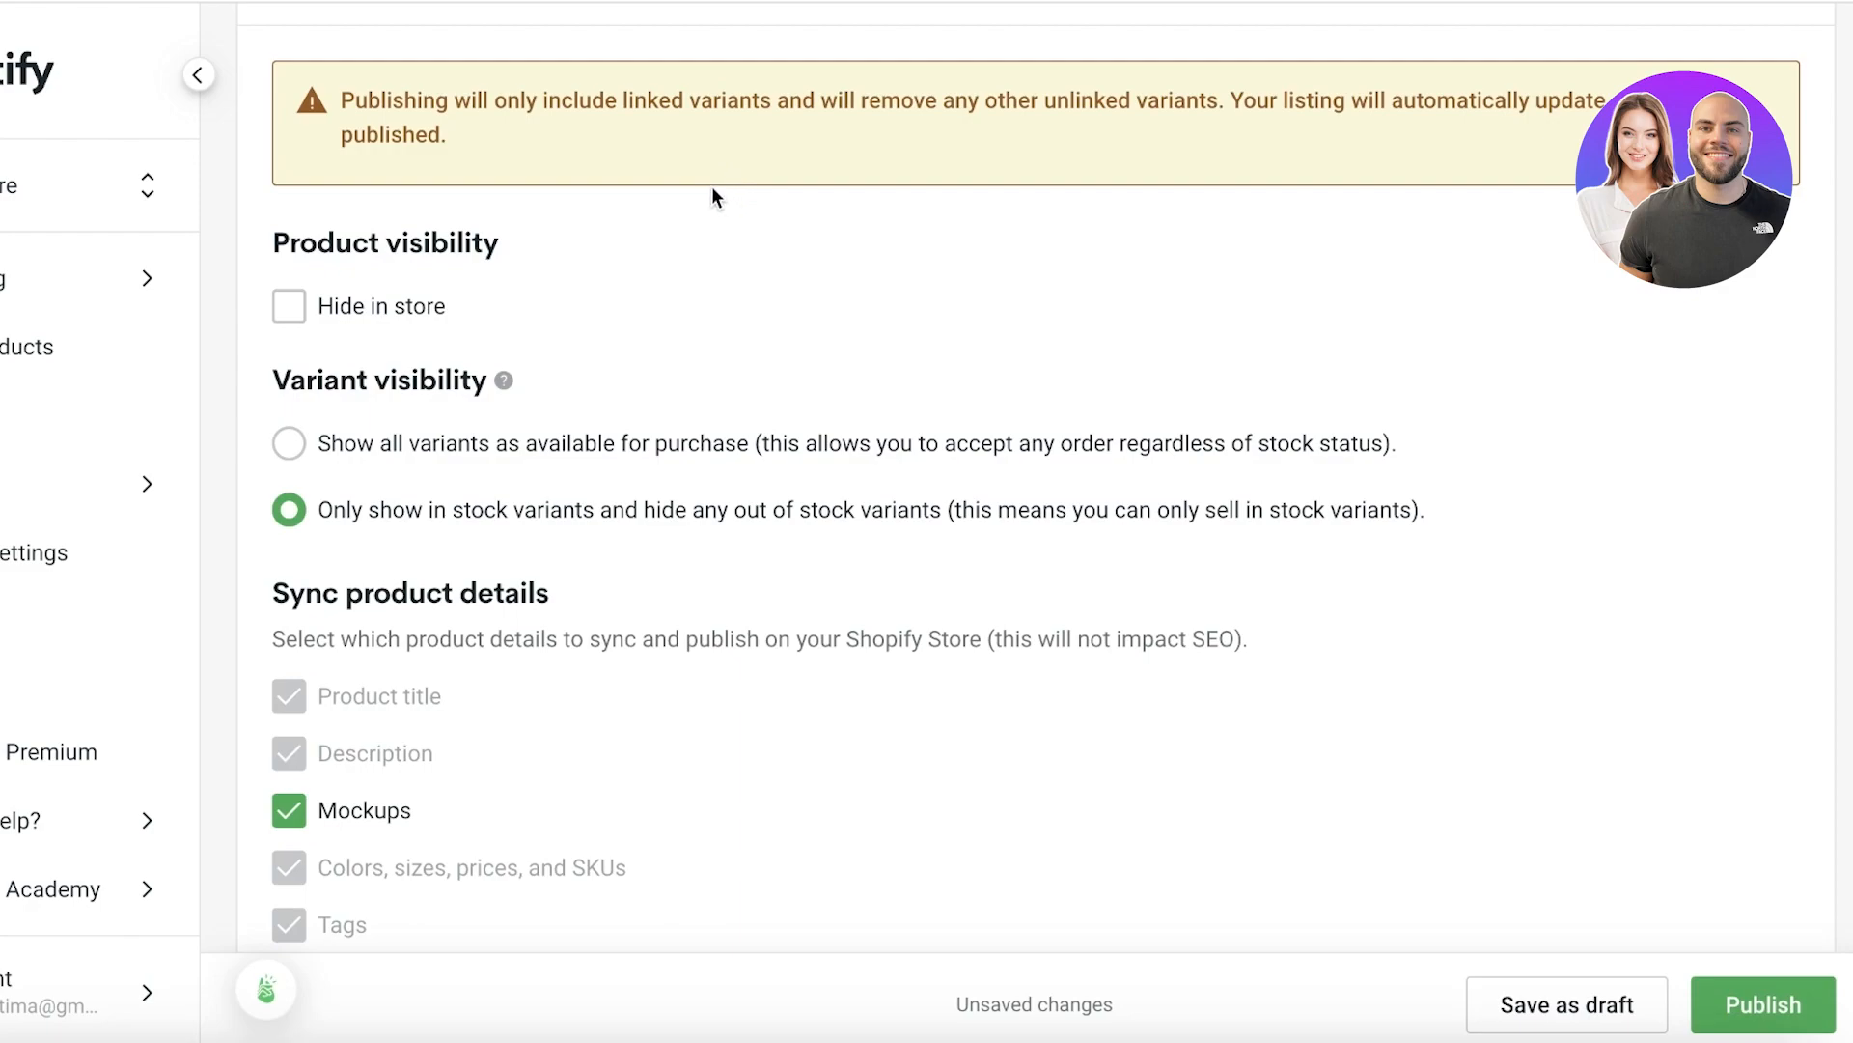
mouse_move(664, 257)
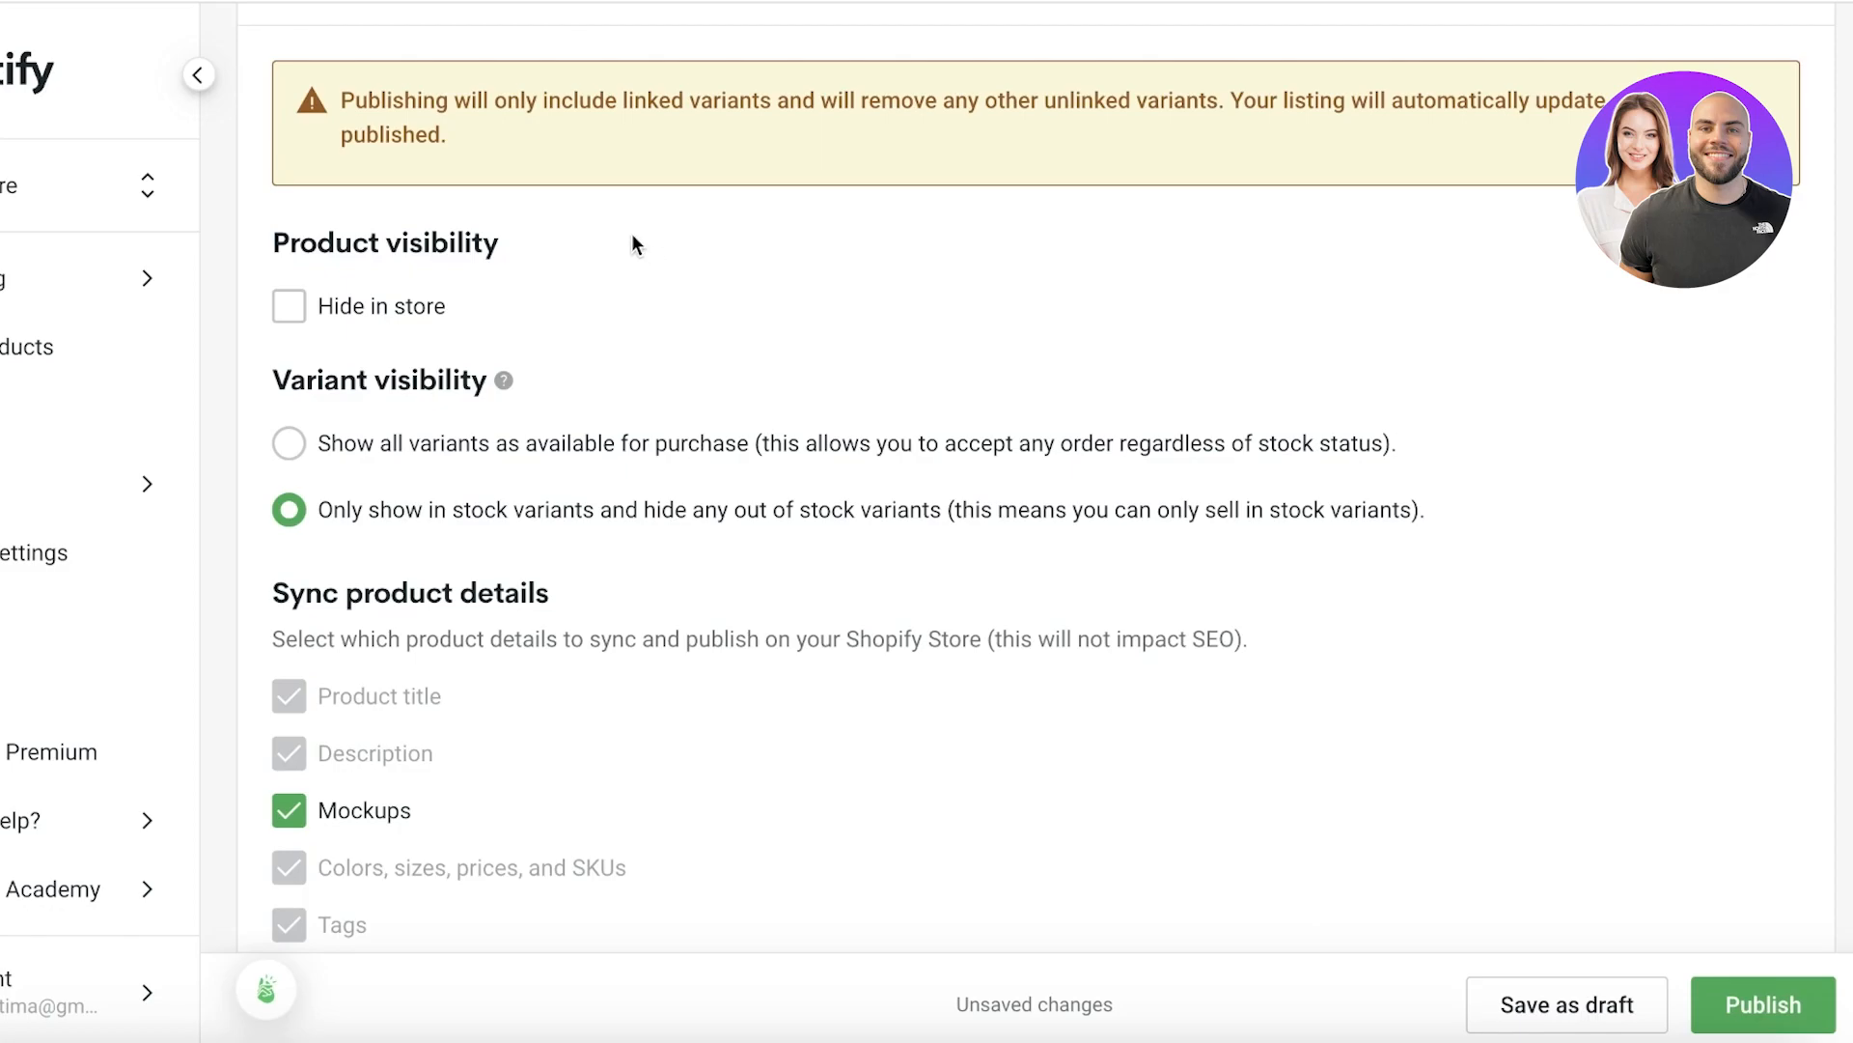
click(287, 305)
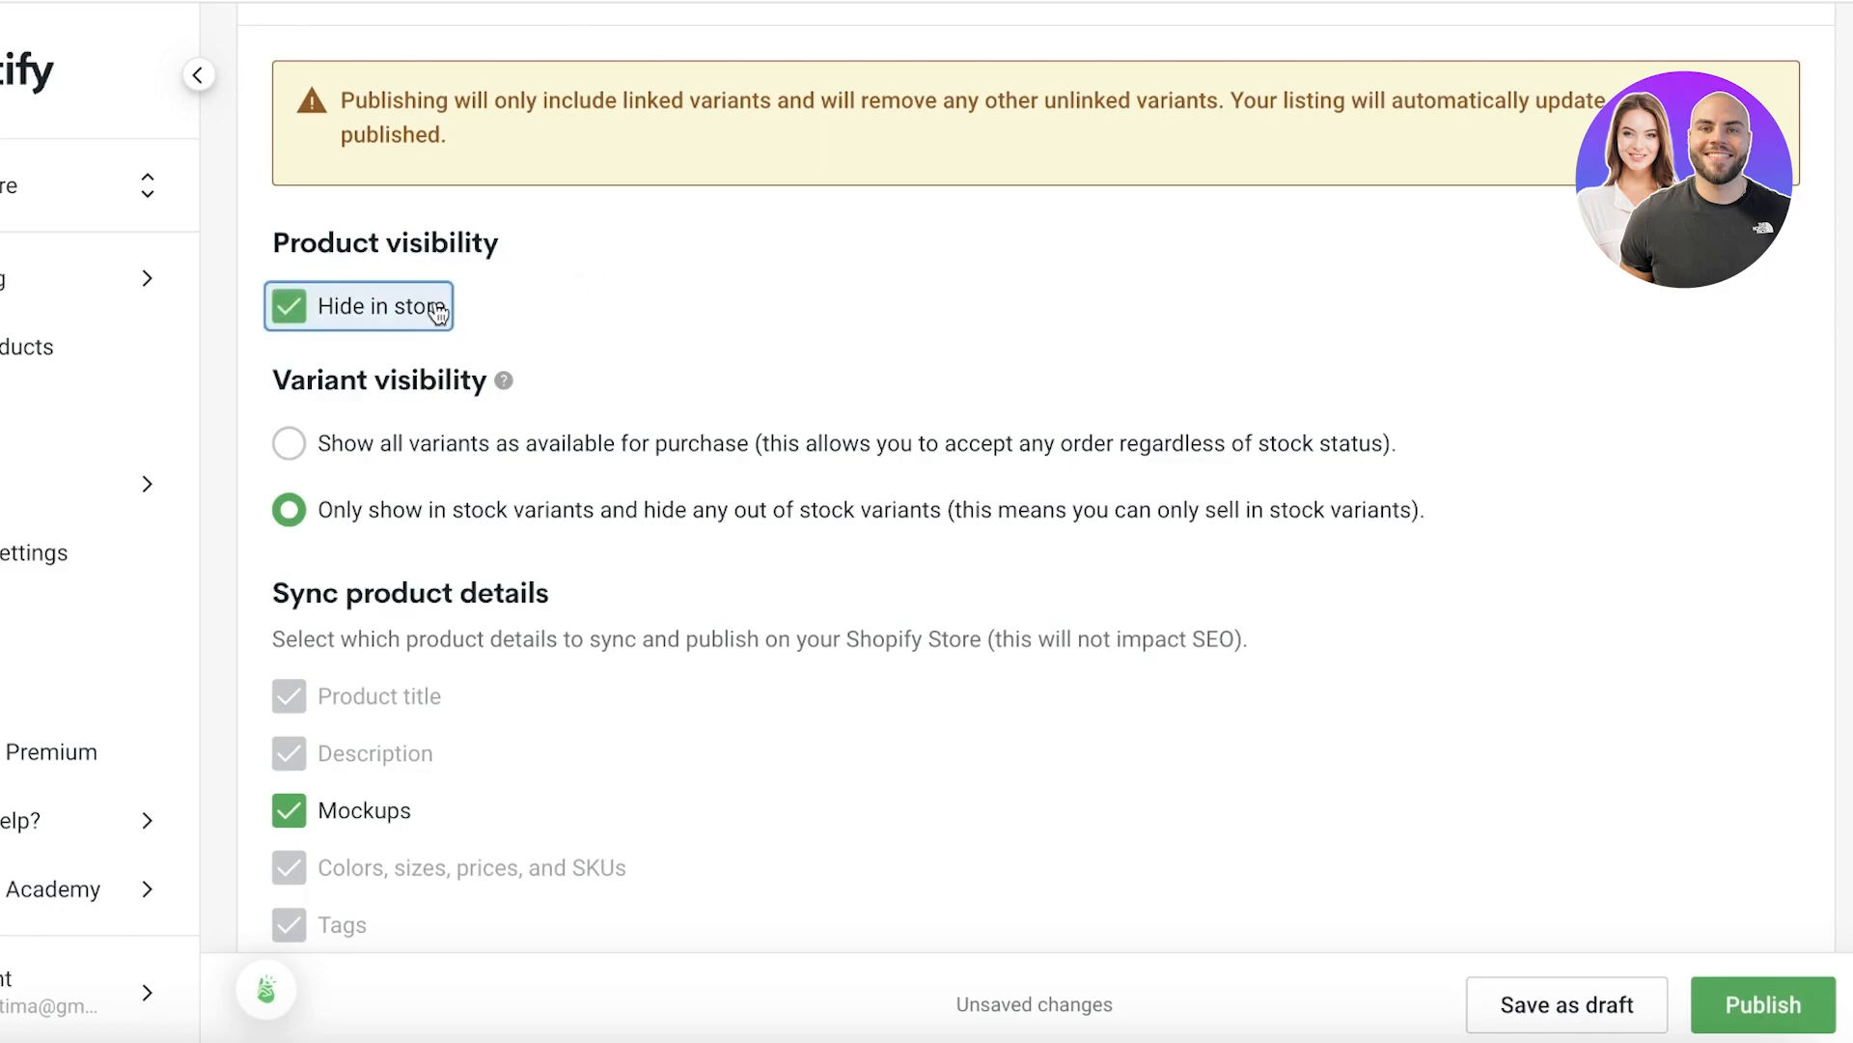
click(288, 306)
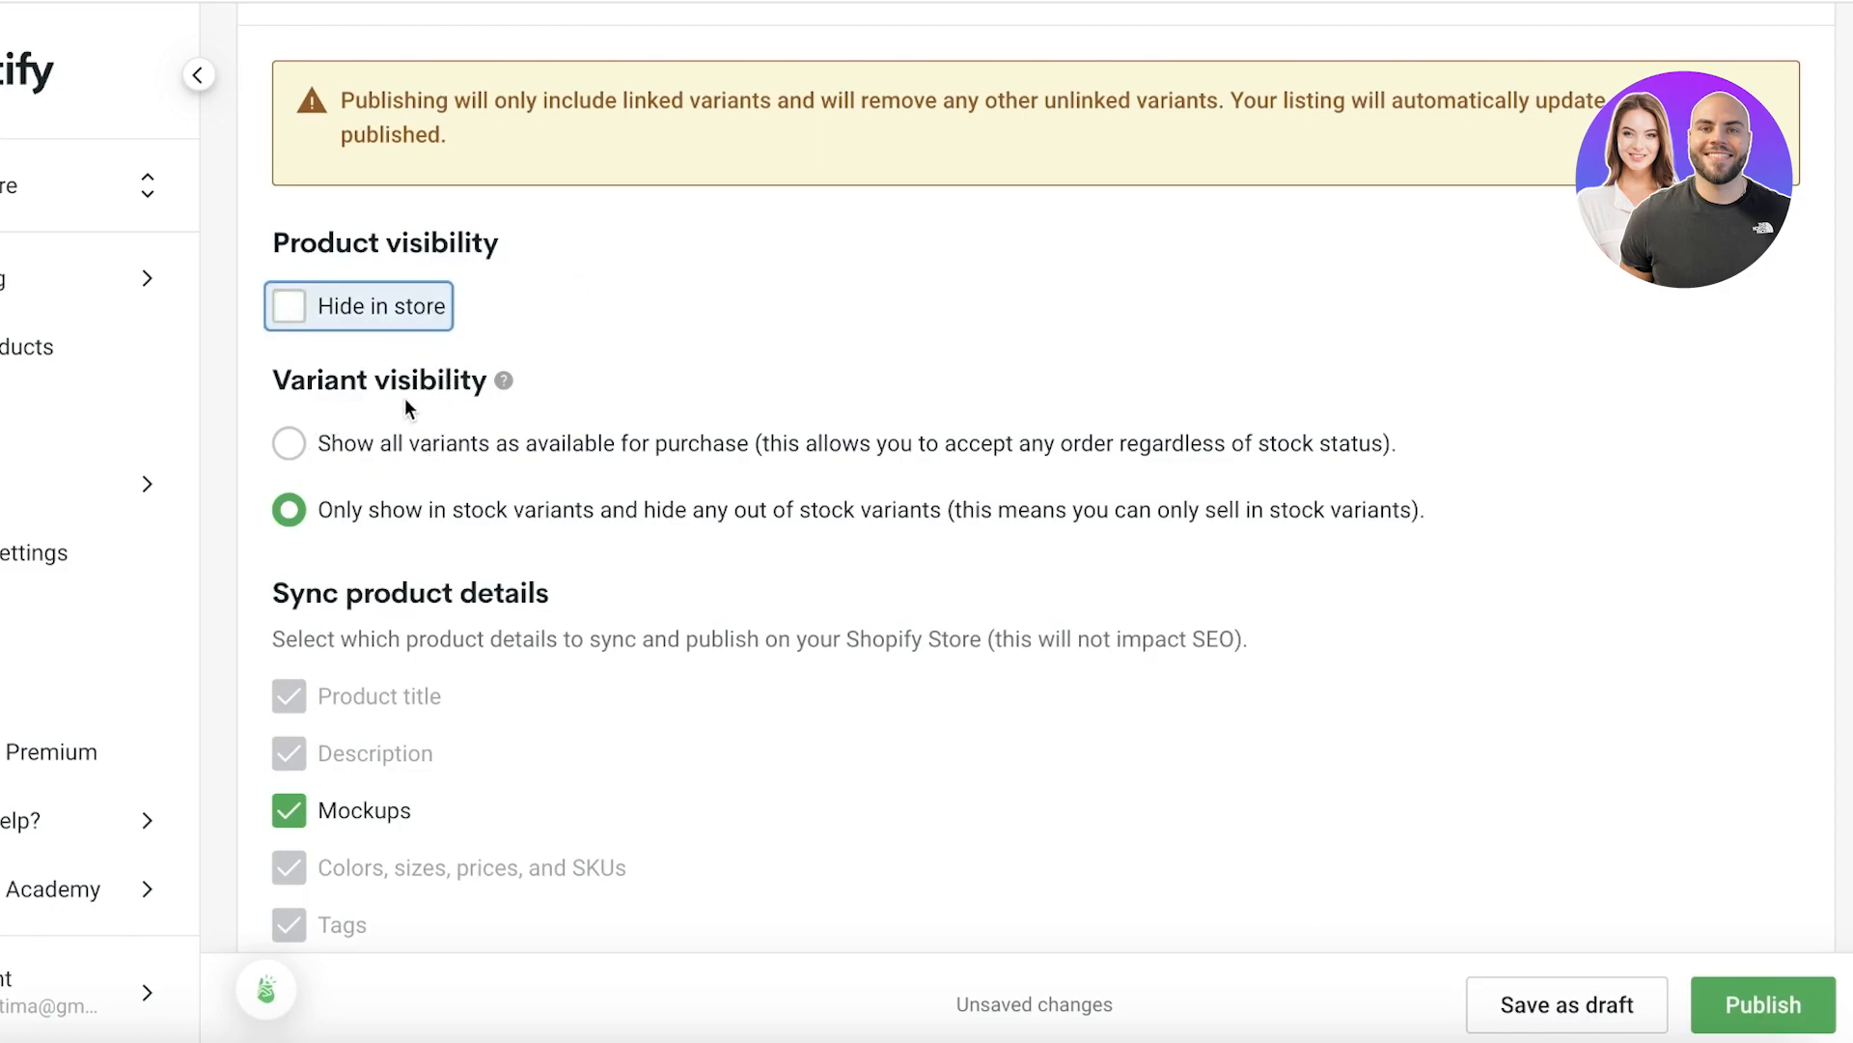
mouse_move(352, 528)
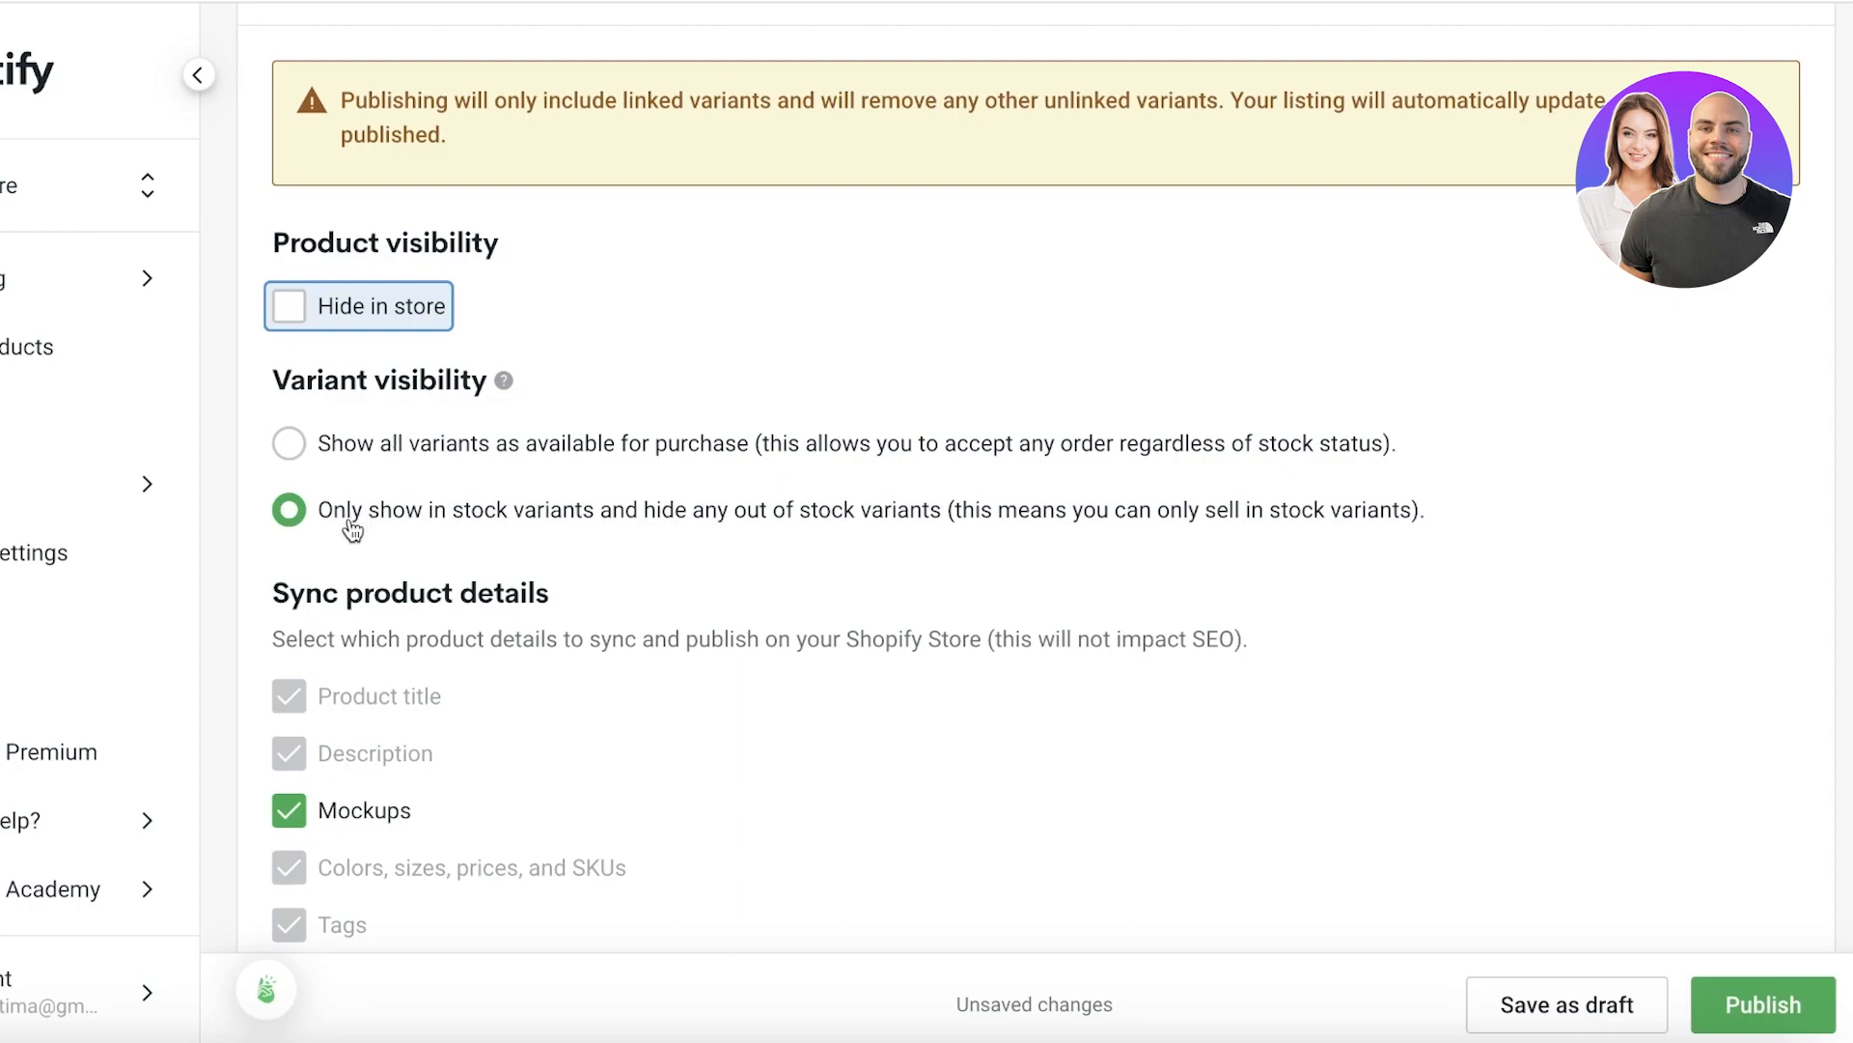
mouse_move(837, 546)
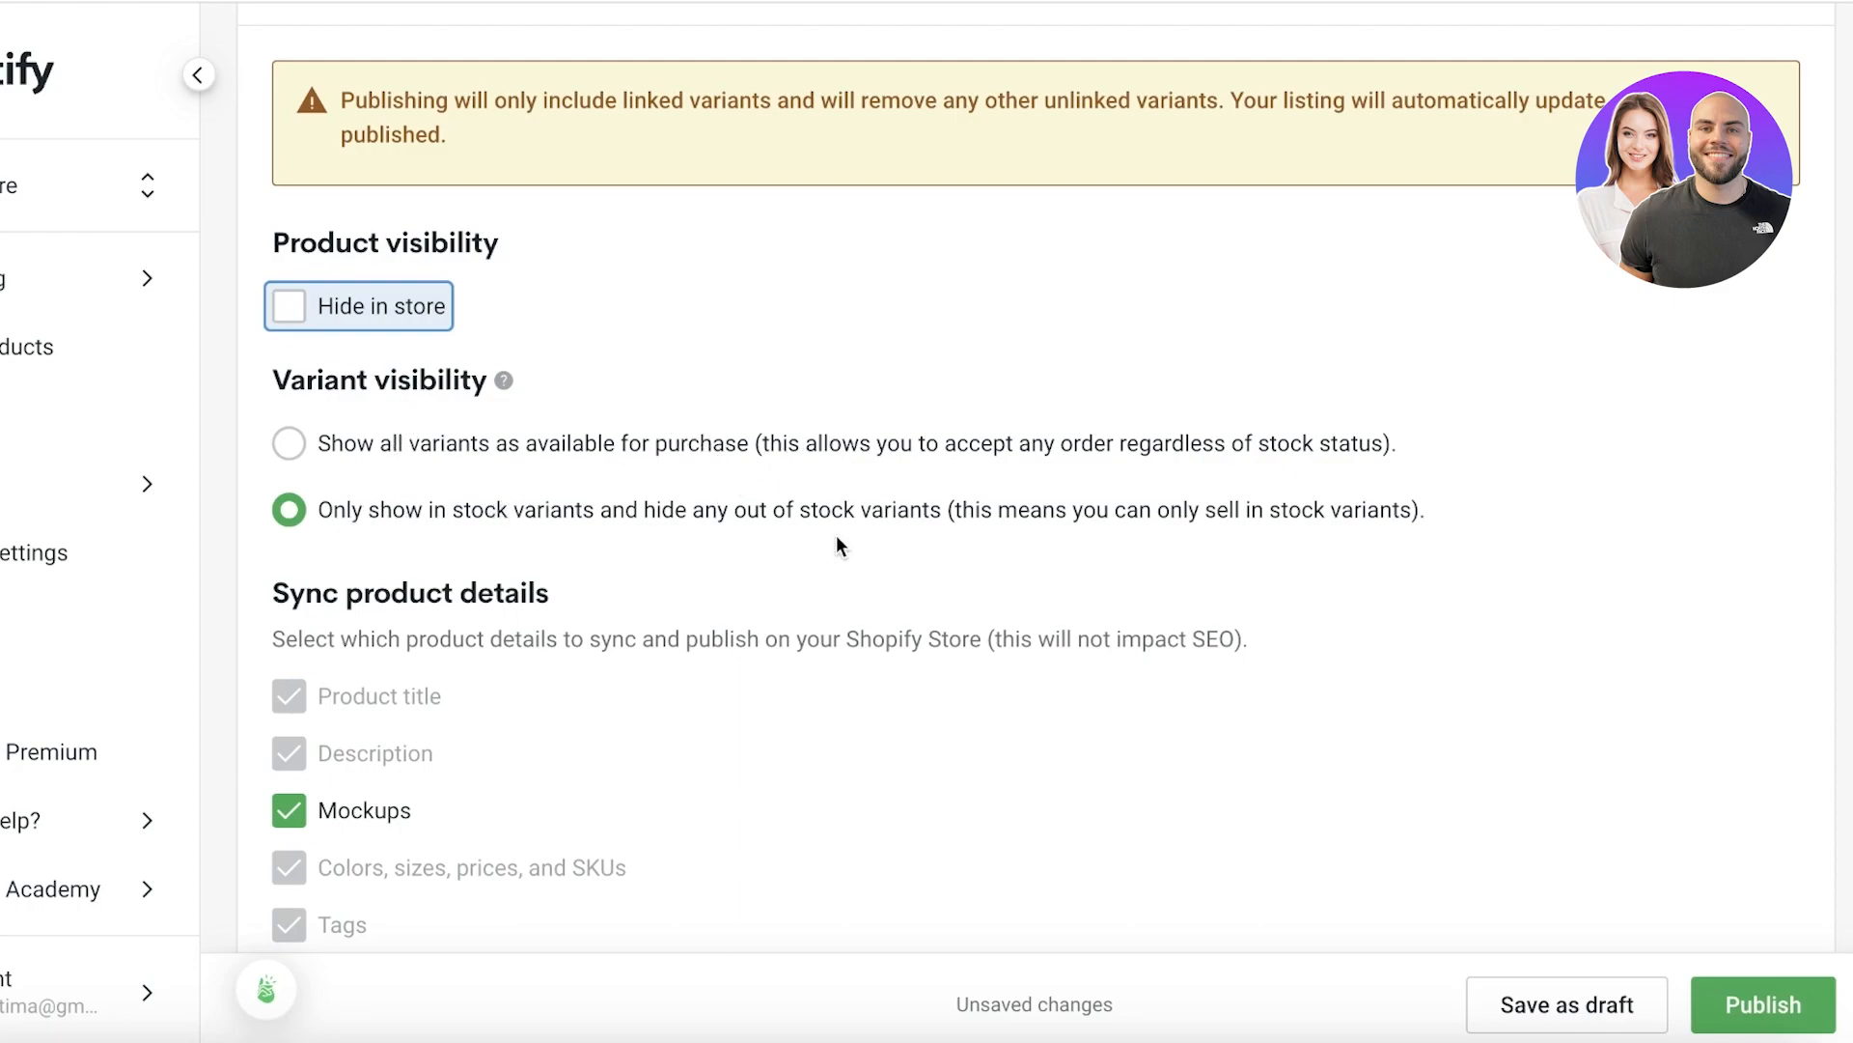
click(286, 443)
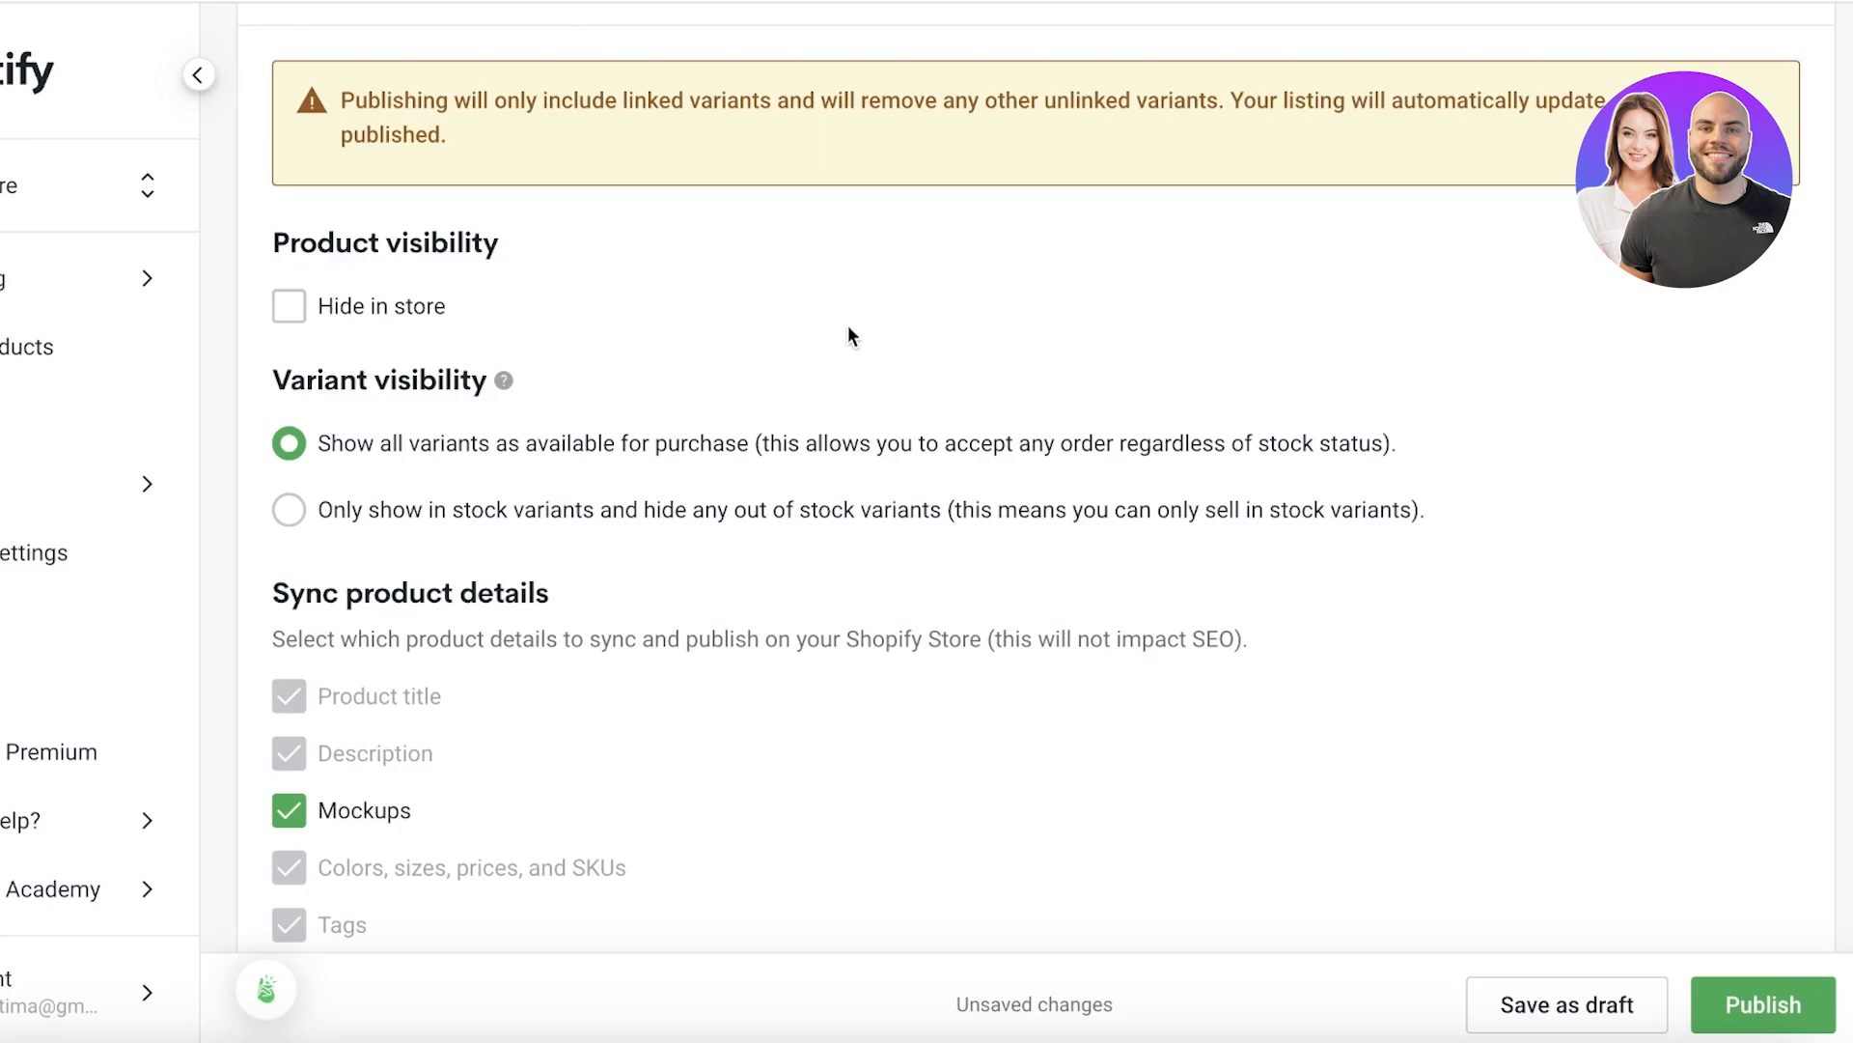
mouse_move(373, 502)
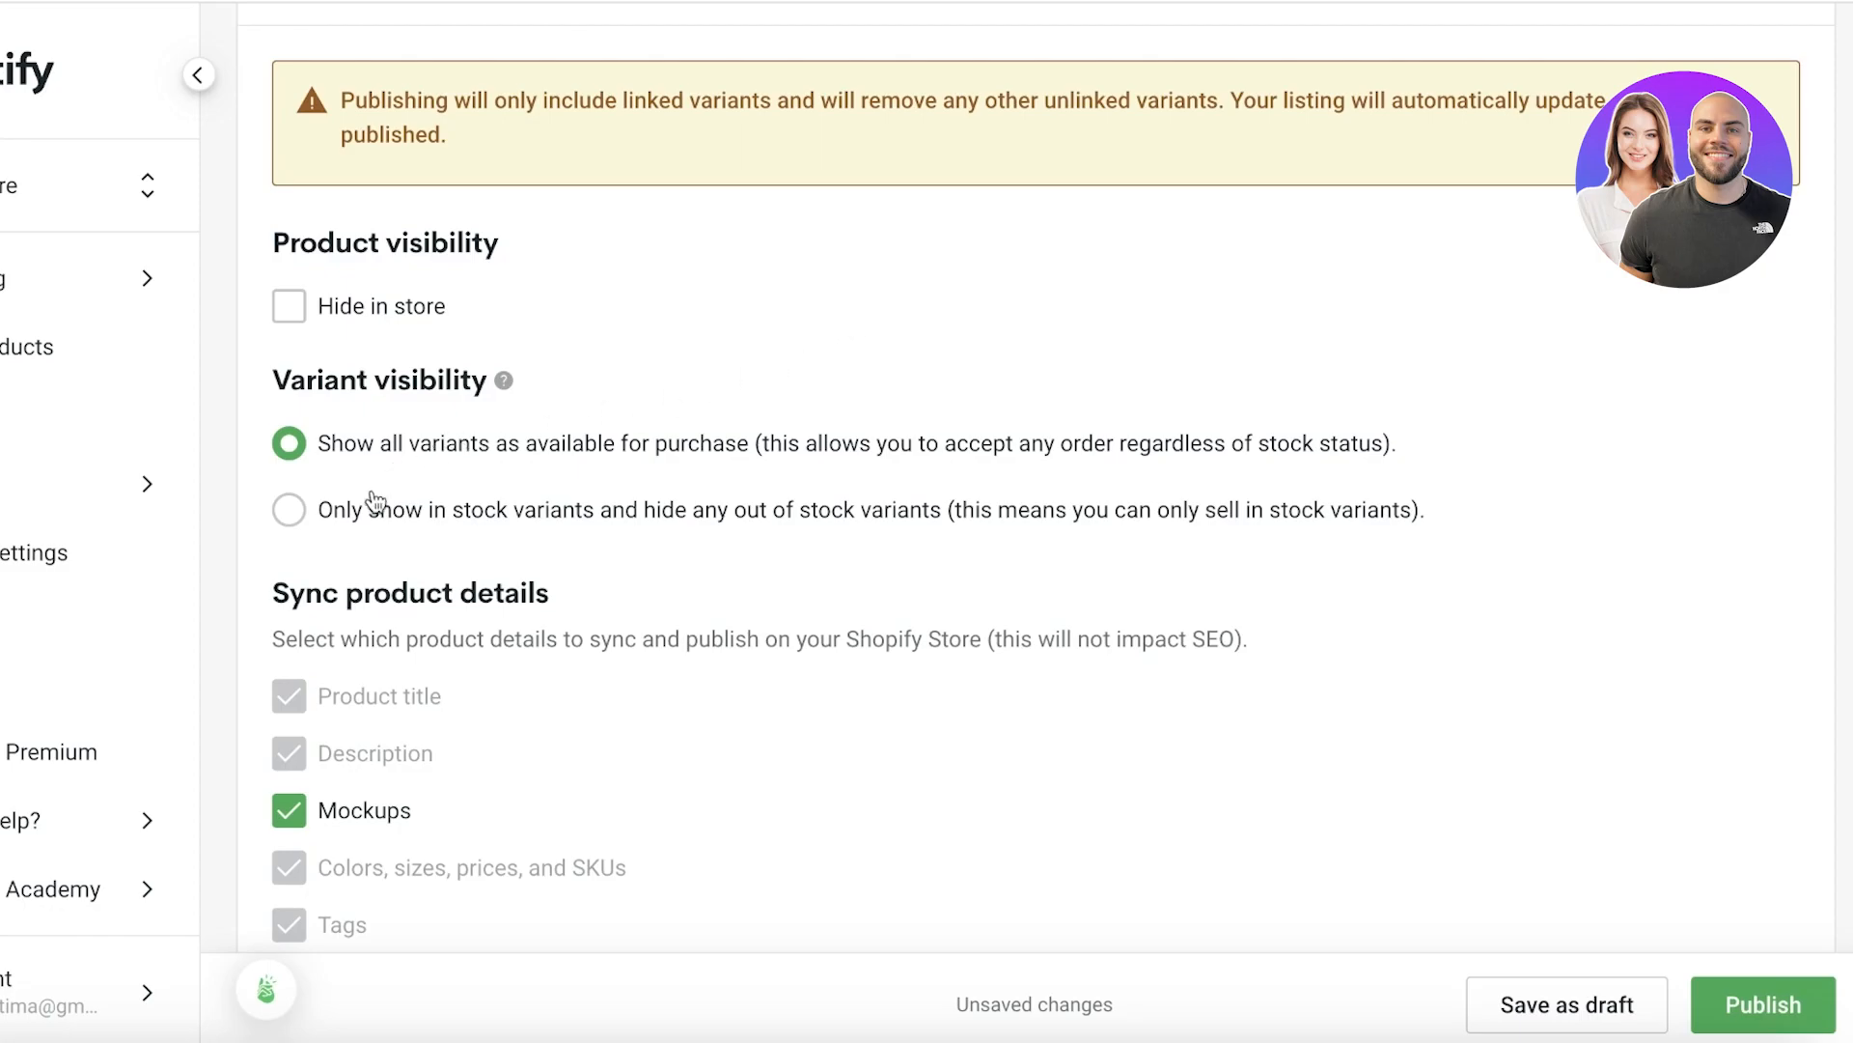
click(285, 510)
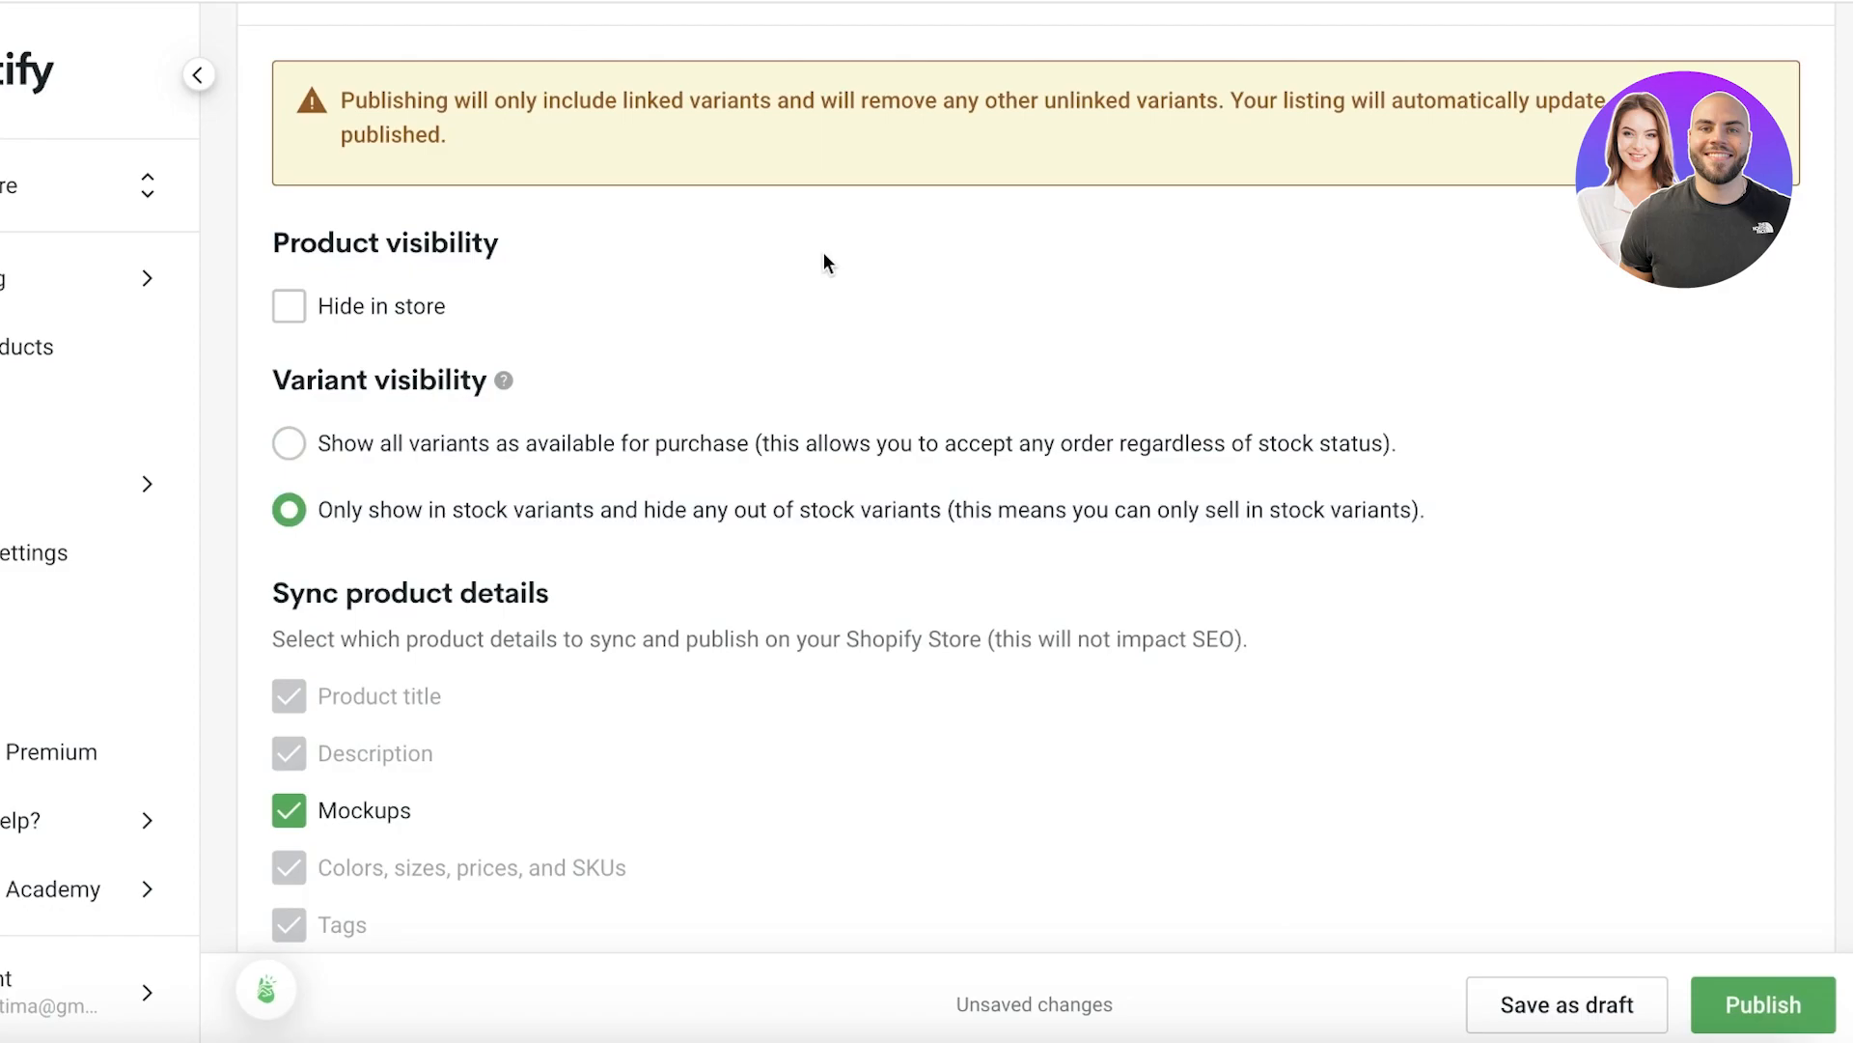
mouse_move(892, 258)
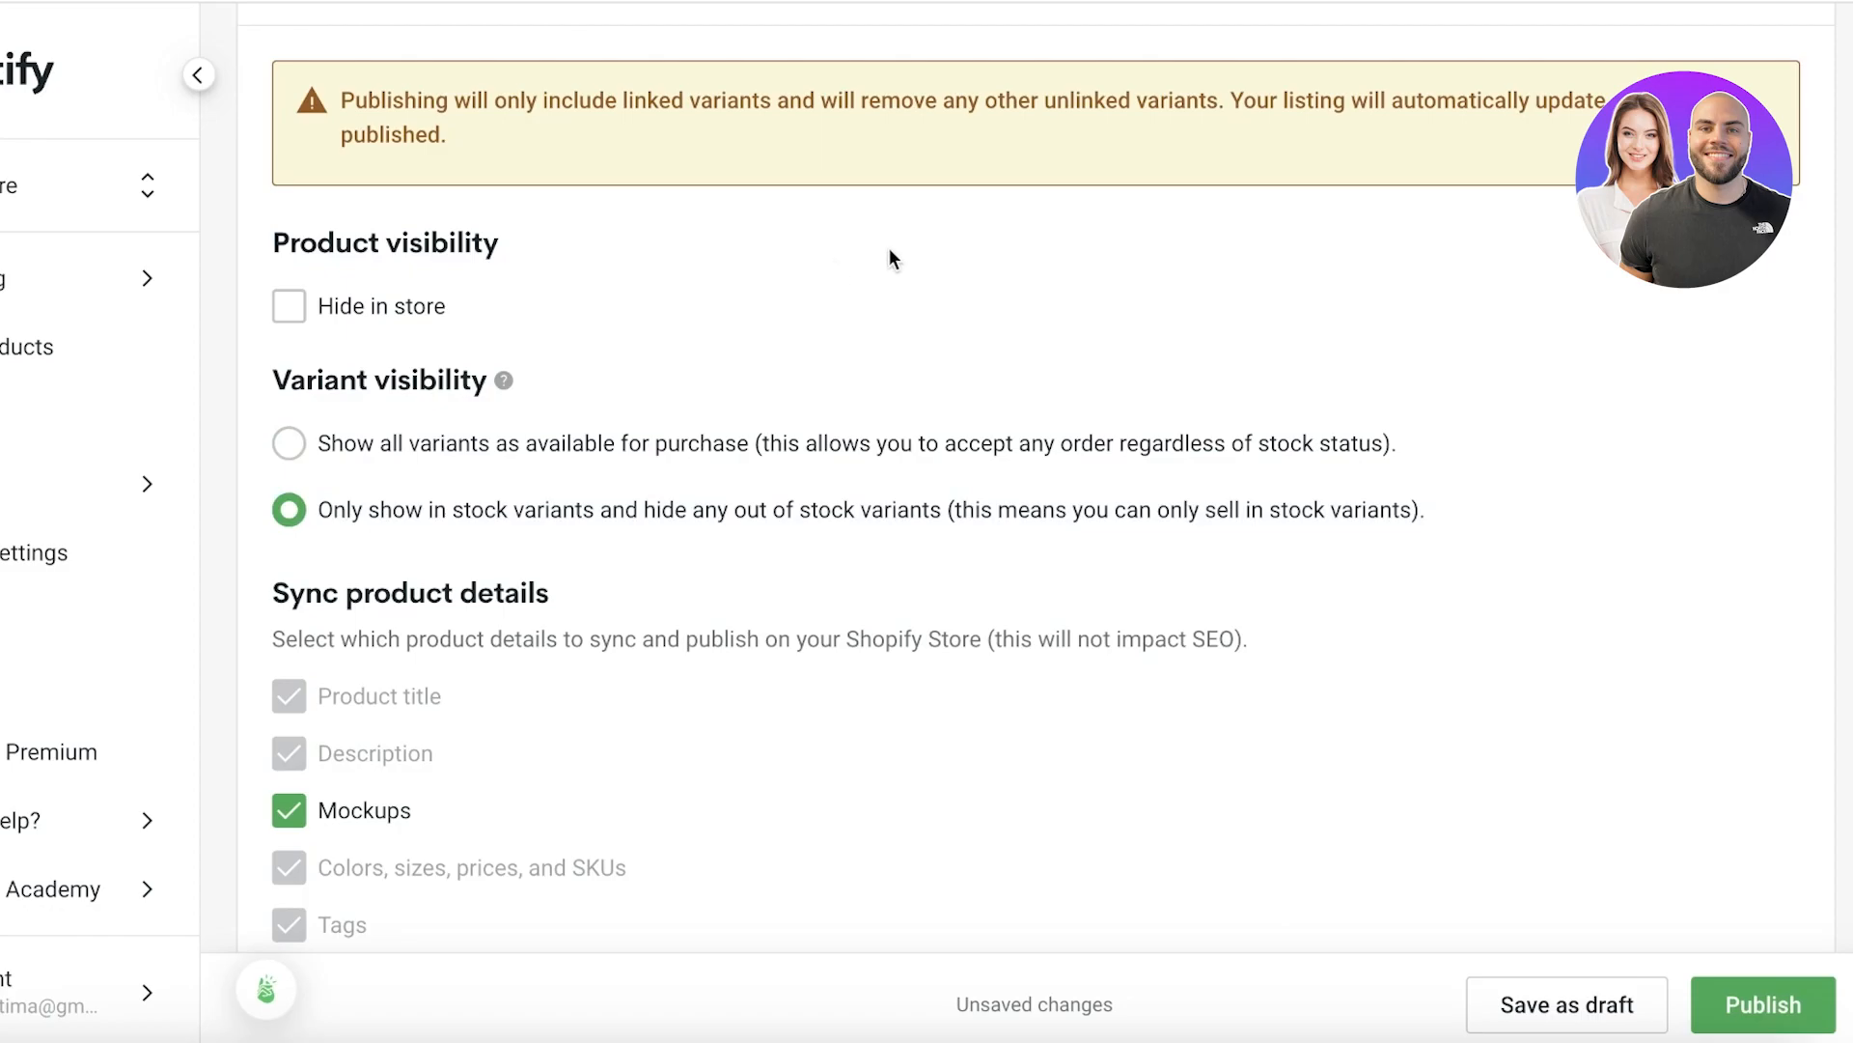
Add the tote bag to the Shopify Home page category and publish it.
scroll(down, 3)
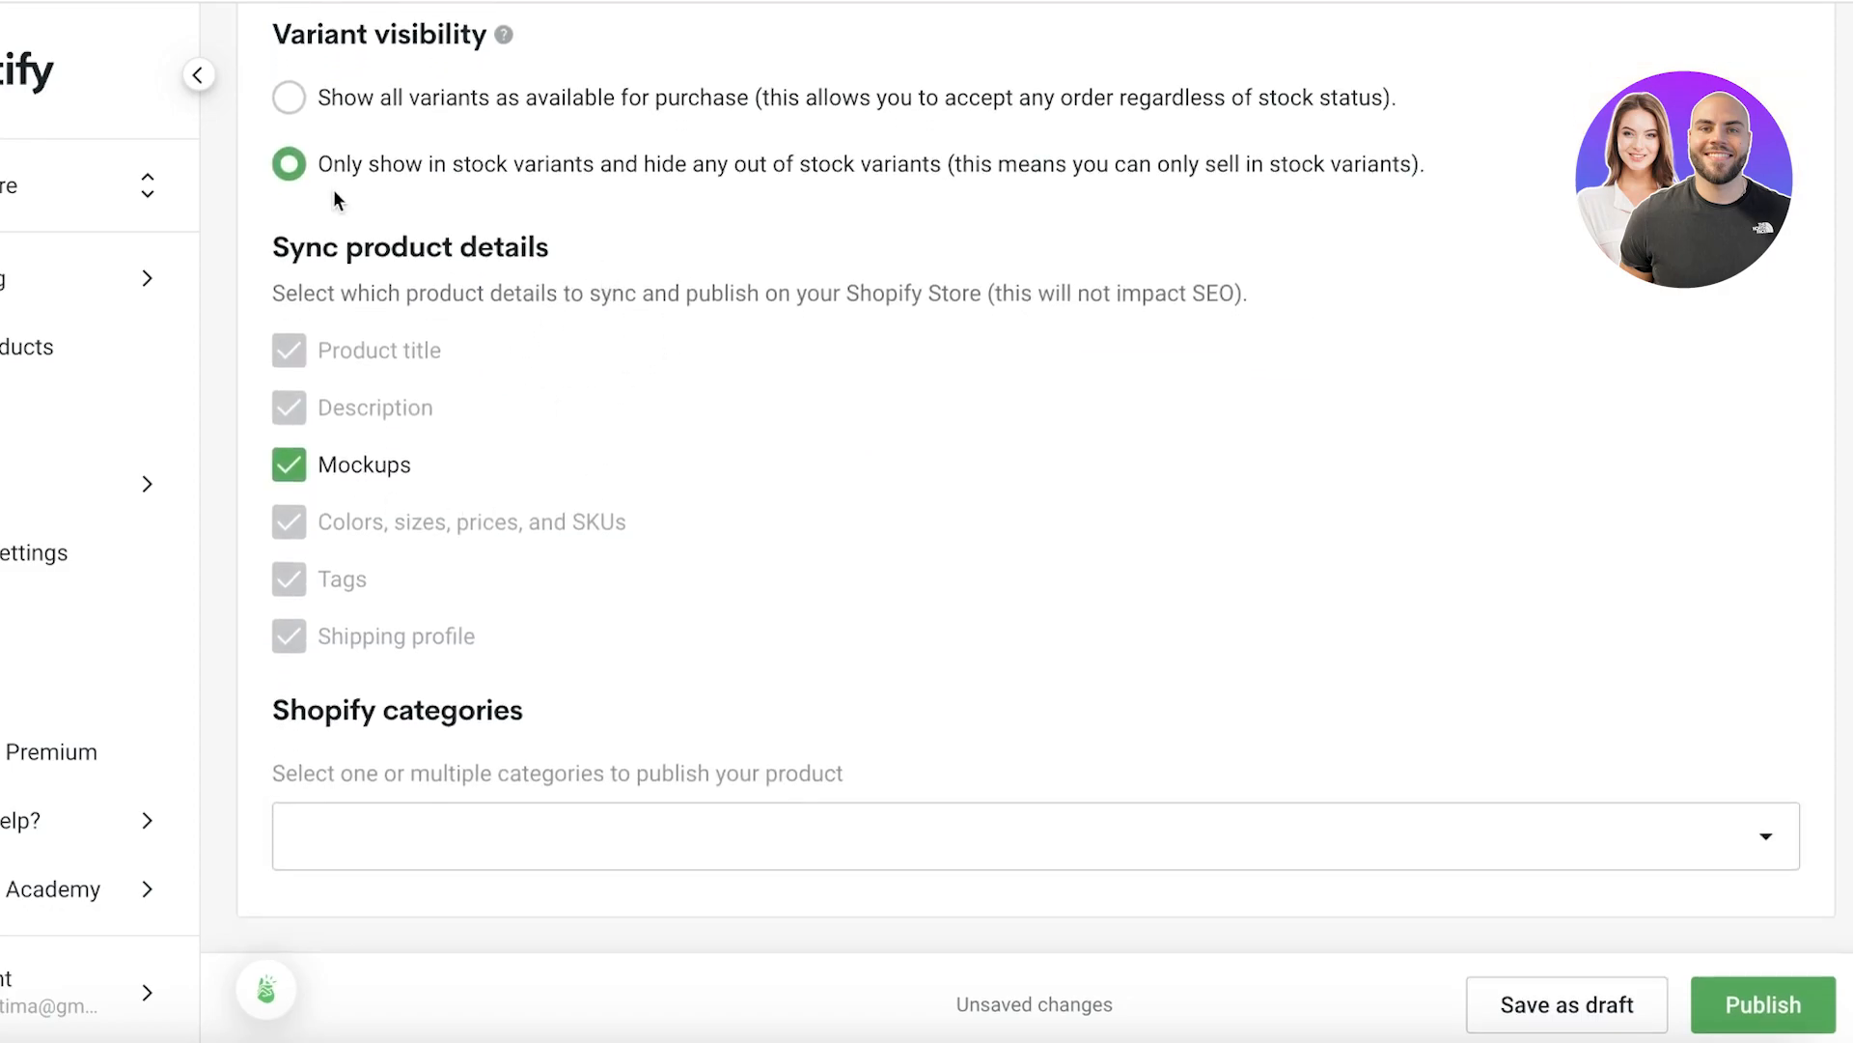
click(1034, 836)
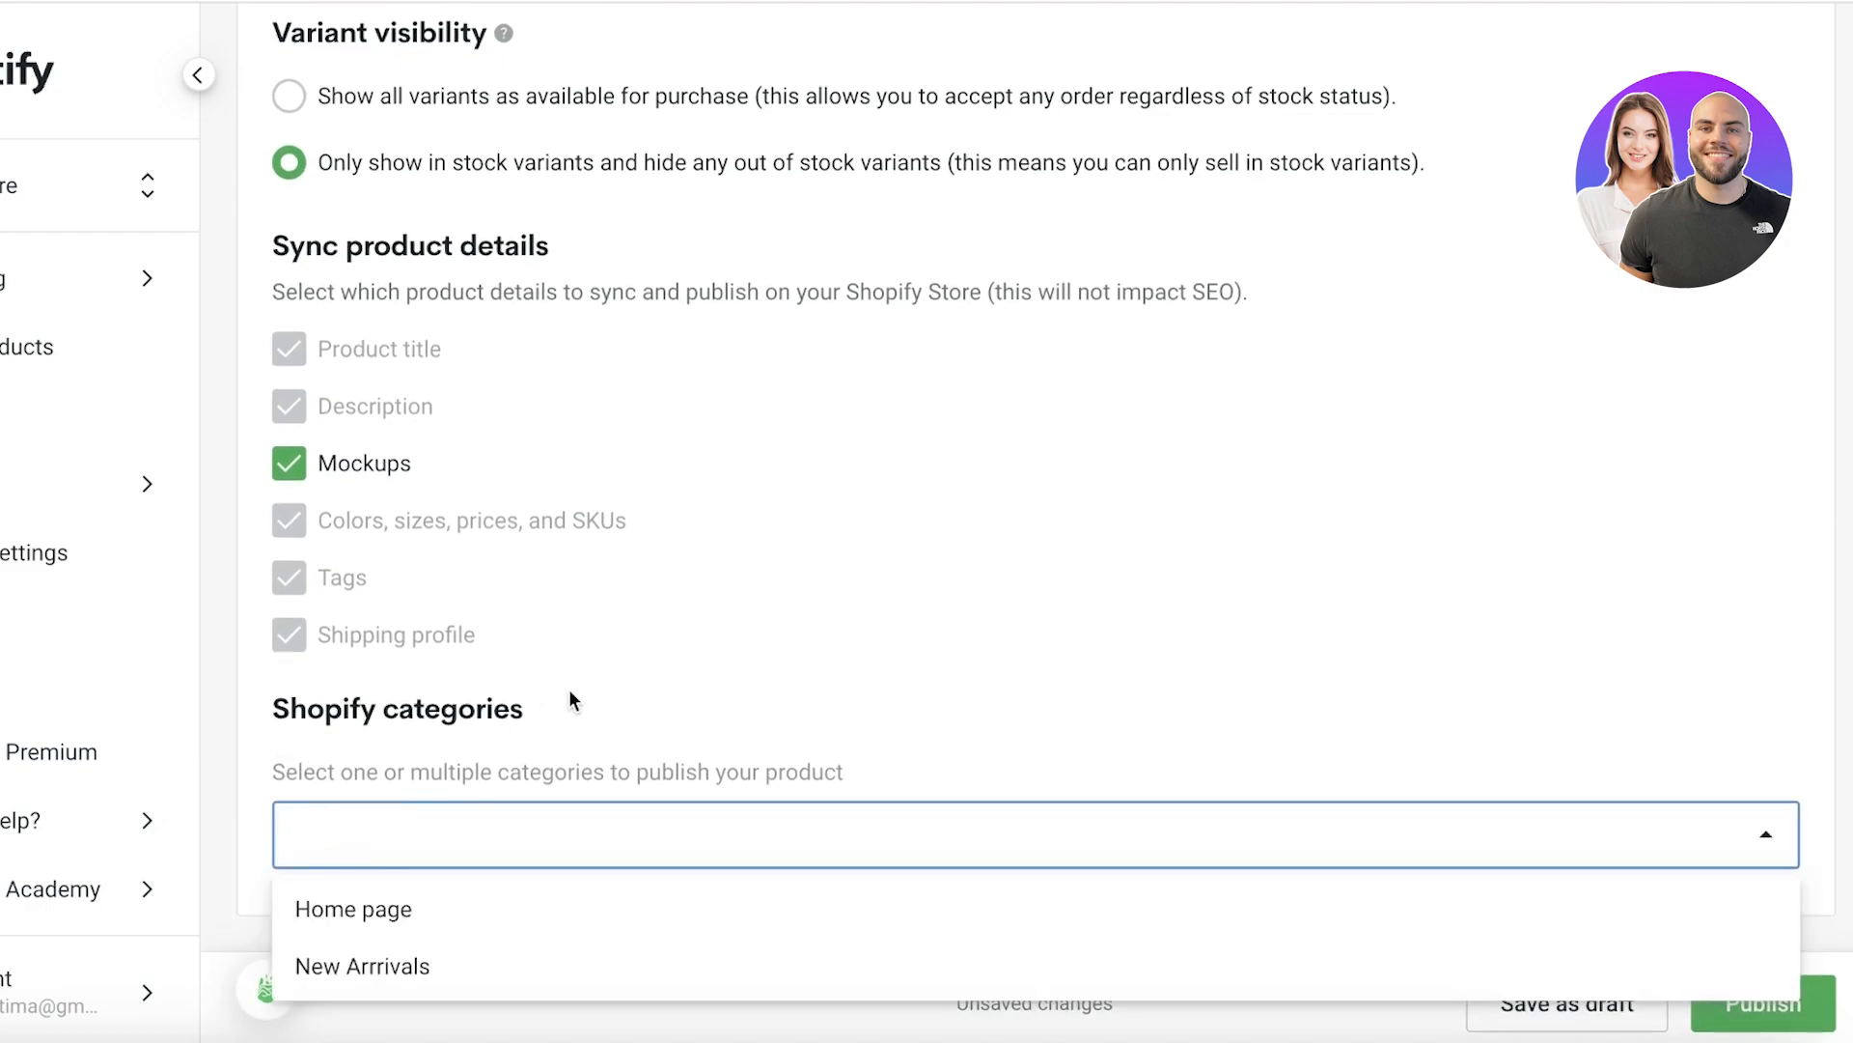
mouse_move(352, 909)
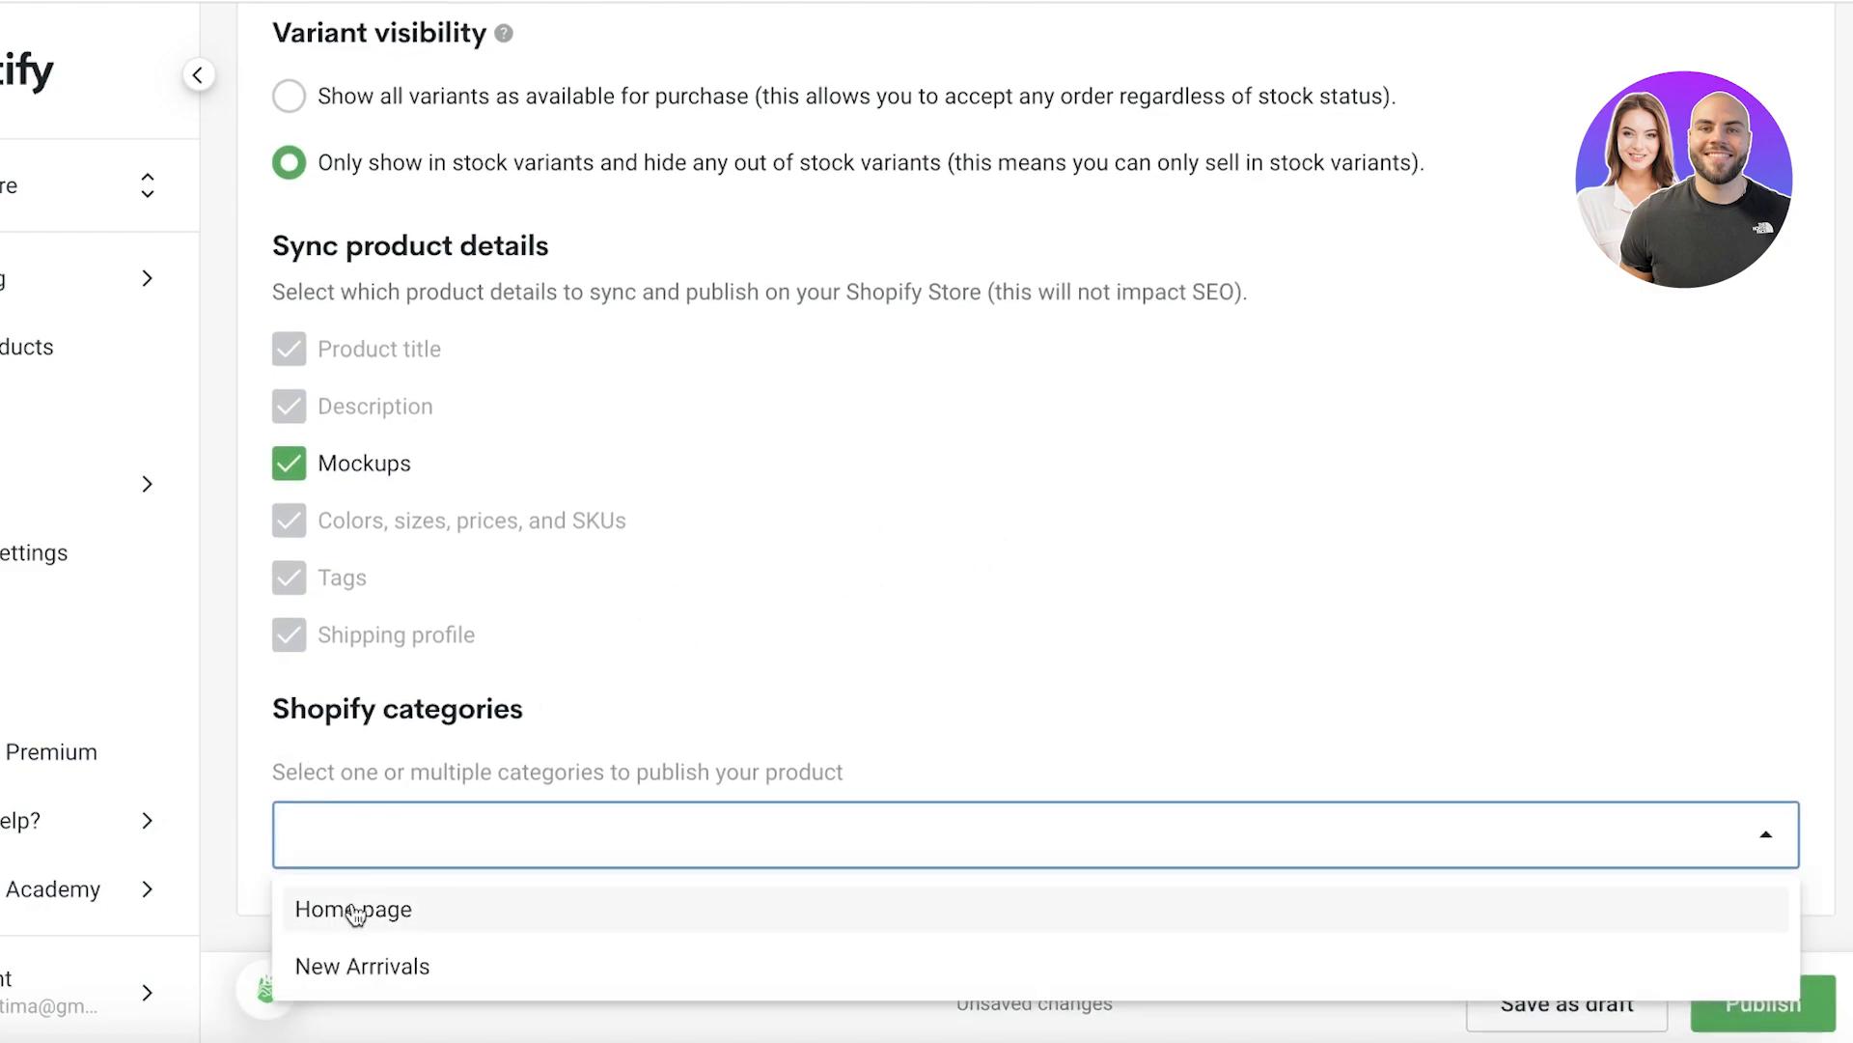
mouse_move(1122, 705)
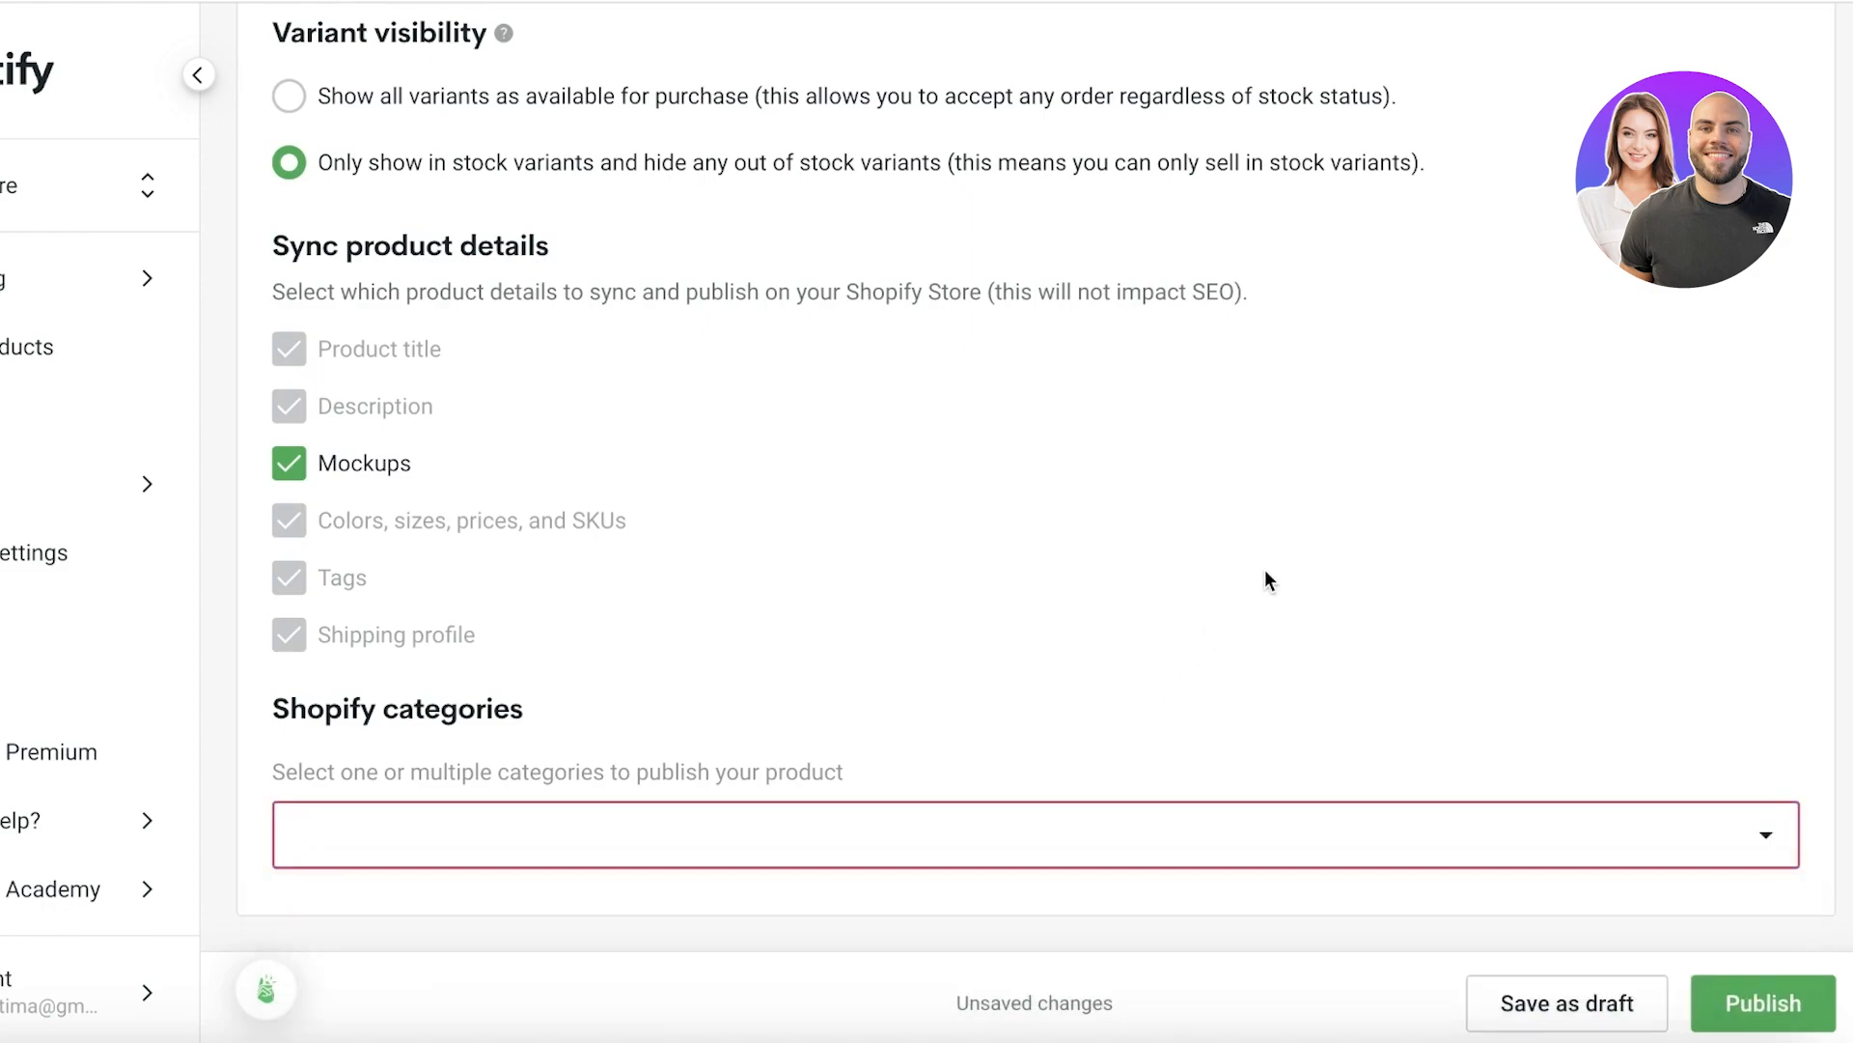
click(1033, 834)
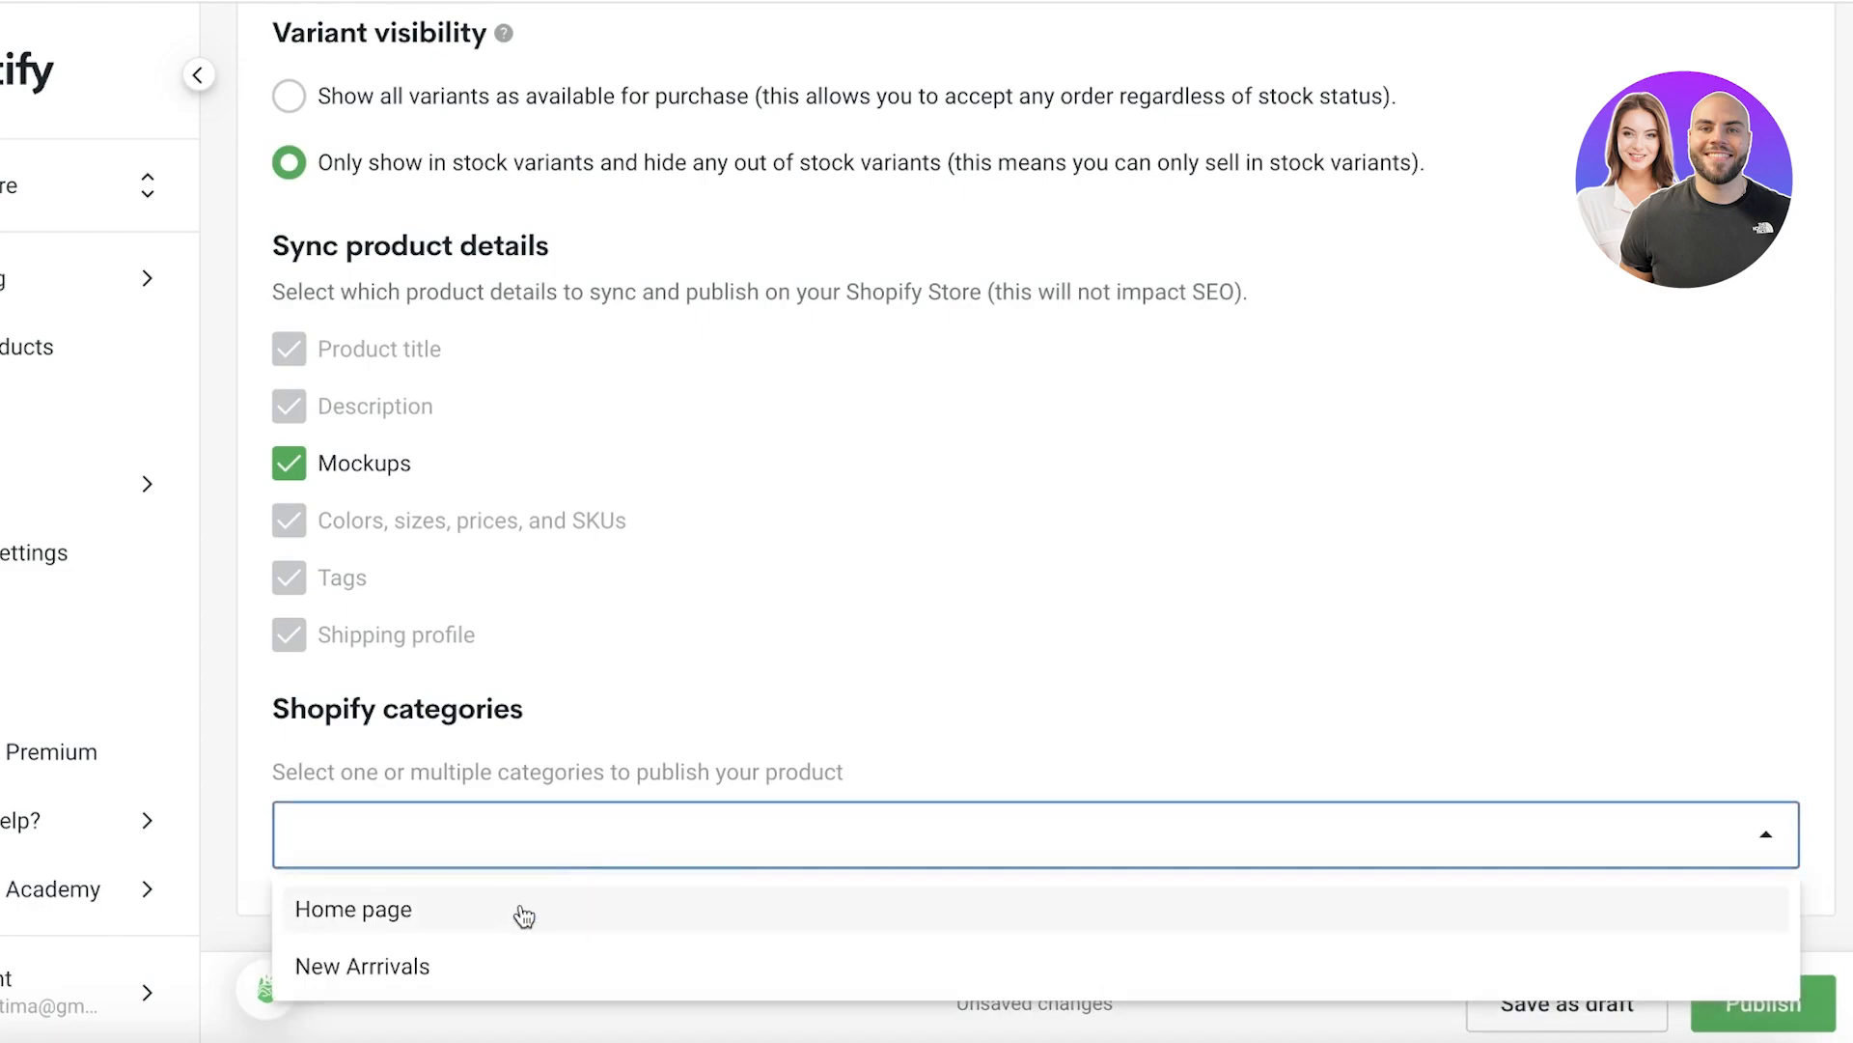
click(352, 909)
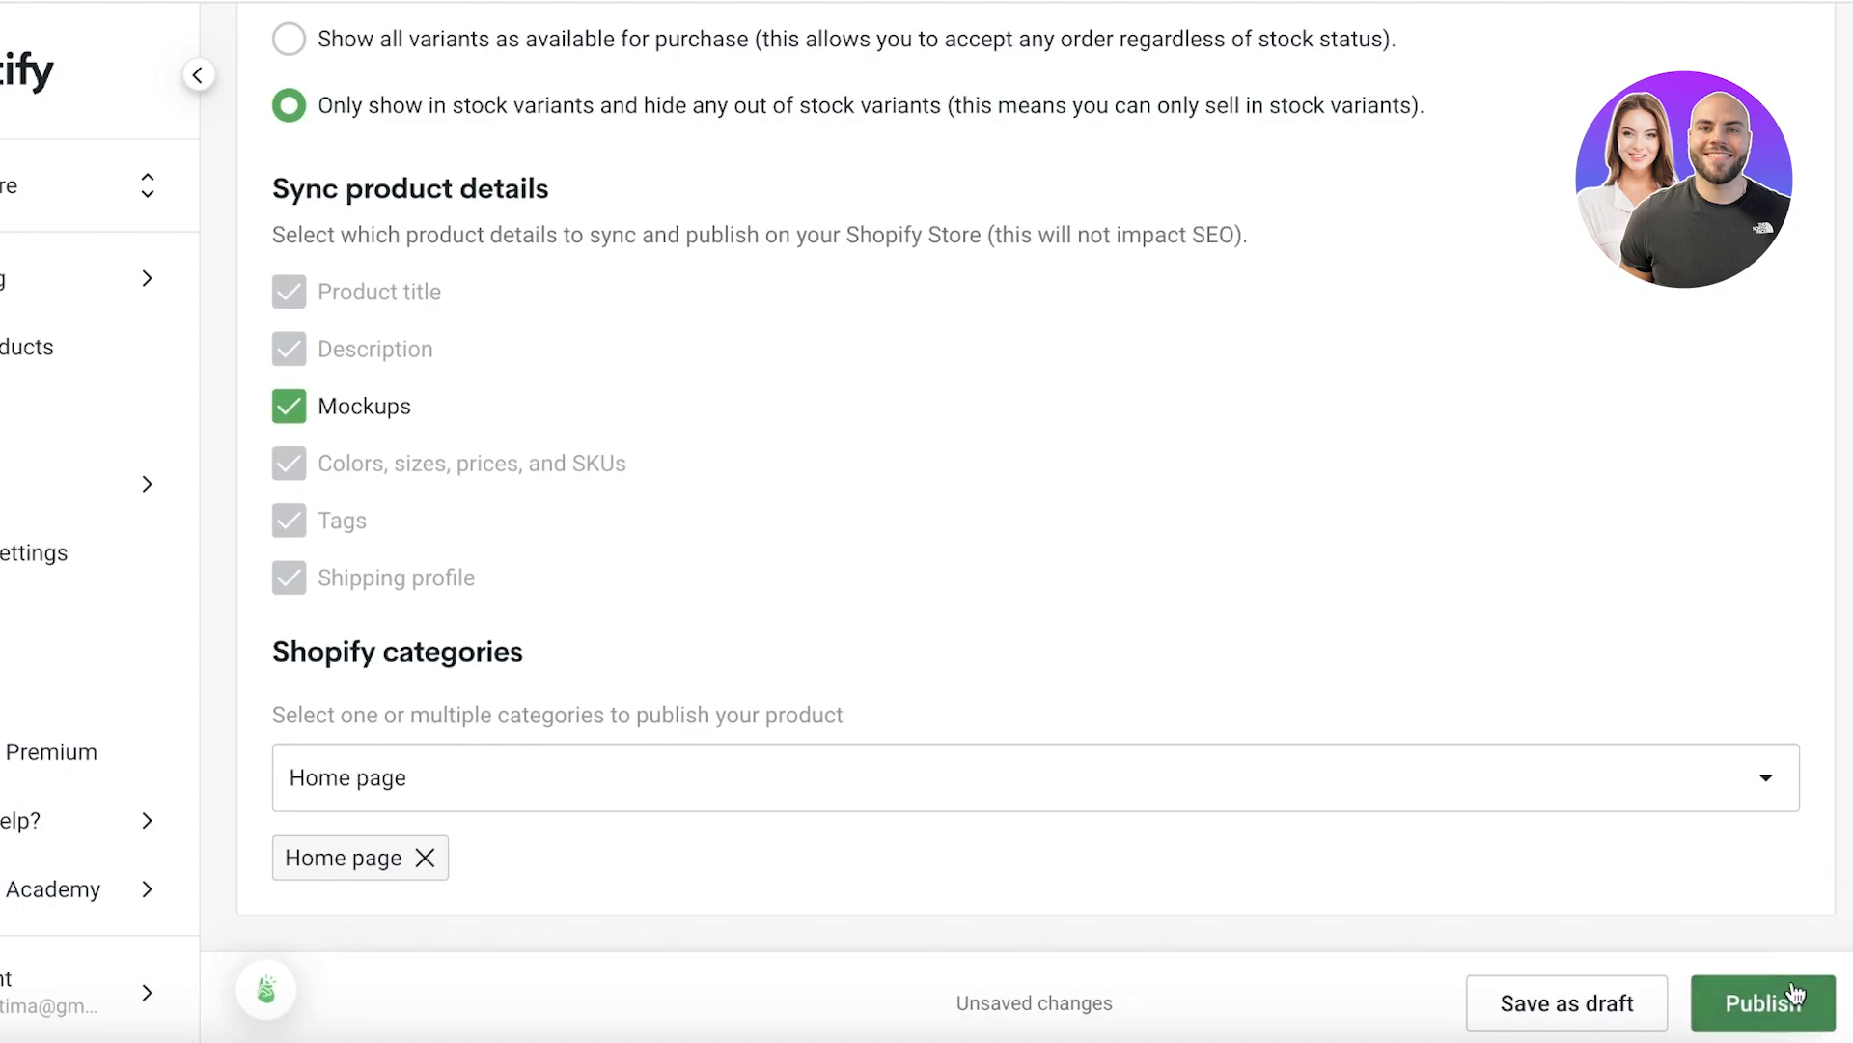
click(1765, 1002)
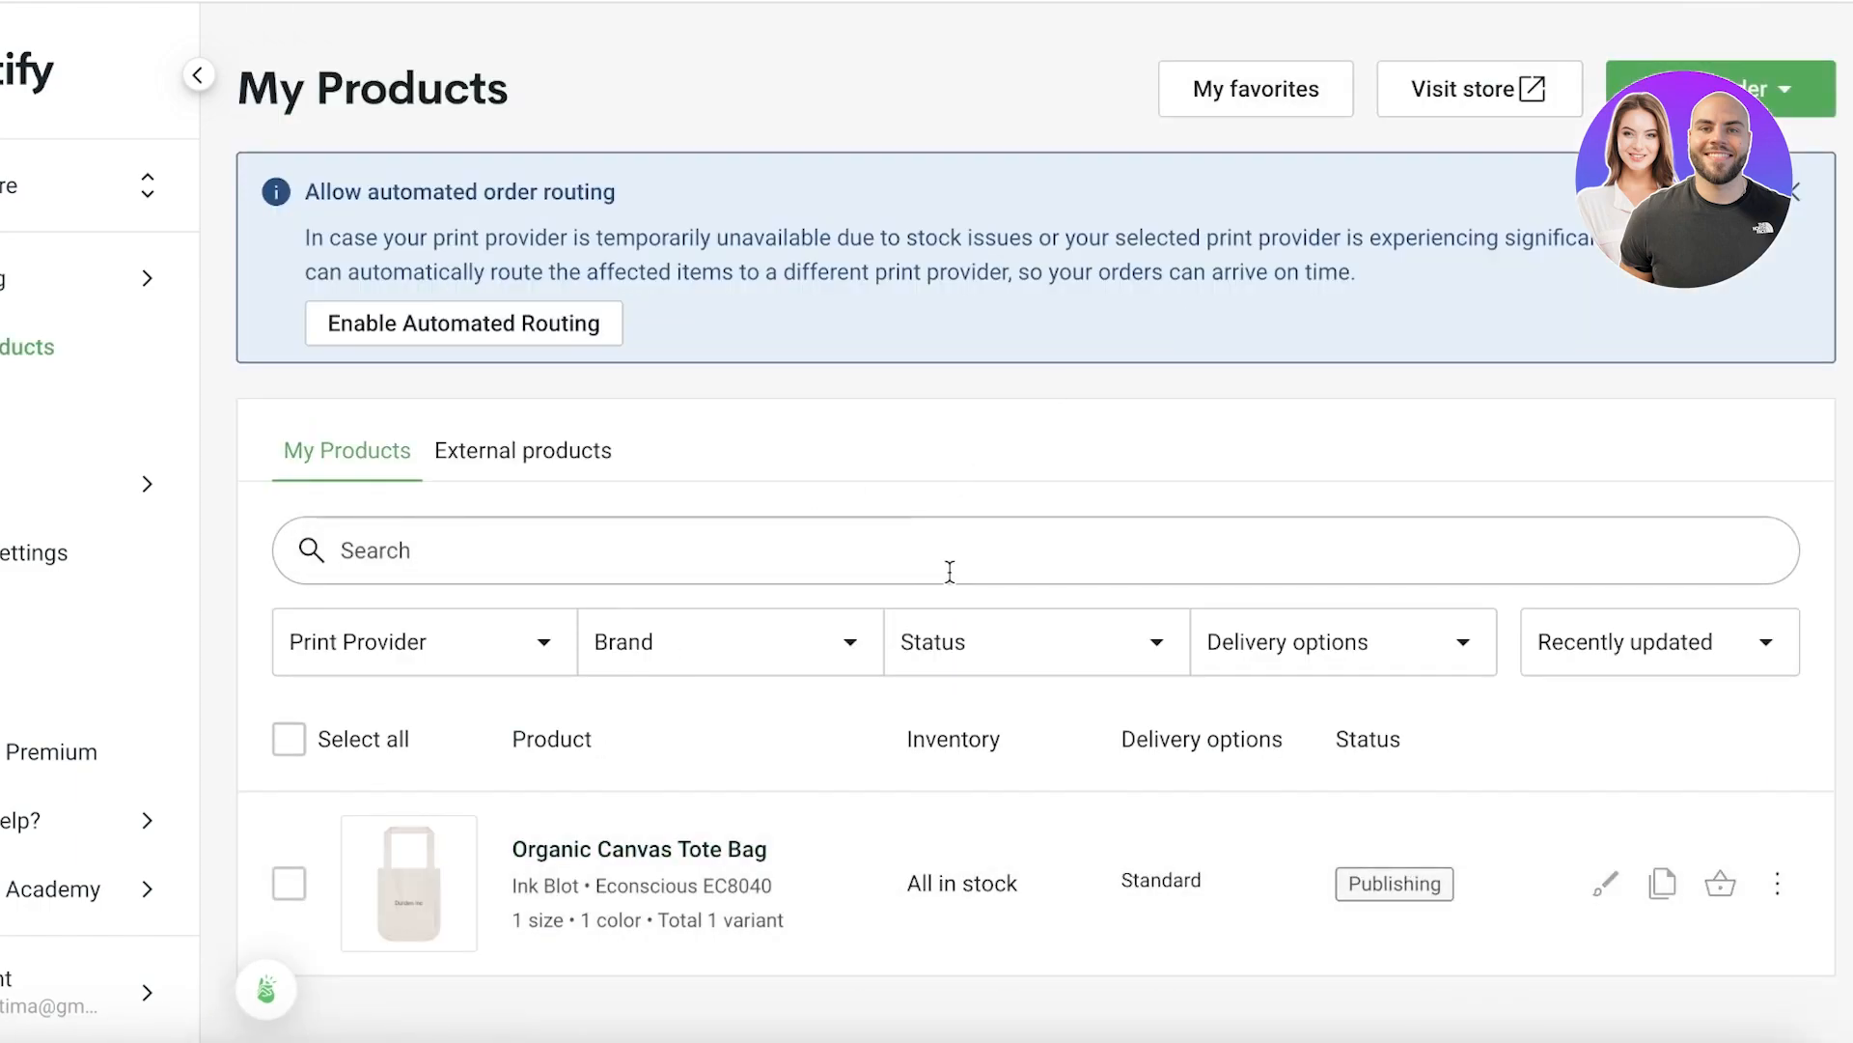
click(1779, 883)
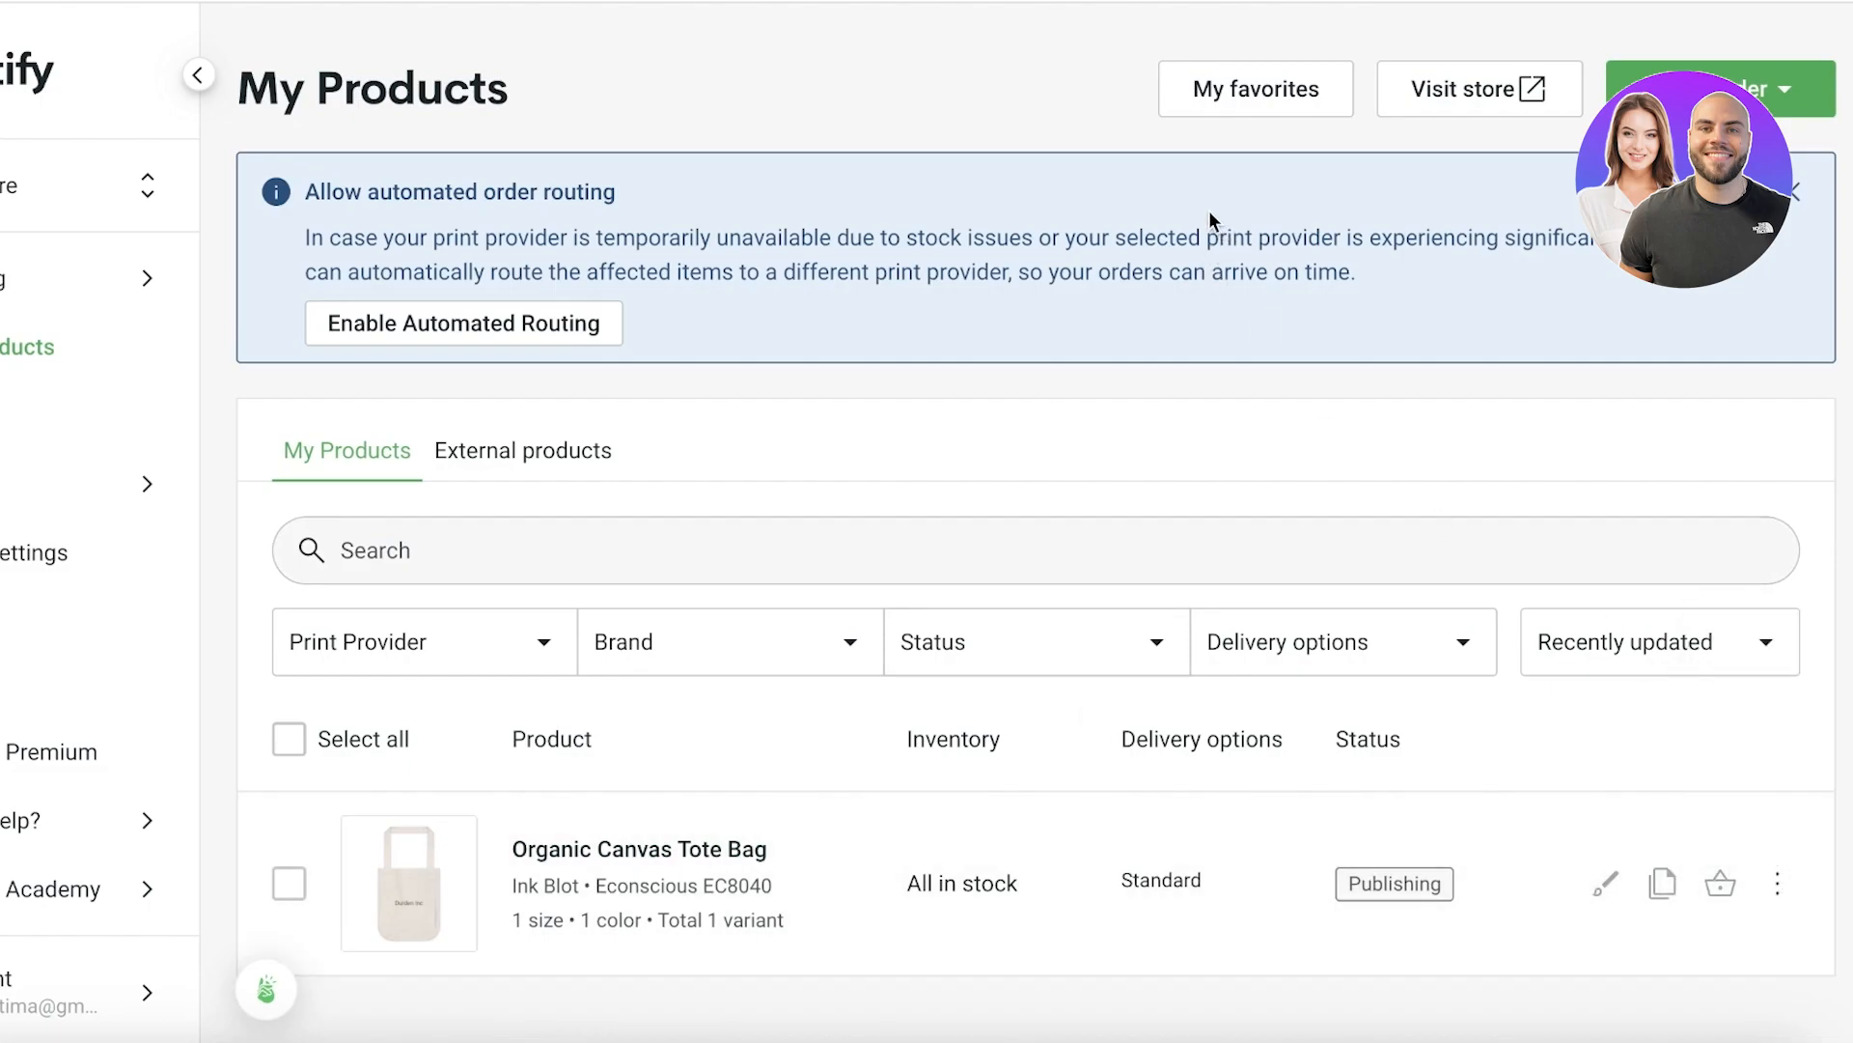
mouse_move(1156, 226)
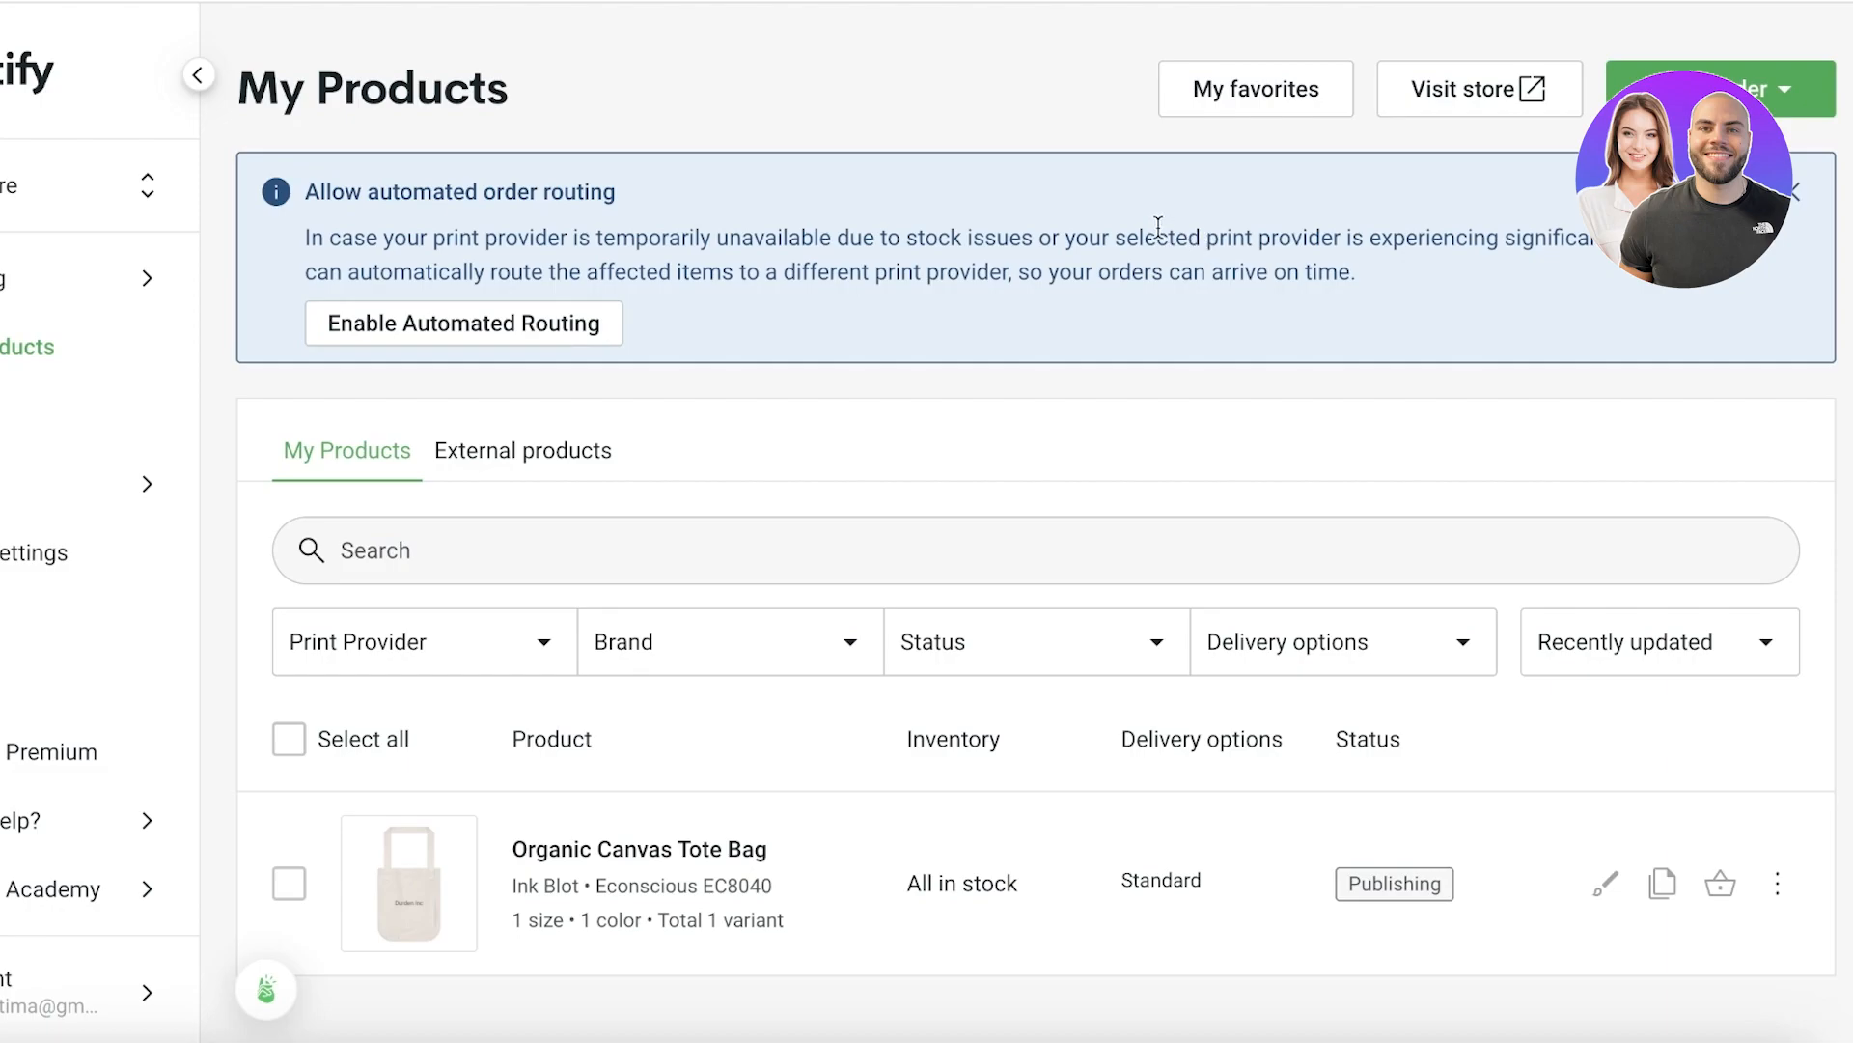
mouse_move(480, 368)
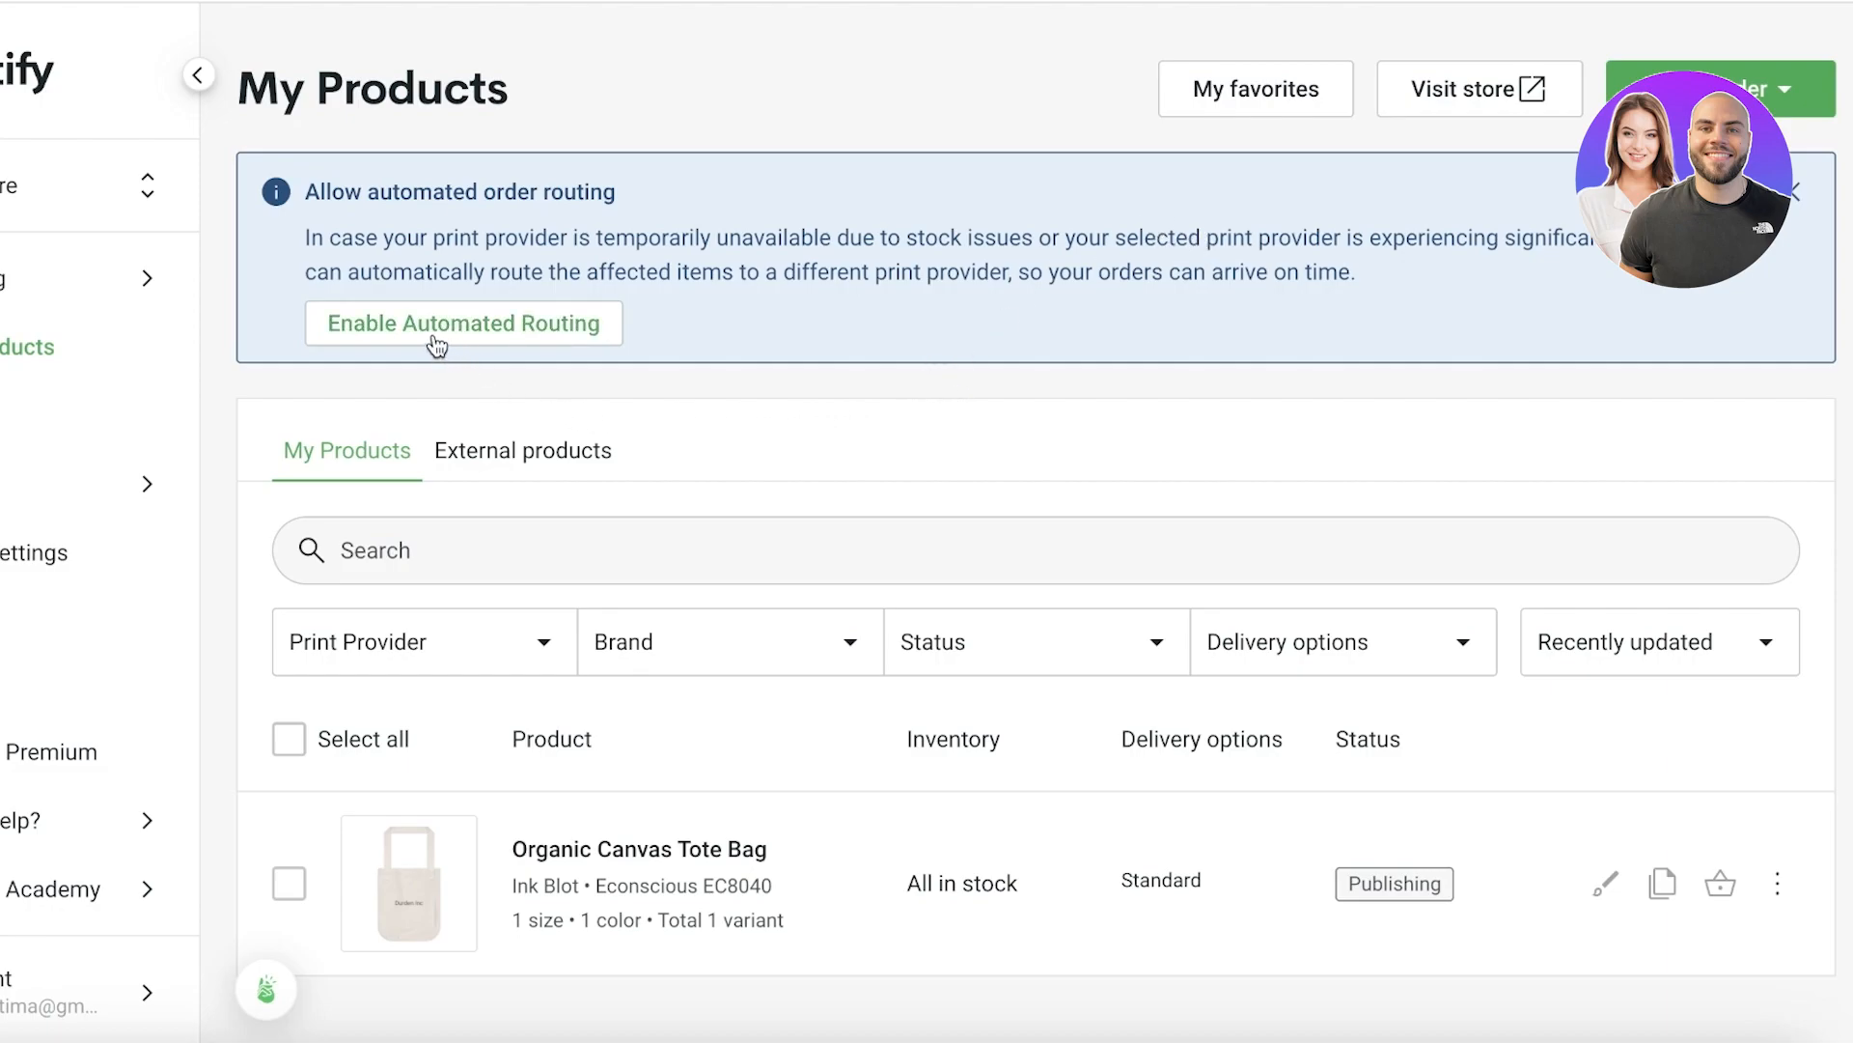
mouse_move(1475, 88)
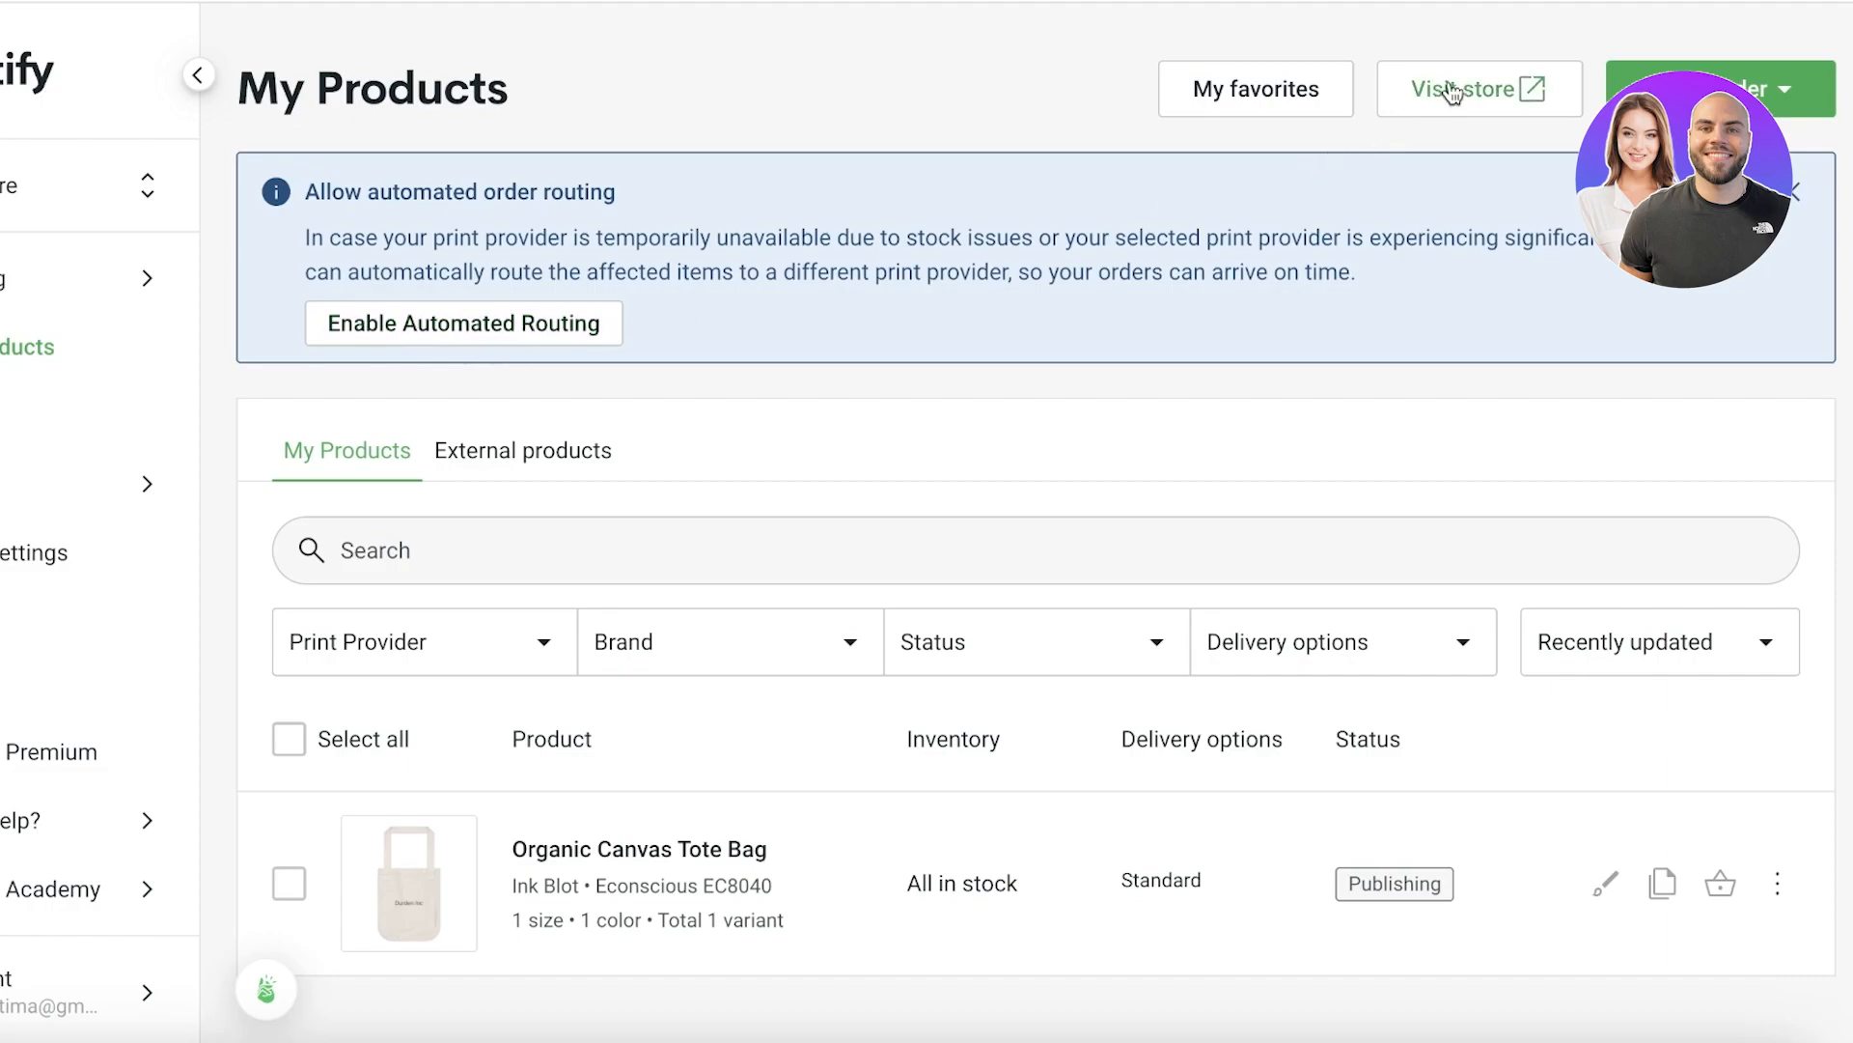
click(1478, 88)
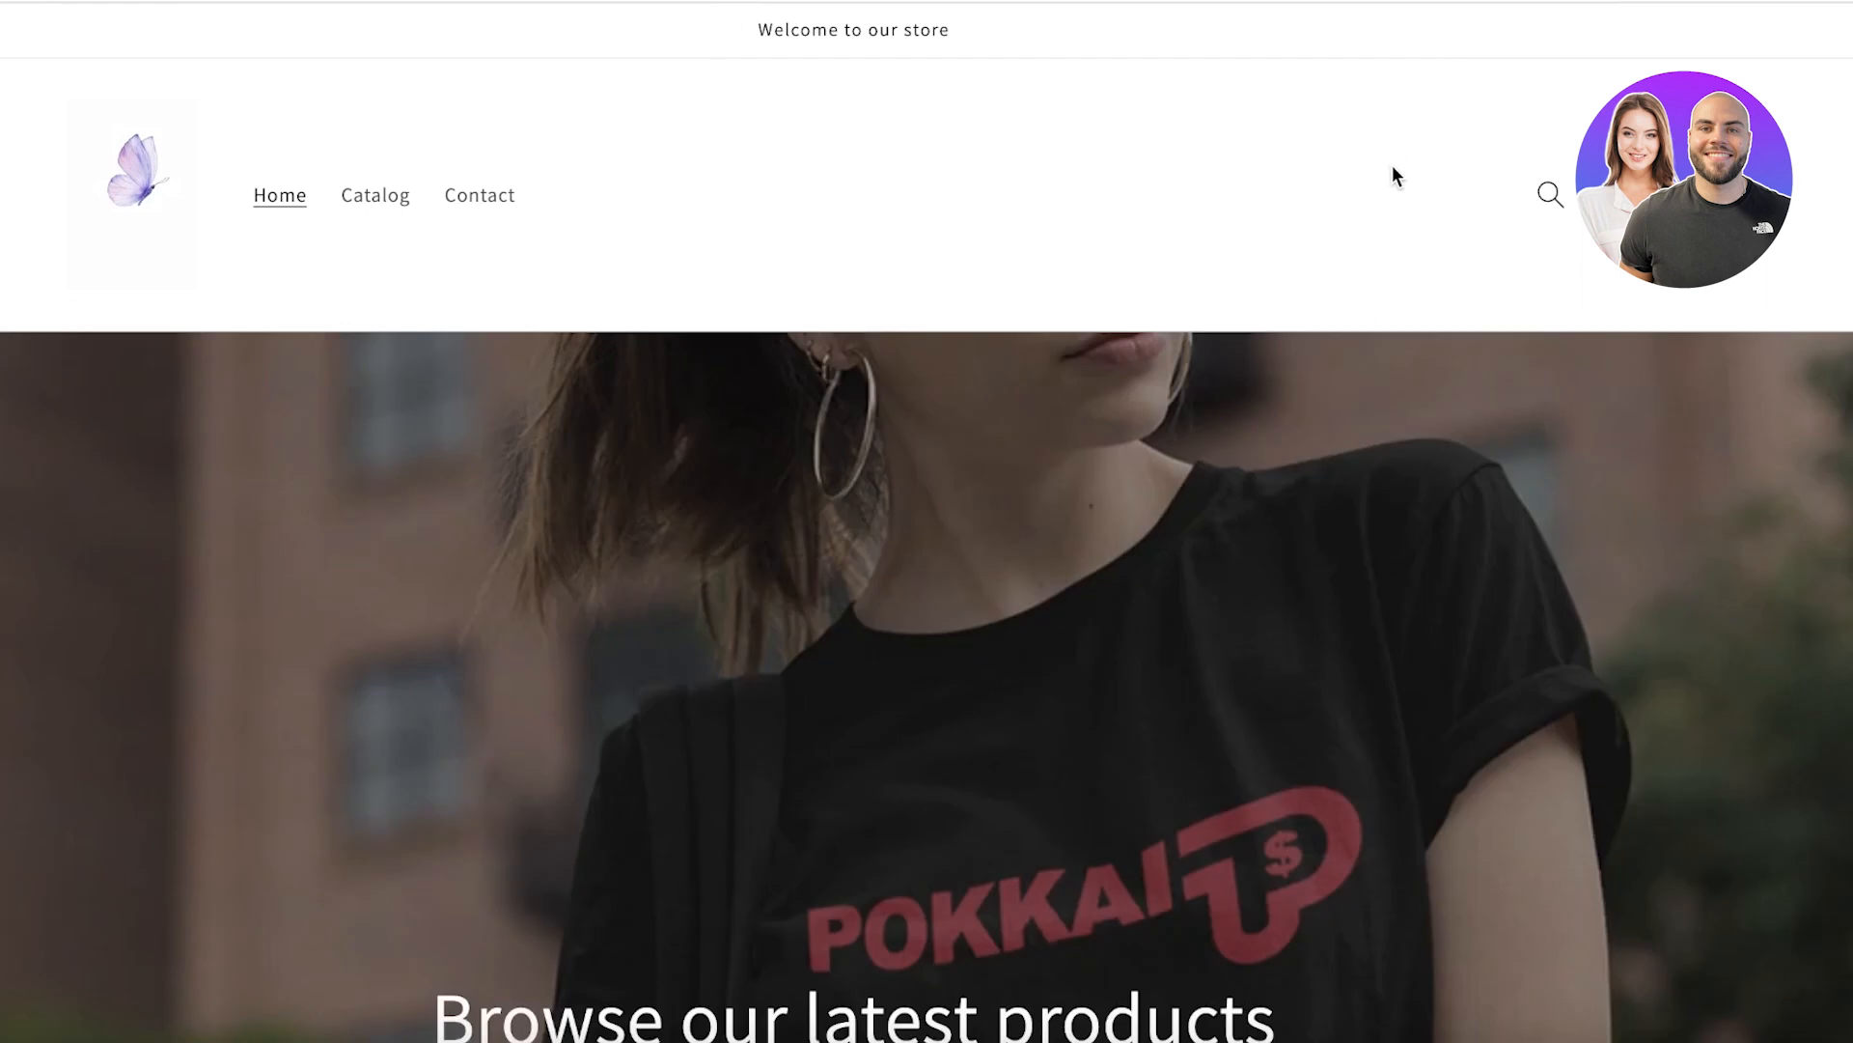
scroll(down, 3)
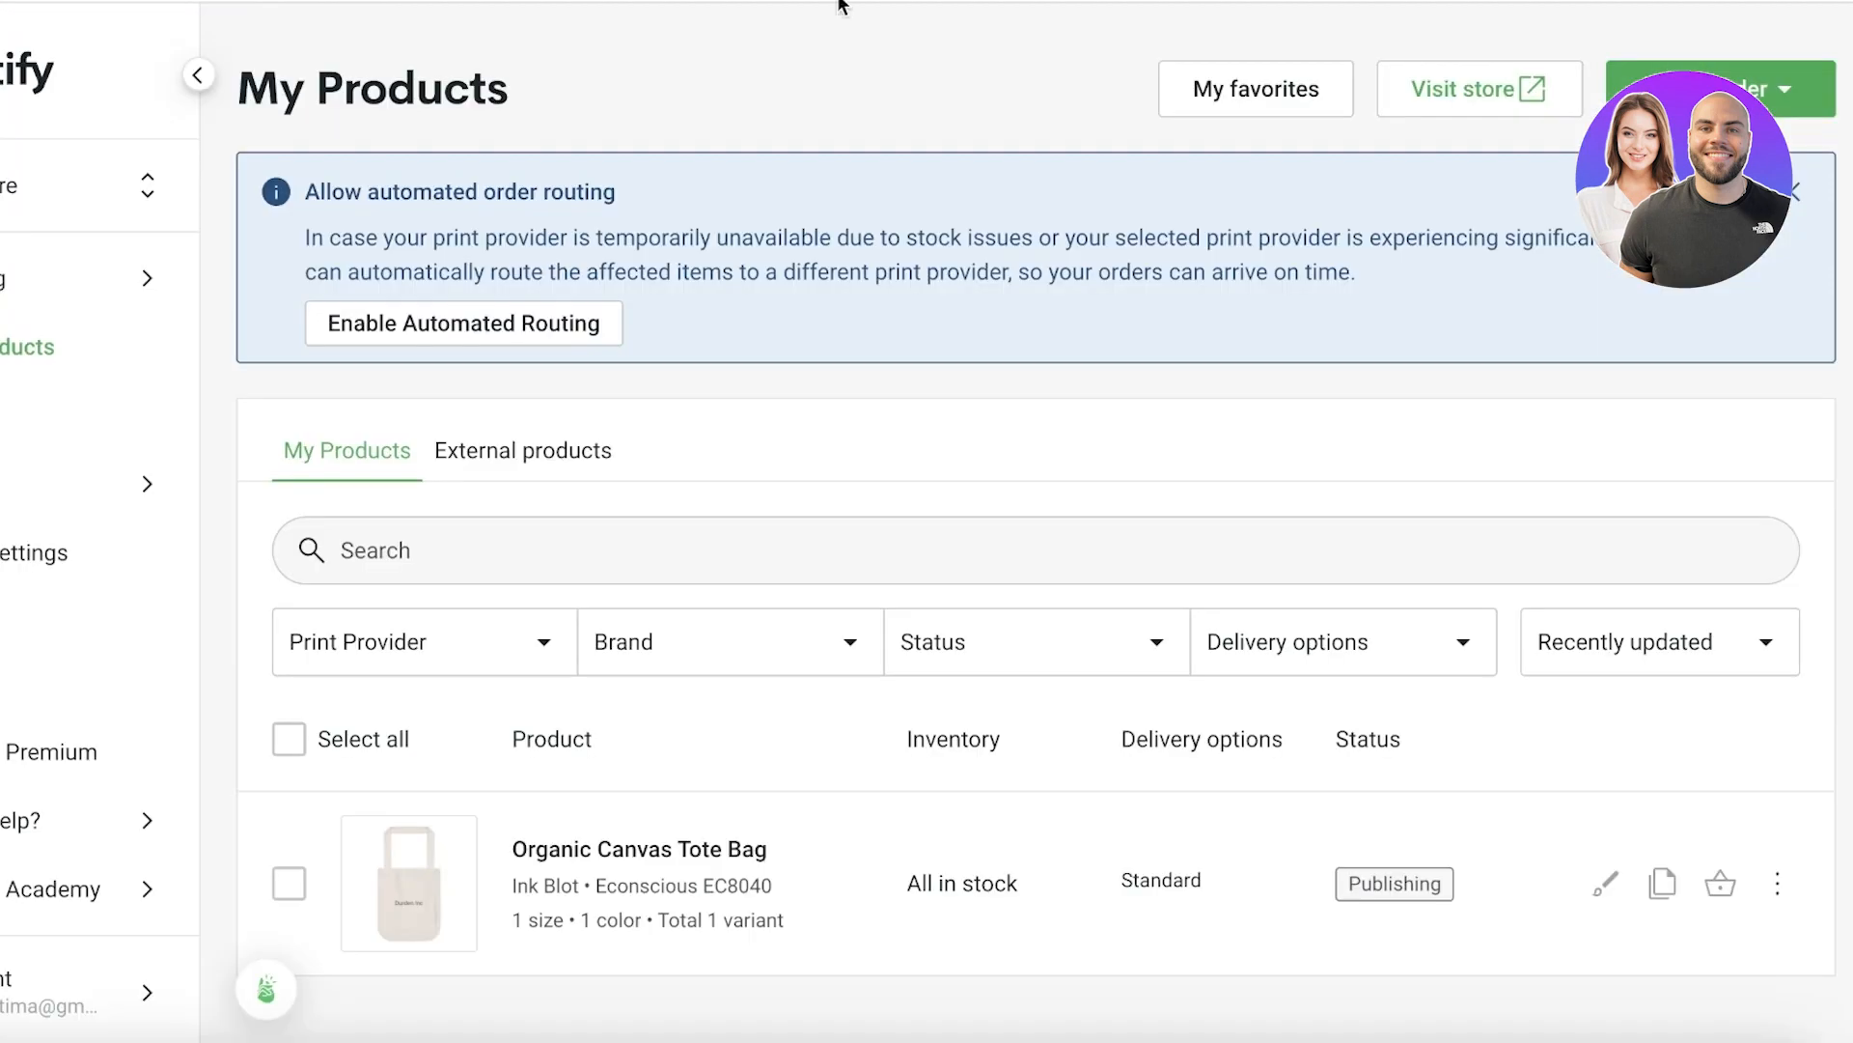
click(1478, 89)
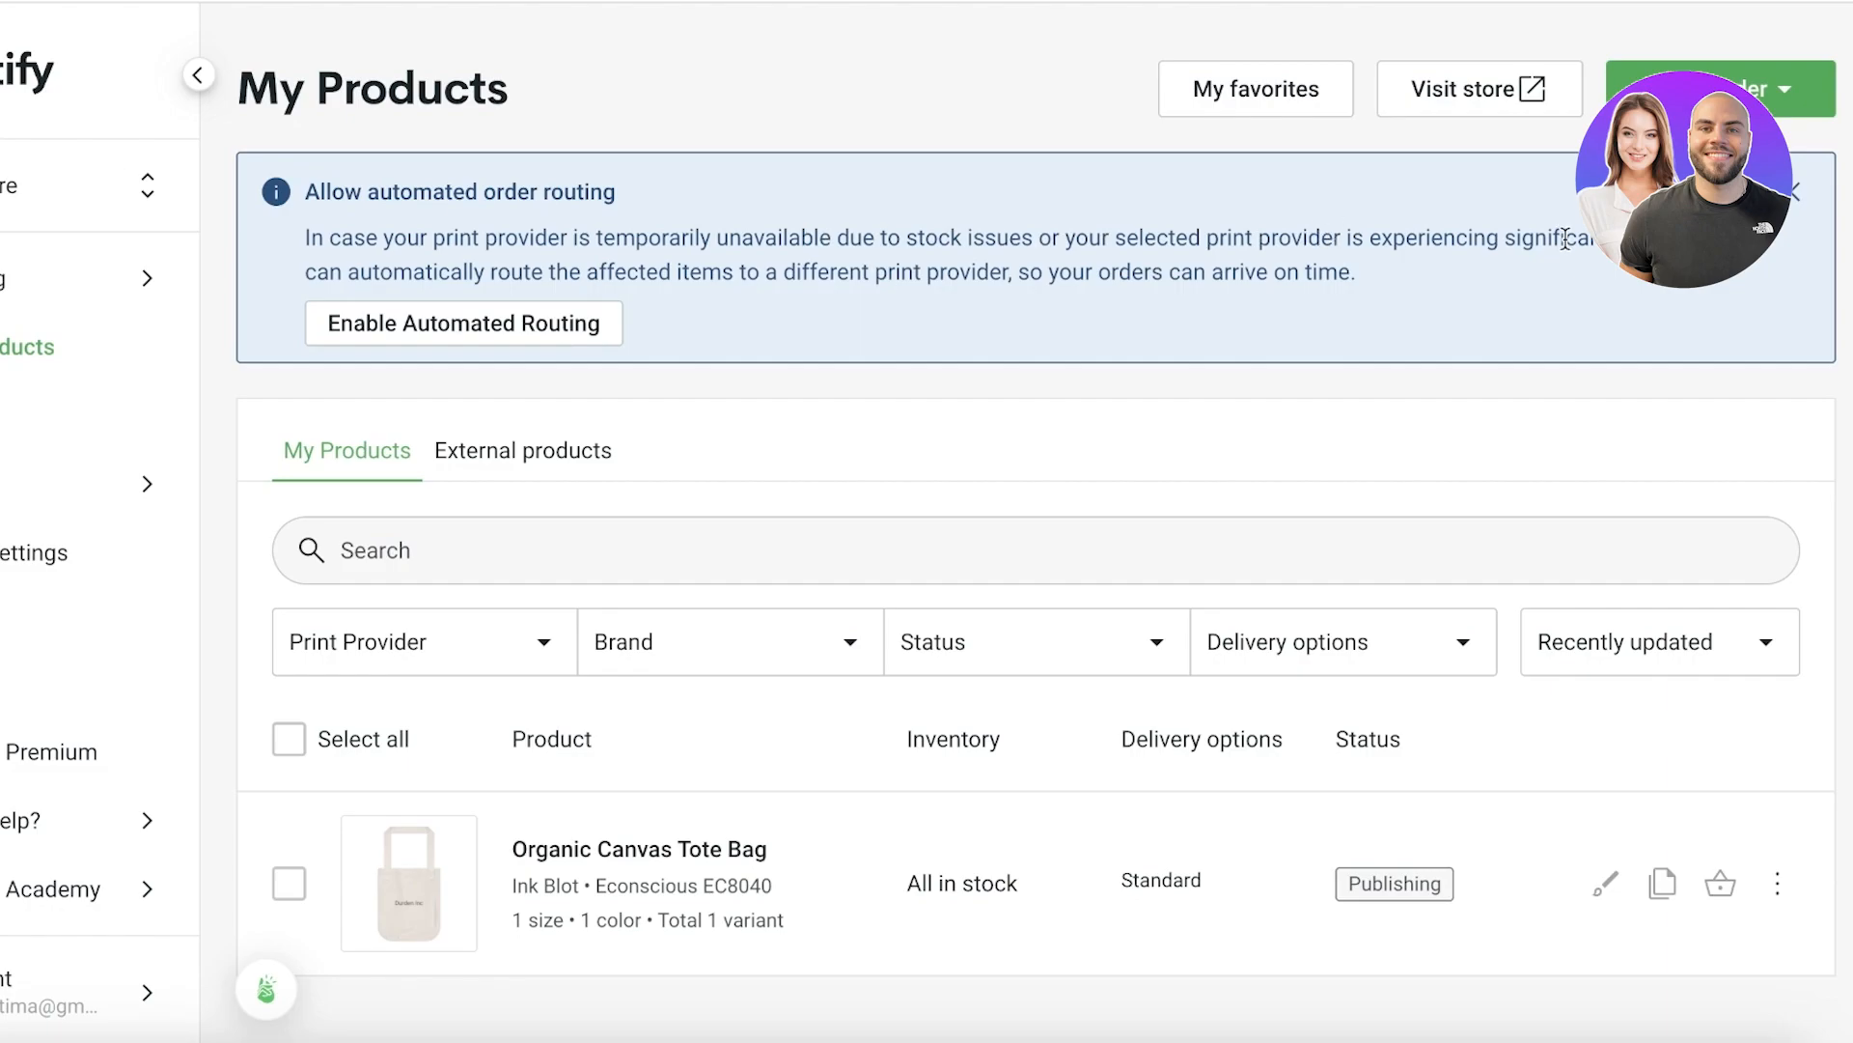
mouse_move(1343, 300)
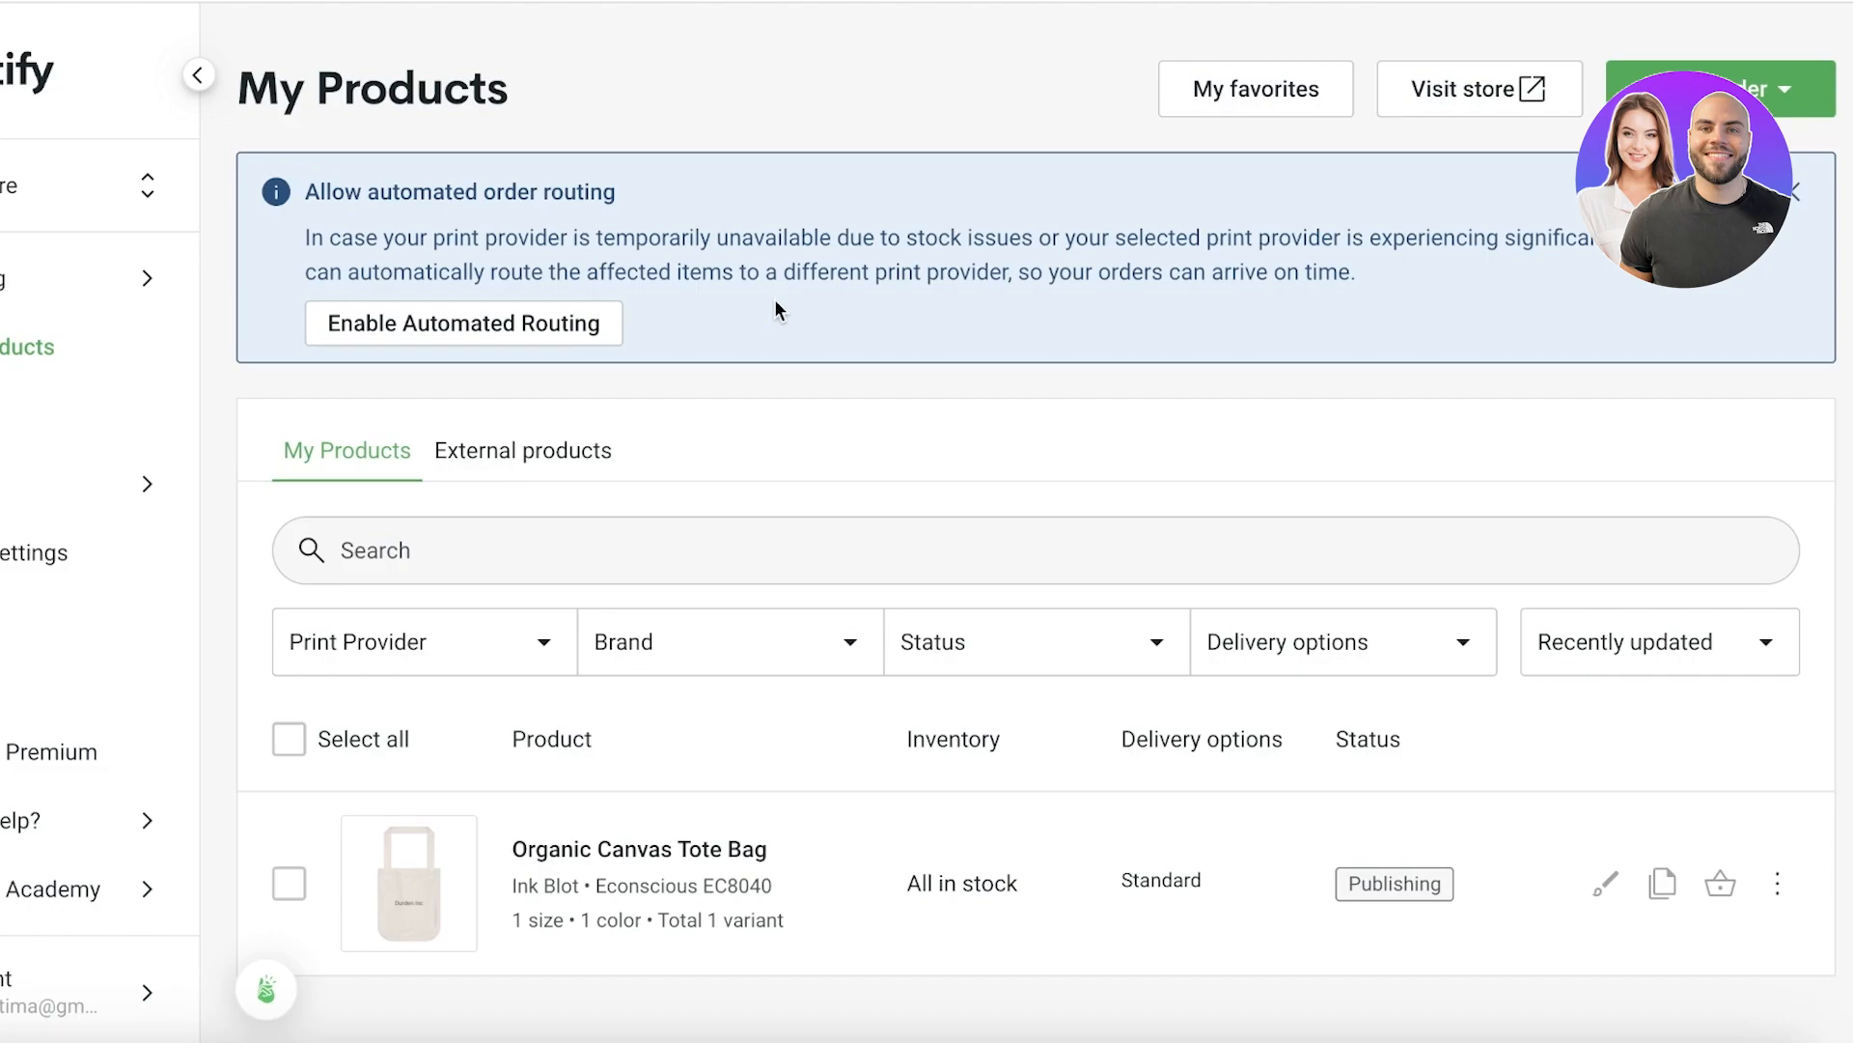
mouse_move(1137, 307)
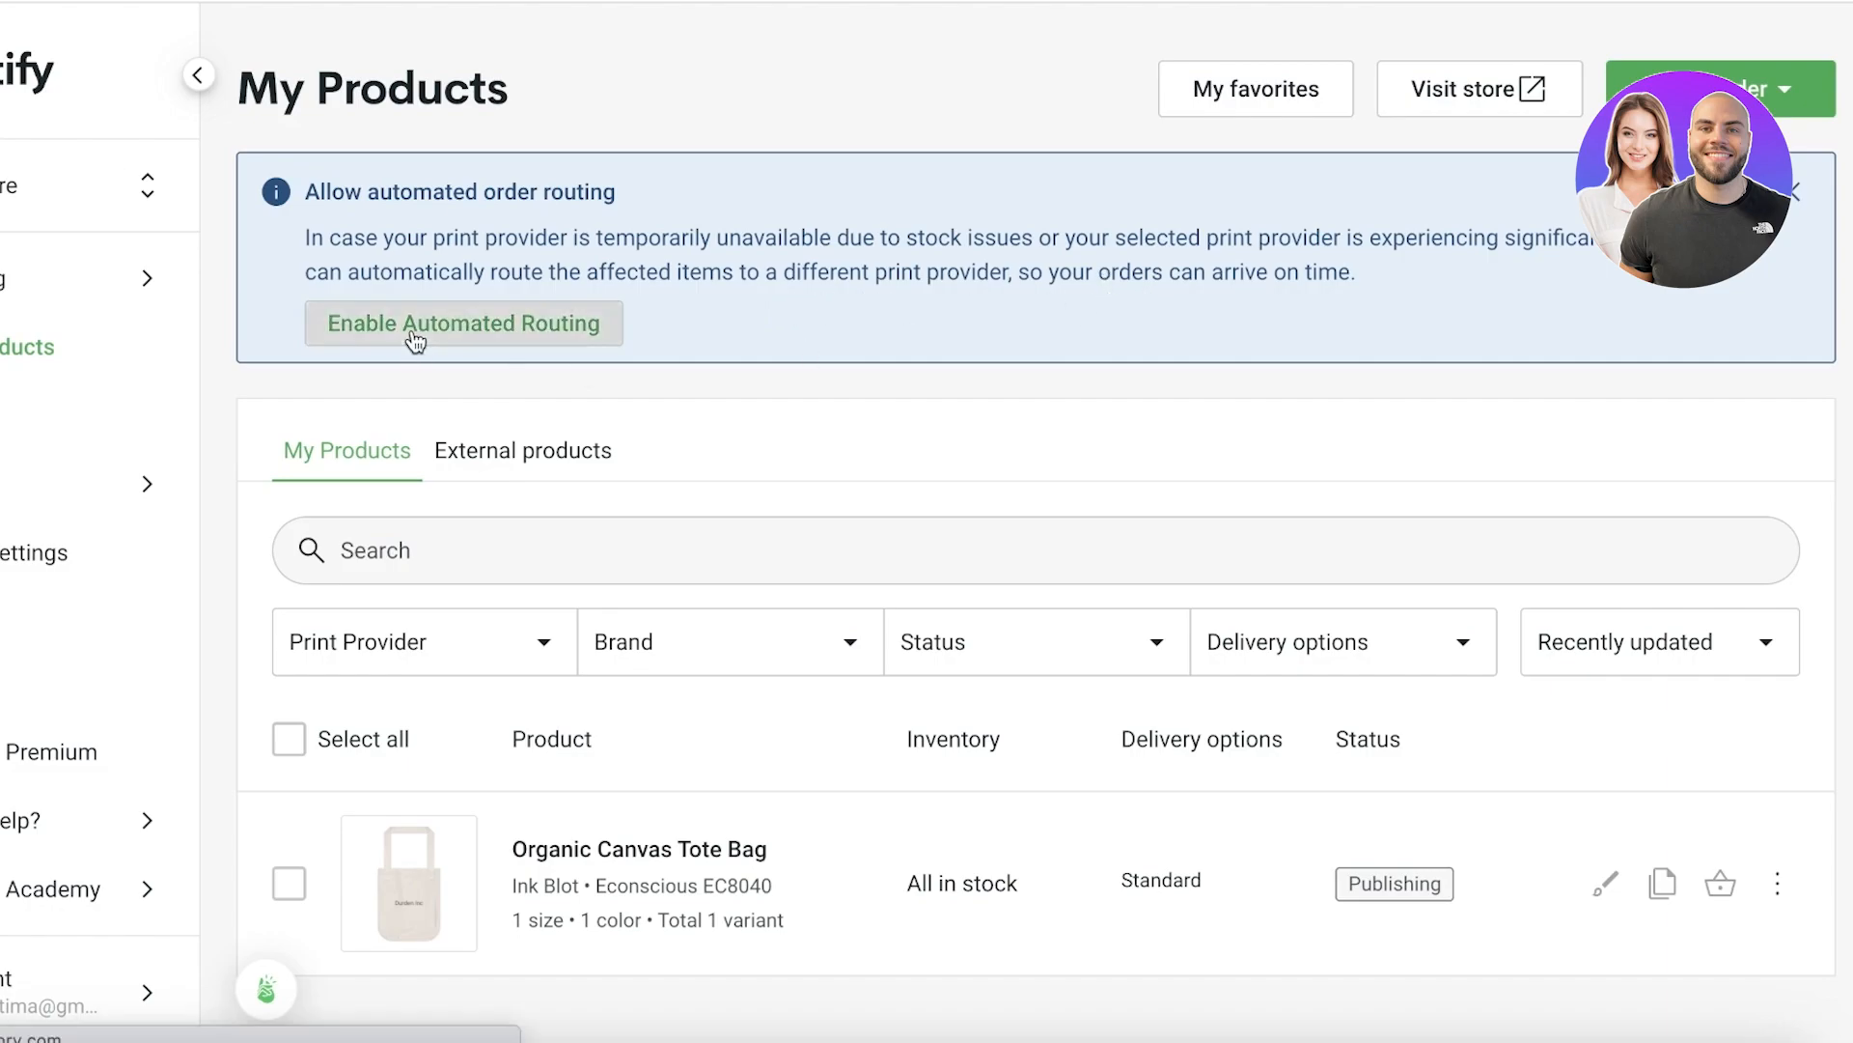
Enable automated routing and set order approval to Automatically after 1 hour.
click(463, 323)
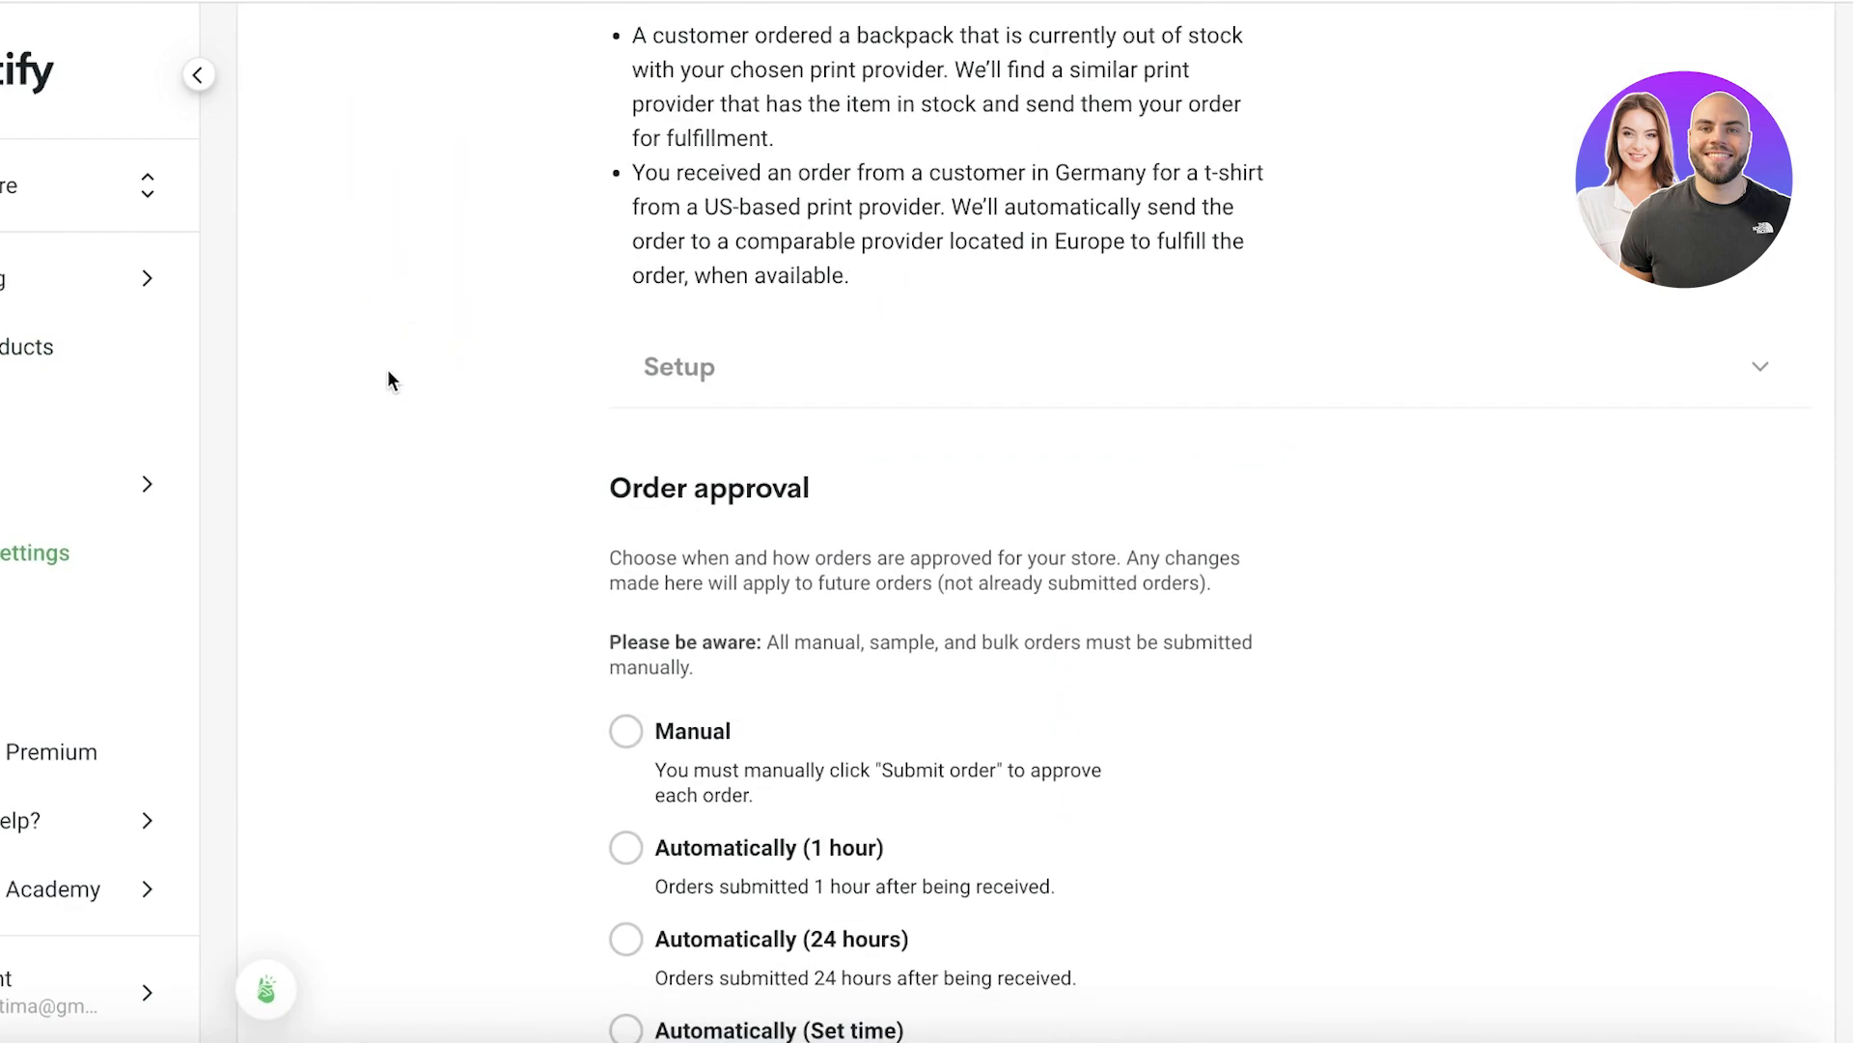
scroll(down, 3)
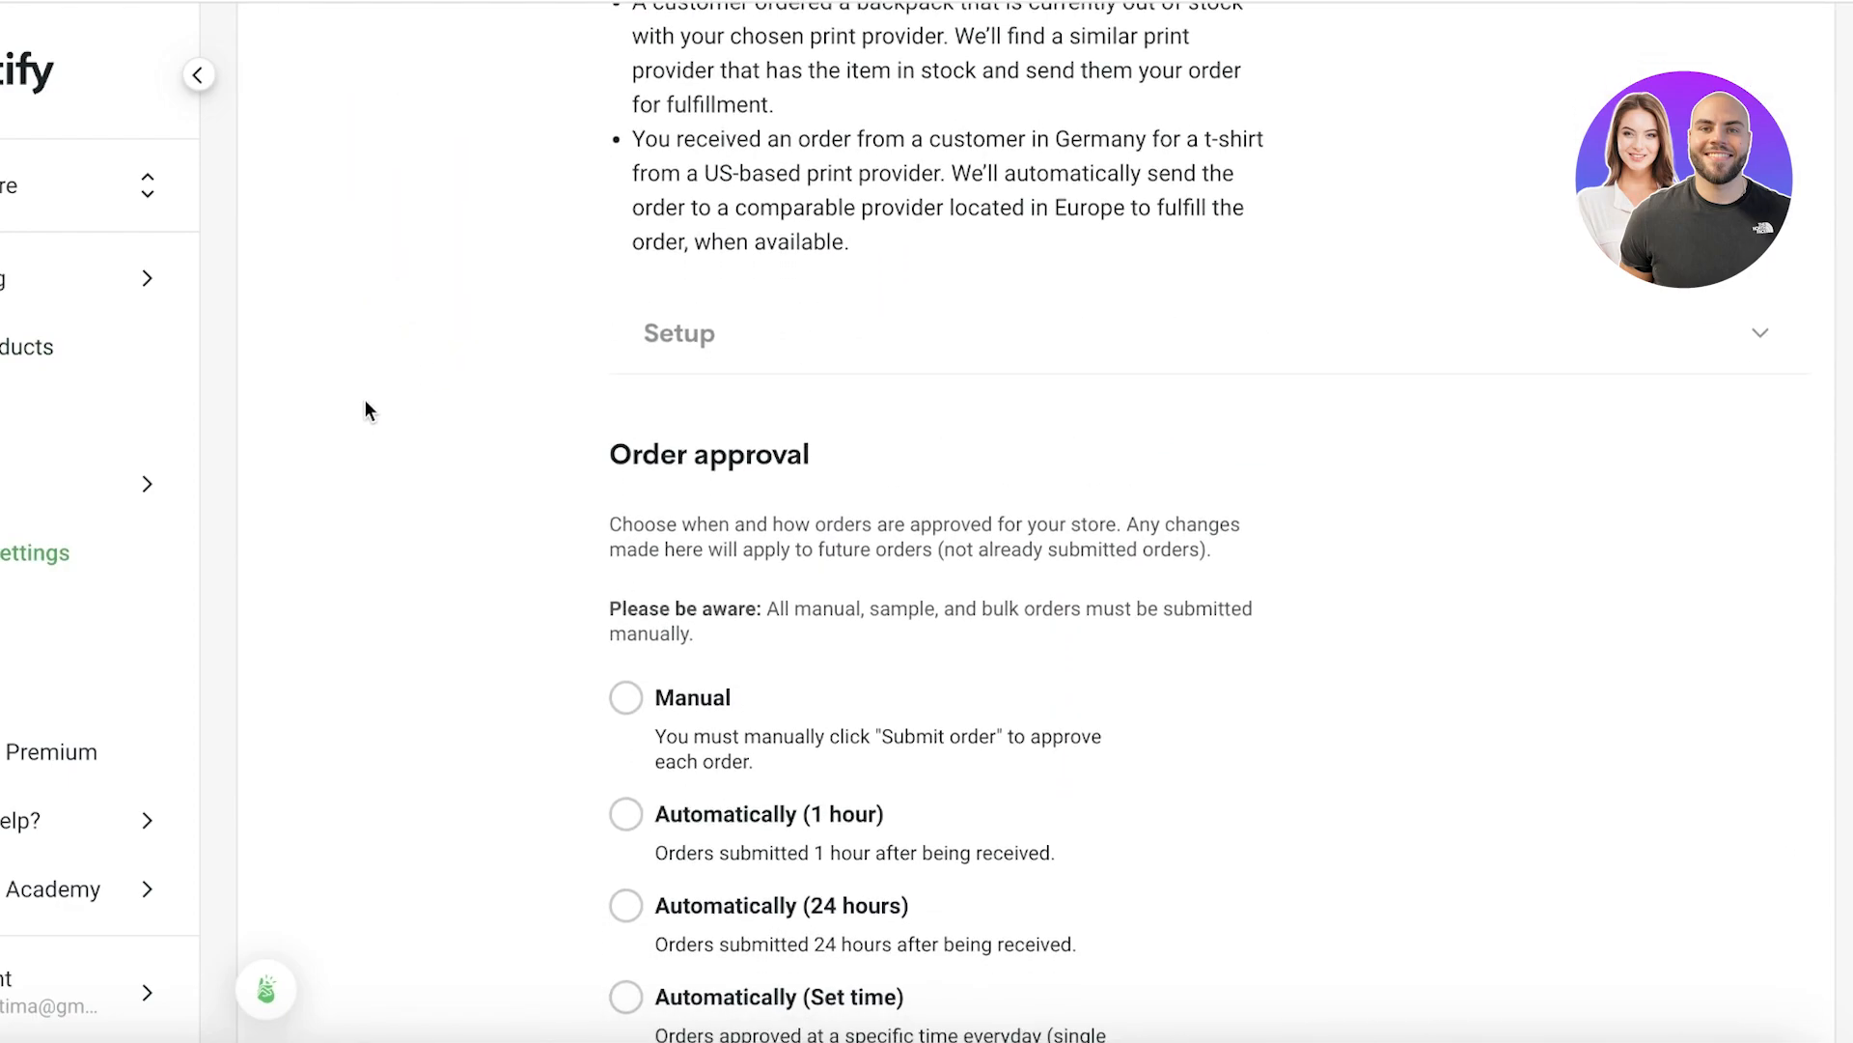
scroll(down, 3)
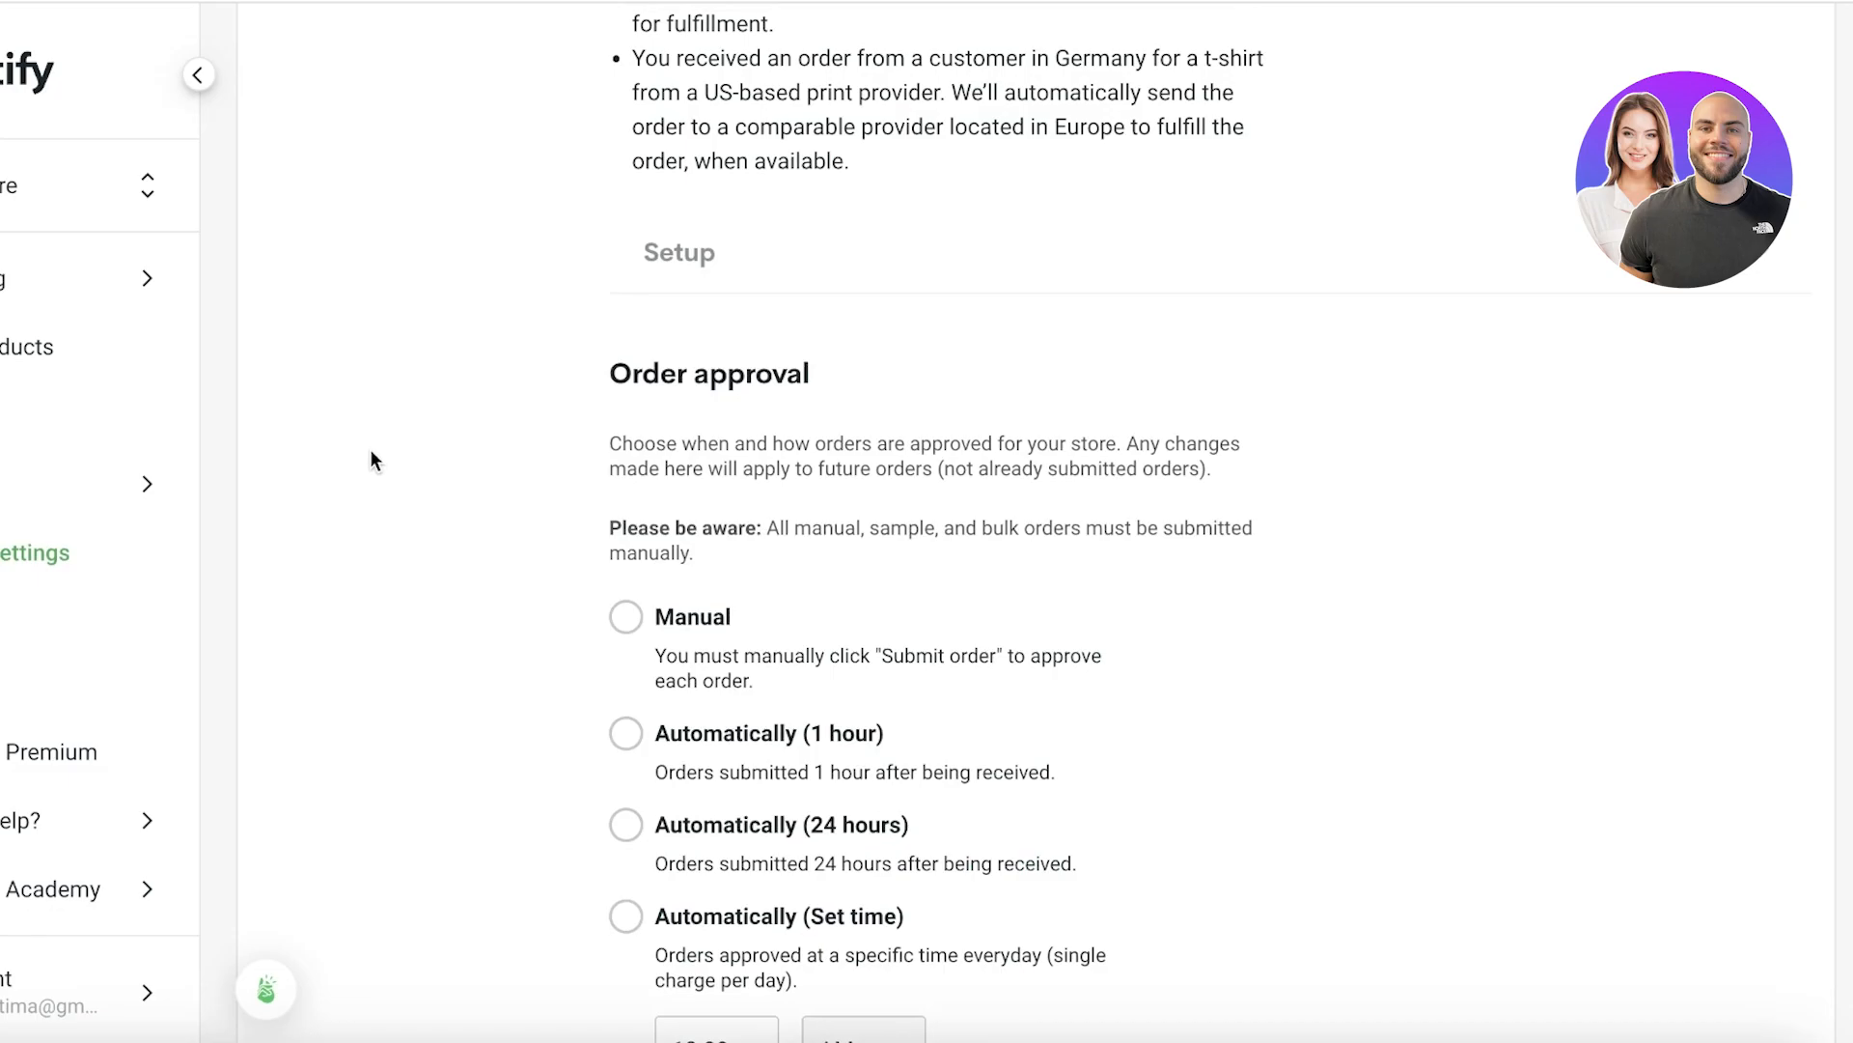
mouse_move(347, 510)
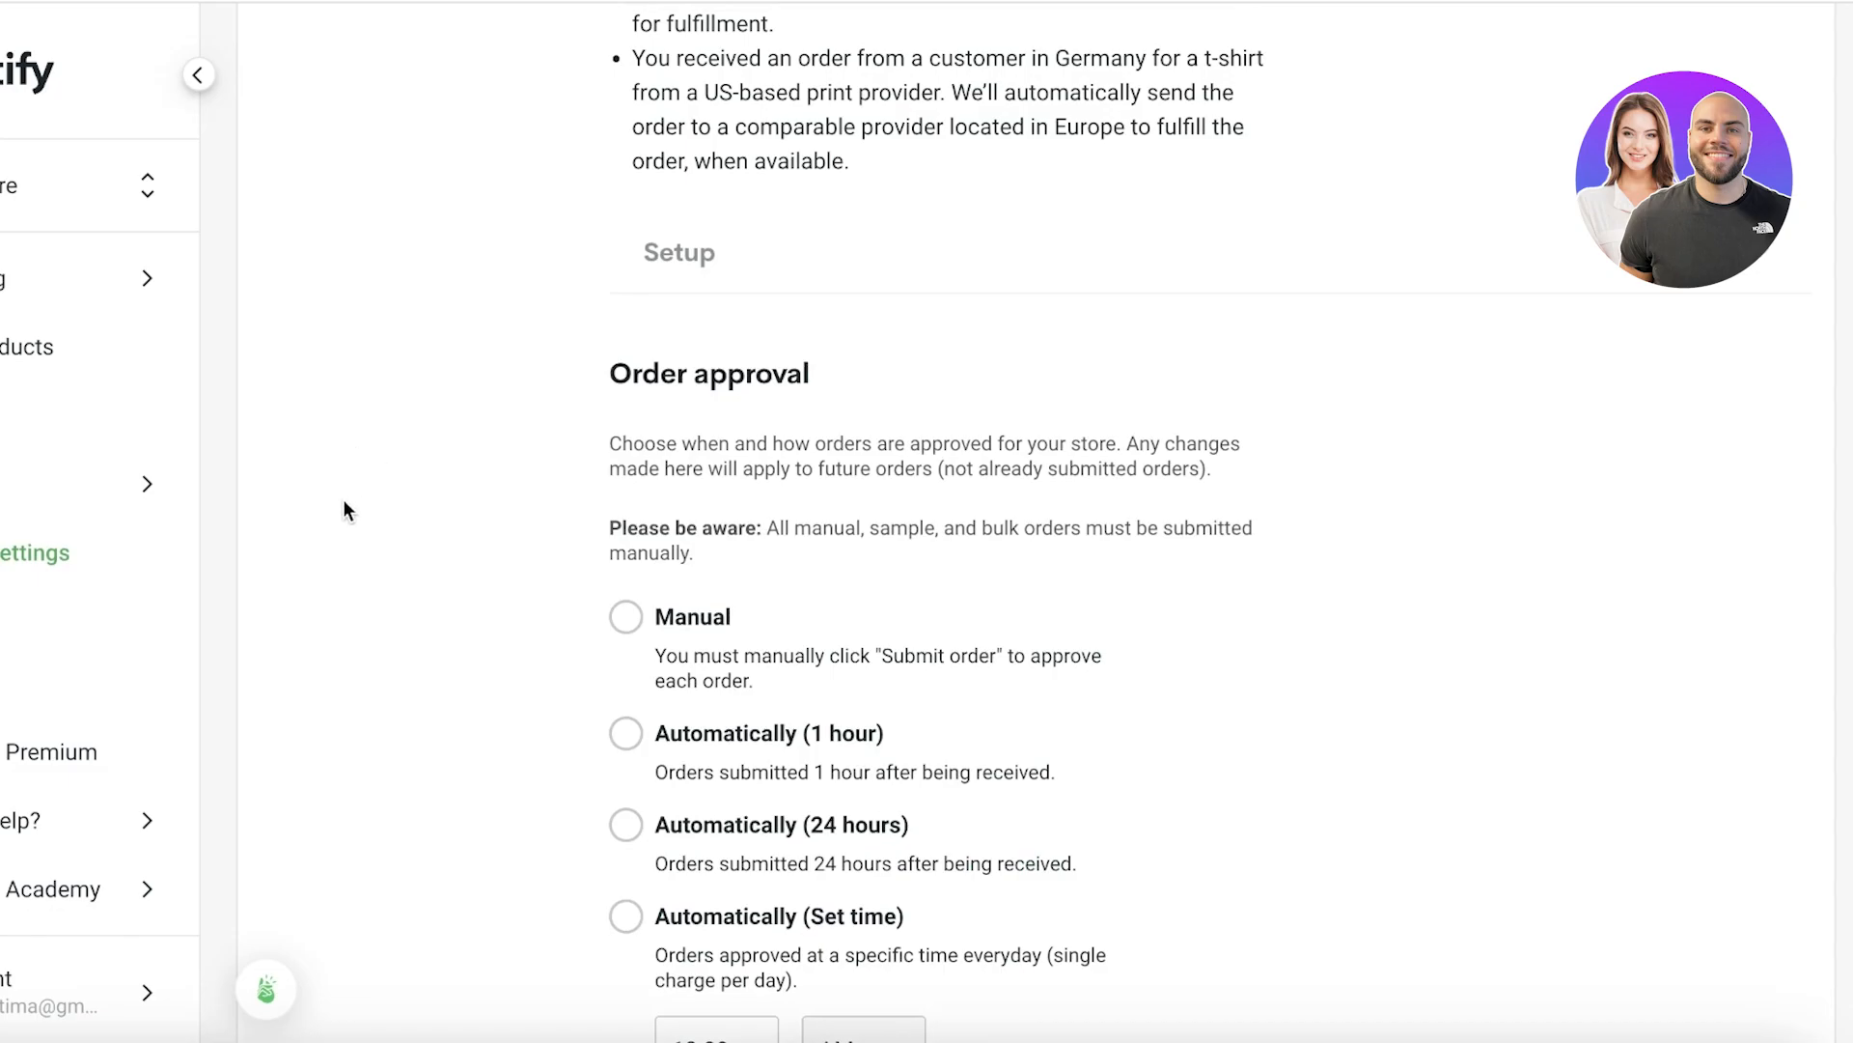
mouse_move(292, 558)
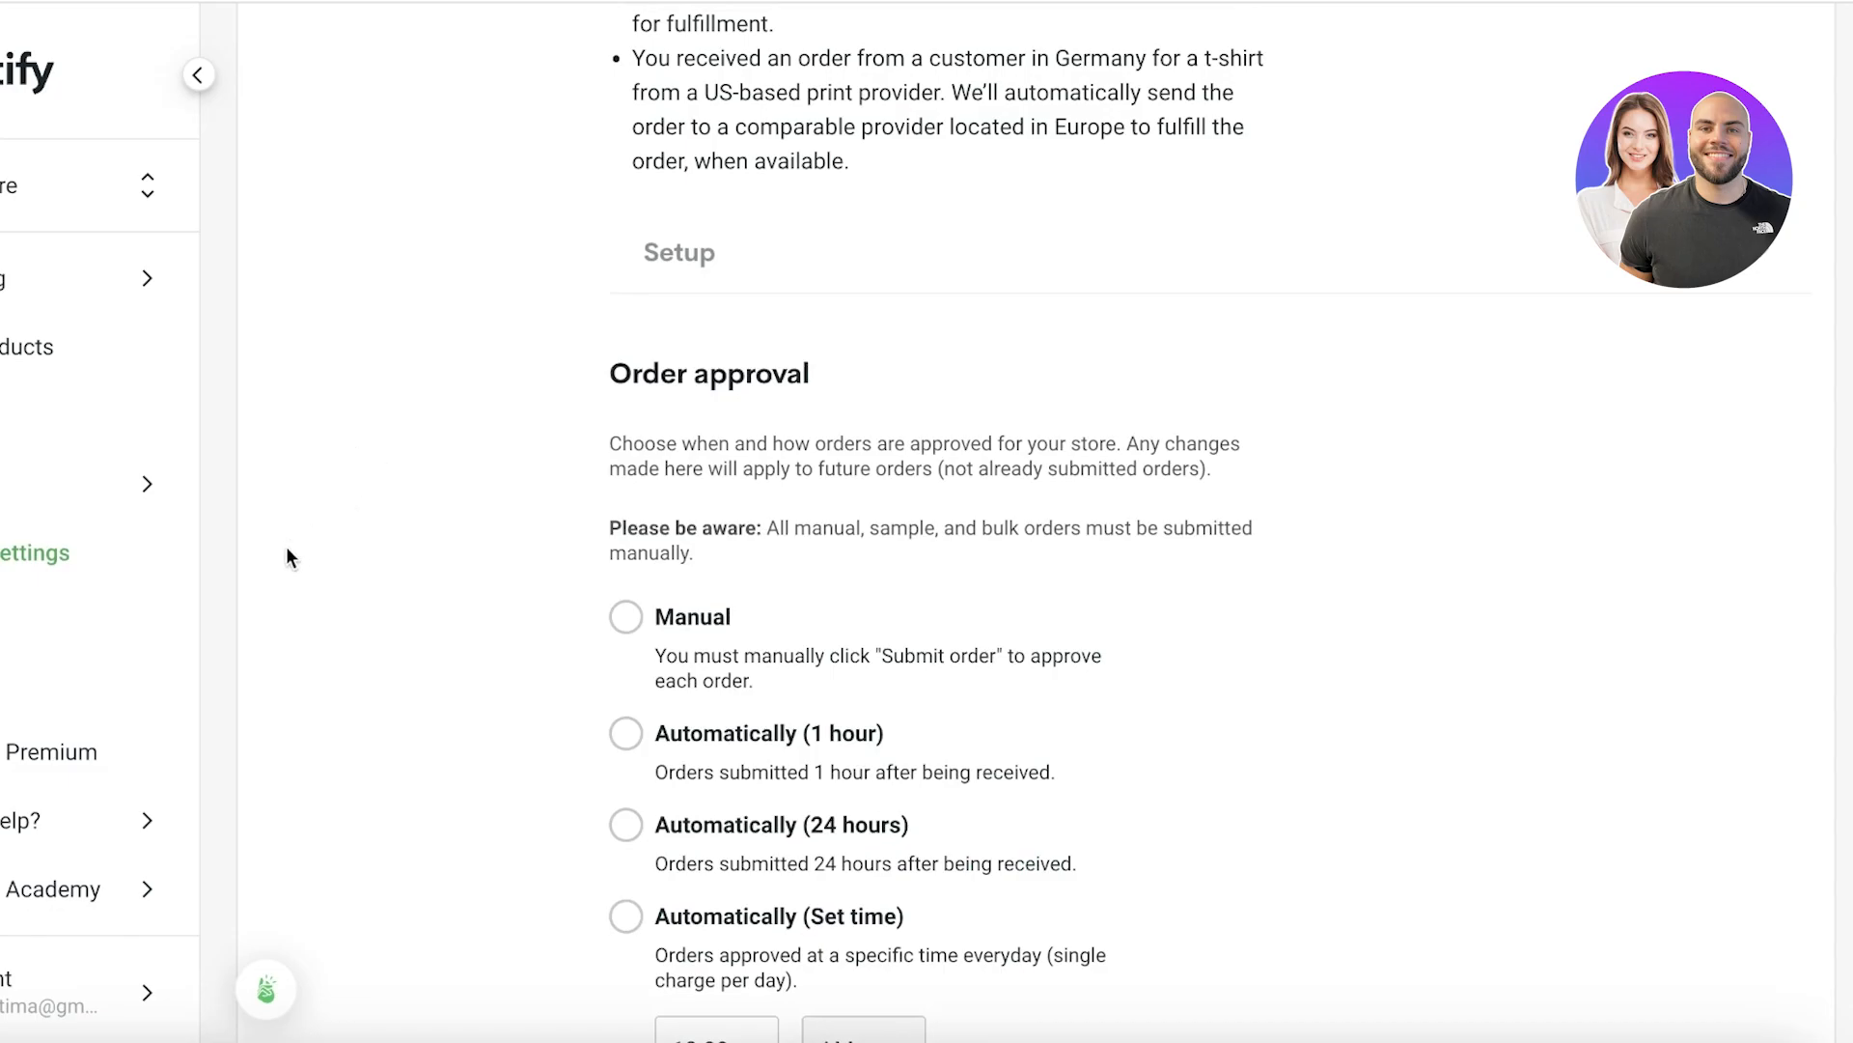
mouse_move(281, 567)
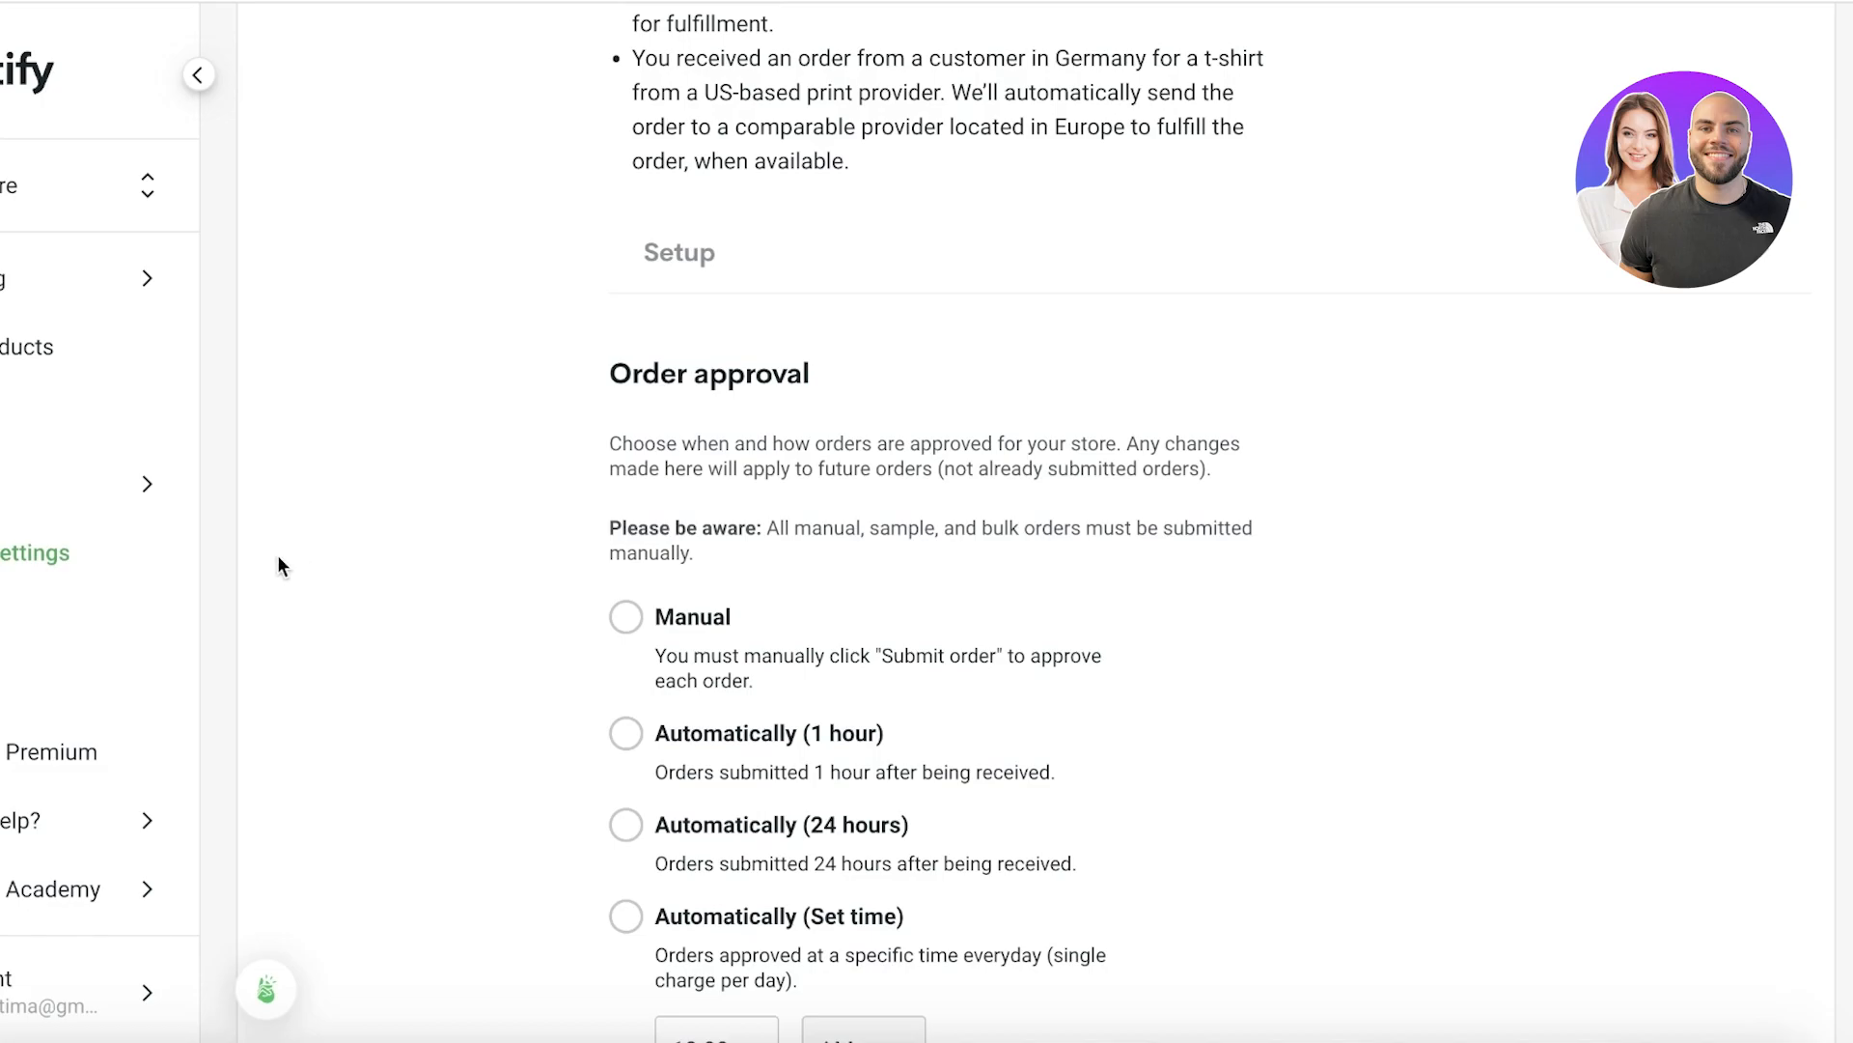
scroll(down, 3)
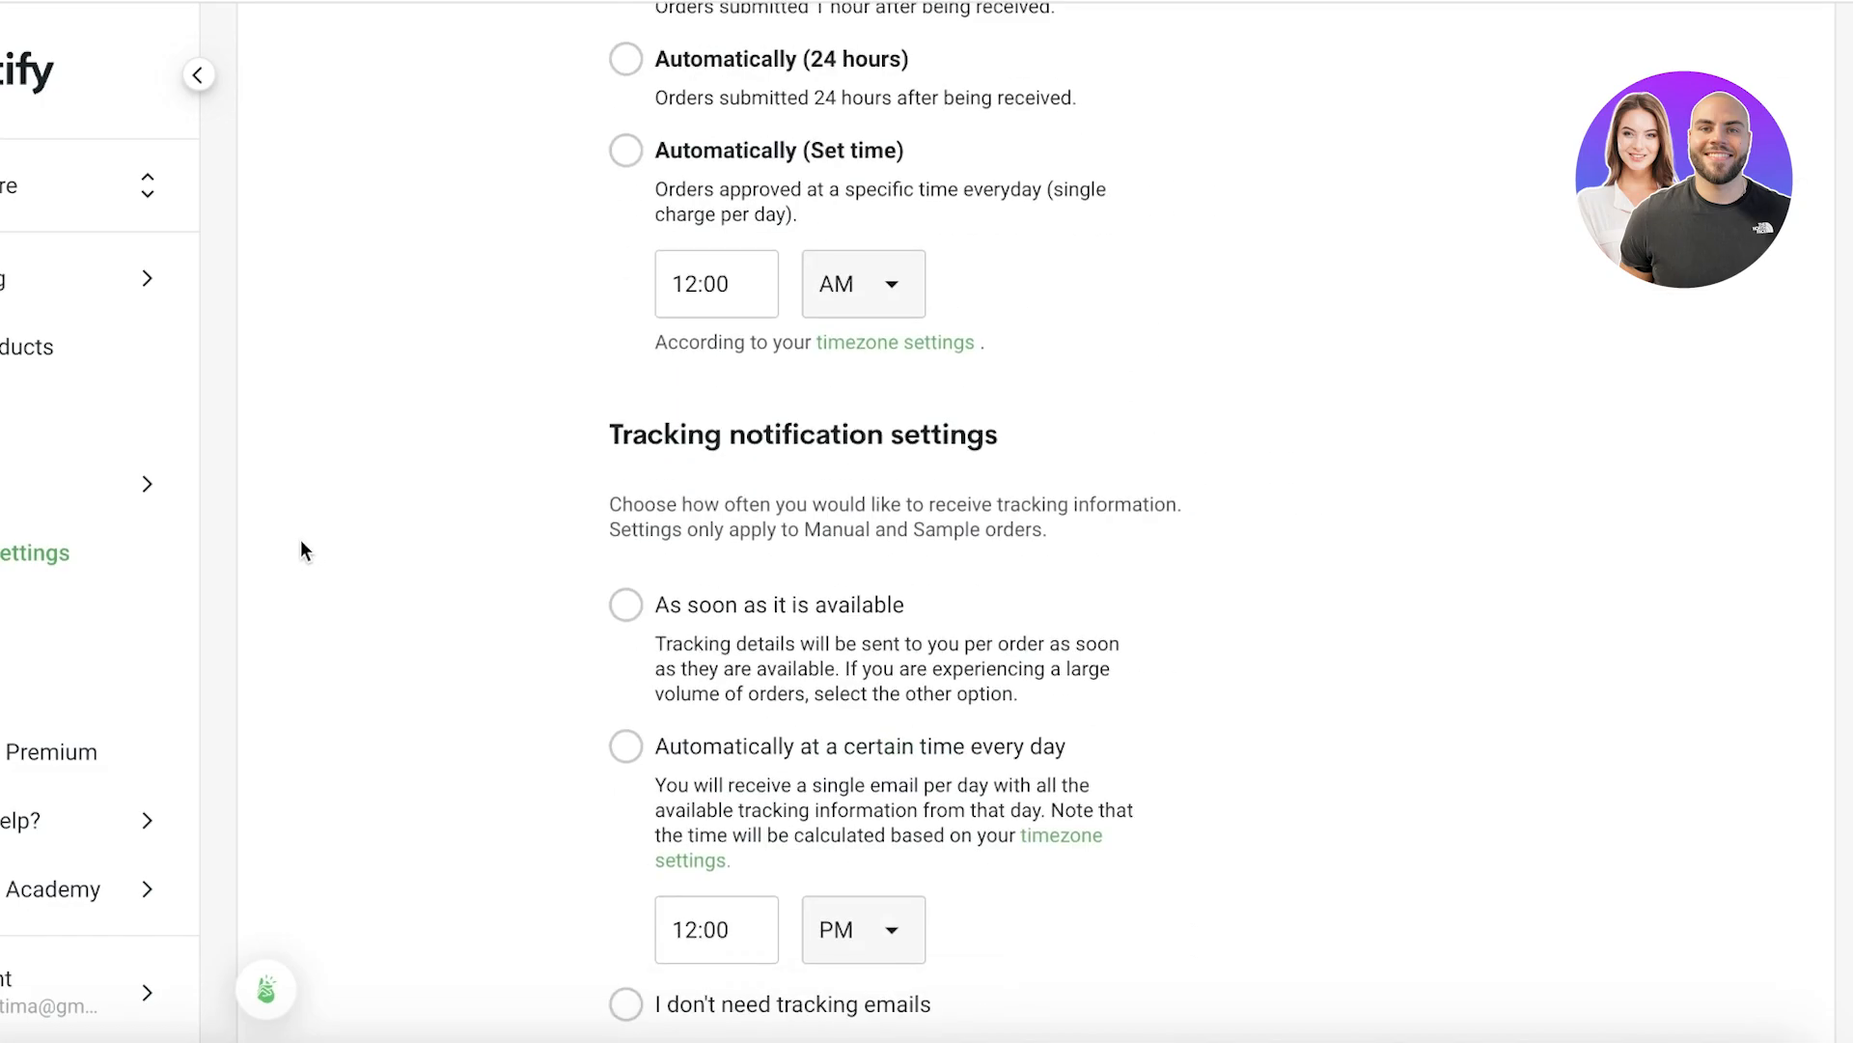
scroll(up, 3)
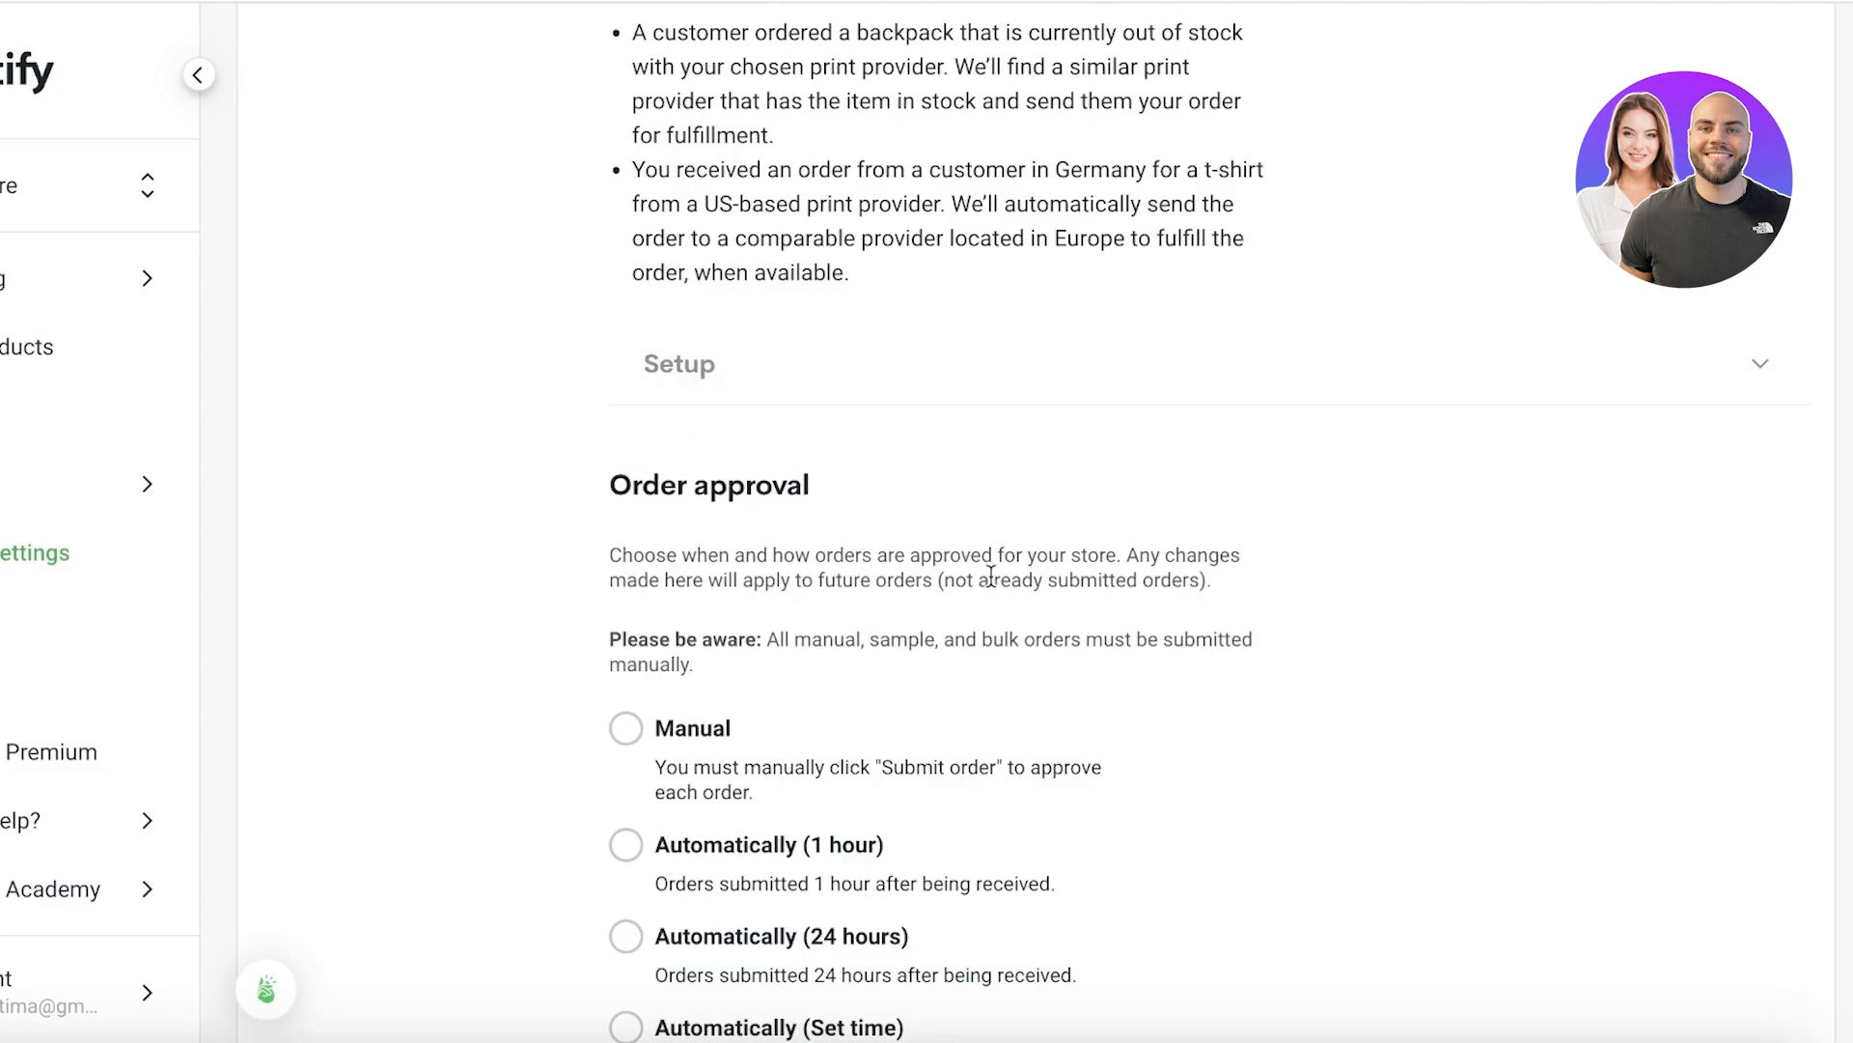
click(626, 844)
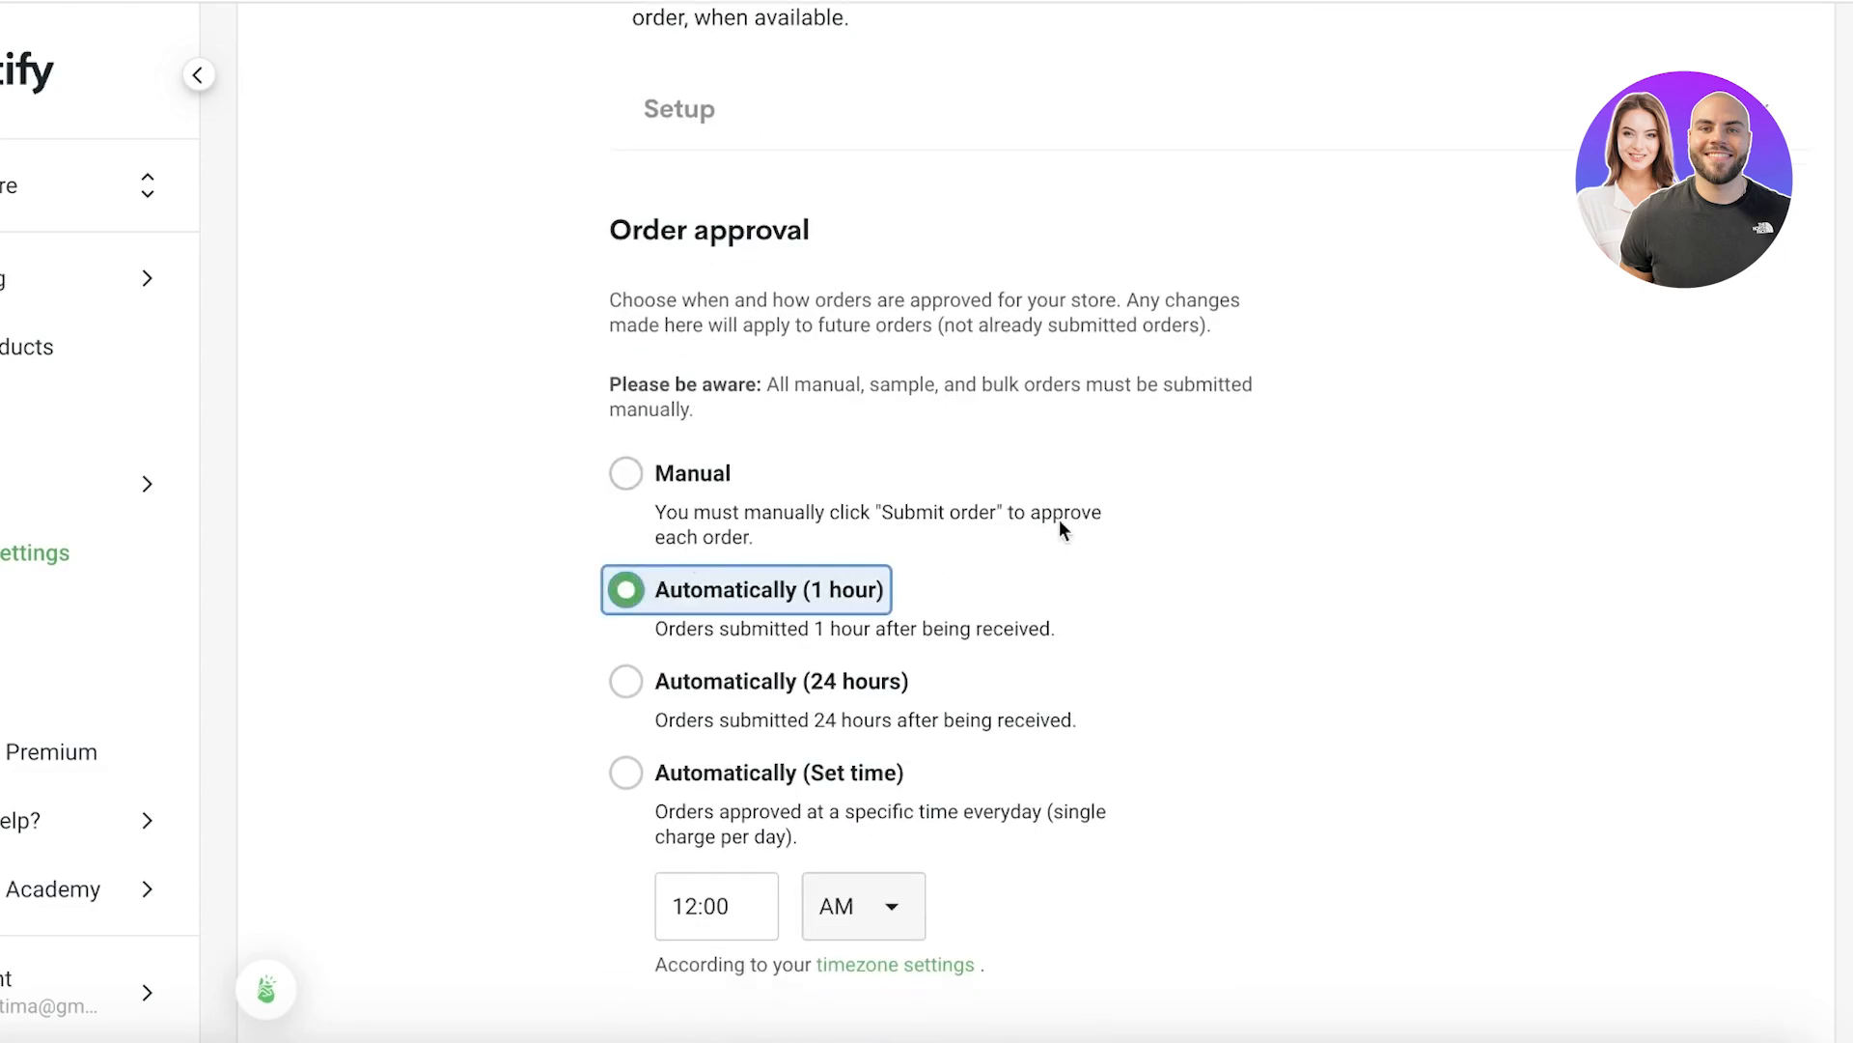
scroll(down, 3)
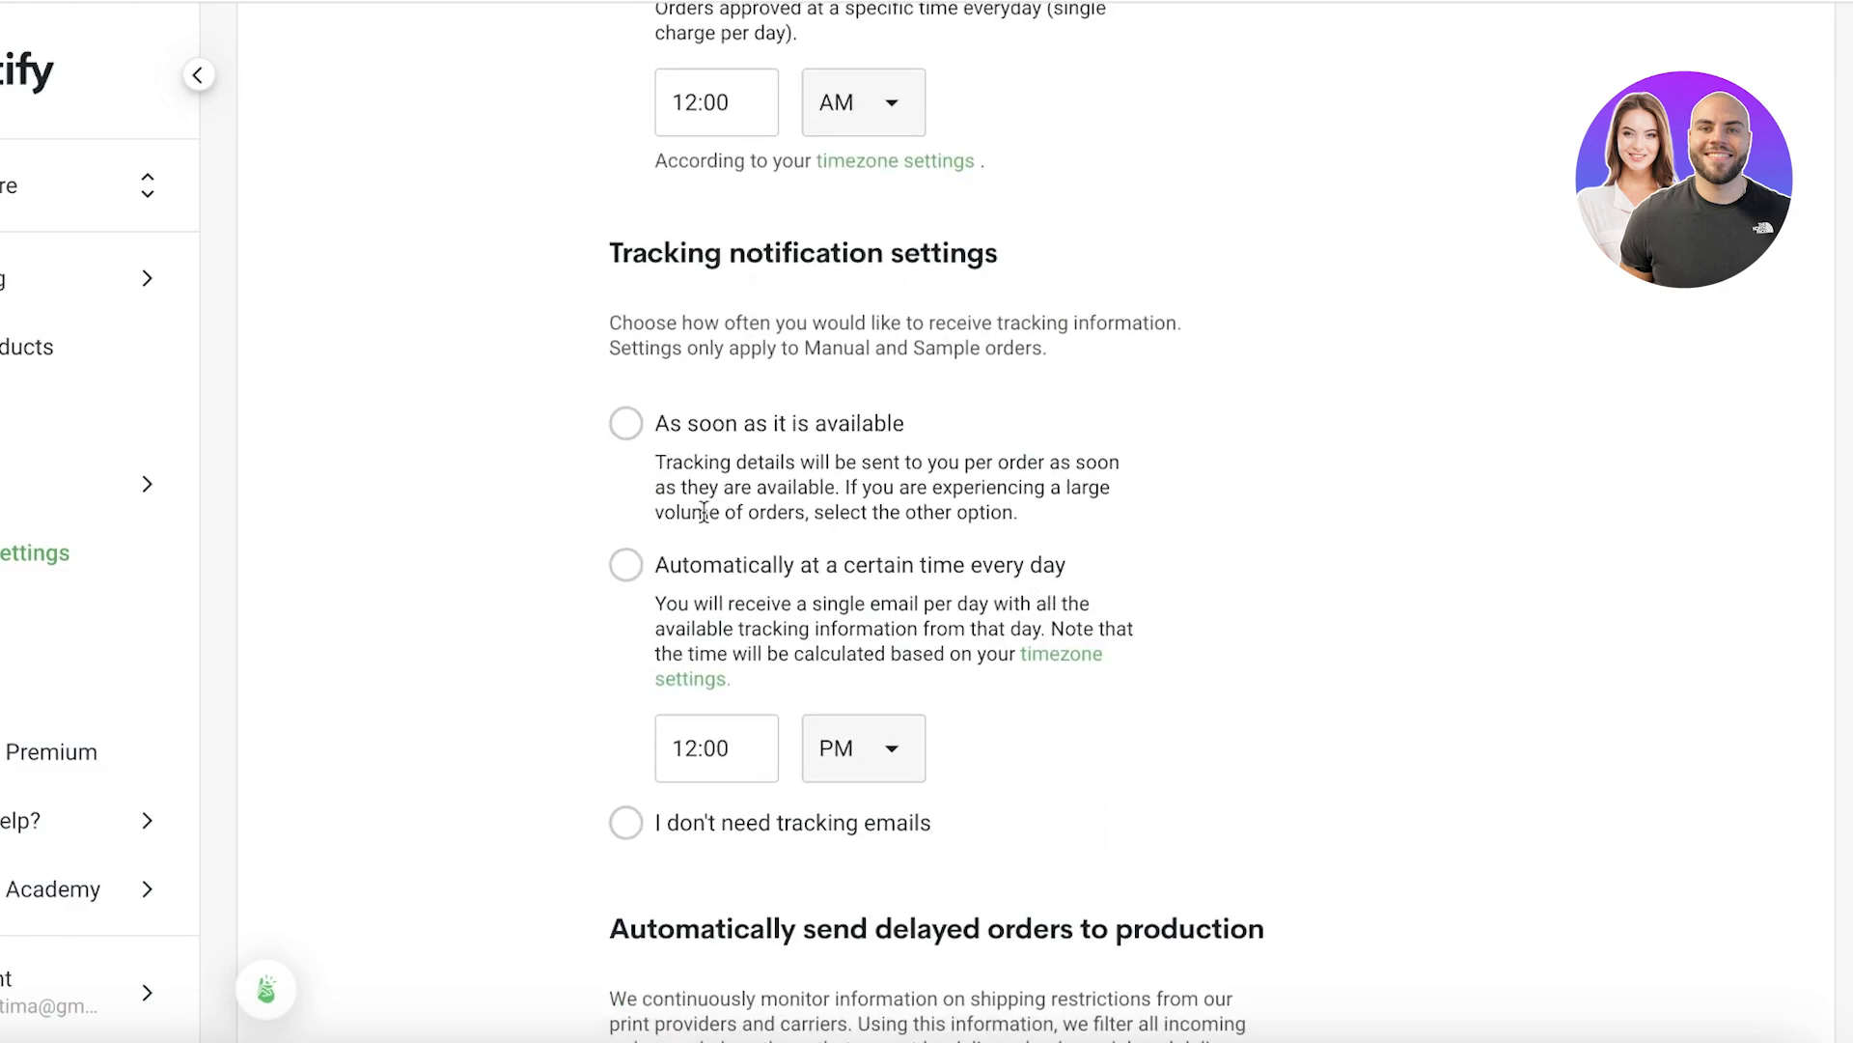
scroll(down, 3)
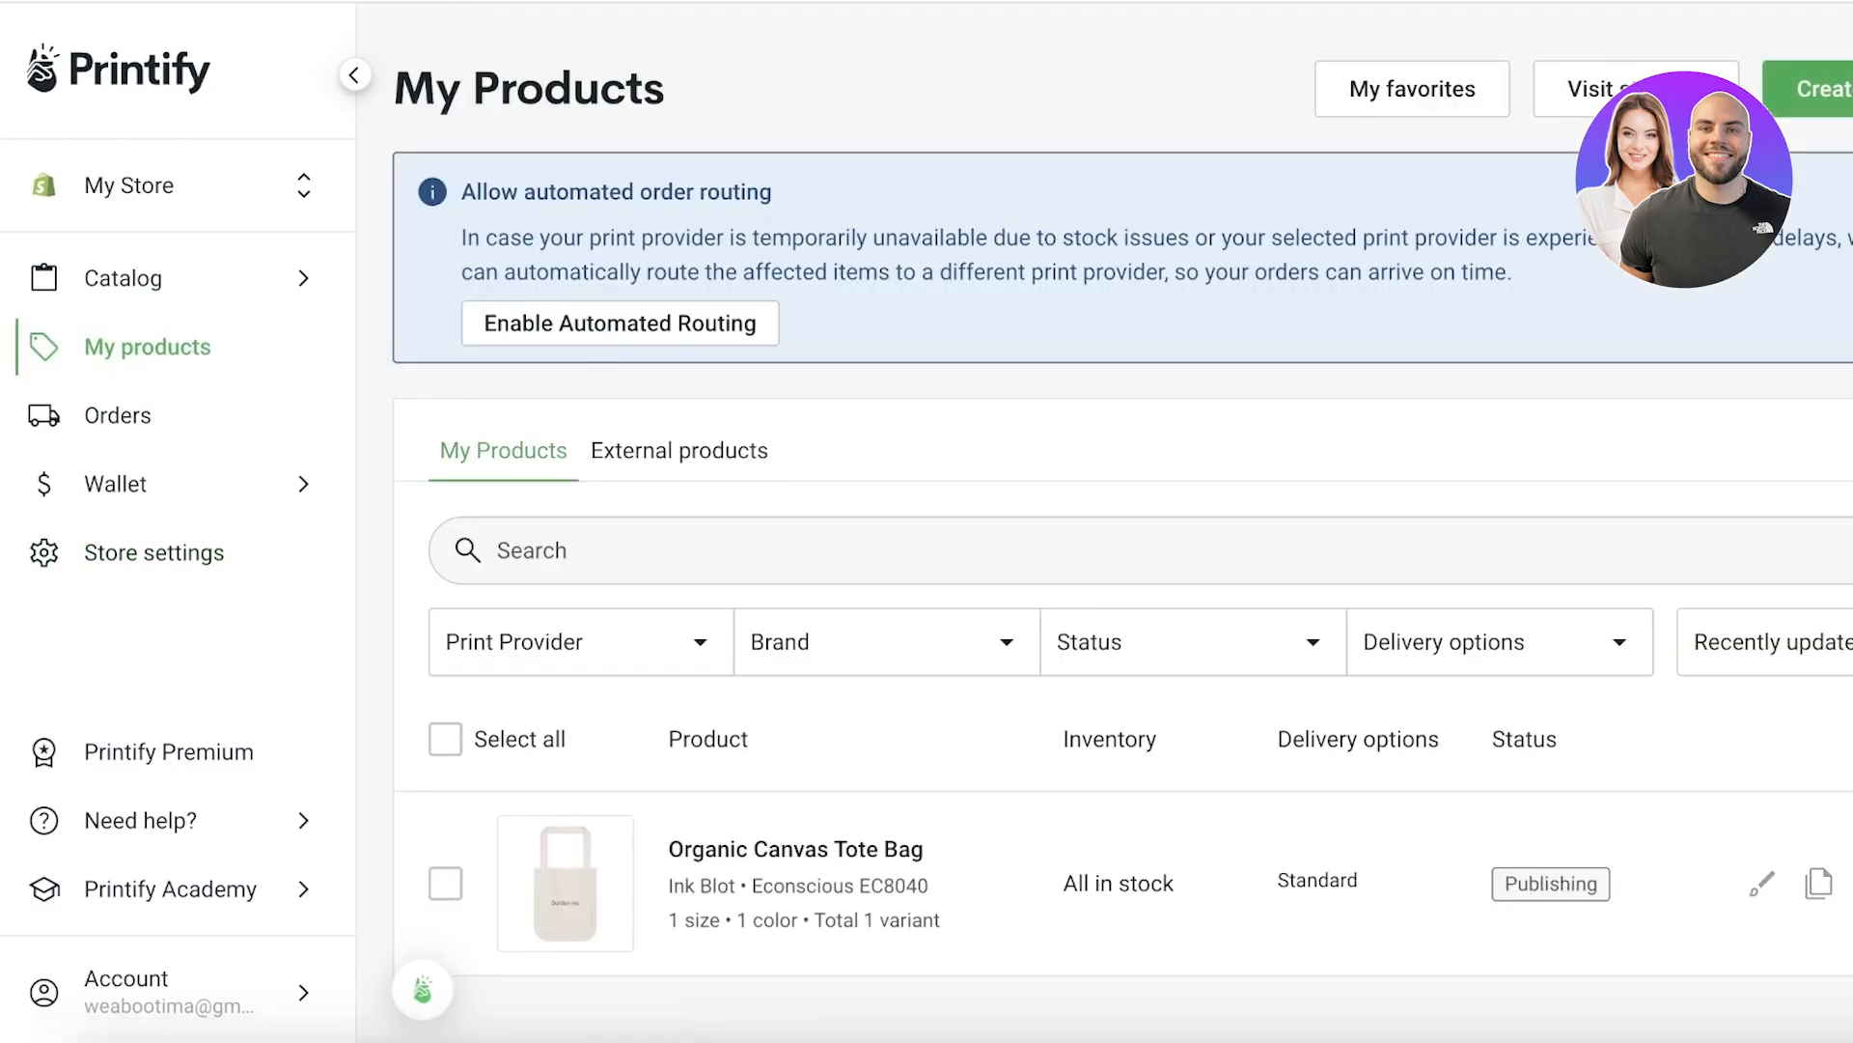
Go to My Products and open the connected Shopify storefront with Visit store.
click(354, 73)
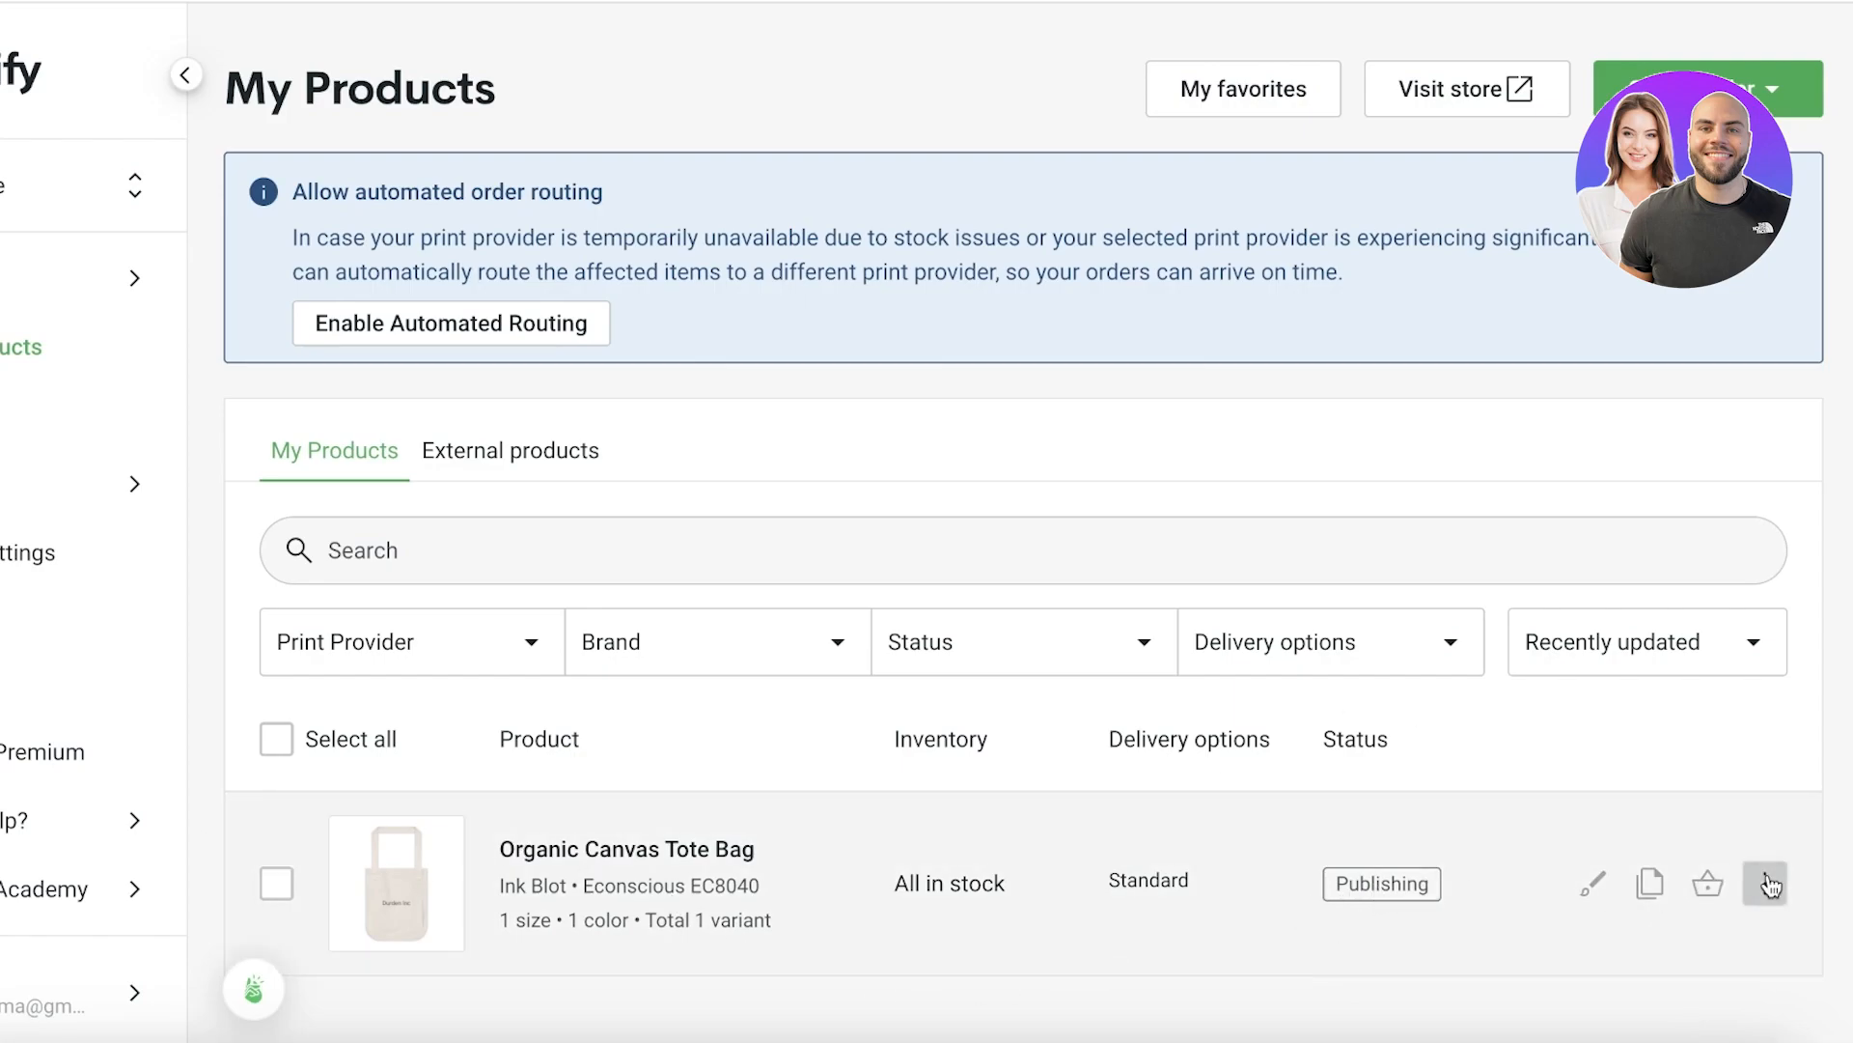
mouse_move(1627, 890)
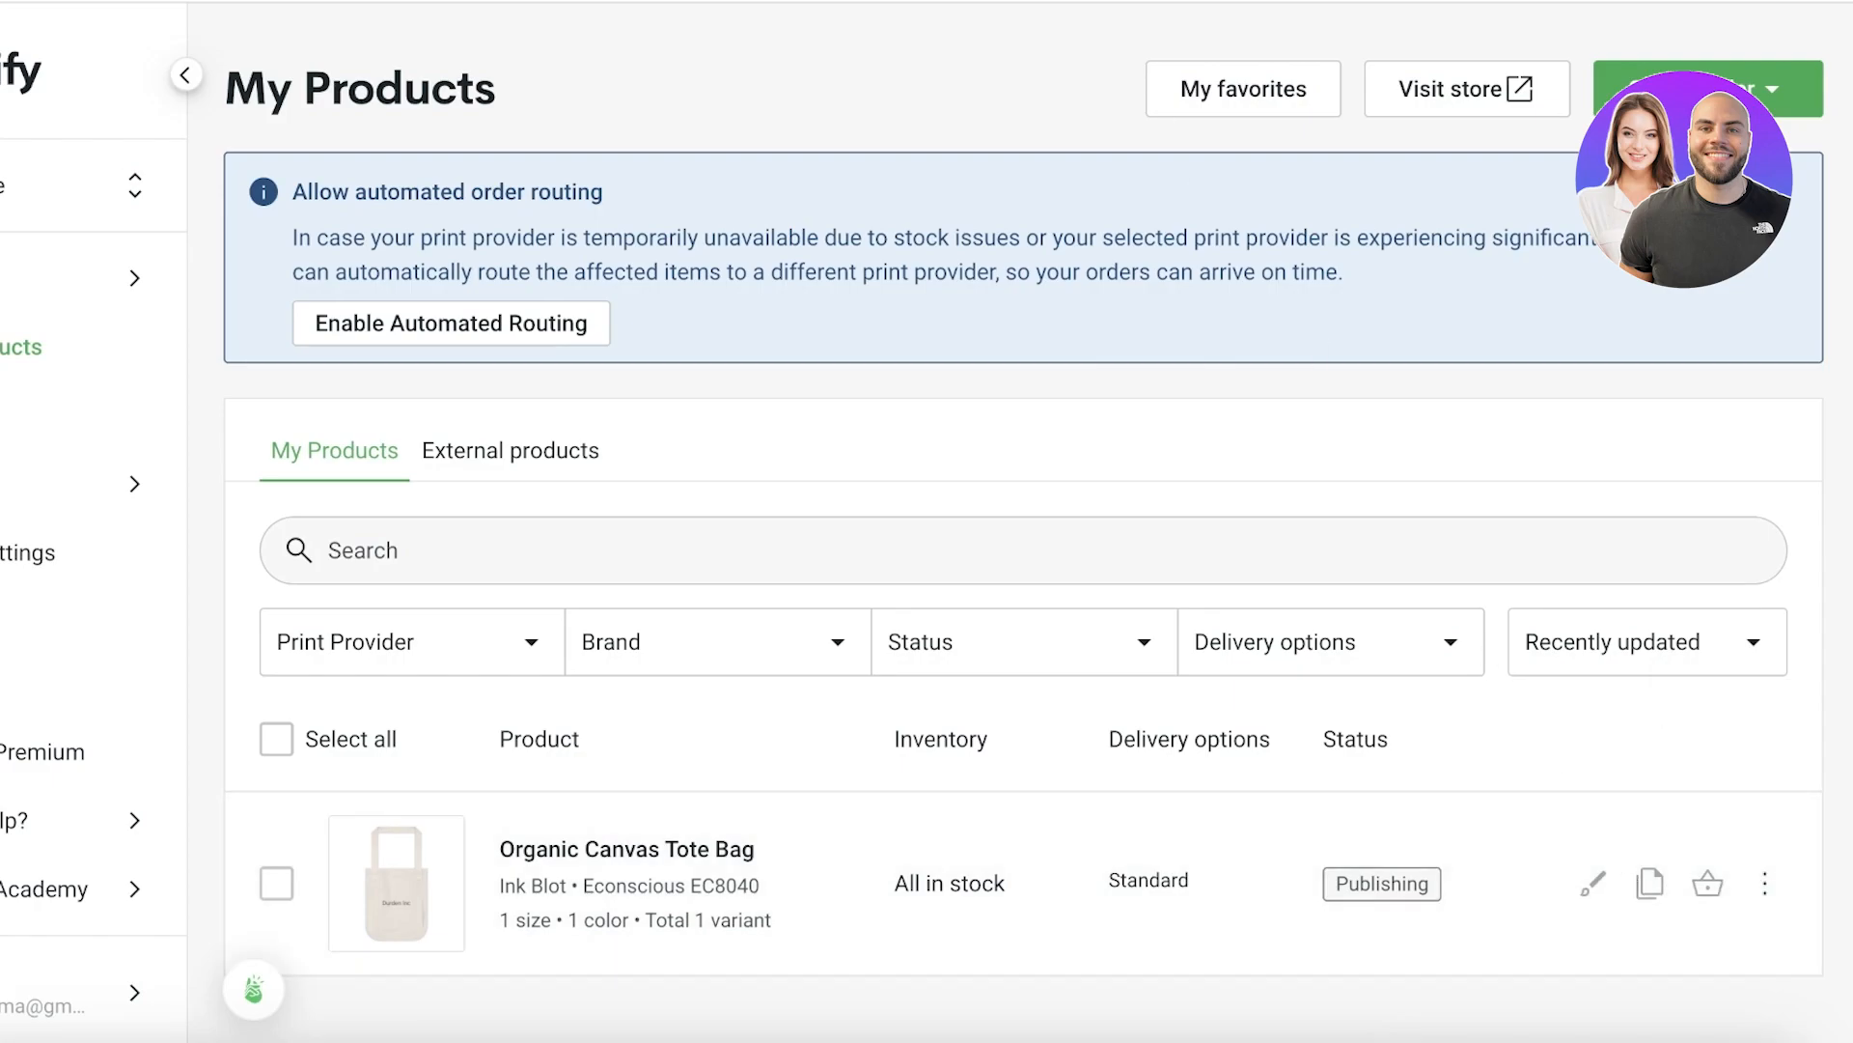
click(1465, 88)
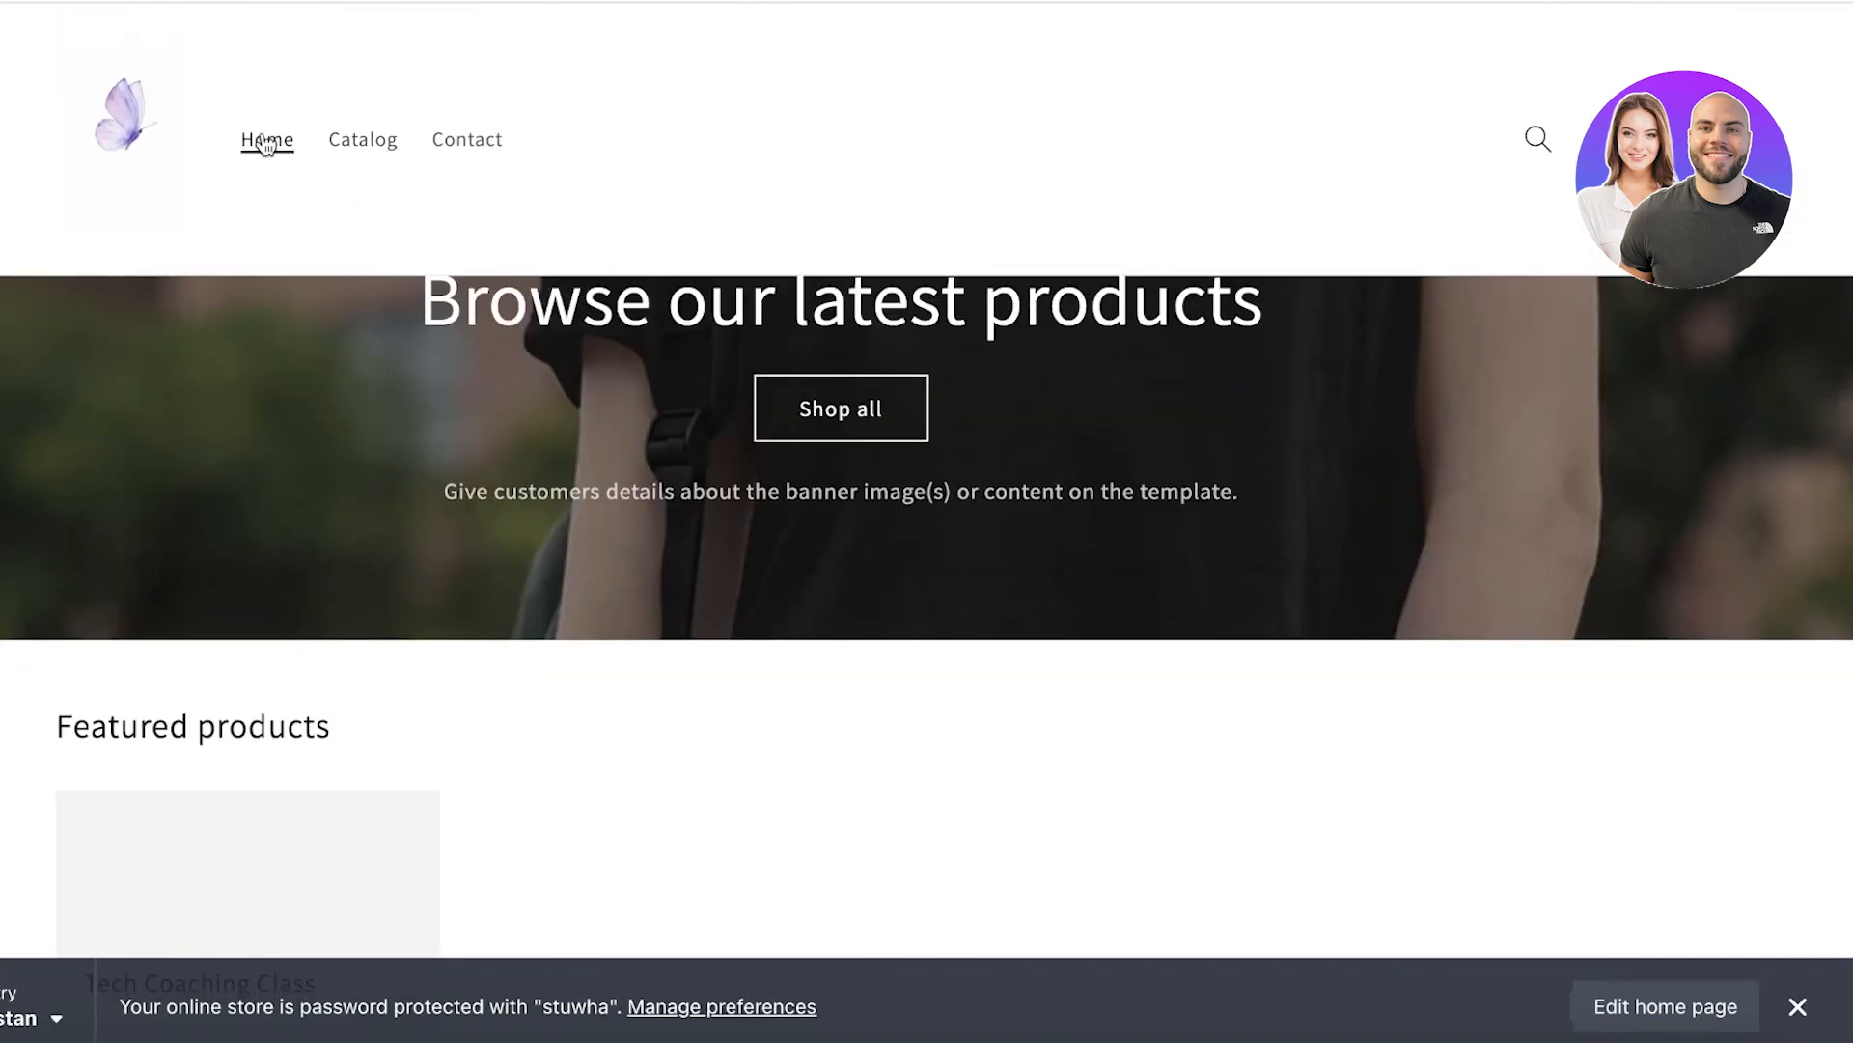
Launch the theme editor from the storefront's Edit home page button.
scroll(down, 3)
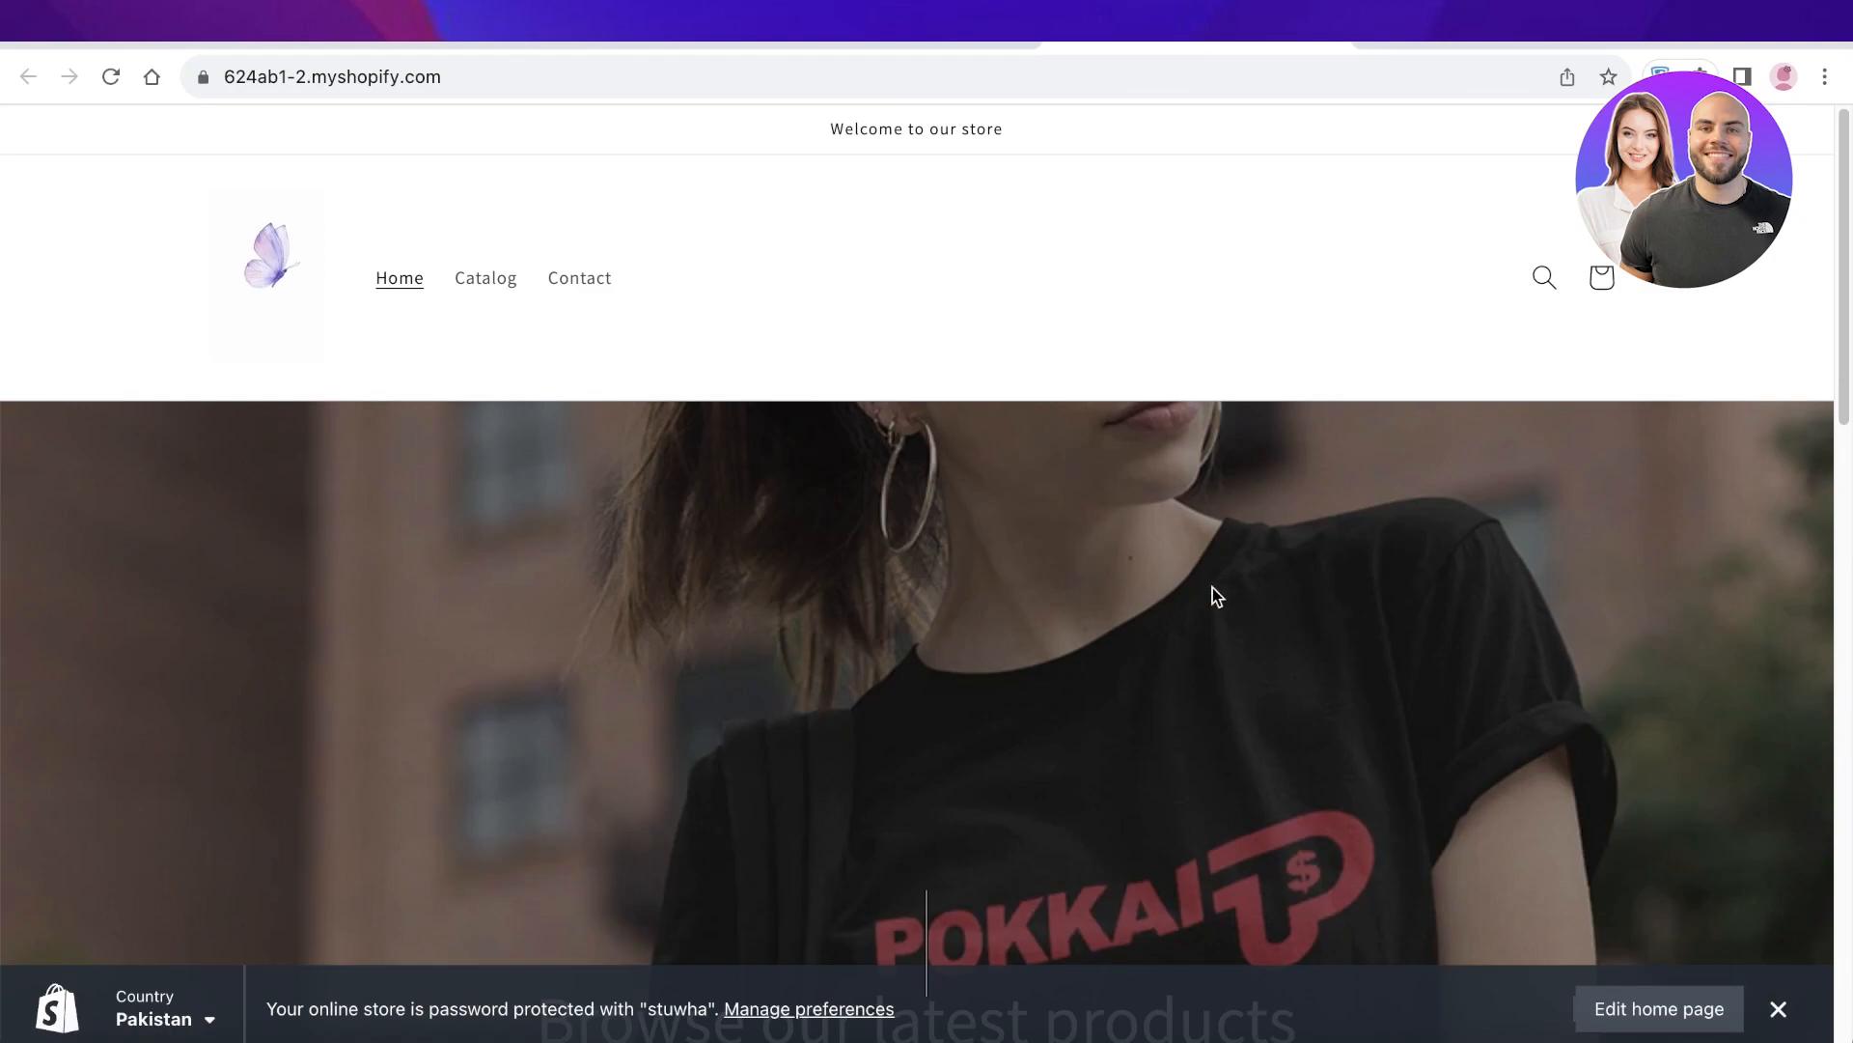
click(1658, 1008)
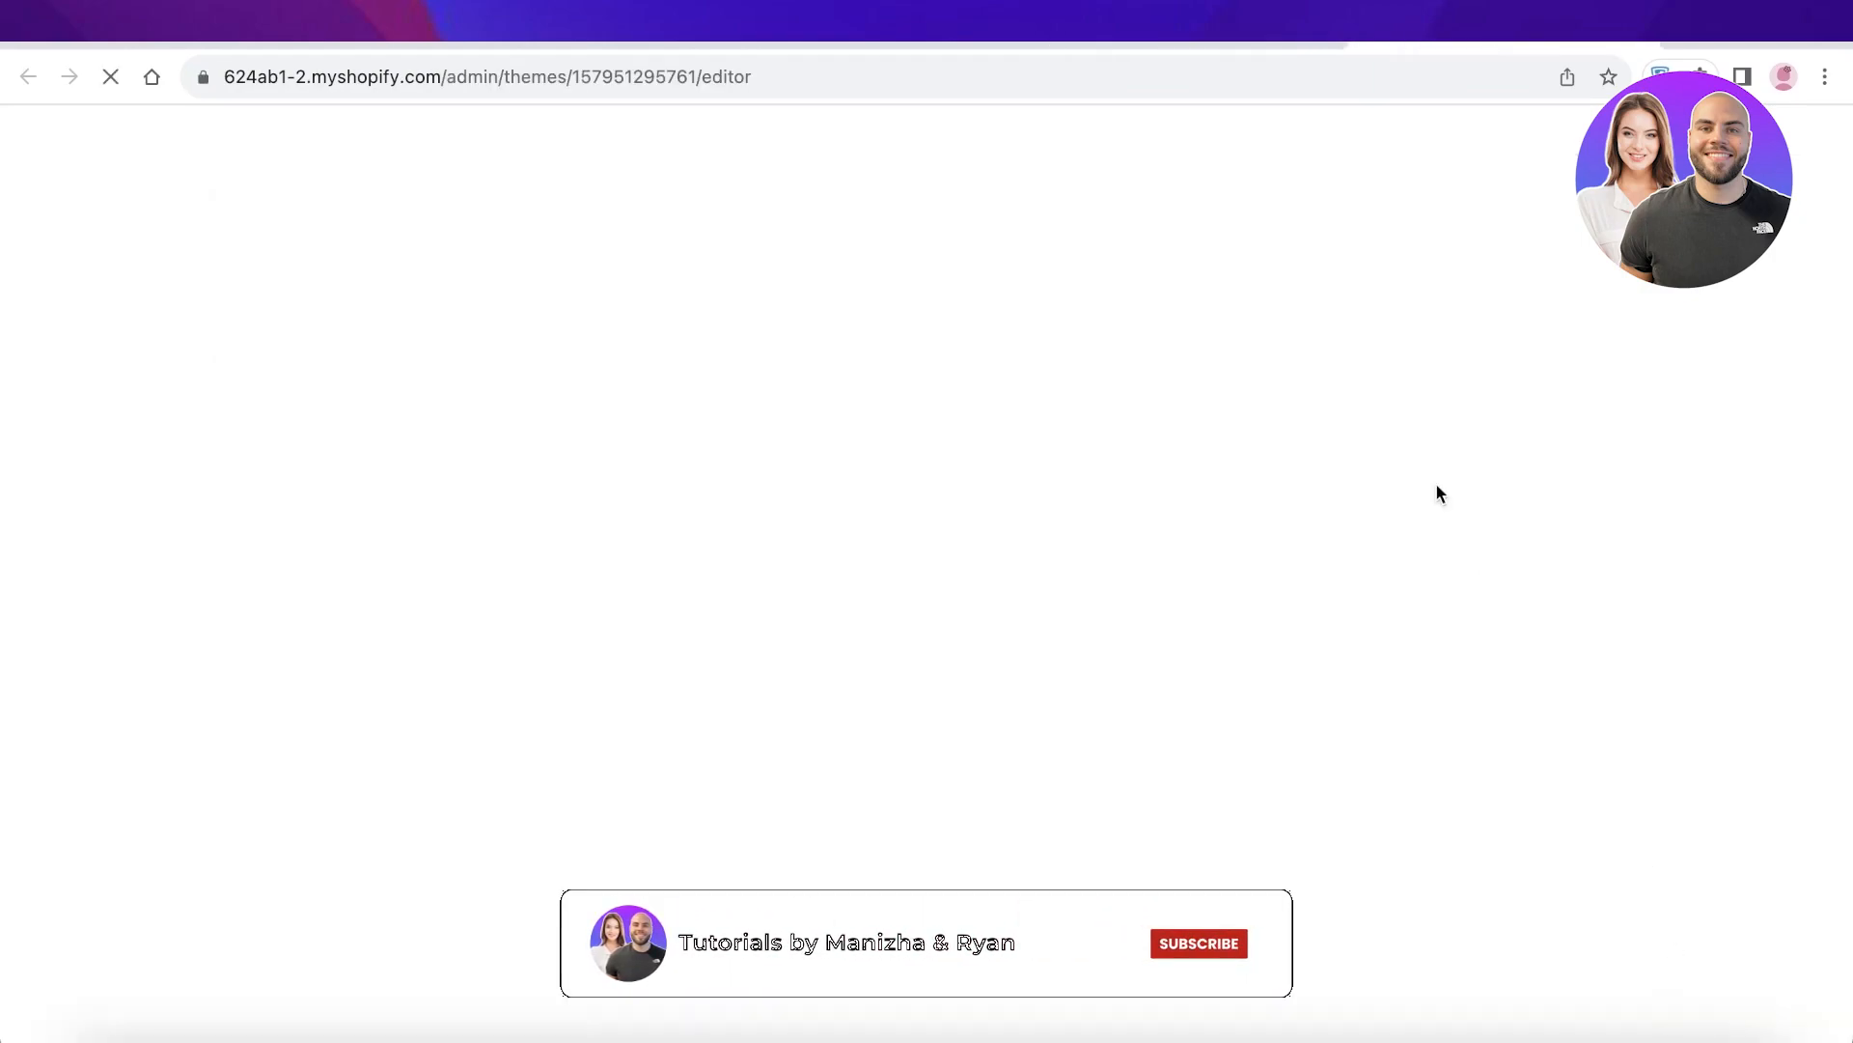